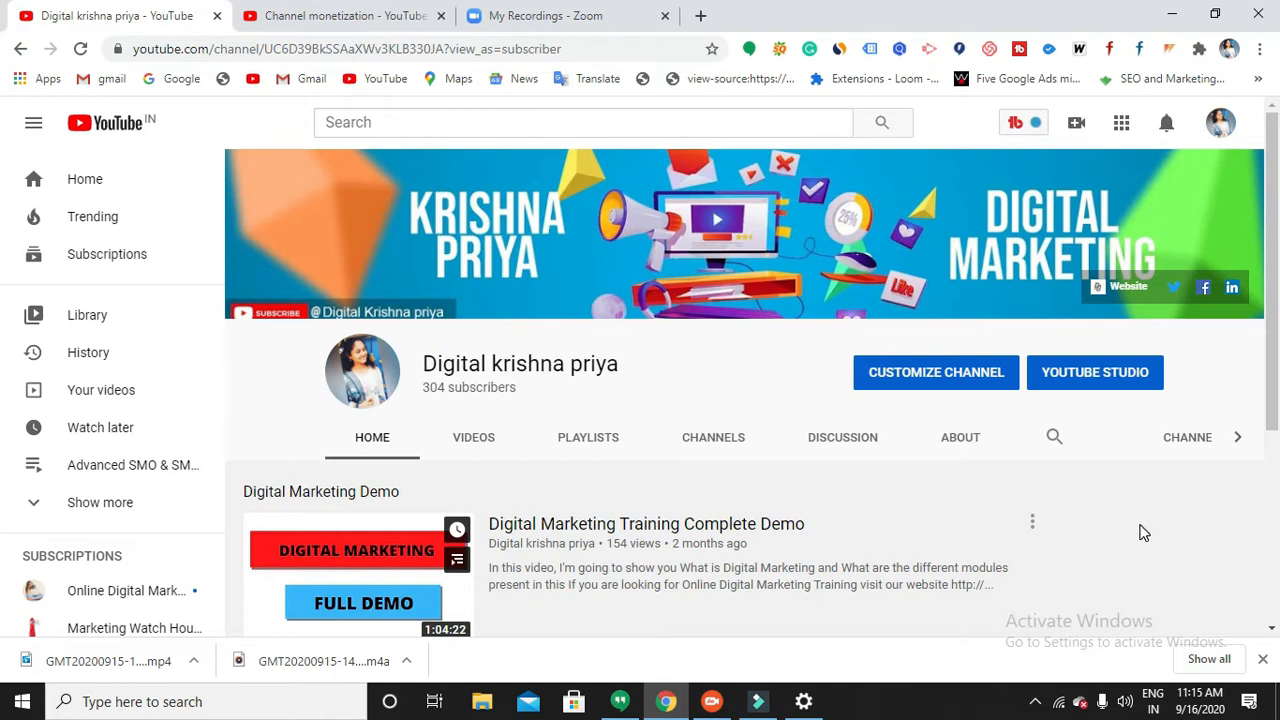
{"action": "mouse_move", "coordinate": [1136, 544]}
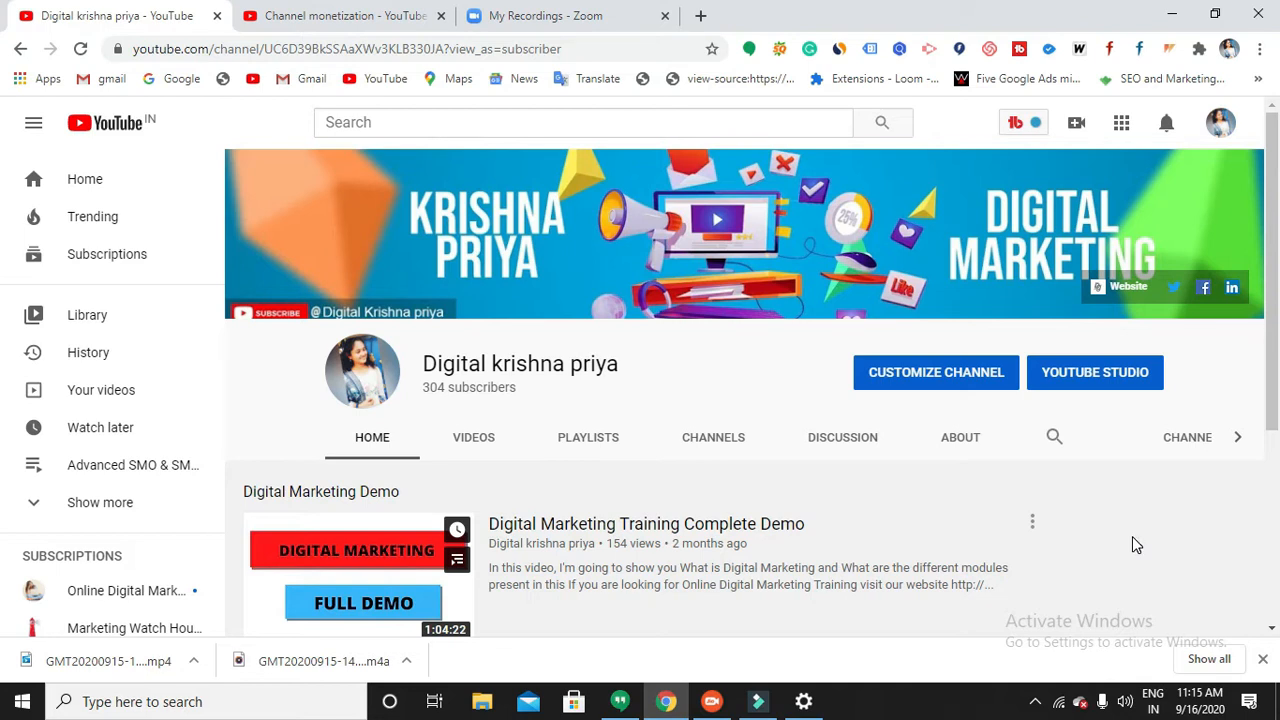
{"action": "mouse_move", "coordinate": [1132, 560]}
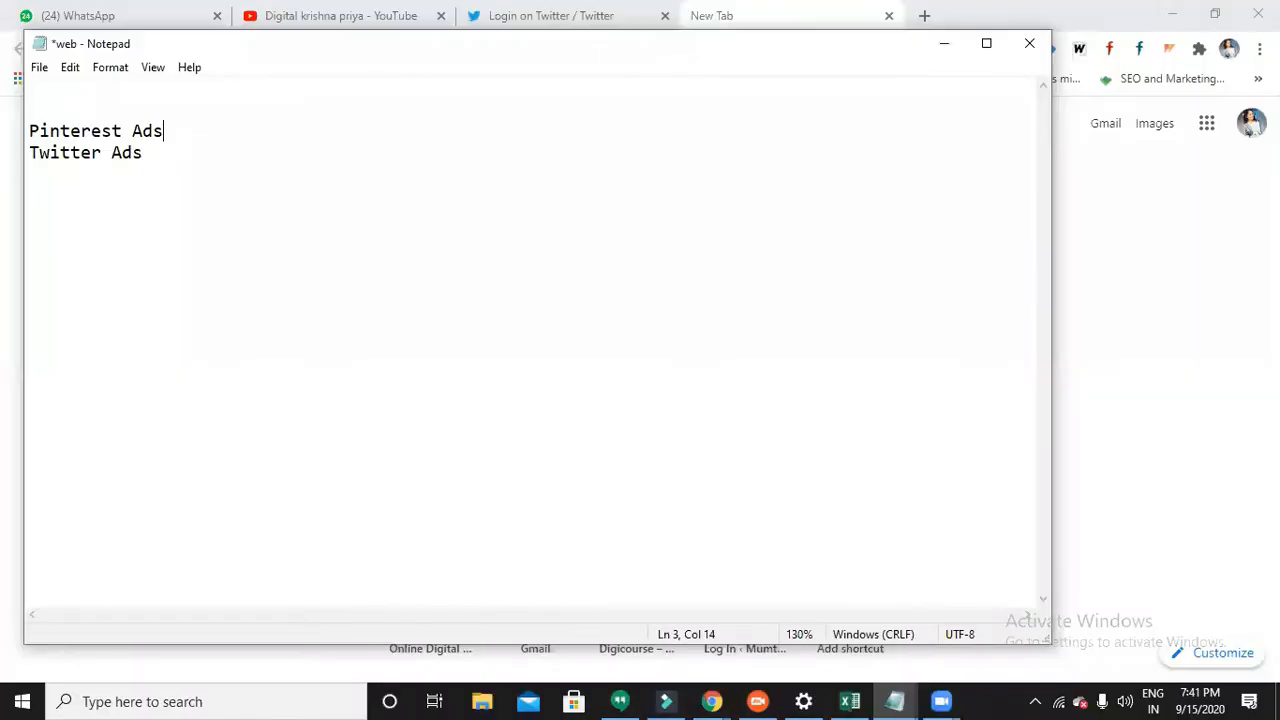
{"action": "mouse_move", "coordinate": [1116, 438]}
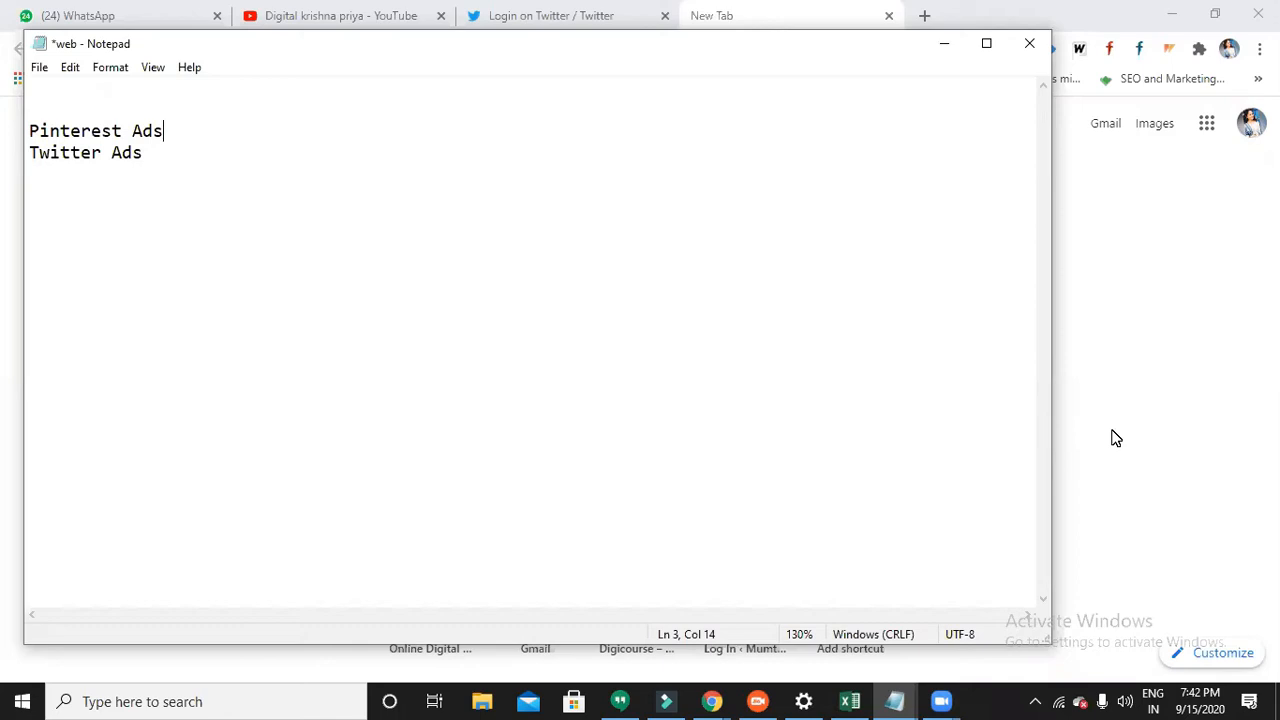
{"action": "mouse_move", "coordinate": [944, 64]}
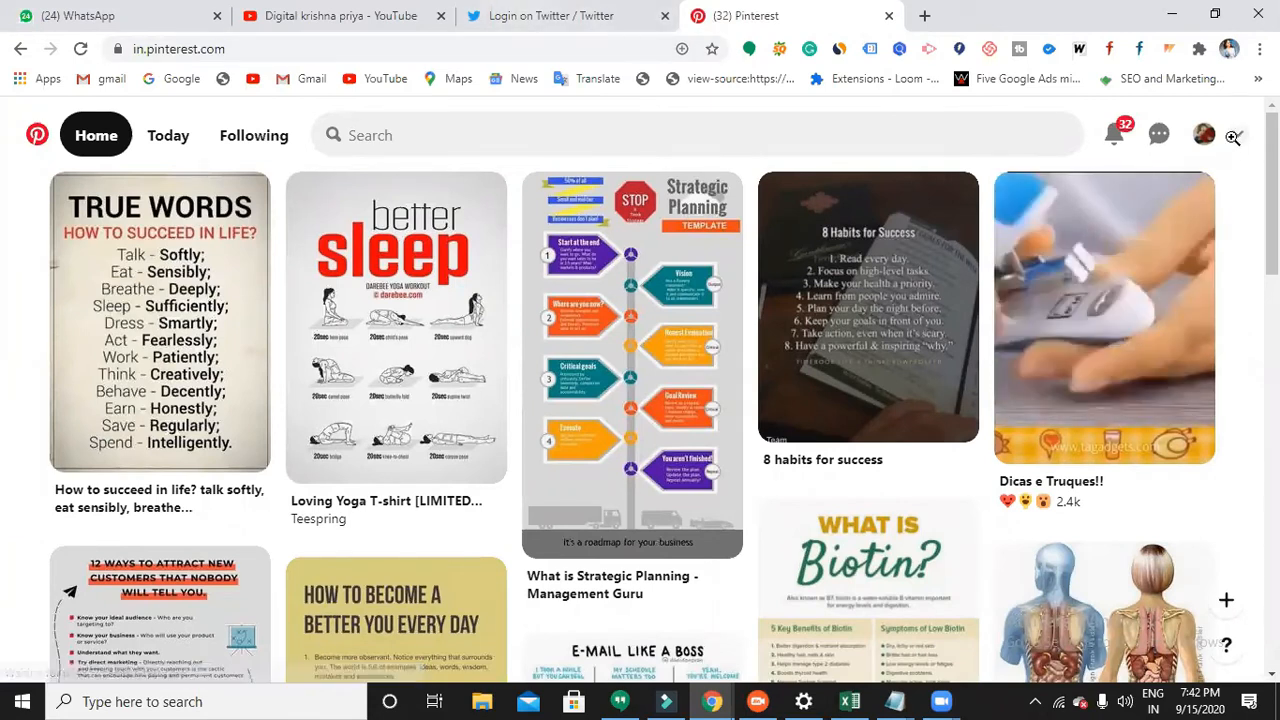
{"action": "mouse_move", "coordinate": [892, 700]}
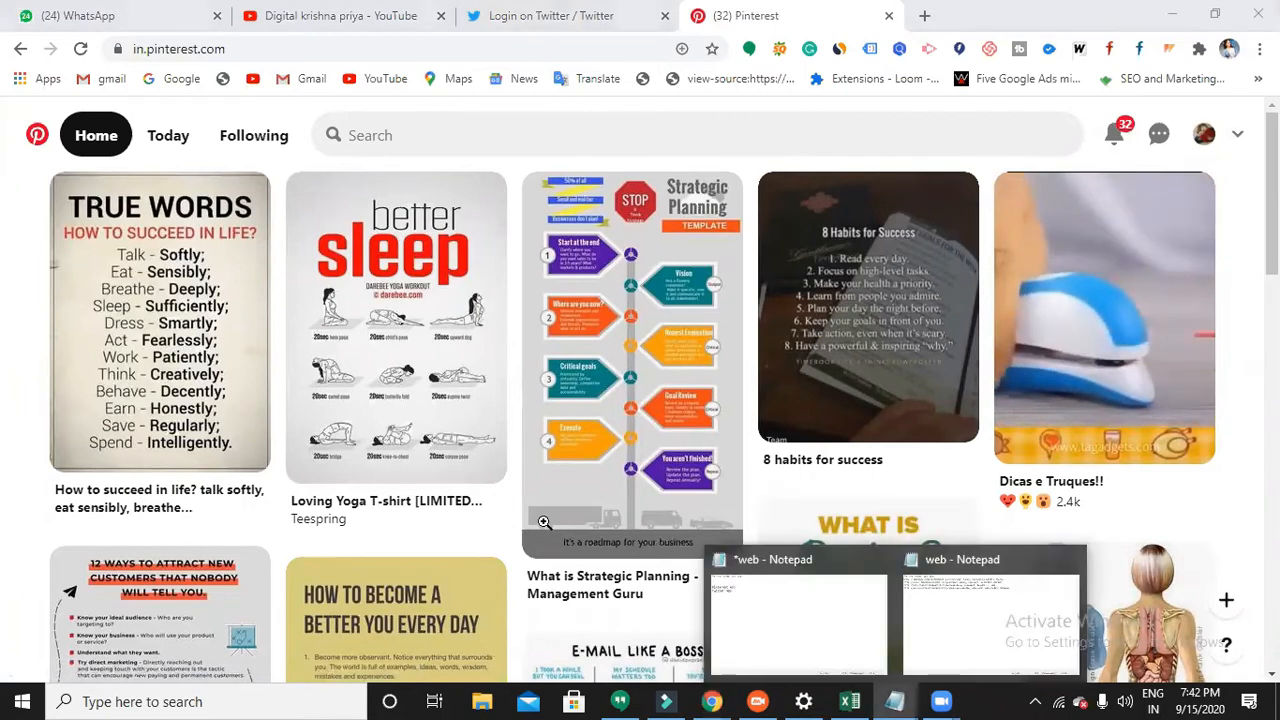
Step: Push Twitter Ads down and write 'Pinterest business page' on a new line under Pinterest Ads
{"action": "left_click", "coordinate": [796, 620]}
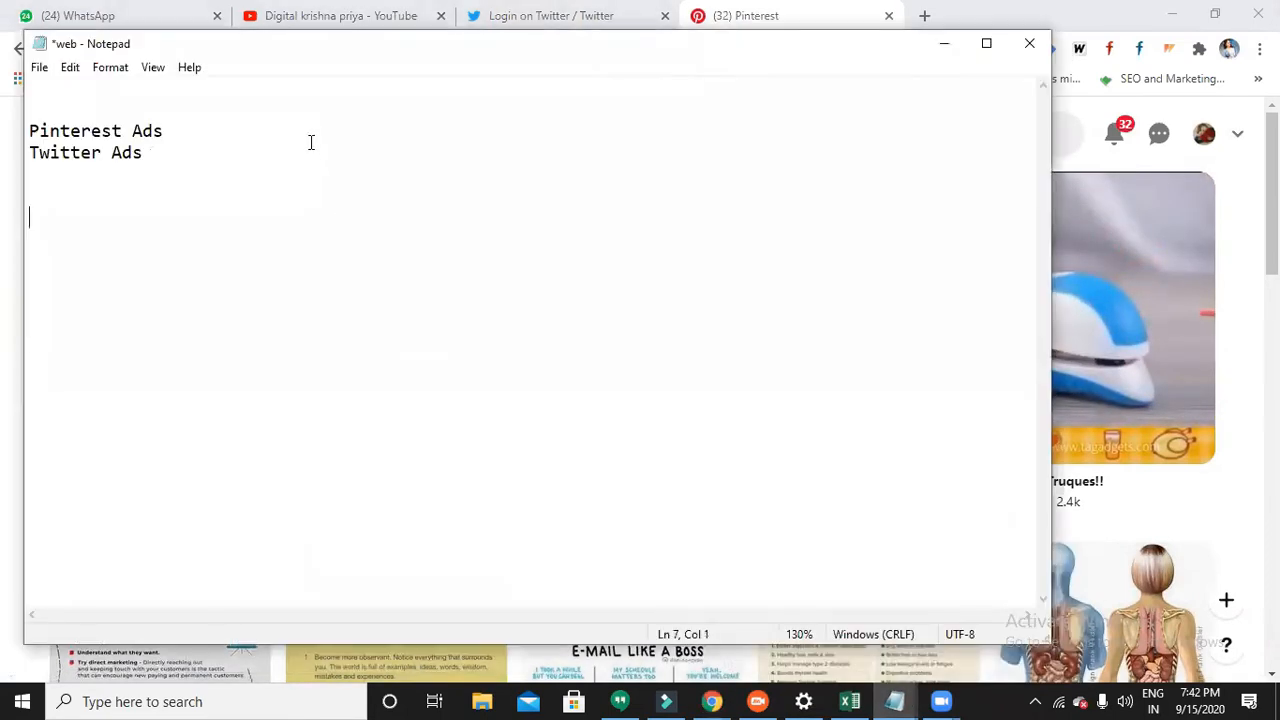
{"action": "key", "text": "Enter"}
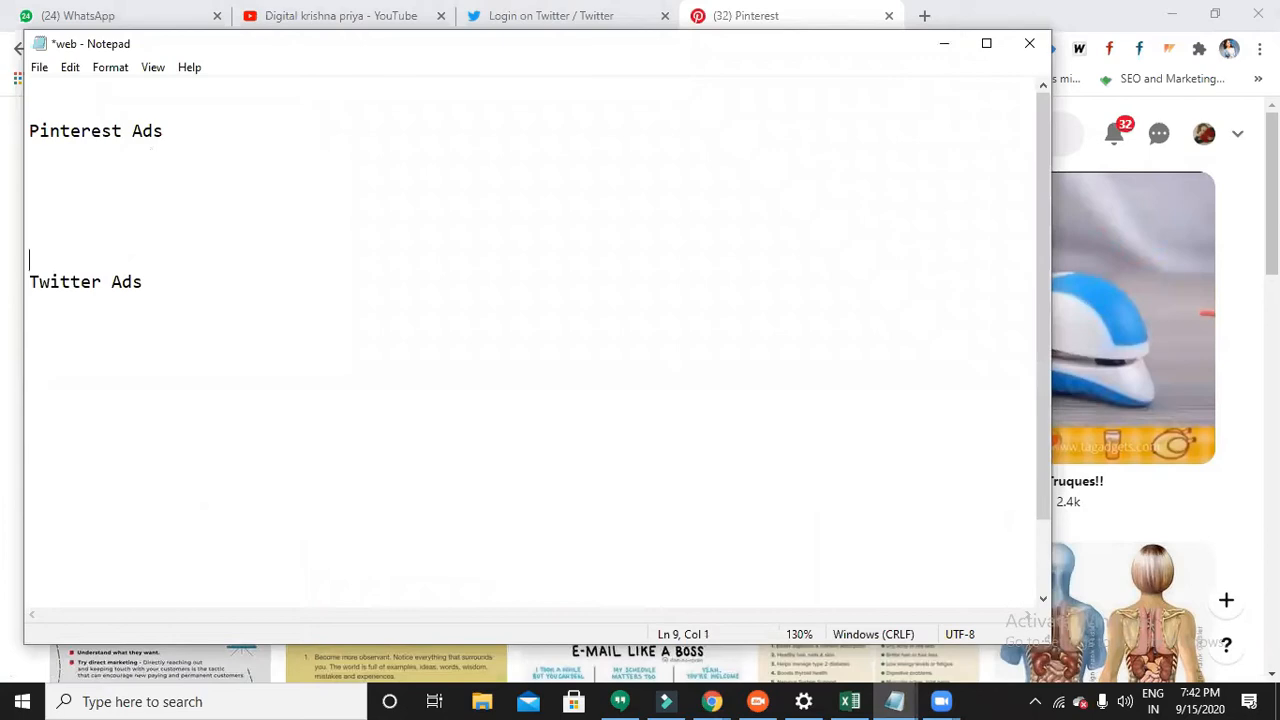
{"action": "left_click", "coordinate": [84, 170]}
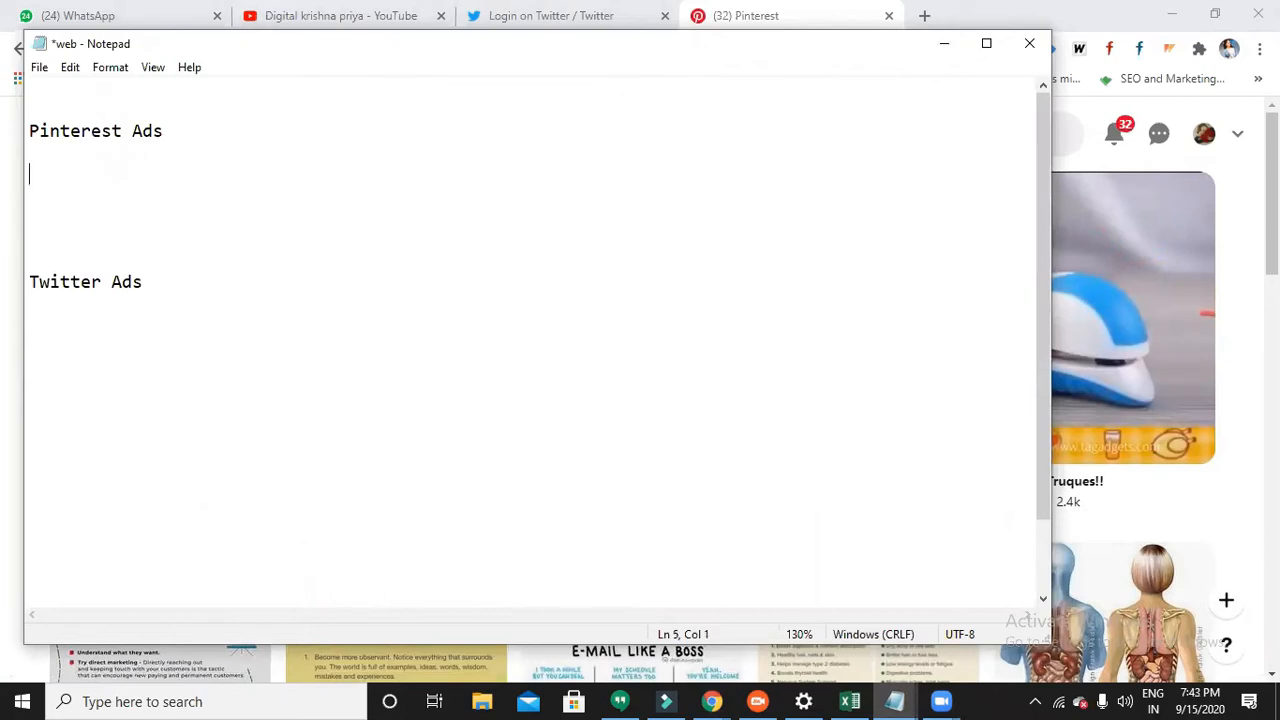
{"action": "type", "text": "Pinterest"}
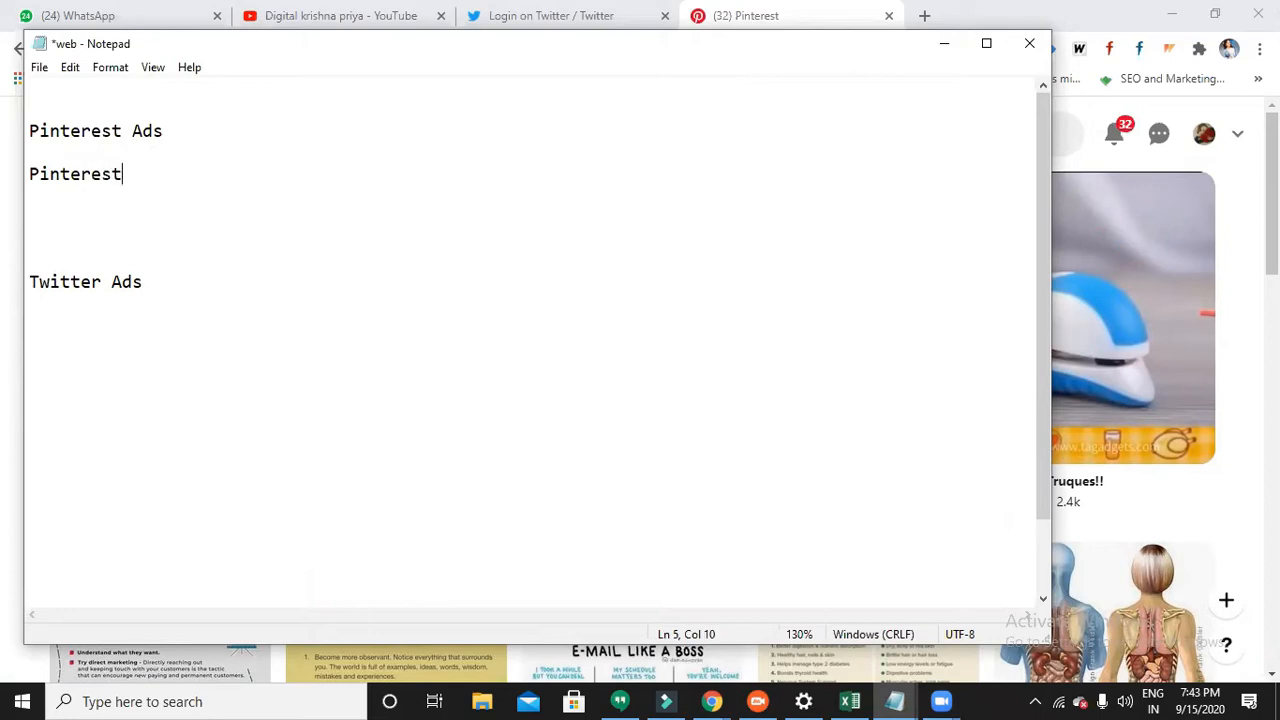
{"action": "type", "text": "busines"}
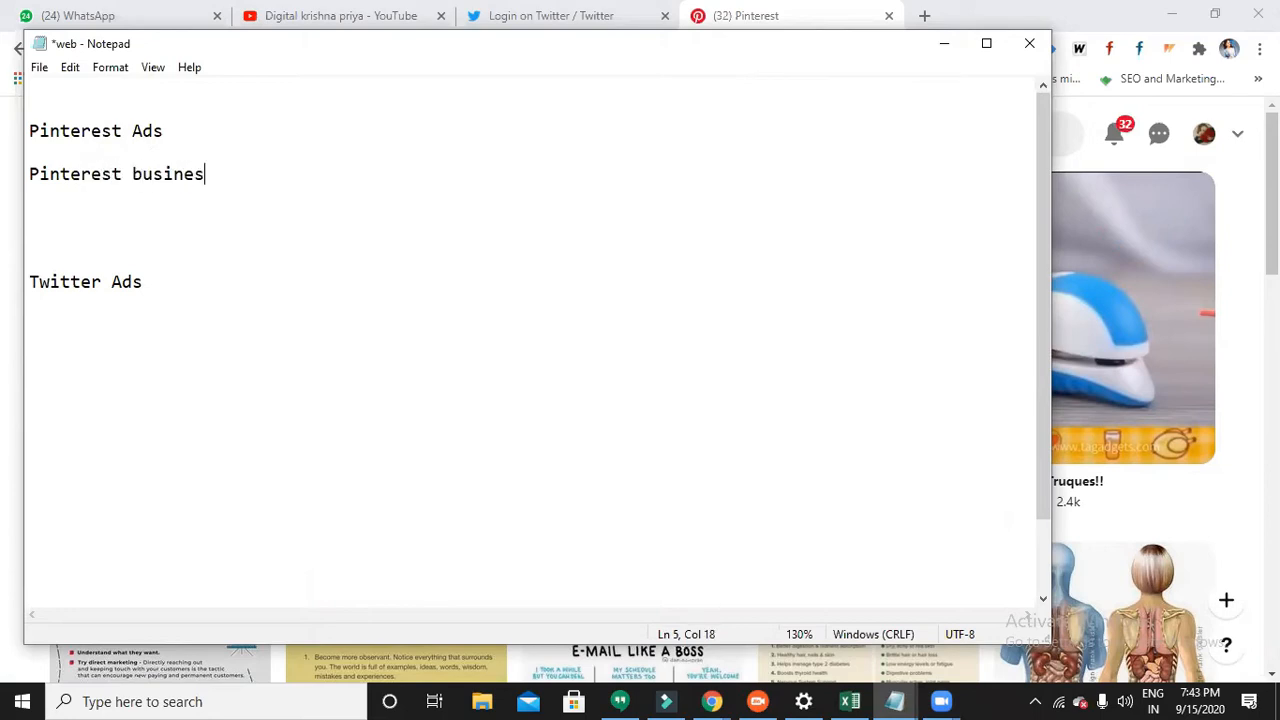
{"action": "type", "text": "s page"}
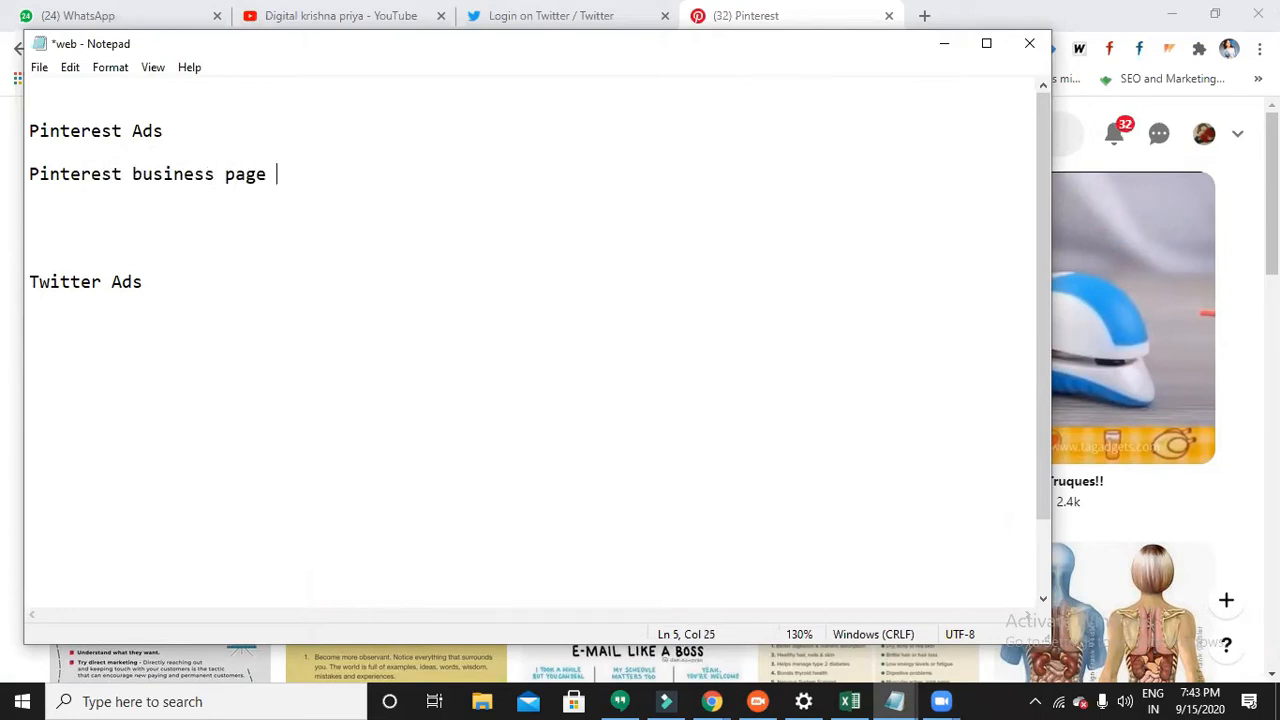
{"action": "mouse_move", "coordinate": [942, 44]}
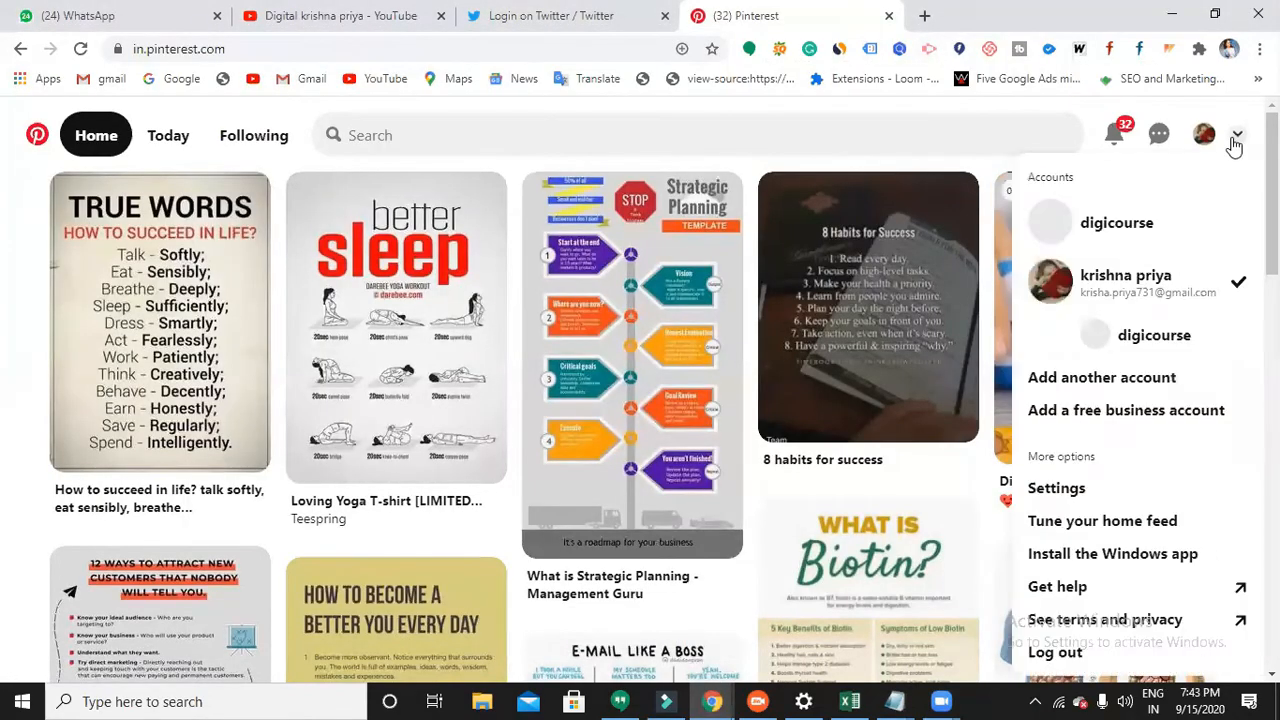
Step: Log out of Pinterest and sign back in with the other account
{"action": "scroll", "scroll_direction": "down", "scroll_amount": 3}
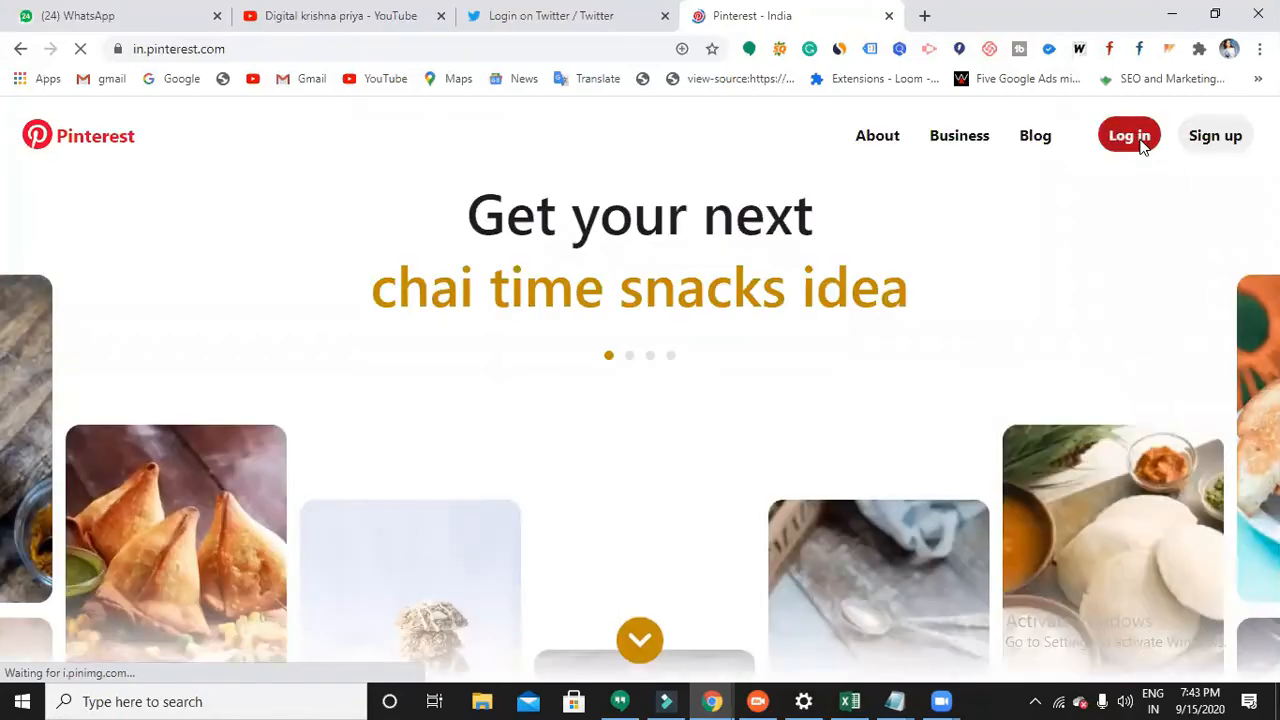
{"action": "left_click", "coordinate": [1128, 136]}
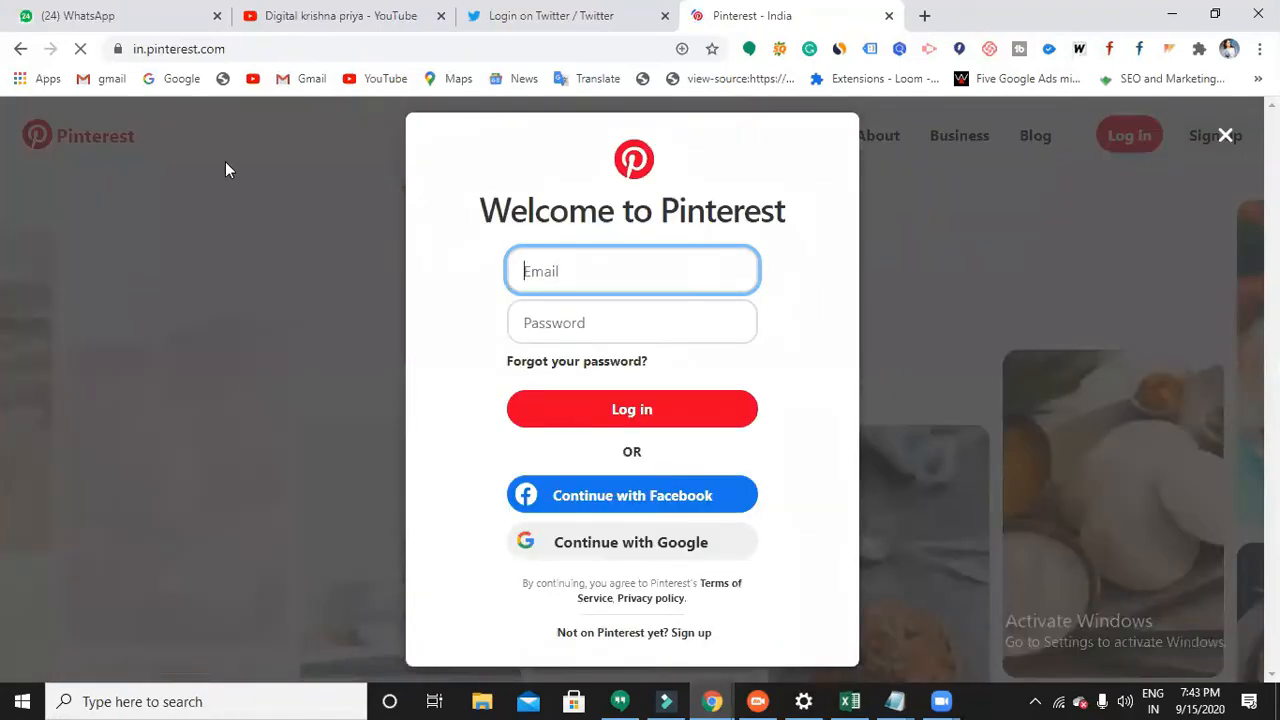
{"action": "left_click", "coordinate": [632, 408]}
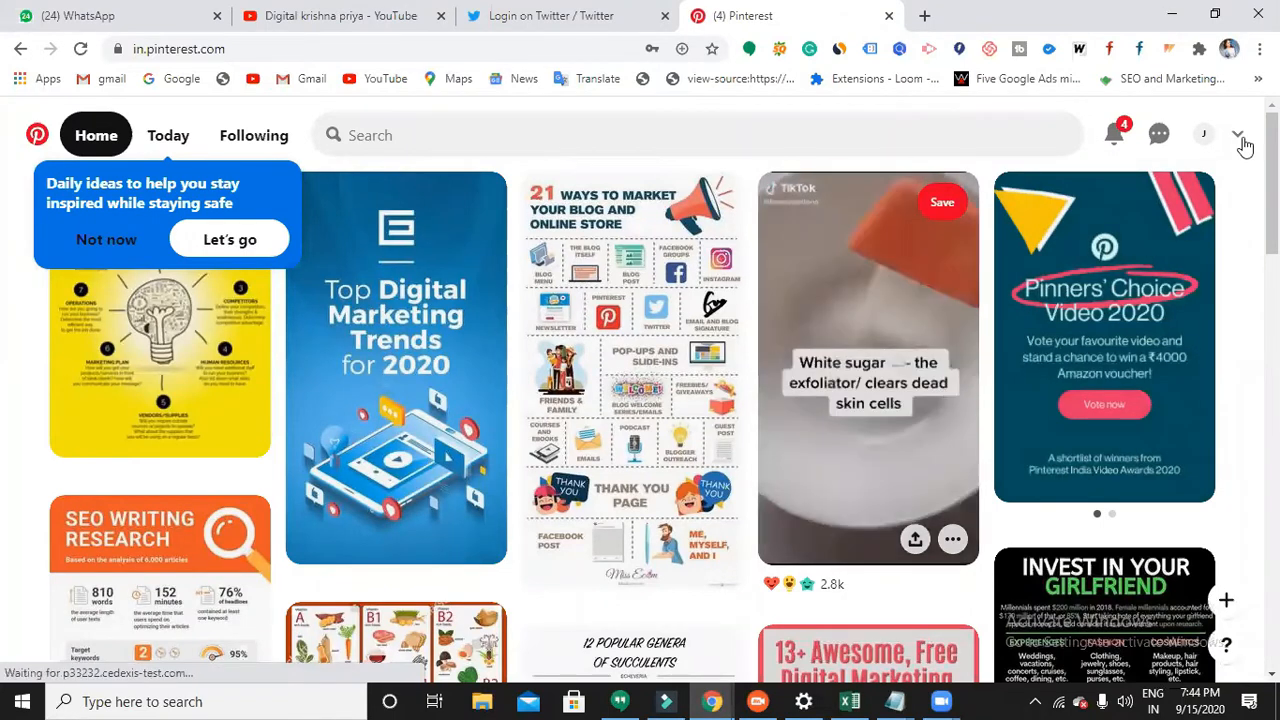
Step: From the account menu, add a free business account and get started on its setup form
{"action": "left_click", "coordinate": [1238, 134]}
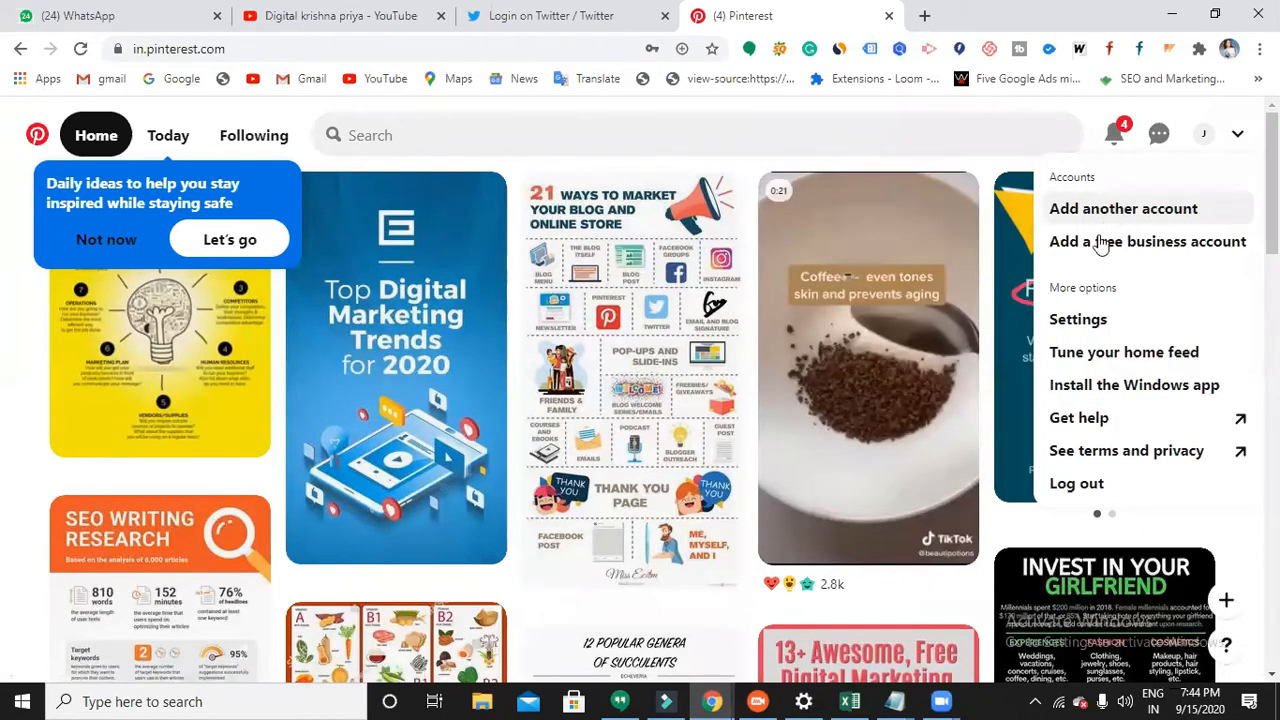
{"action": "mouse_move", "coordinate": [1148, 240]}
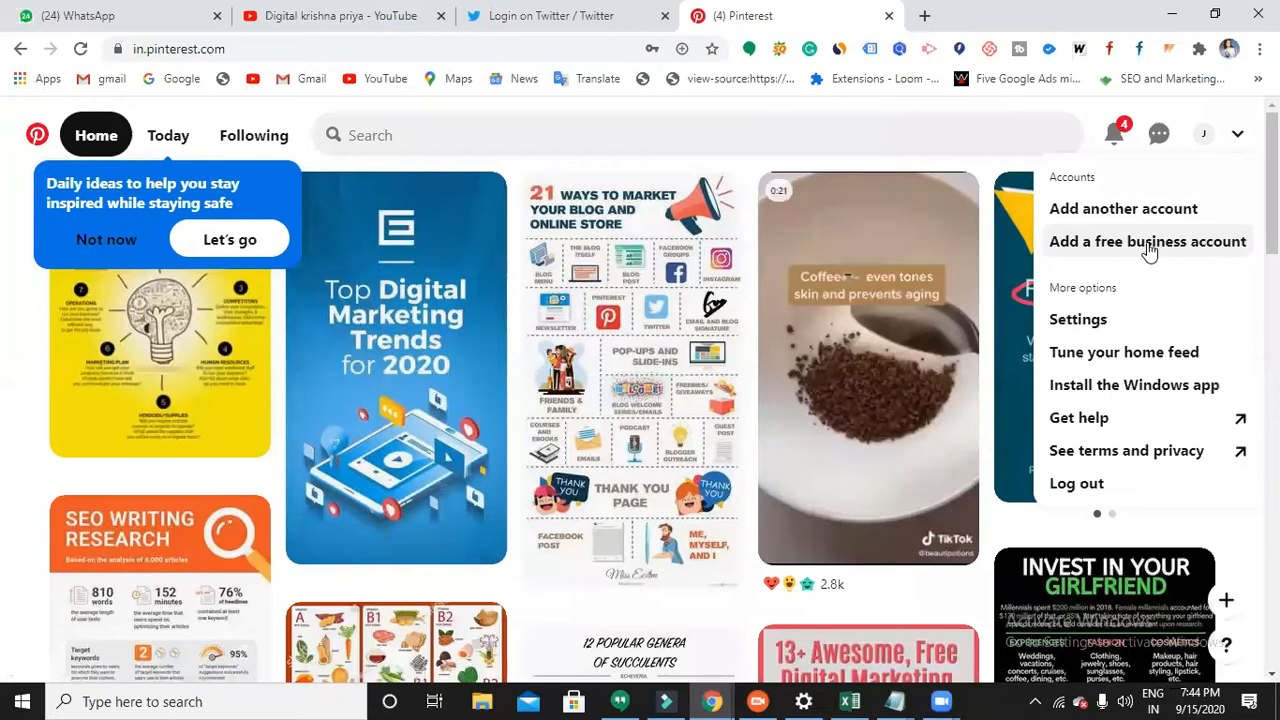
{"action": "left_click", "coordinate": [1148, 240]}
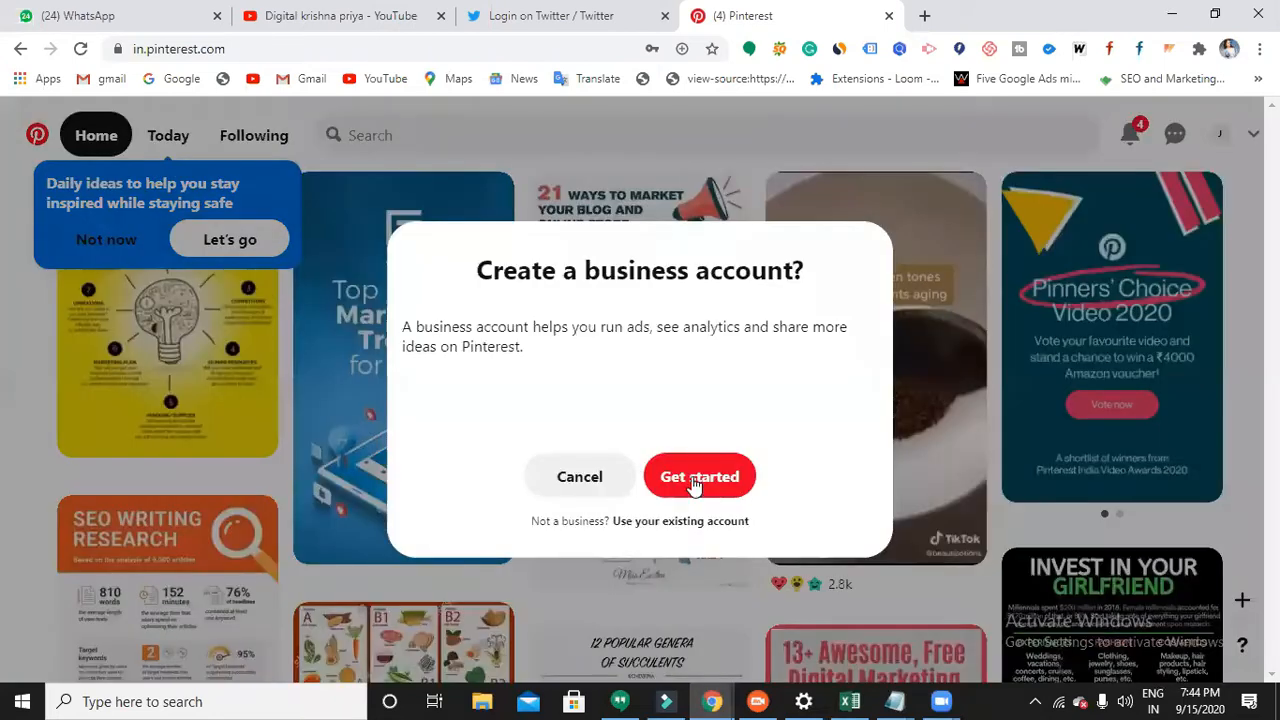
{"action": "left_click", "coordinate": [700, 476]}
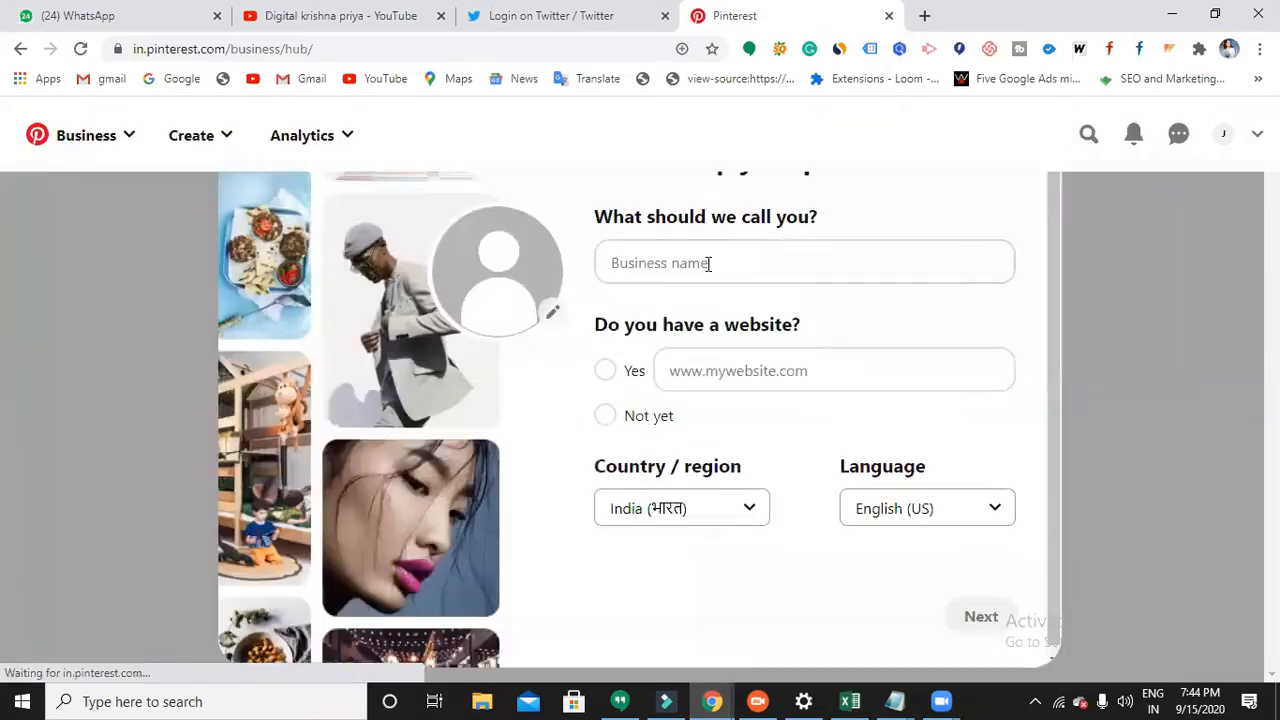
Step: Enter Primarysource as the business name
{"action": "left_click", "coordinate": [804, 262]}
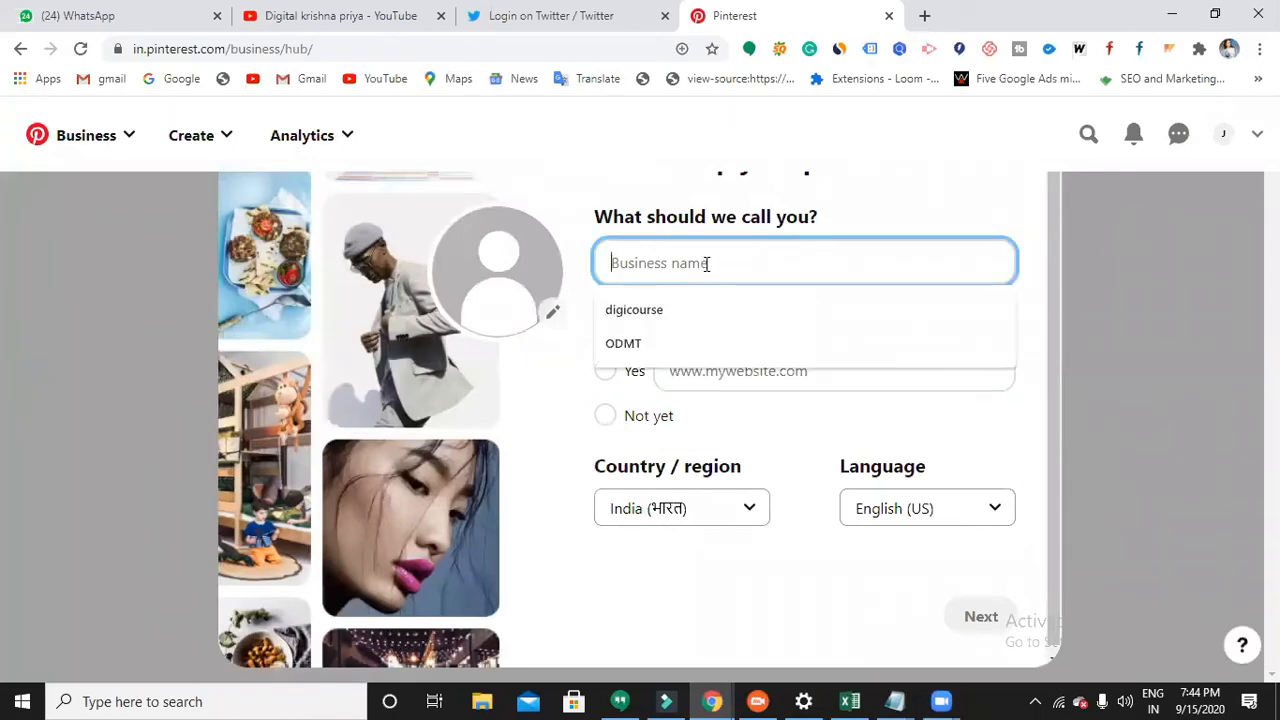
{"action": "type", "text": "Pri"}
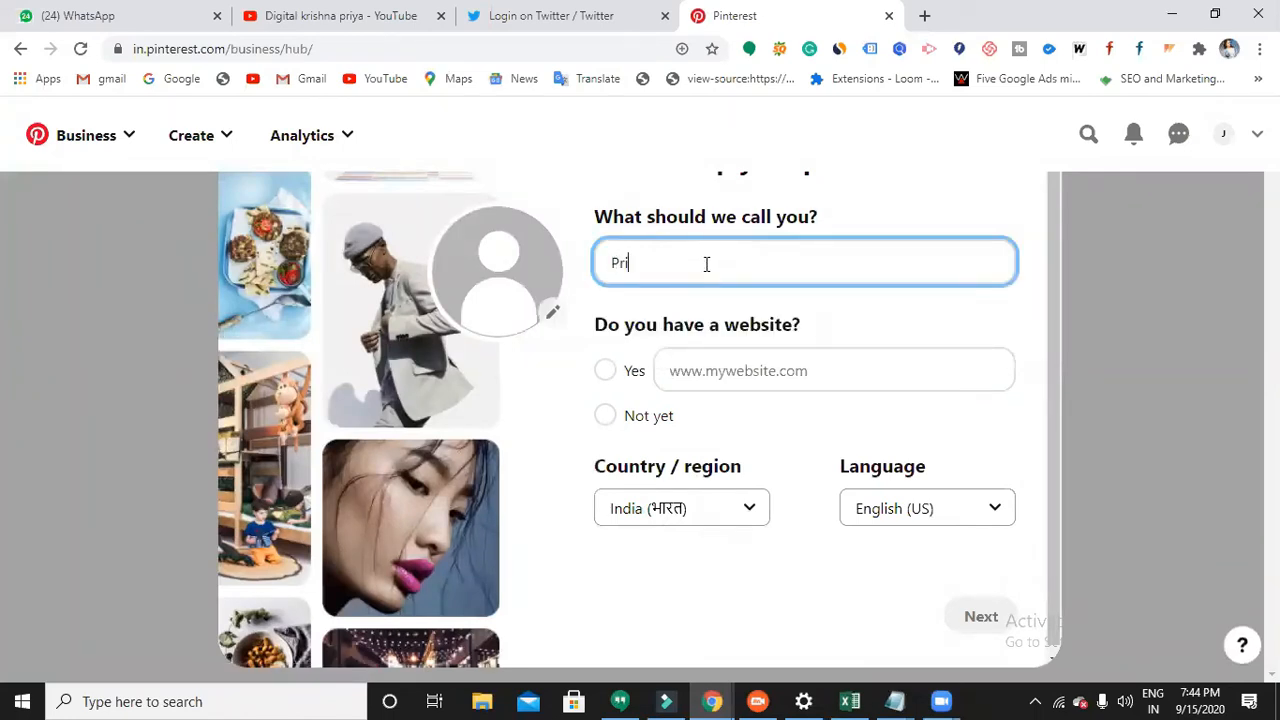
{"action": "type", "text": "ma"}
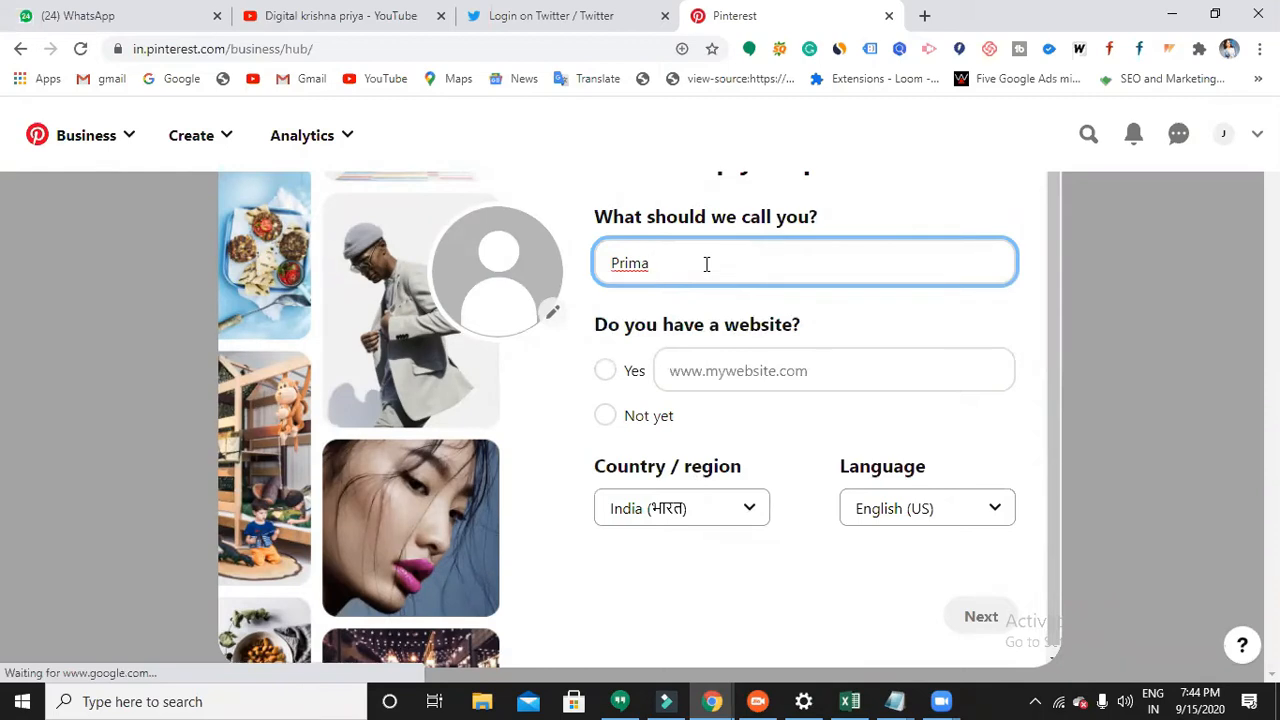
{"action": "type", "text": "rysou"}
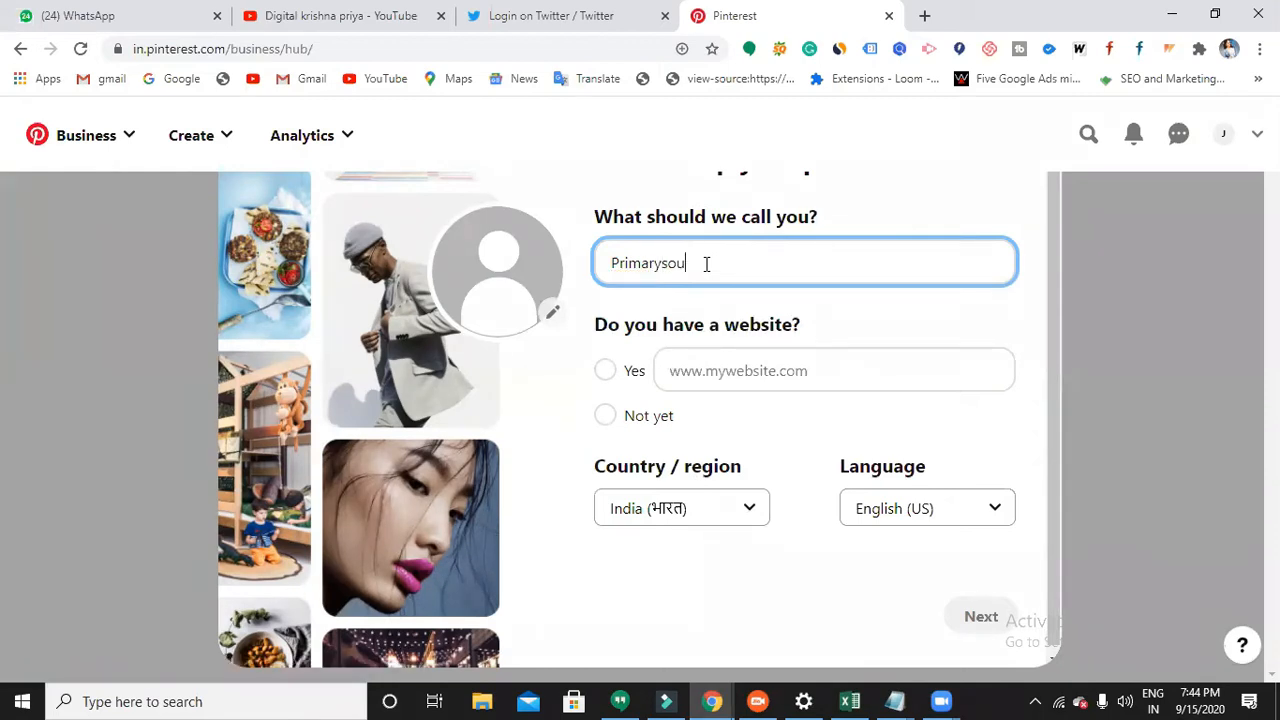
{"action": "type", "text": "rce"}
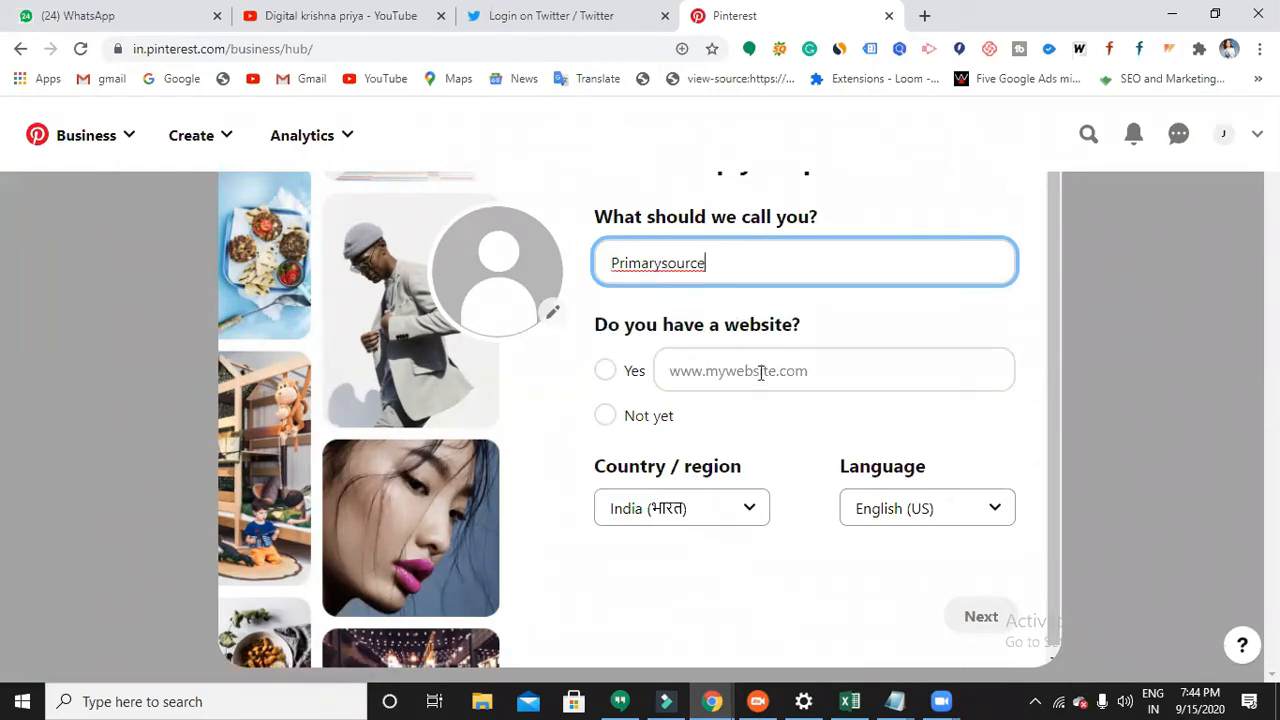
Step: Move to the website field, briefly visiting a new browser tab before returning to the form
{"action": "left_click", "coordinate": [834, 370]}
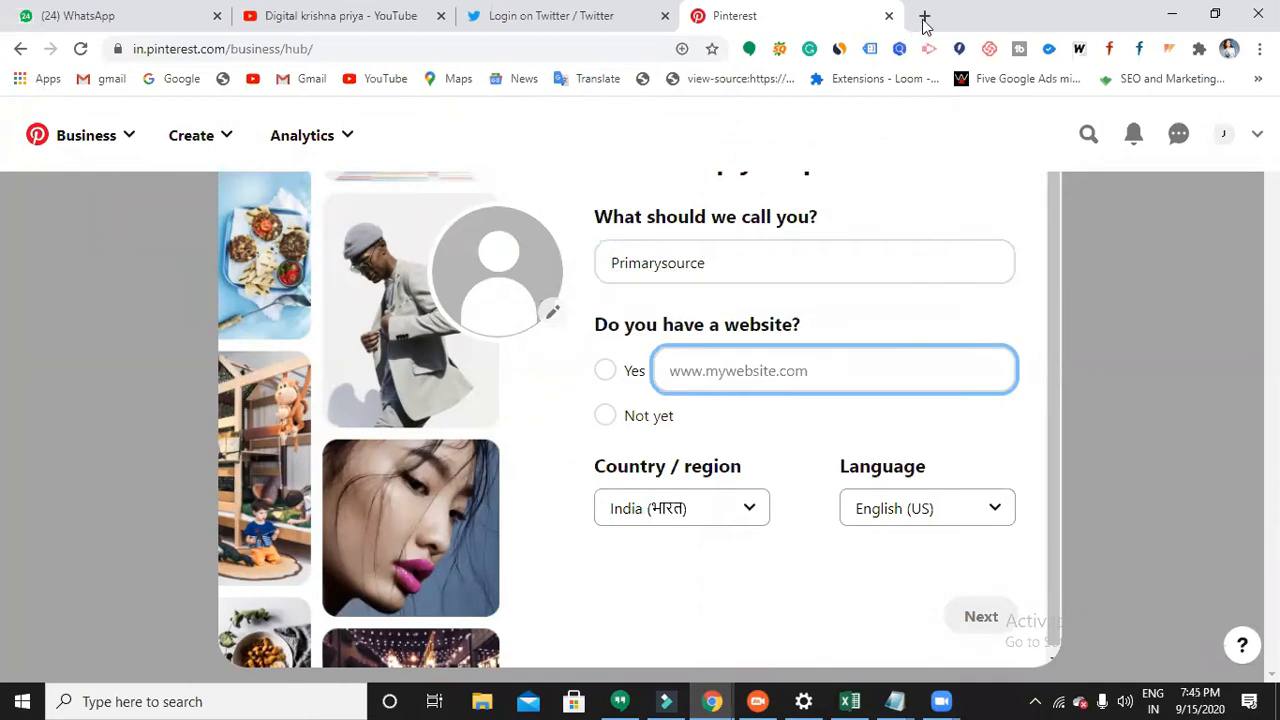
{"action": "left_click", "coordinate": [924, 16]}
{"action": "type", "text": "primarysource.in"}
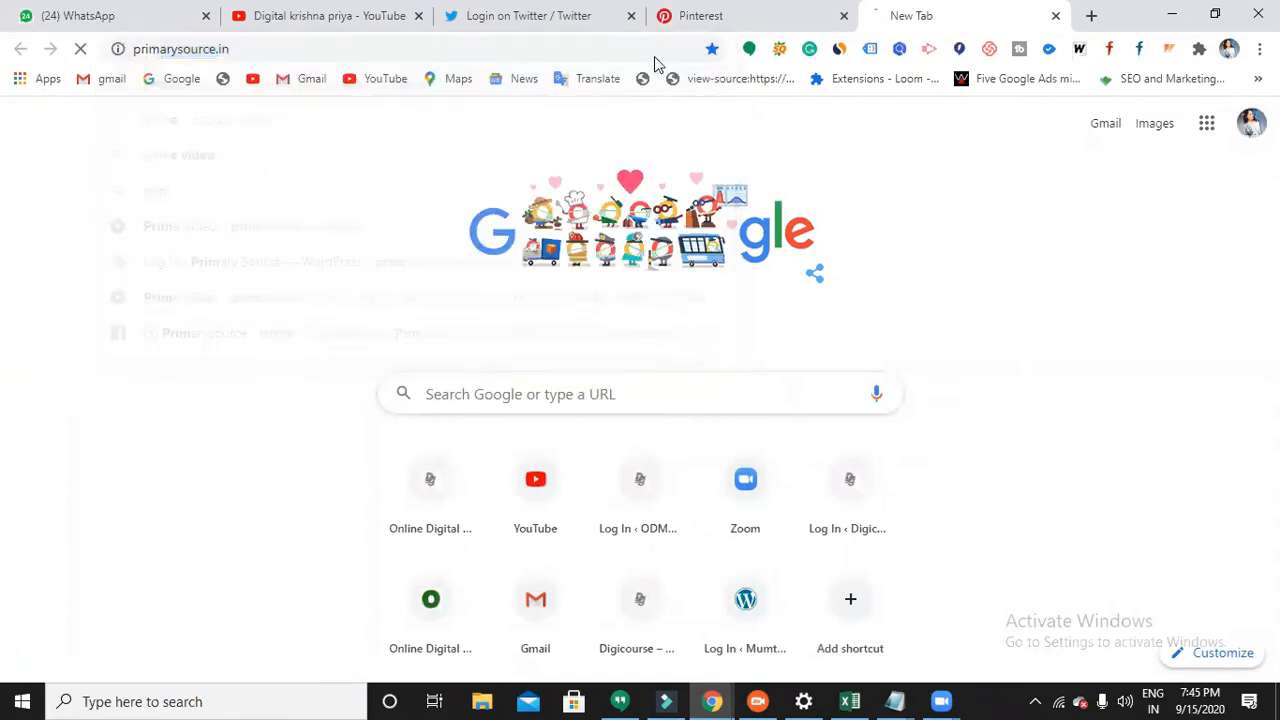
{"action": "left_click", "coordinate": [180, 48]}
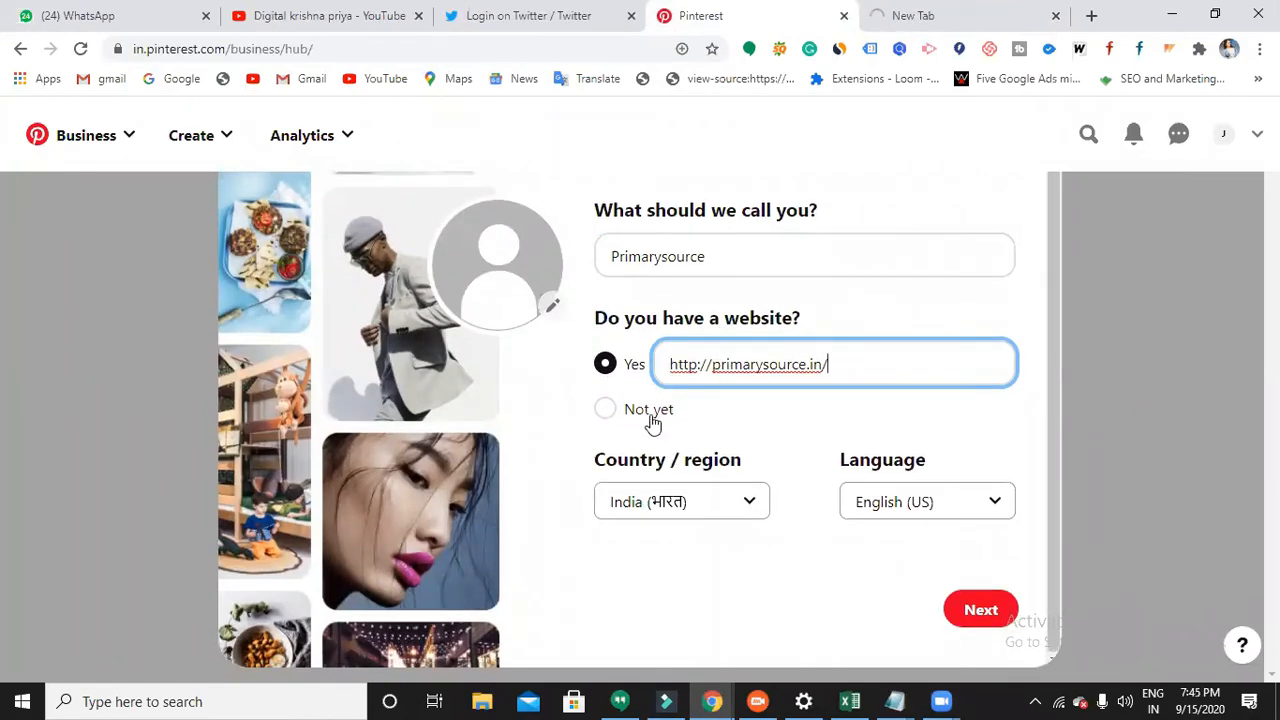
{"action": "mouse_move", "coordinate": [736, 496]}
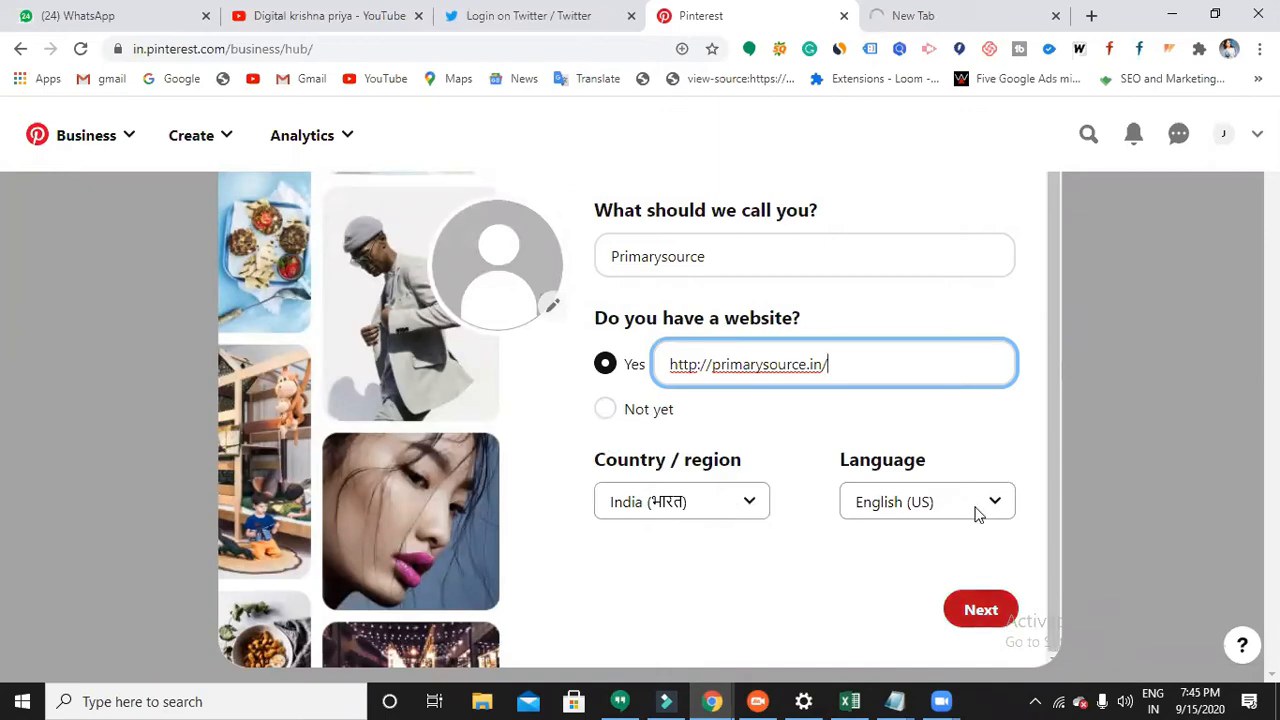
Step: Submit the business details, choose a brand focus, and dismiss the 'Where would you like to start?' screen
{"action": "left_click", "coordinate": [980, 608]}
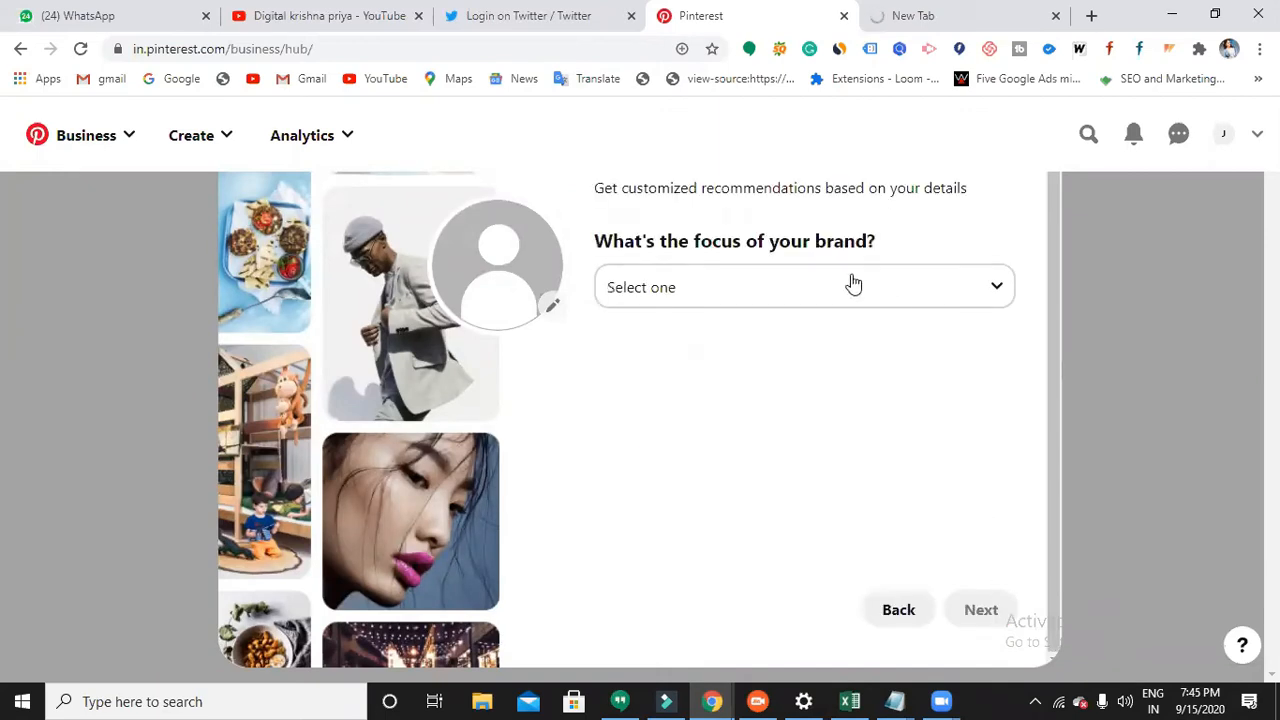
{"action": "left_click", "coordinate": [804, 288]}
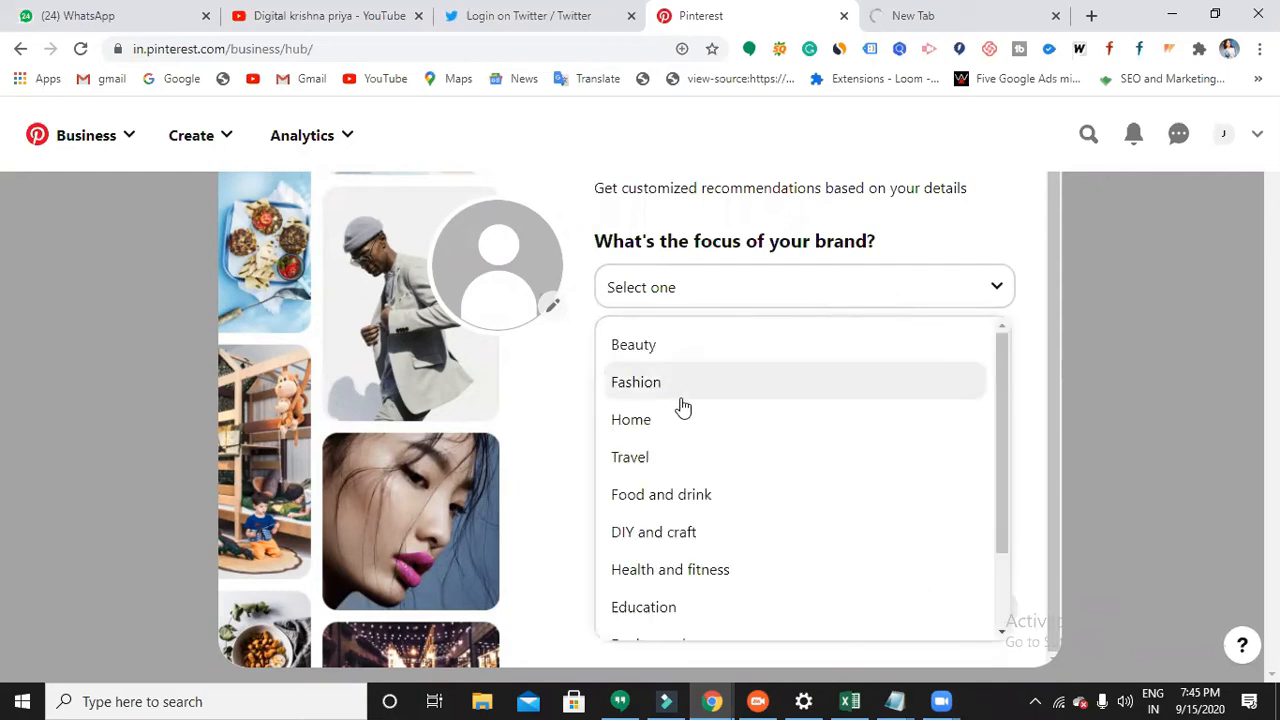
{"action": "scroll", "scroll_direction": "down", "scroll_amount": 3}
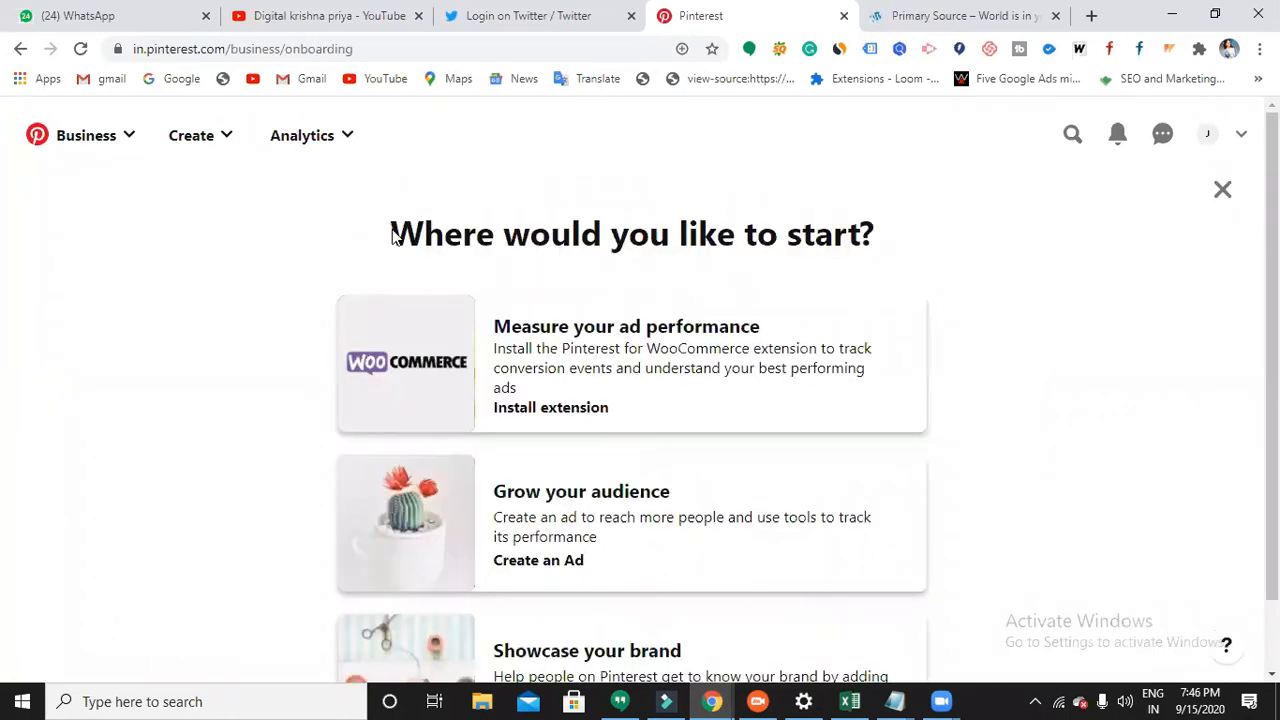
{"action": "scroll", "scroll_direction": "down", "scroll_amount": 3}
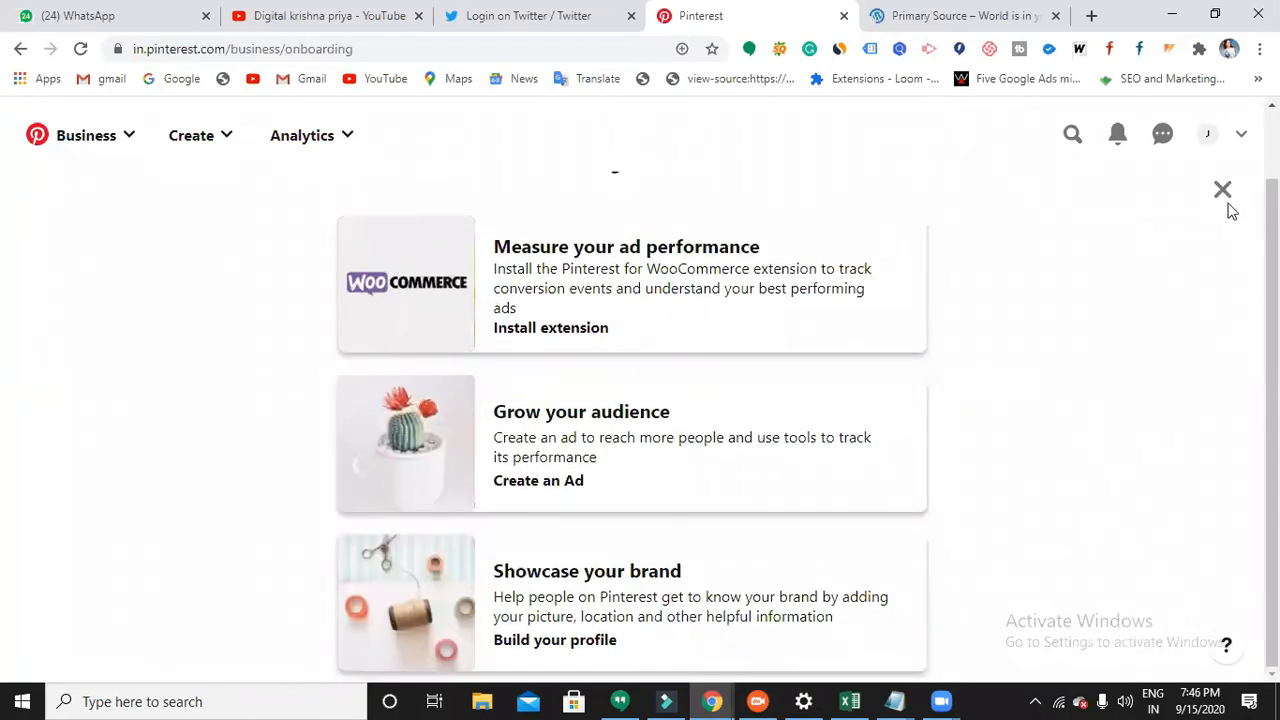
{"action": "left_click", "coordinate": [1224, 188]}
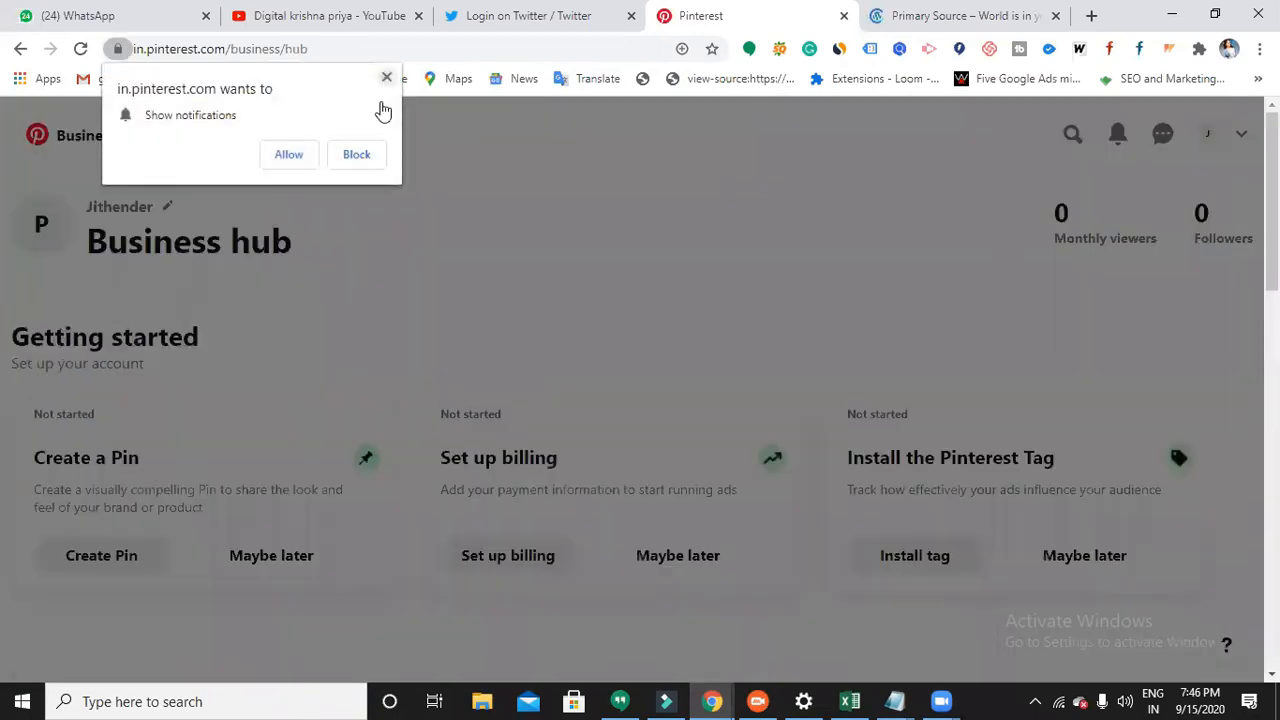
Step: Dismiss the browser's 'Show notifications' request over the Business hub
{"action": "left_click", "coordinate": [386, 76]}
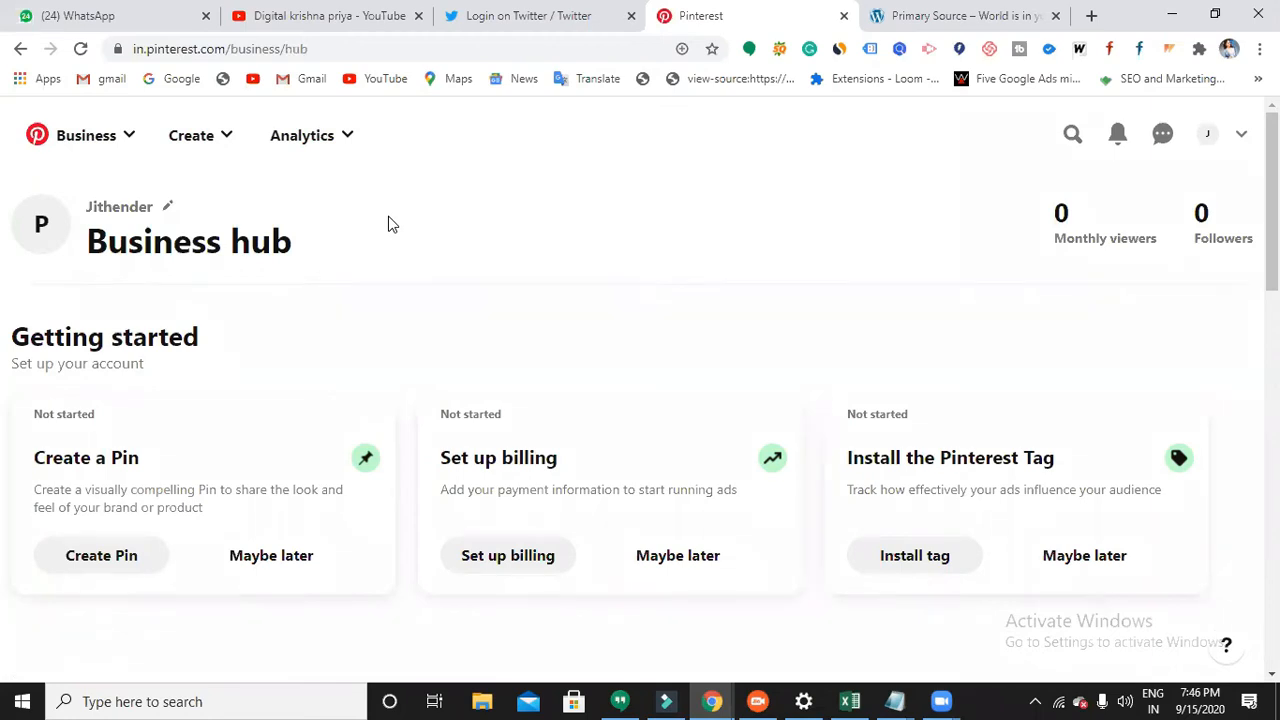
{"action": "mouse_move", "coordinate": [350, 248]}
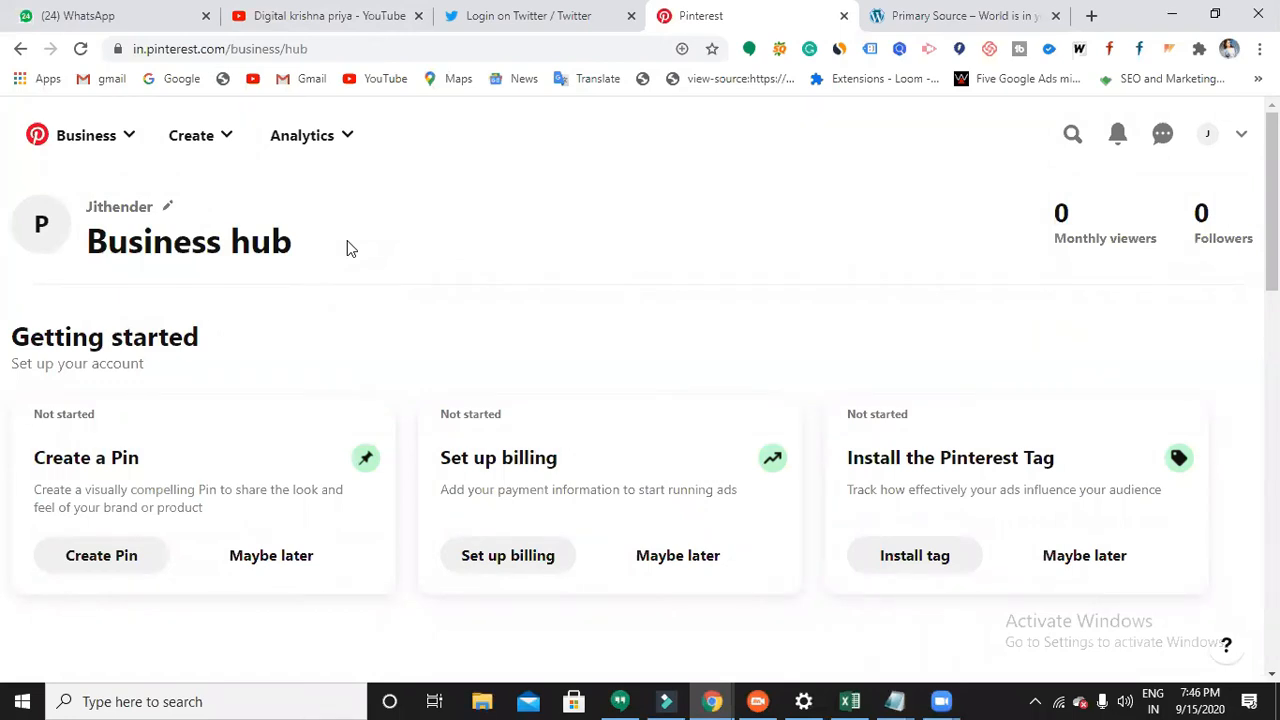
Step: Go to Analytics > Audience Insights and start creating a new ad campaign
{"action": "left_click", "coordinate": [312, 136]}
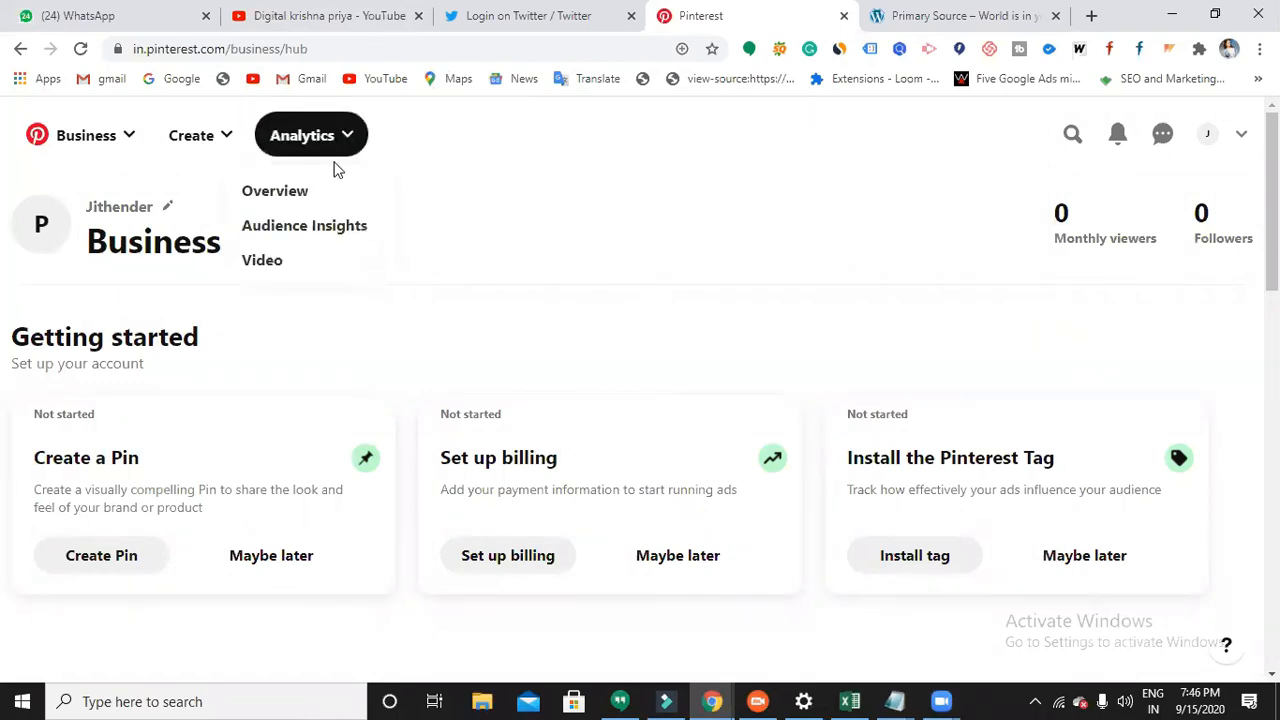
{"action": "left_click", "coordinate": [304, 224]}
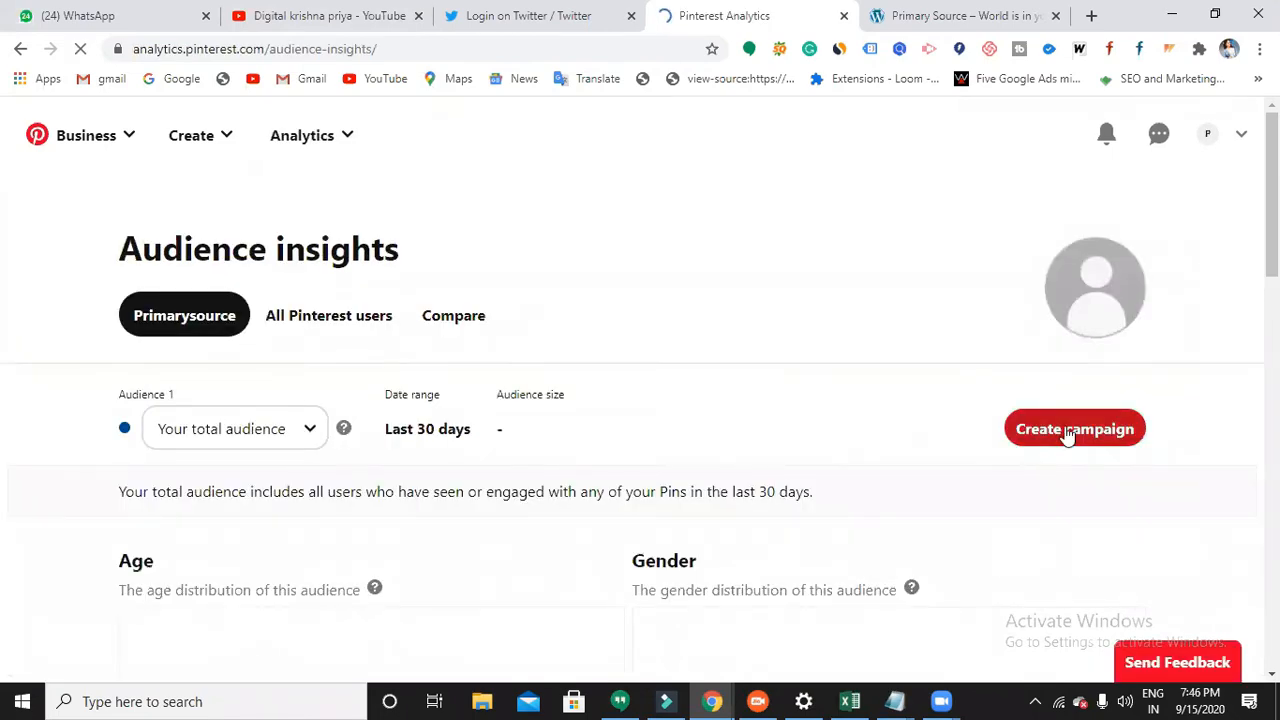
{"action": "left_click", "coordinate": [1074, 428]}
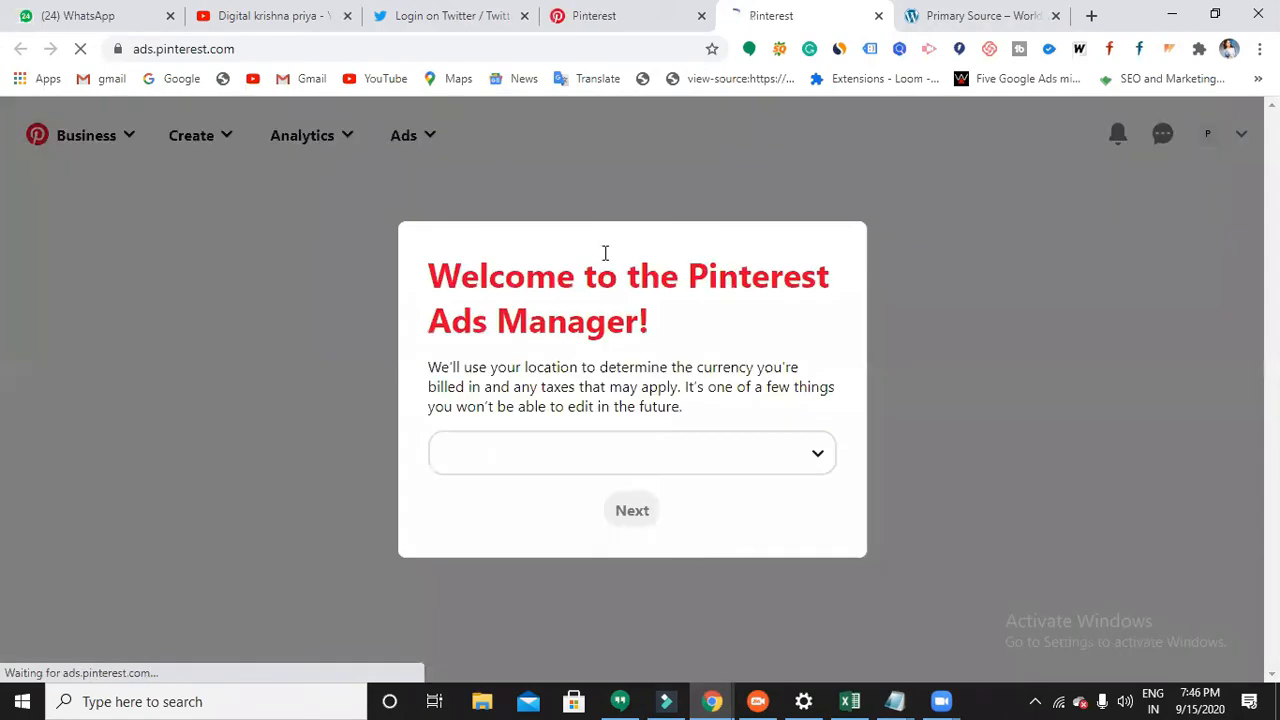
Step: Choose United States (Dollars) as the billing currency and continue to the advertising agreement
{"action": "left_click", "coordinate": [632, 452]}
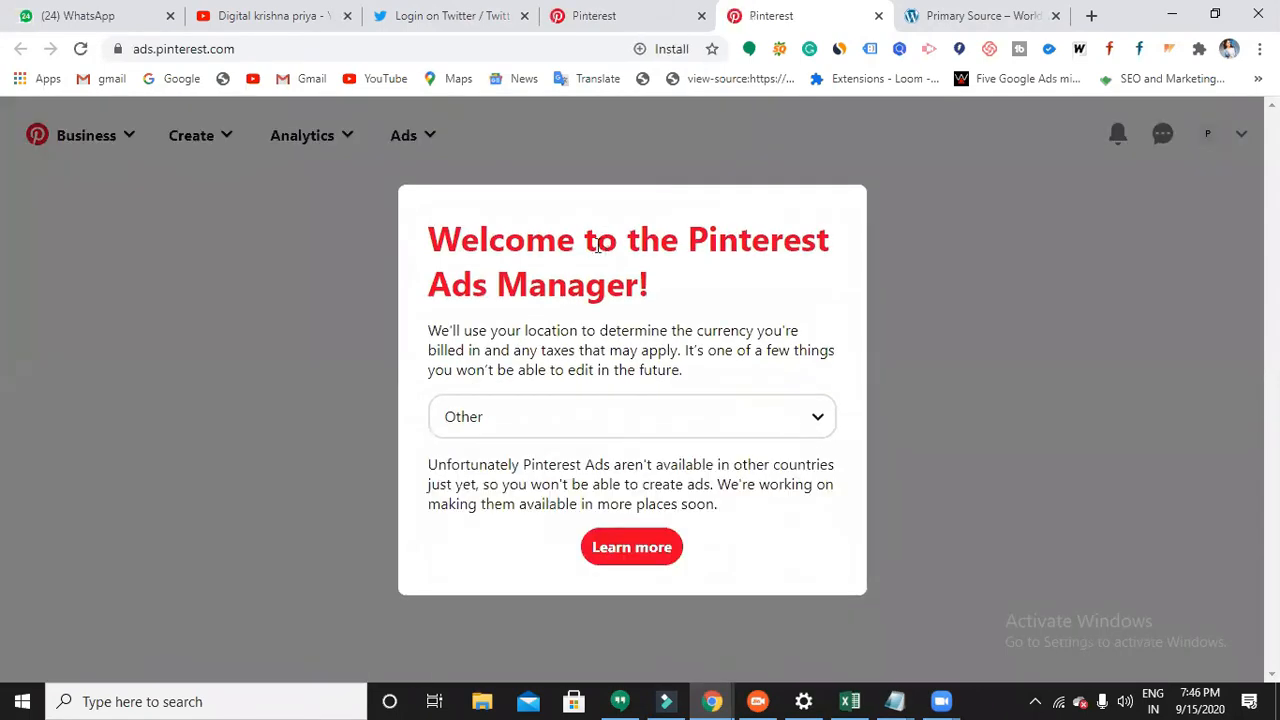
{"action": "left_click", "coordinate": [632, 416]}
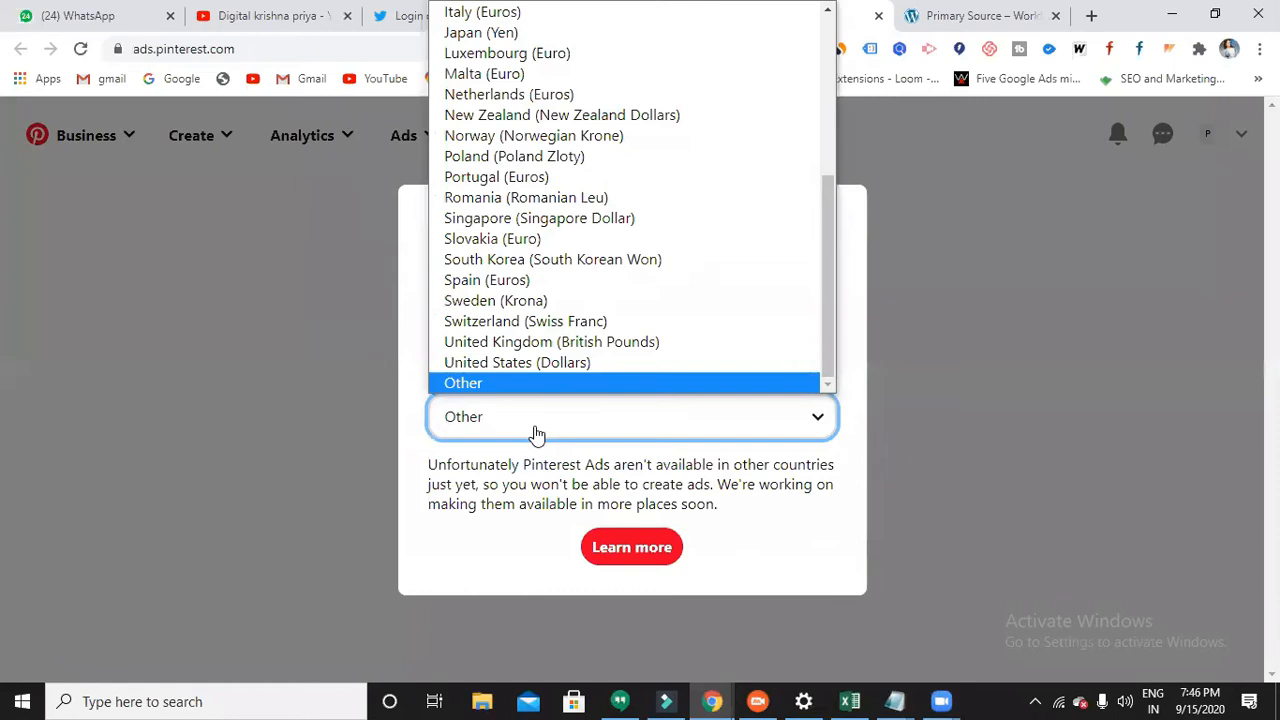
{"action": "scroll", "scroll_direction": "up", "scroll_amount": 3}
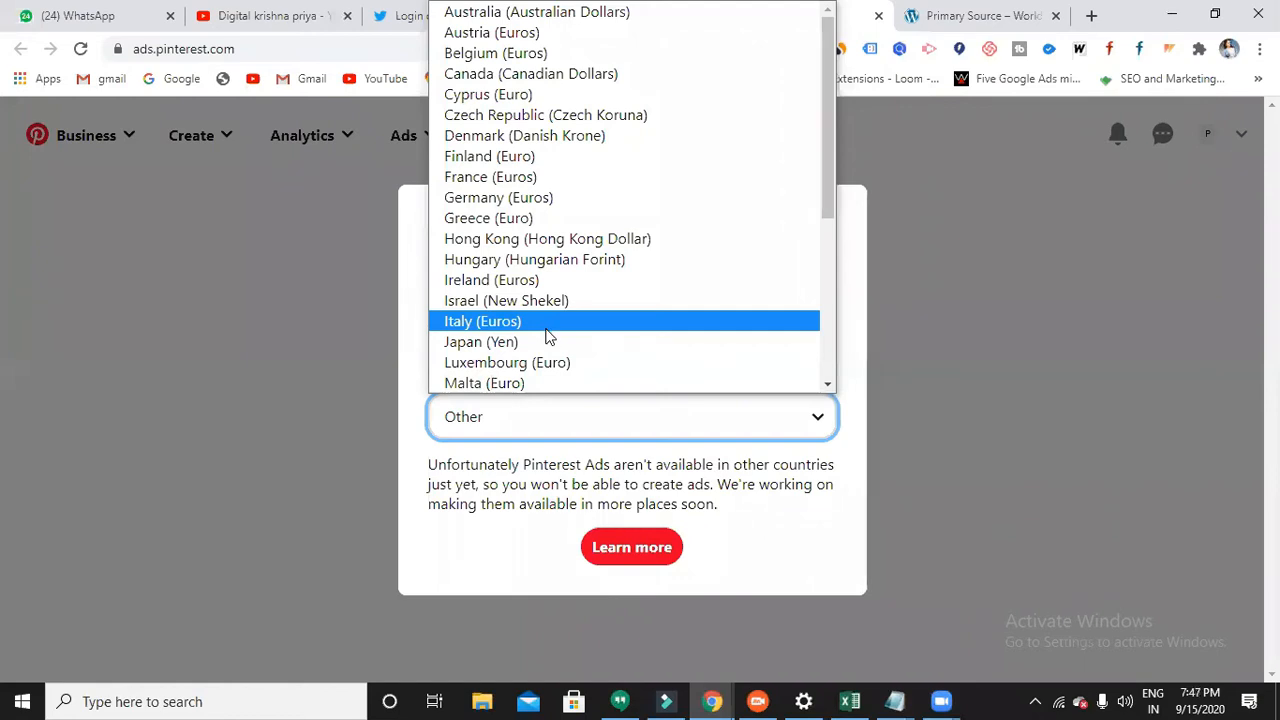
{"action": "mouse_move", "coordinate": [548, 340]}
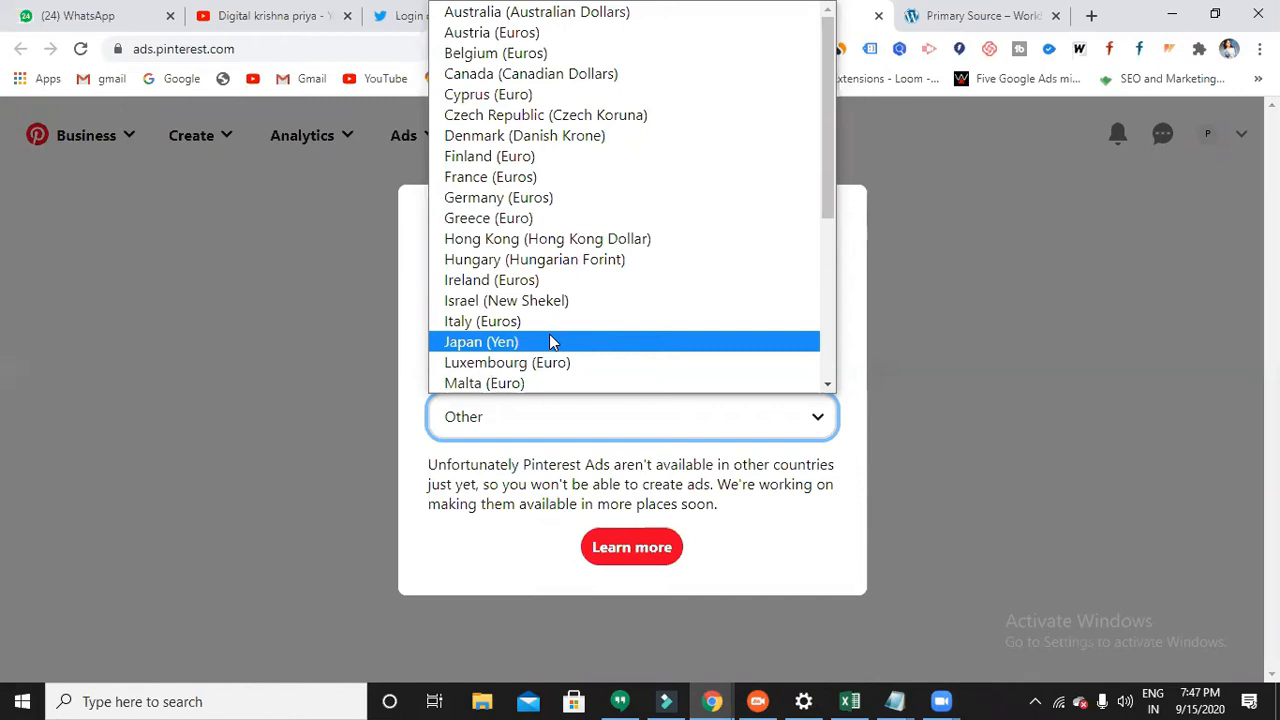
{"action": "mouse_move", "coordinate": [536, 320]}
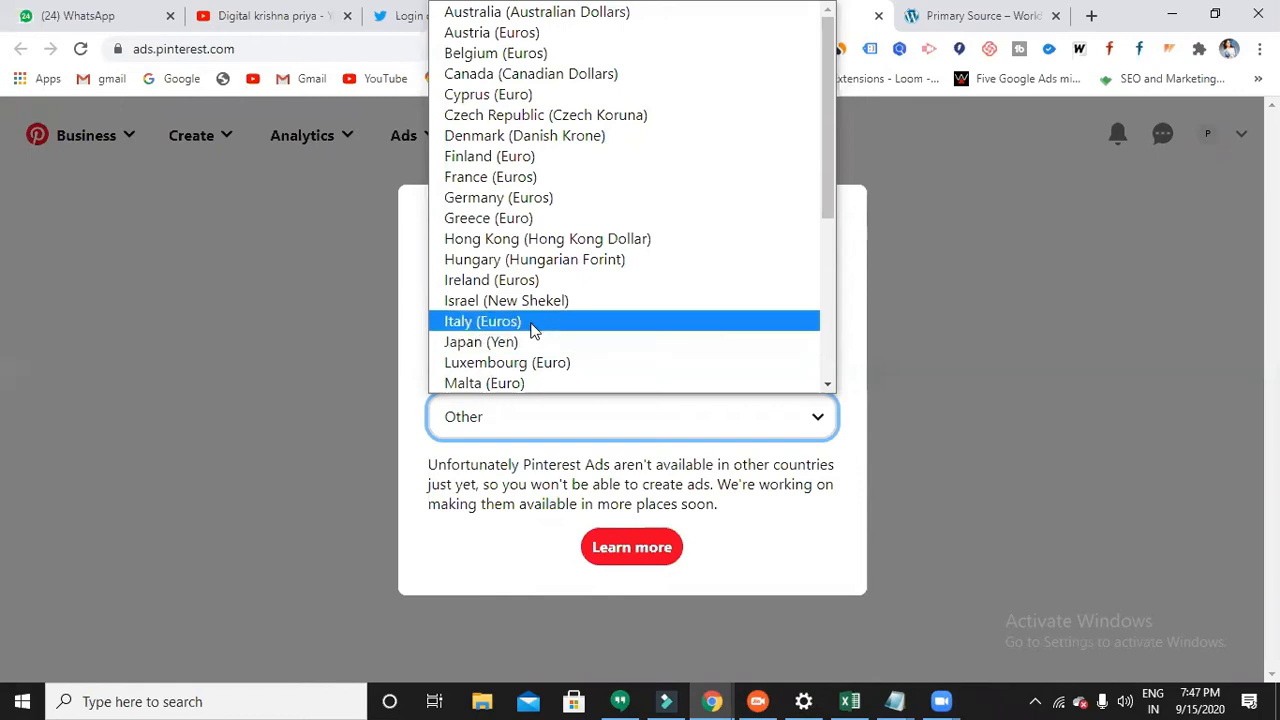
{"action": "mouse_move", "coordinate": [550, 94]}
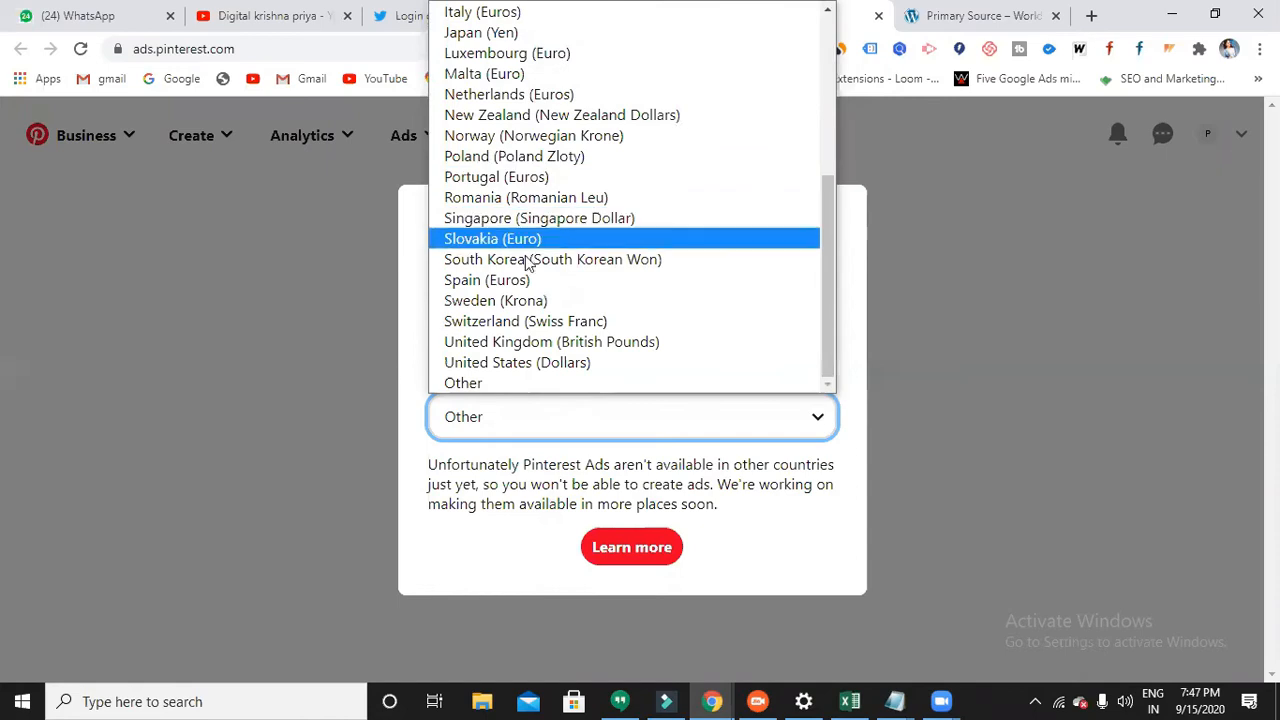
{"action": "left_click", "coordinate": [516, 362]}
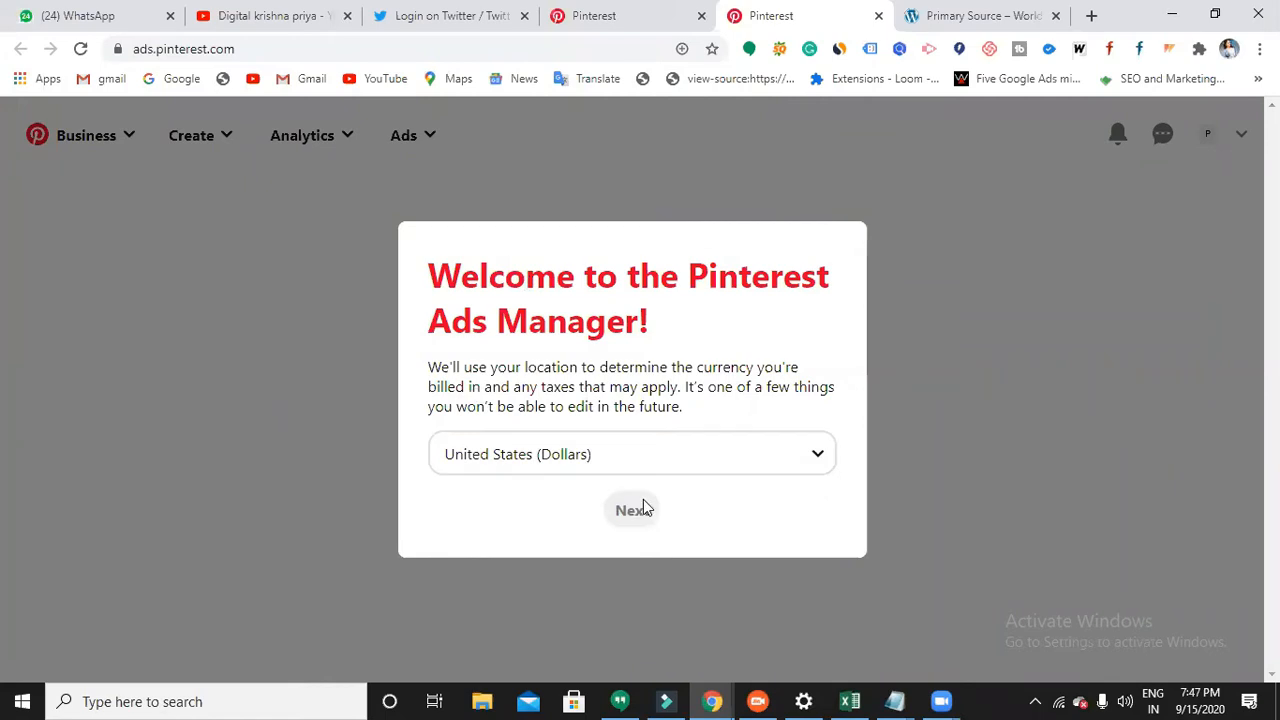
{"action": "left_click", "coordinate": [632, 510]}
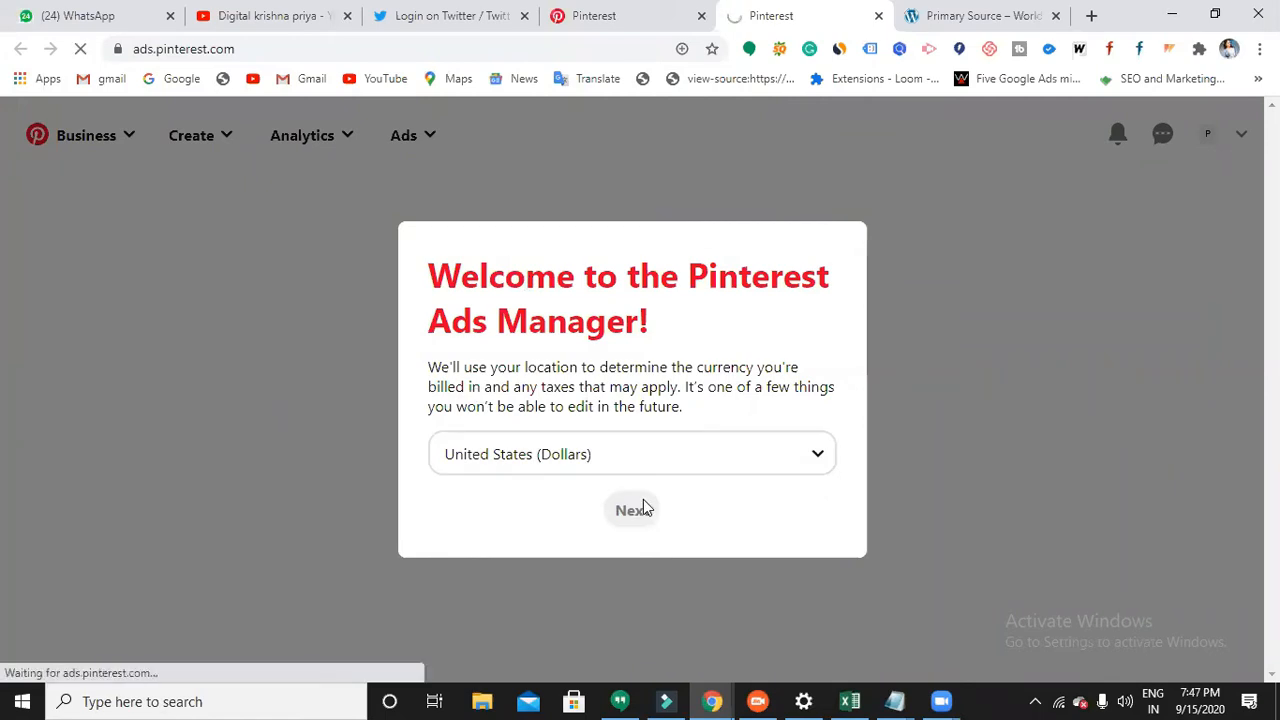
{"action": "left_click", "coordinate": [632, 510]}
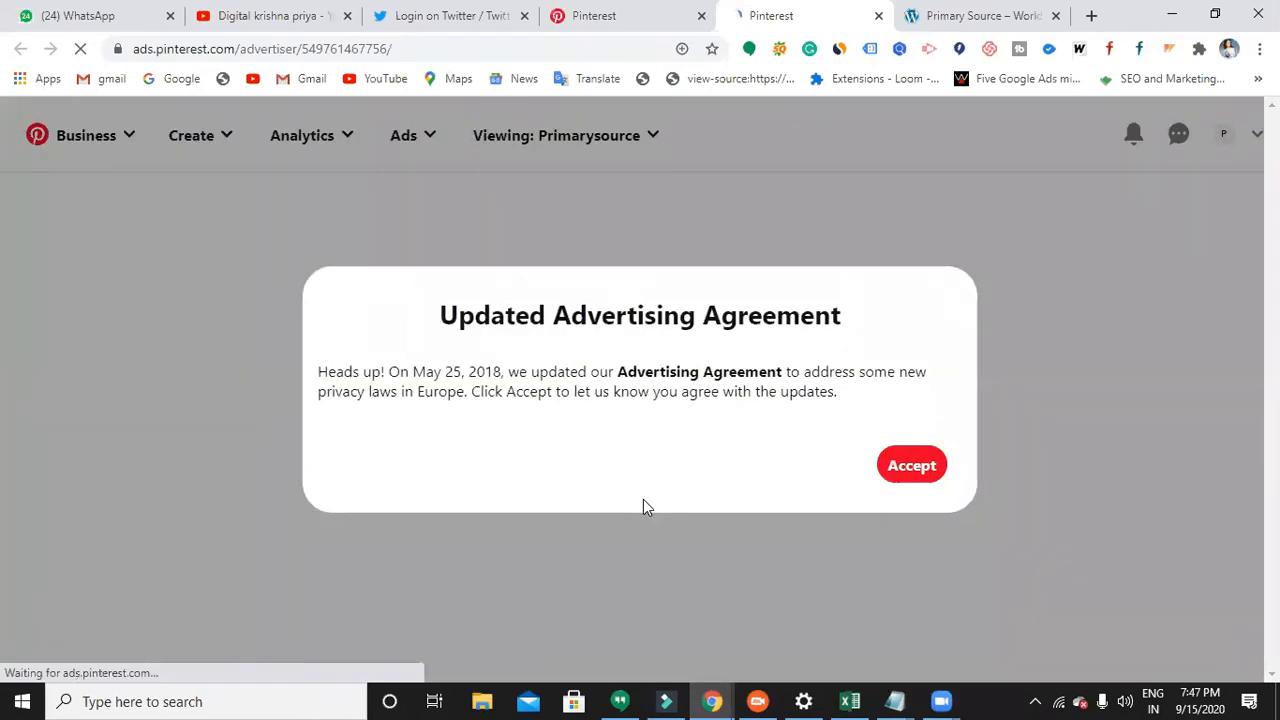
Step: Accept the updated advertising agreement for Primarysource
{"action": "left_click", "coordinate": [912, 464]}
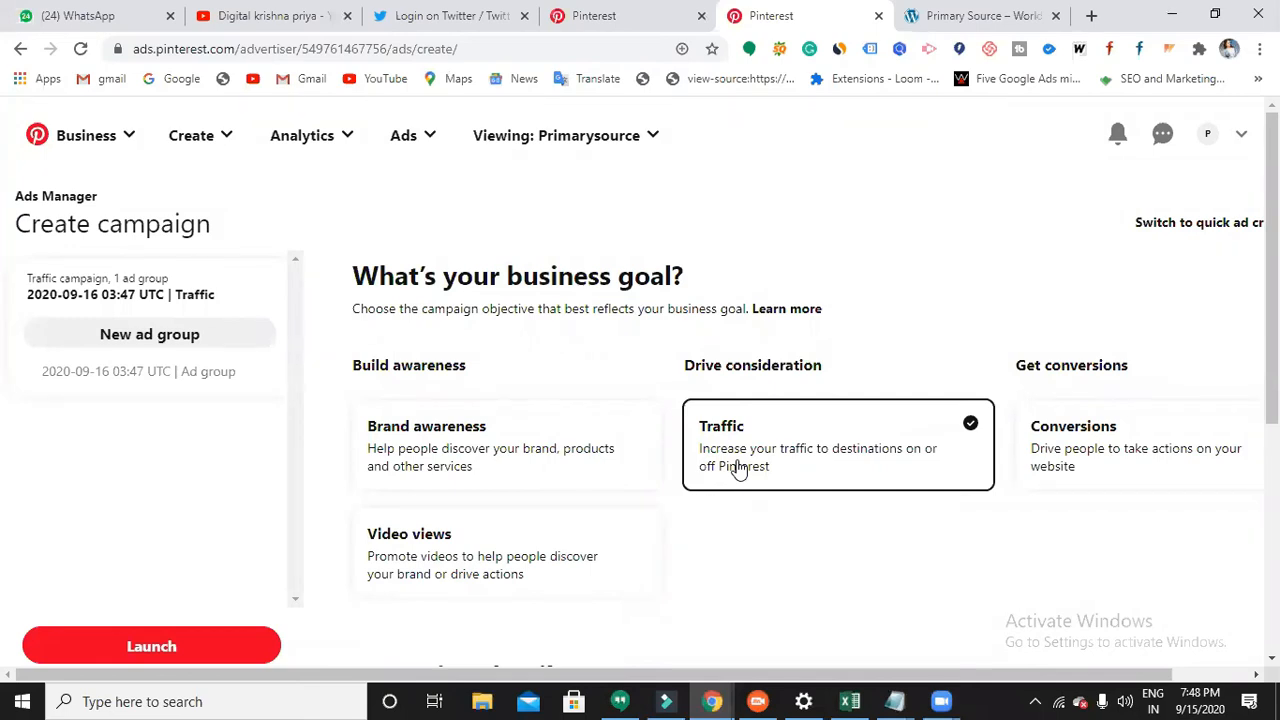
{"action": "mouse_move", "coordinate": [640, 468]}
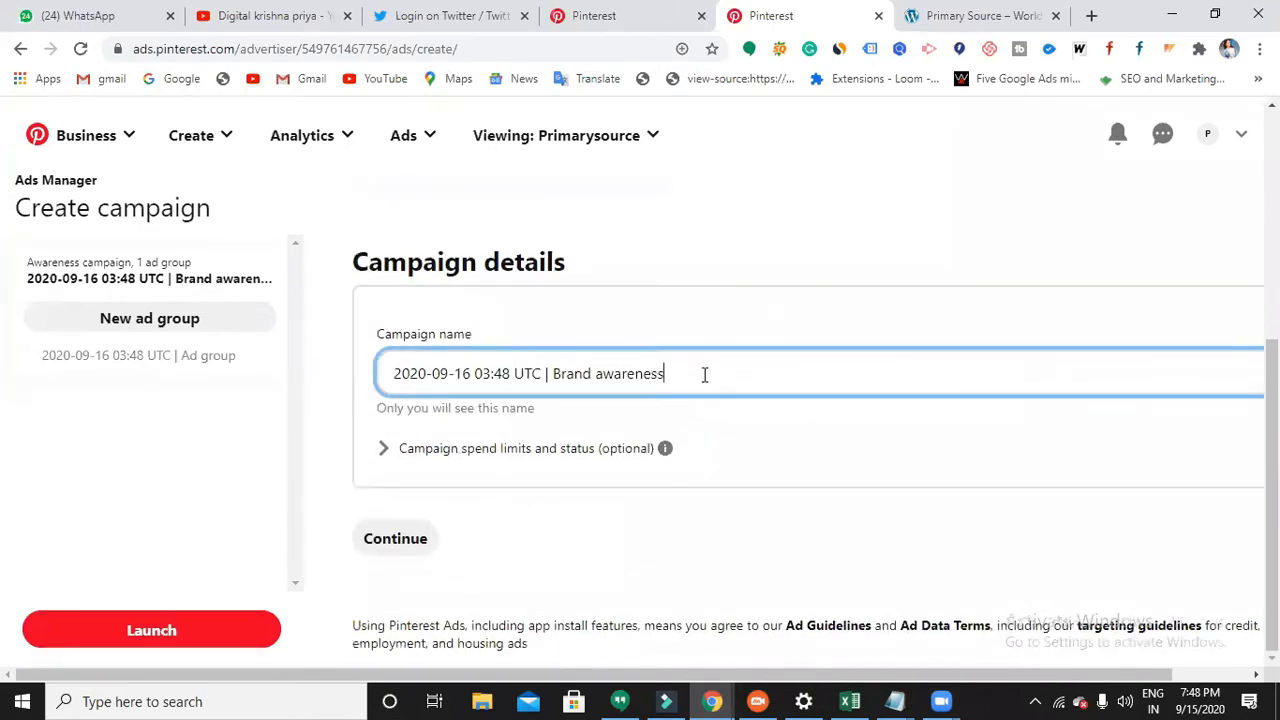
Step: Replace the default date-stamped campaign name with 'Brand awareness campaign'
{"action": "key", "text": "Backspace"}
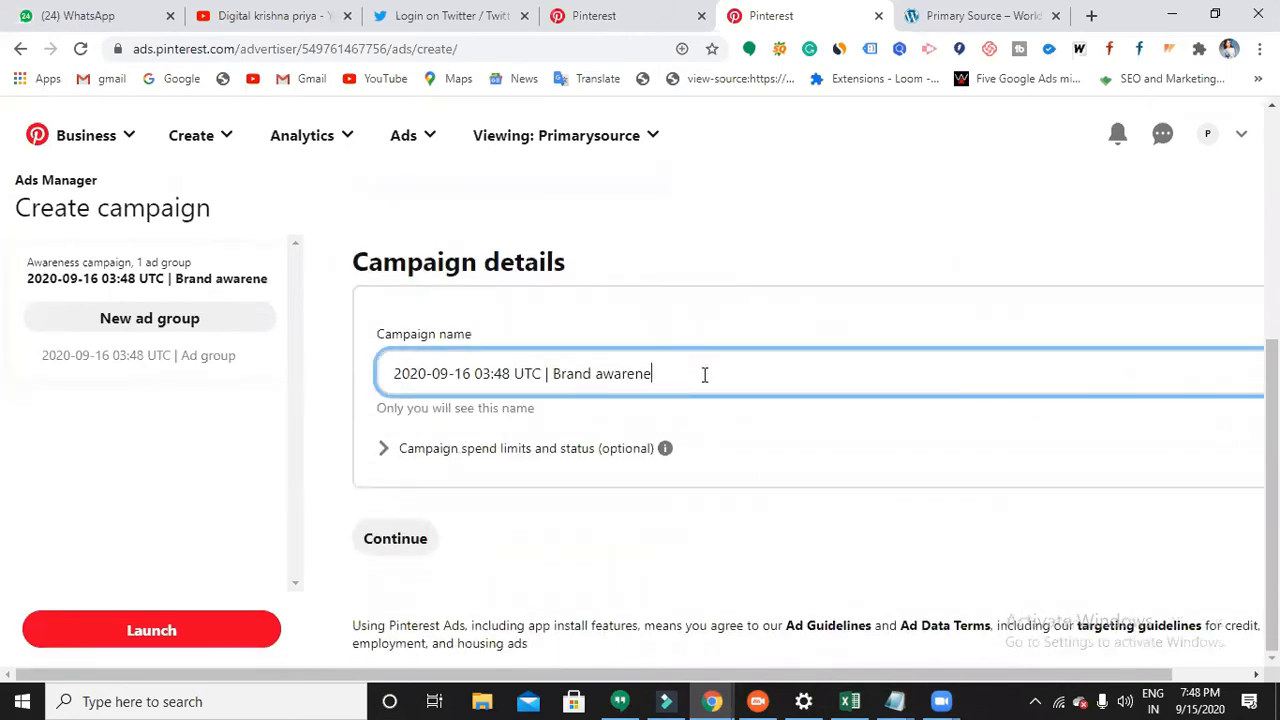
{"action": "type", "text": "2020"}
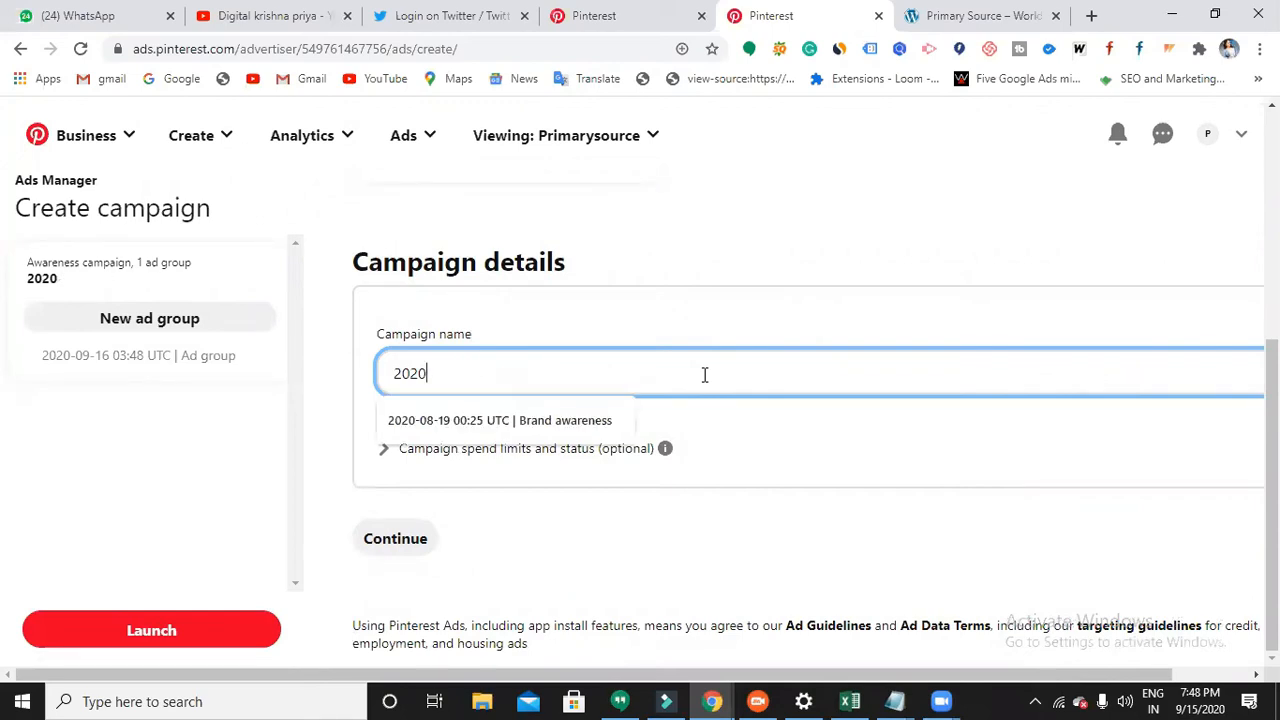
{"action": "type", "text": "Br"}
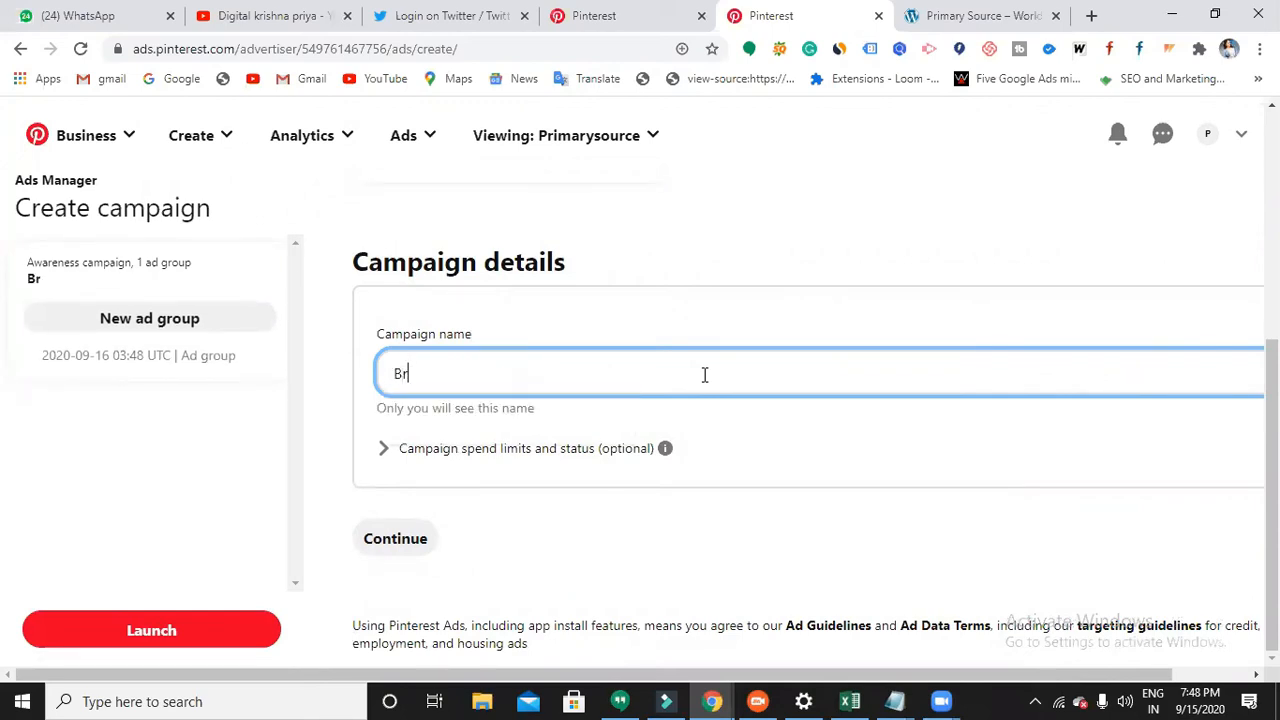
{"action": "type", "text": "and aw"}
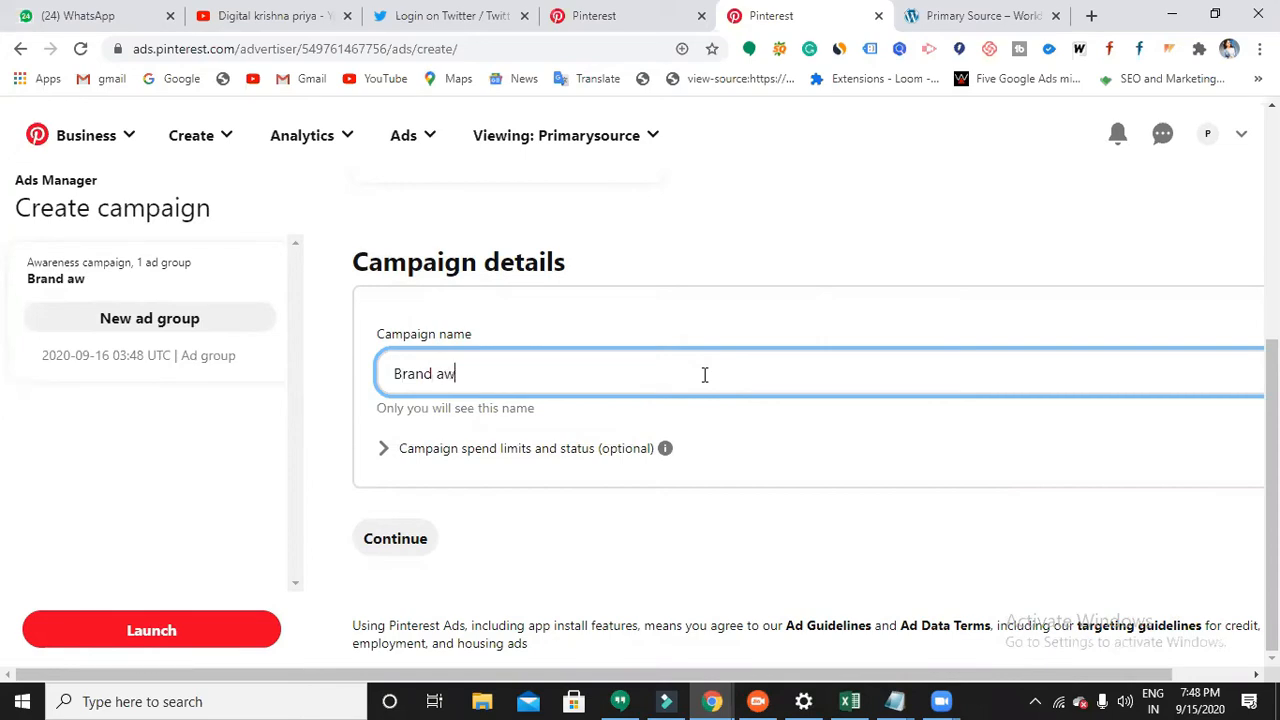
{"action": "type", "text": "areness"}
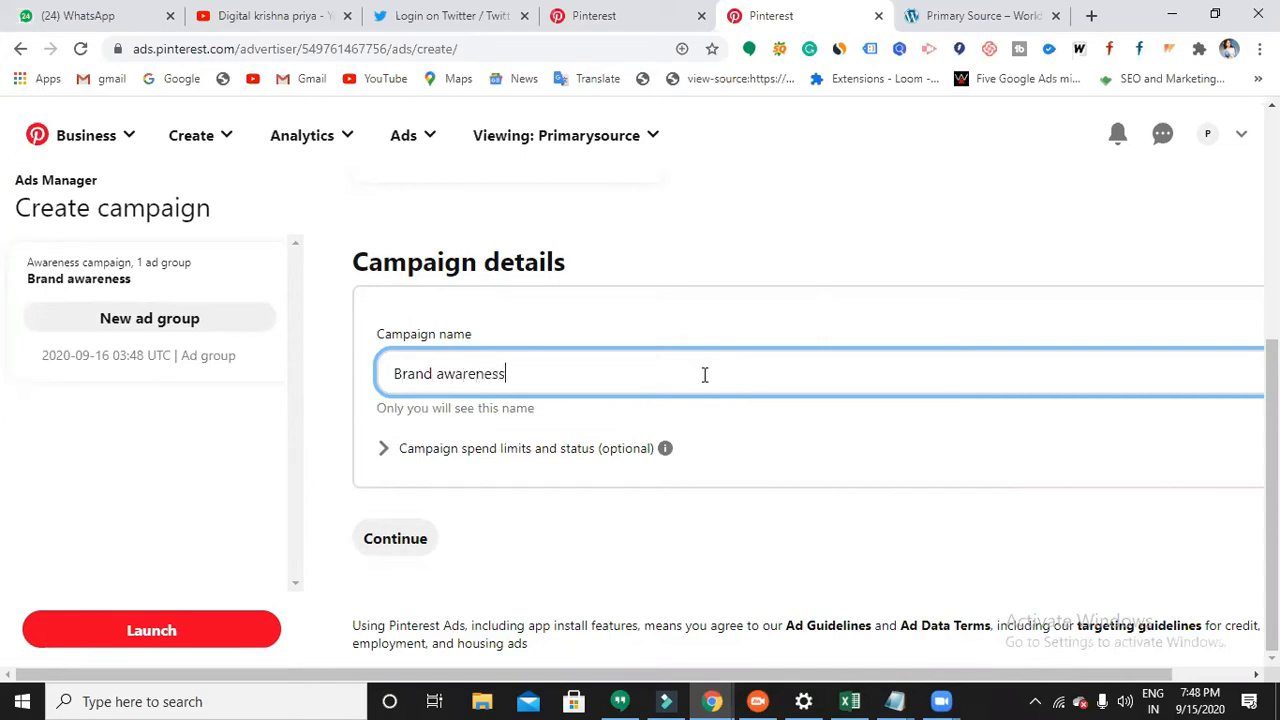
{"action": "type", "text": "campaig"}
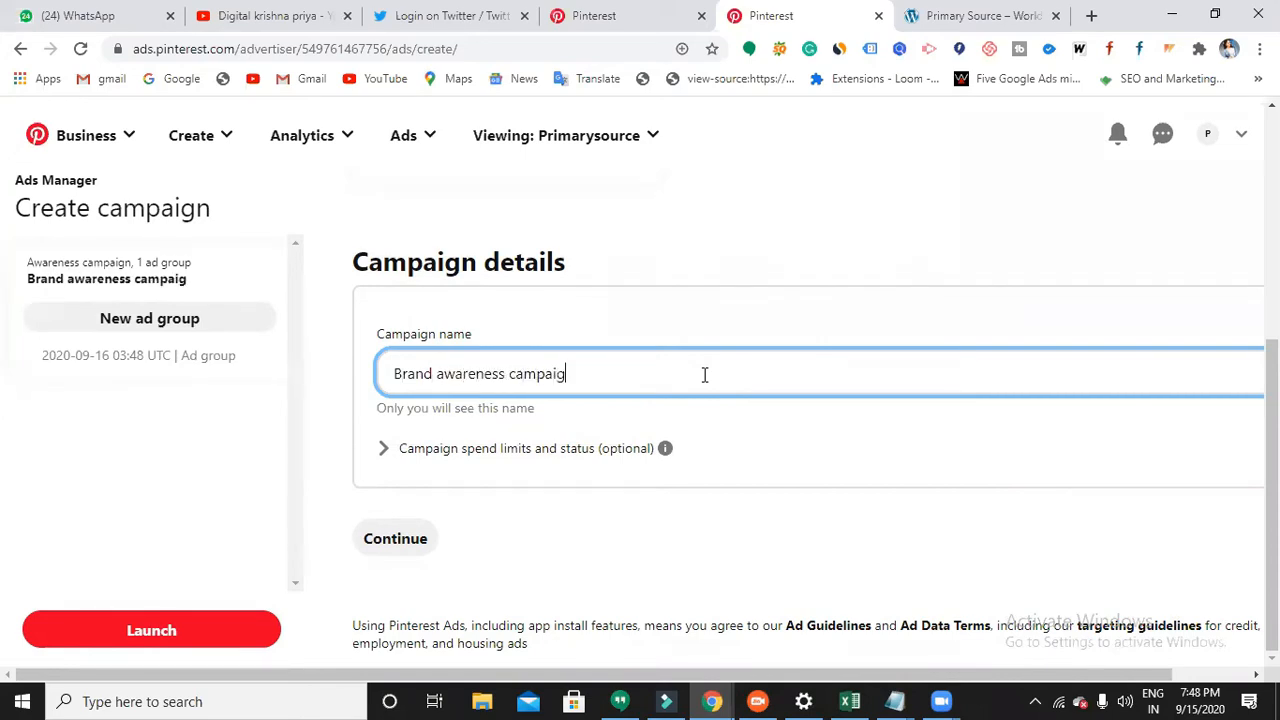
{"action": "type", "text": "n"}
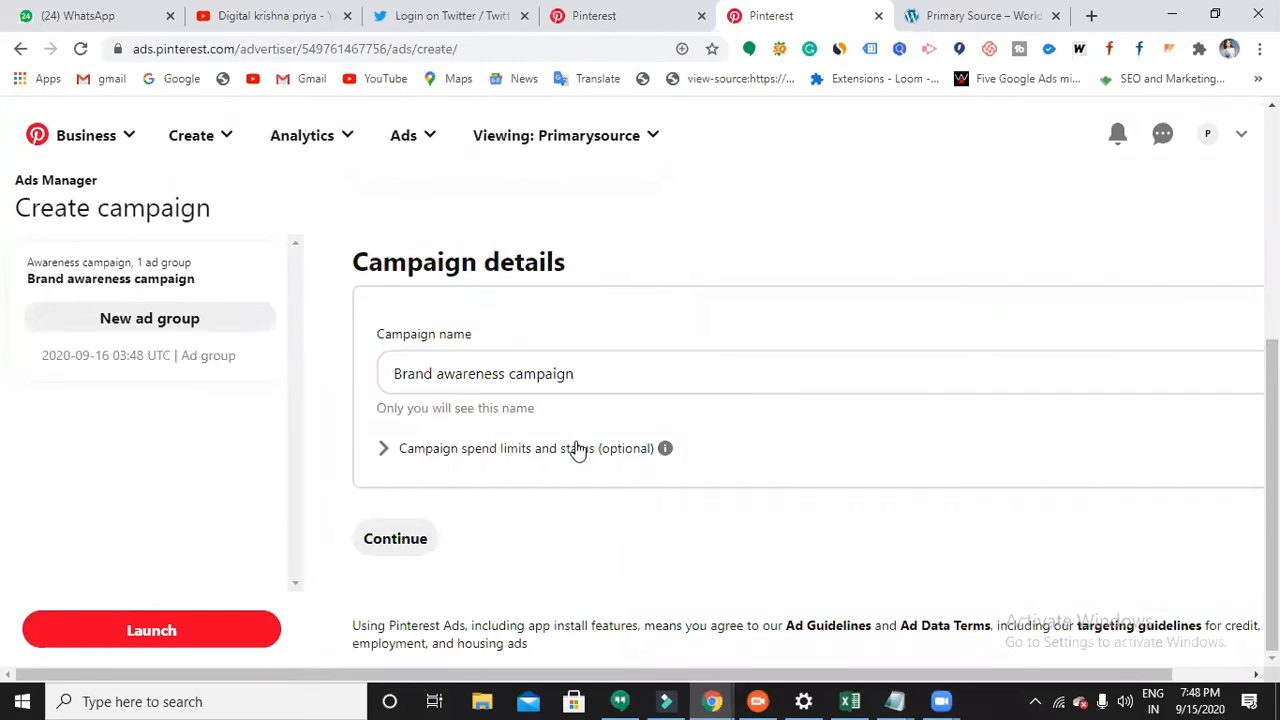
Step: Enter a daily spend limit of 1000, keep the campaign Active, and continue to ad group setup
{"action": "left_click", "coordinate": [524, 448]}
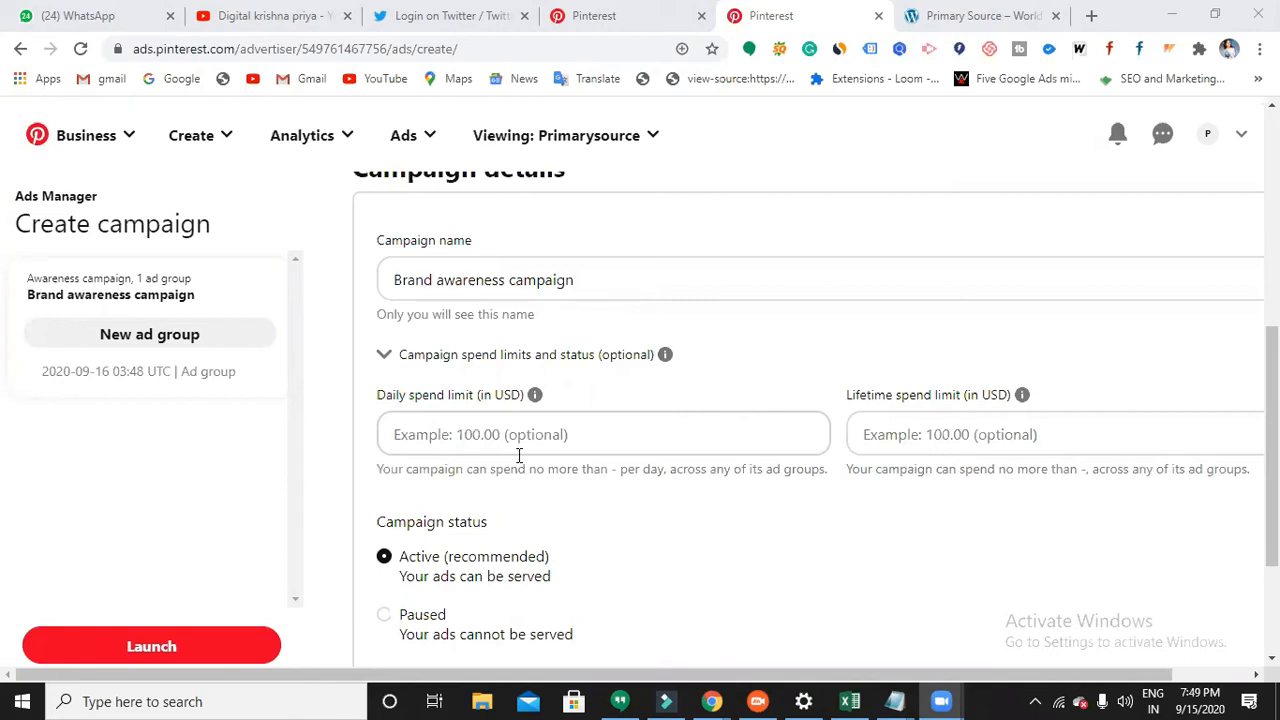
{"action": "left_click", "coordinate": [604, 432]}
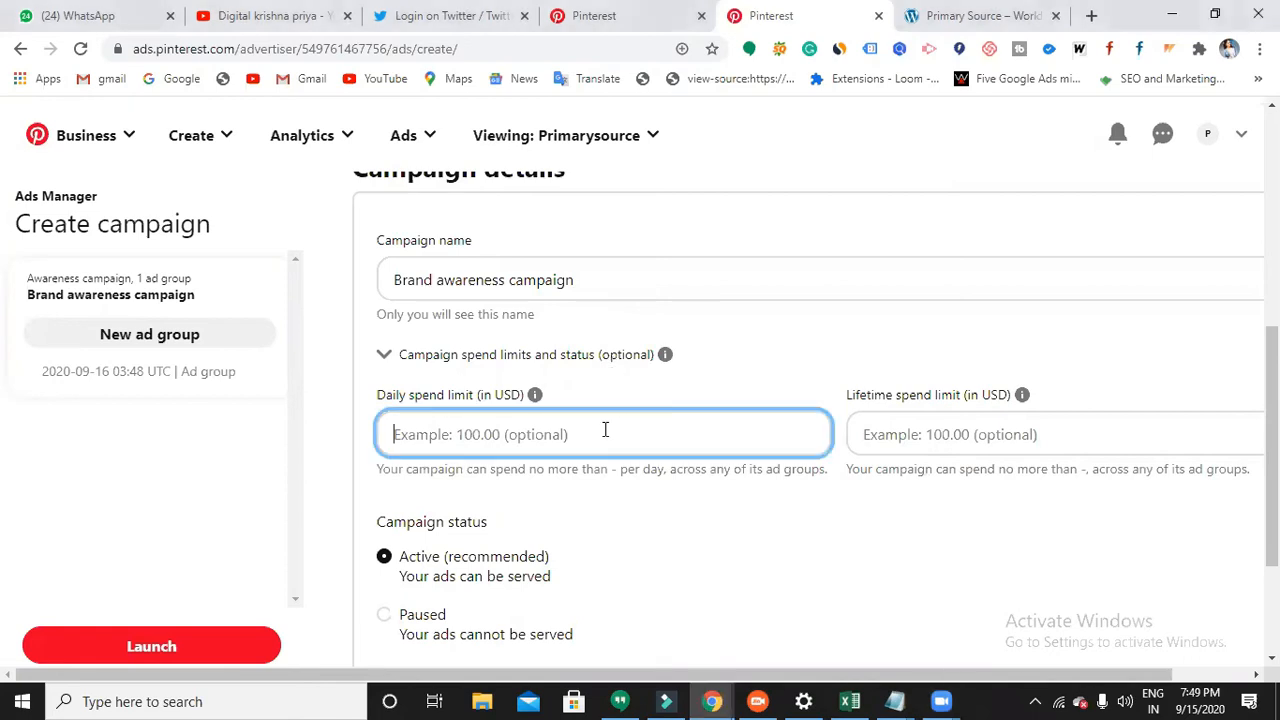
{"action": "type", "text": "10"}
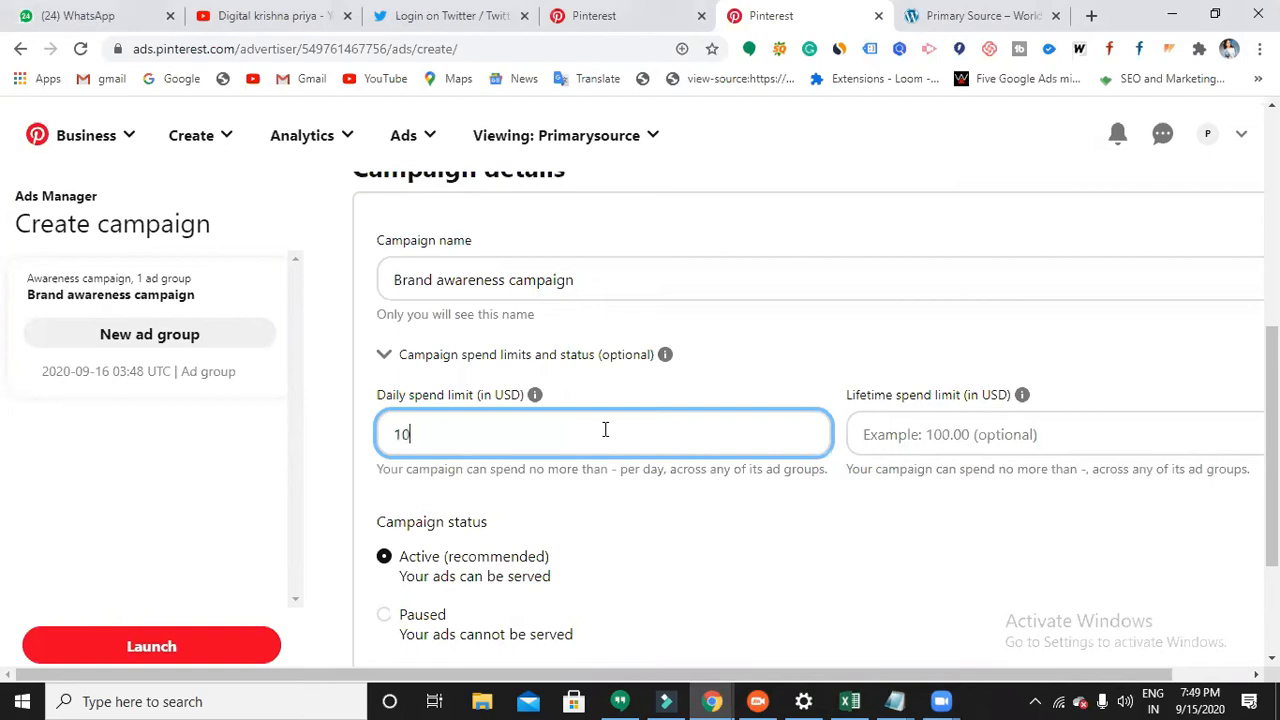
{"action": "type", "text": "00"}
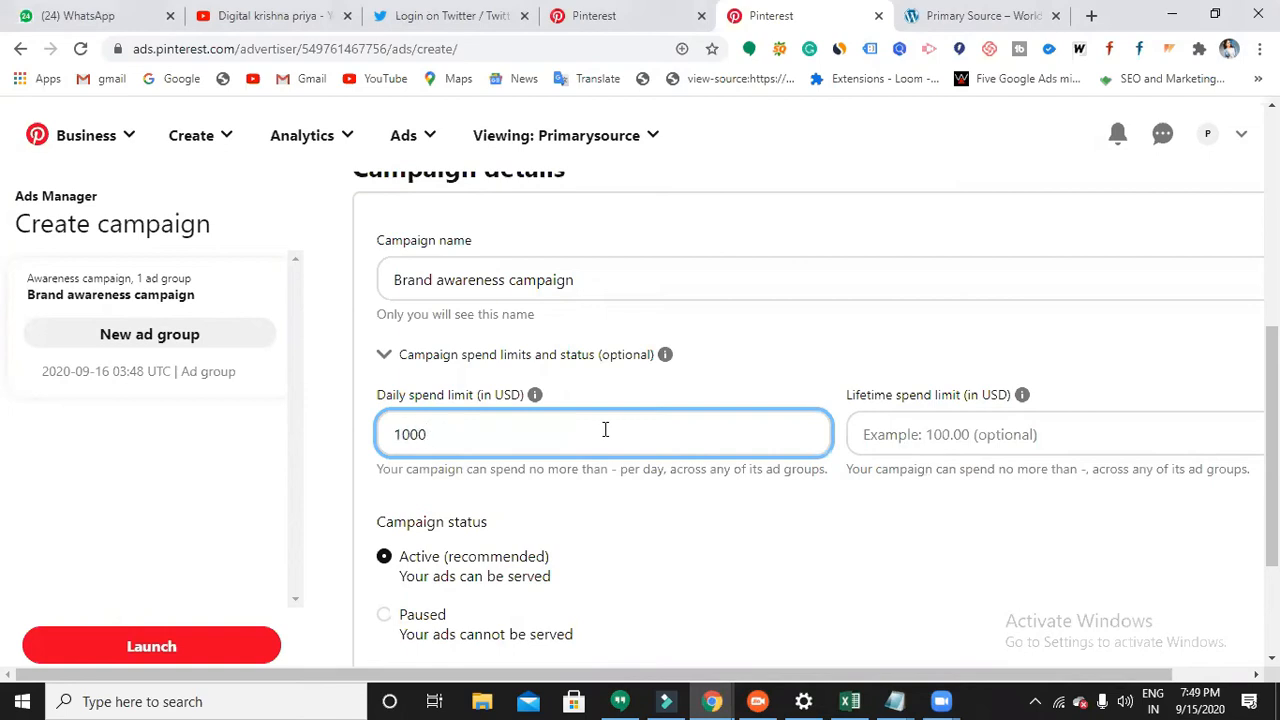
{"action": "scroll", "scroll_direction": "down", "scroll_amount": 3}
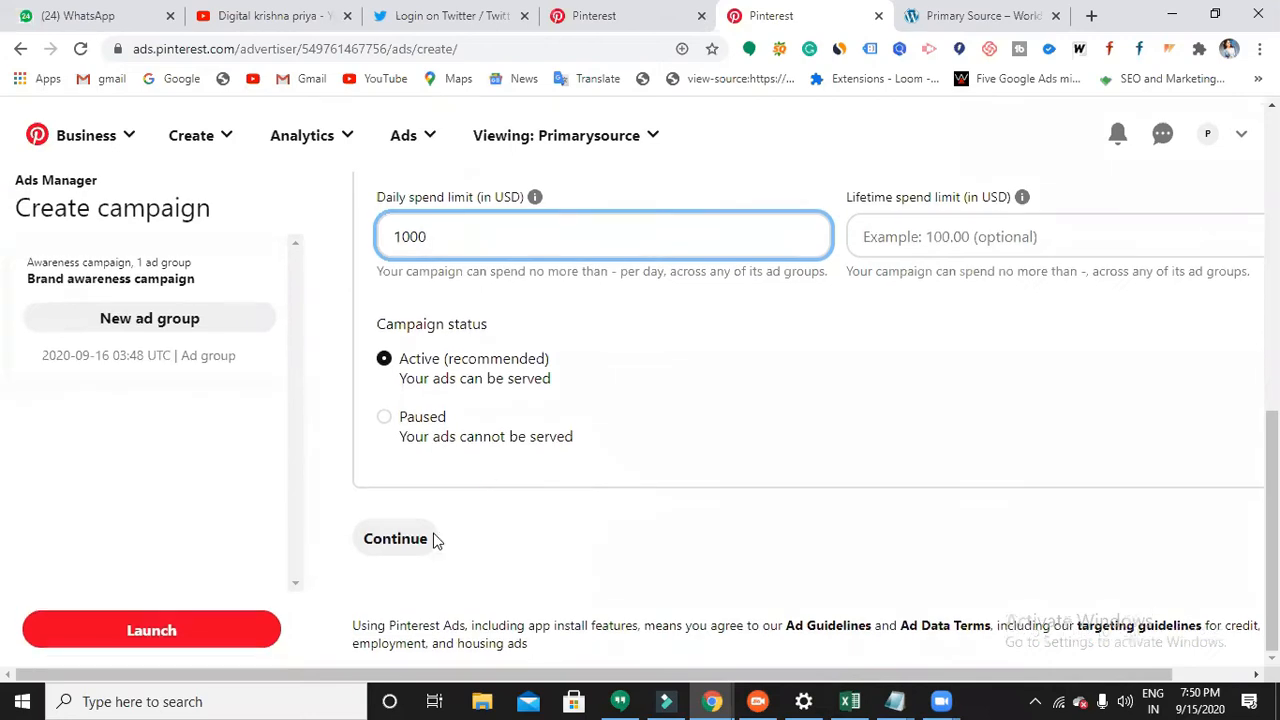
{"action": "left_click", "coordinate": [396, 538]}
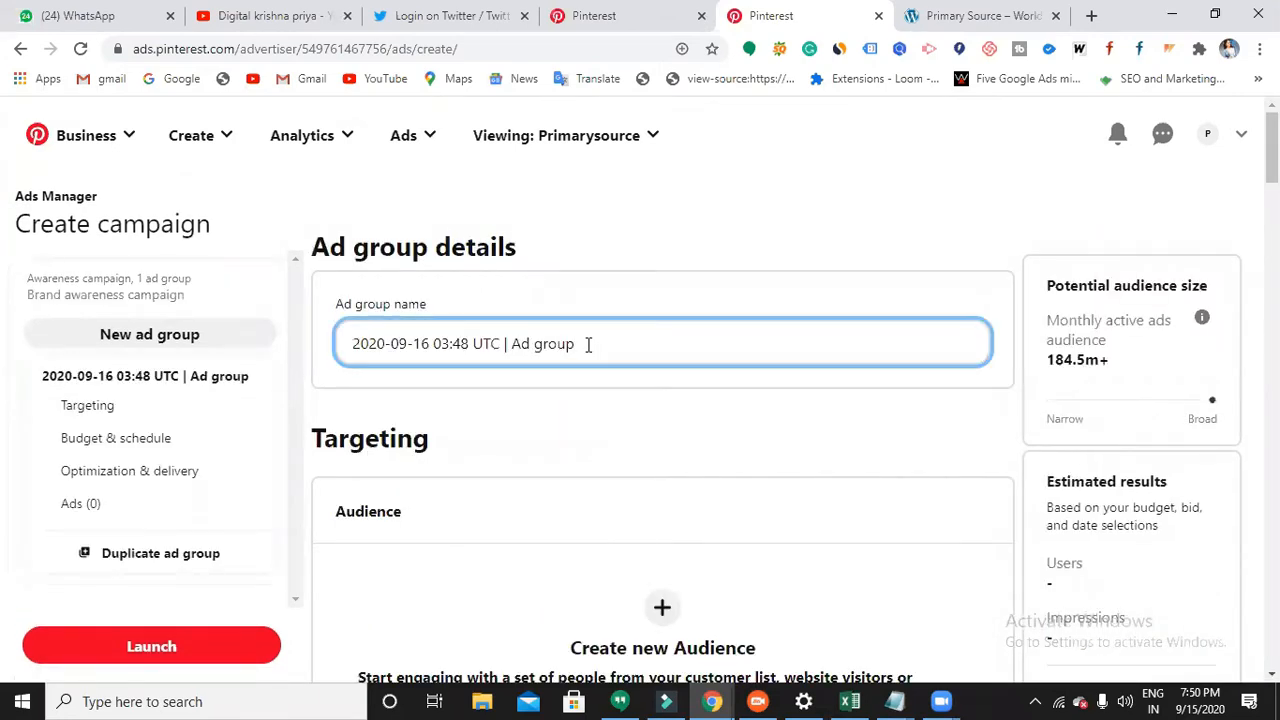
Step: Replace the default date-stamped ad group name with 'brand awareness adgroup'
{"action": "key", "text": "Backspace"}
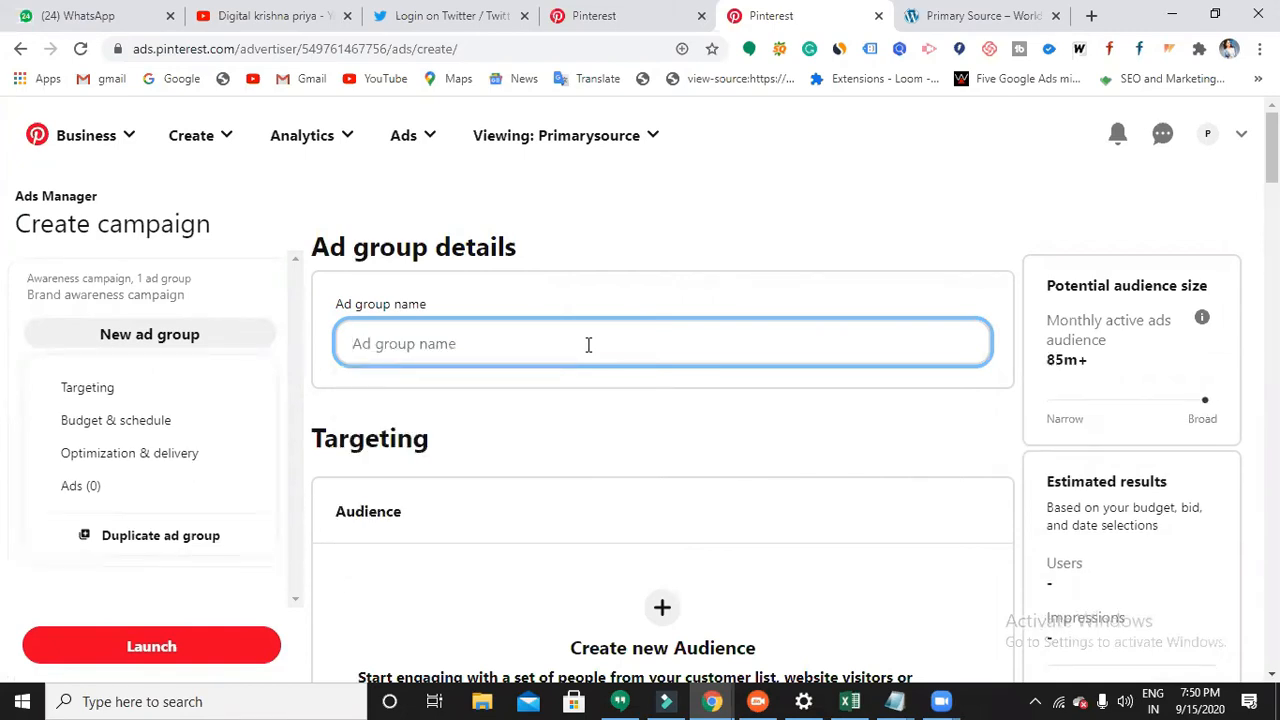
{"action": "type", "text": "brand a"}
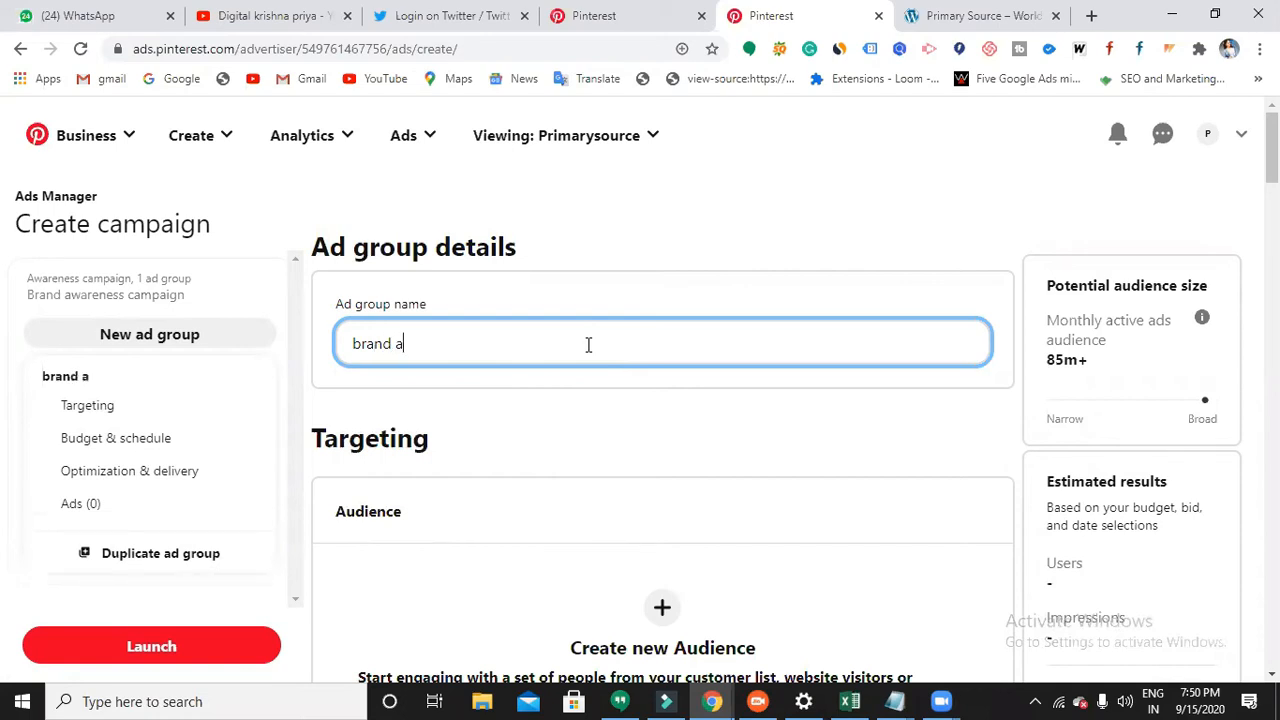
{"action": "type", "text": "wareness adgrou"}
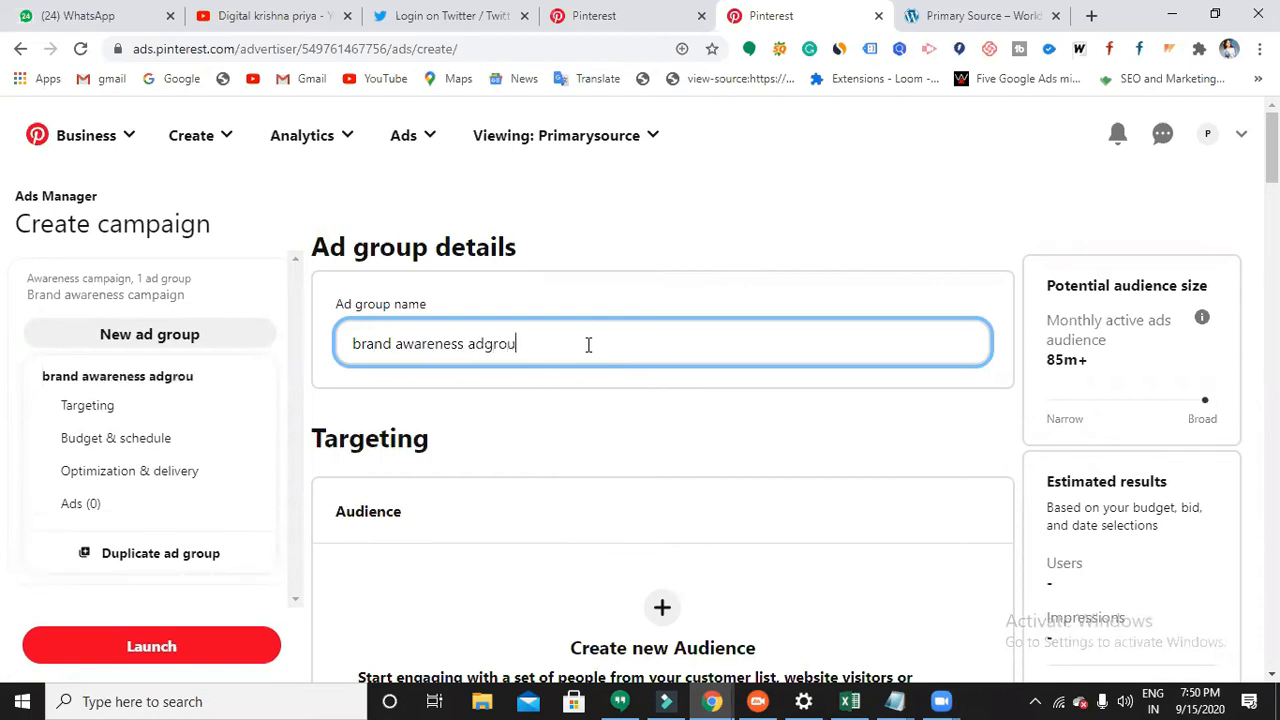
{"action": "type", "text": "p"}
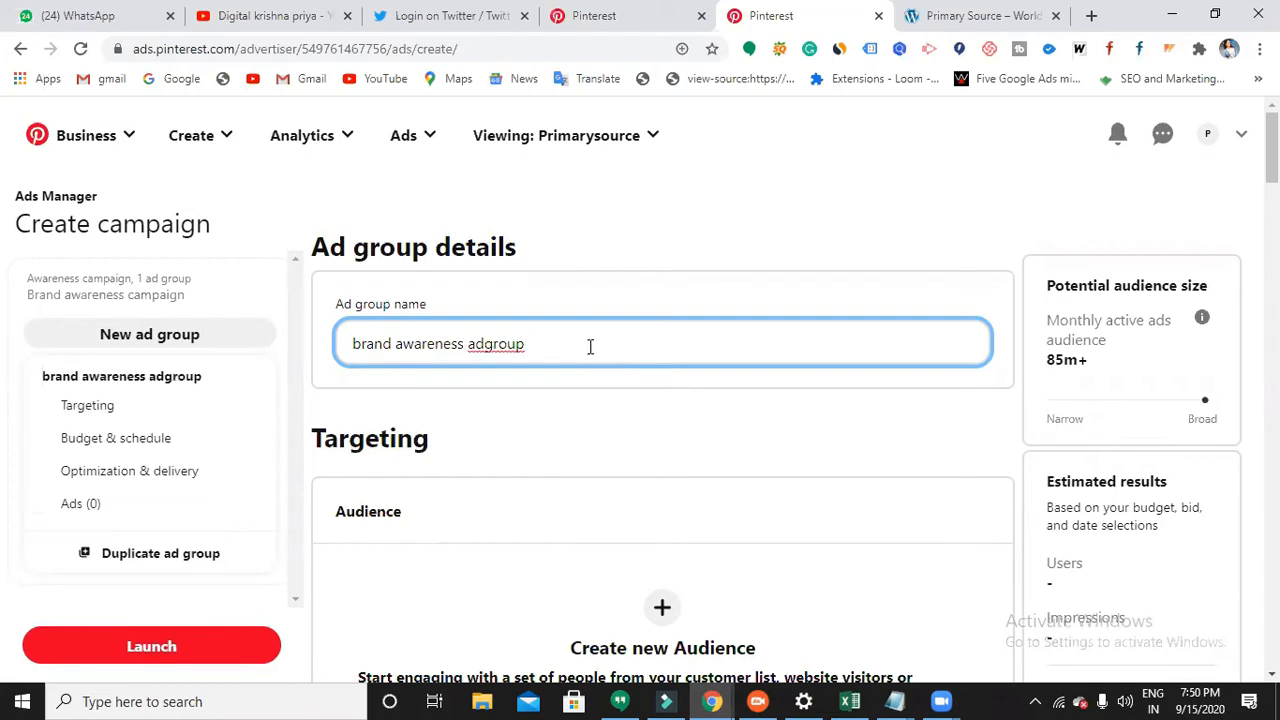
Step: Add Education as a targeted interest and expand its subcategories
{"action": "scroll", "scroll_direction": "down", "scroll_amount": 3}
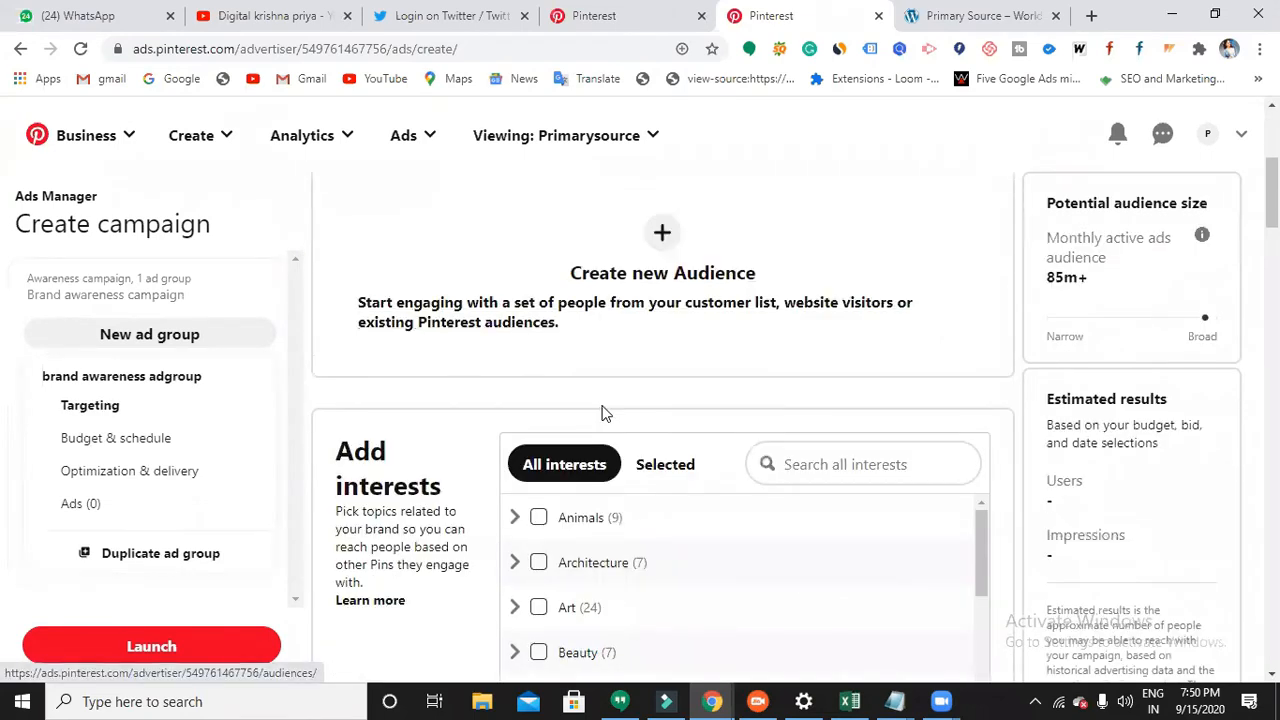
{"action": "mouse_move", "coordinate": [490, 400]}
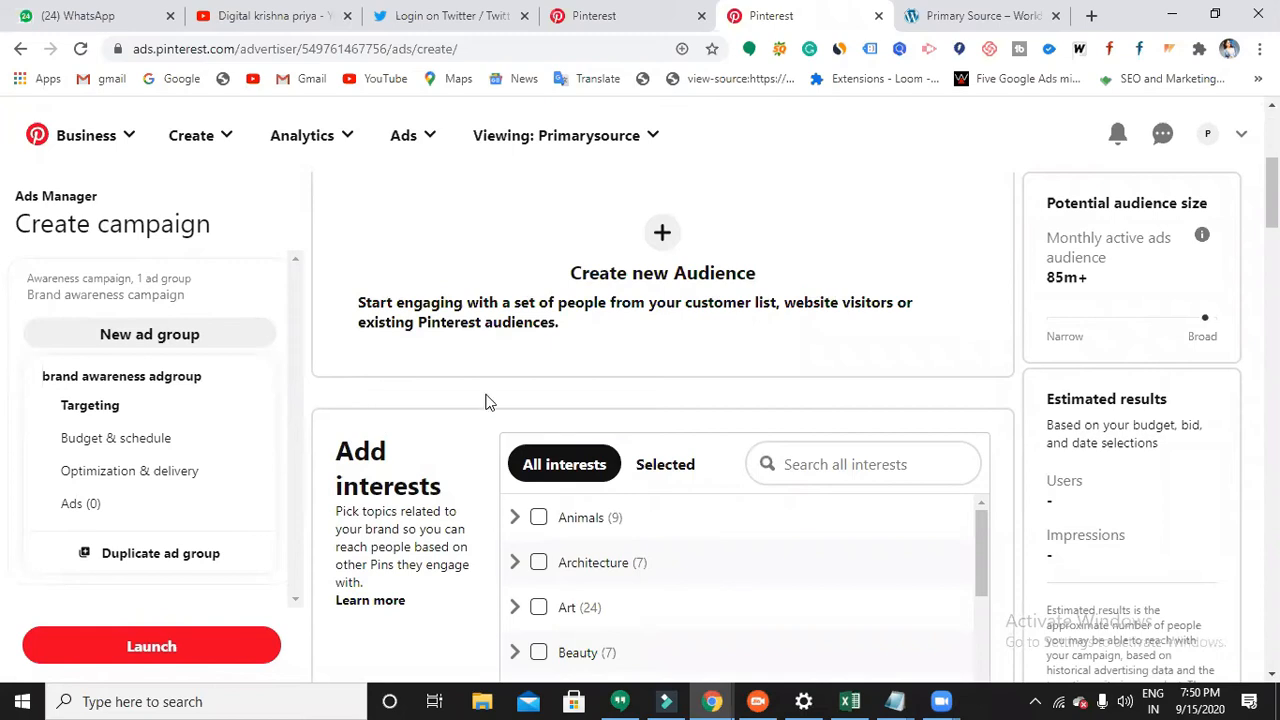
{"action": "mouse_move", "coordinate": [604, 440]}
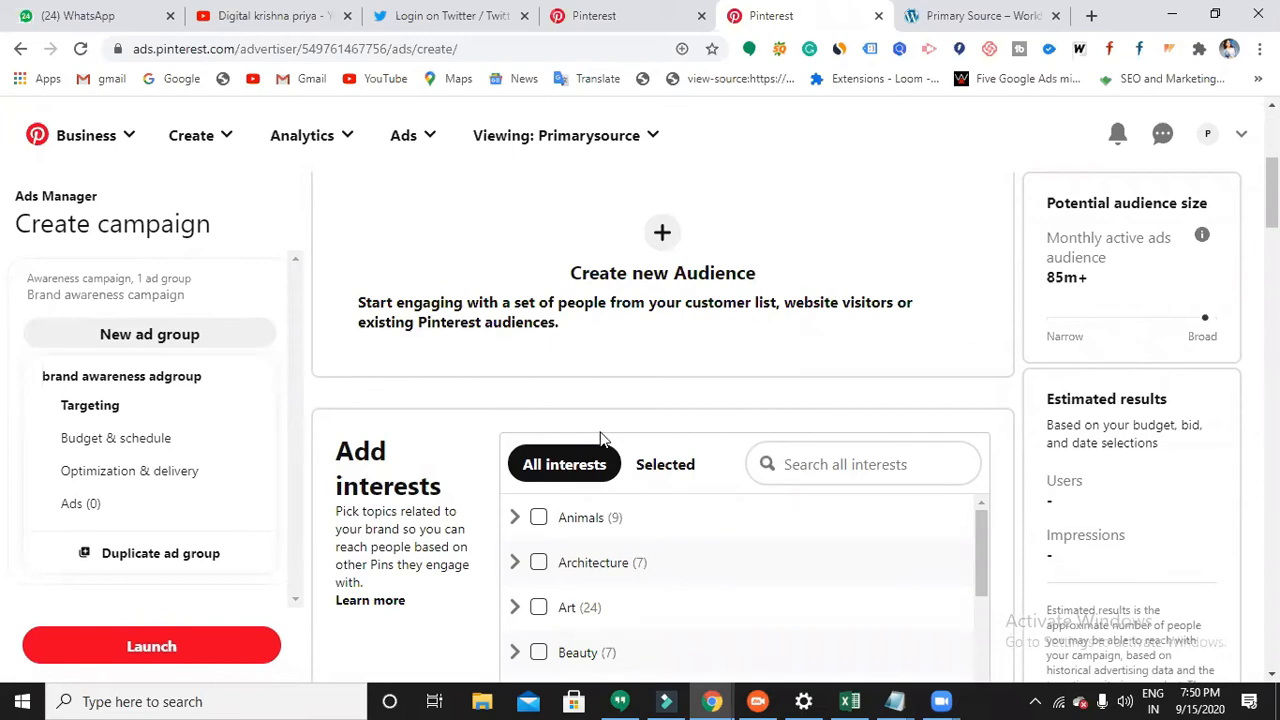
{"action": "scroll", "scroll_direction": "down", "scroll_amount": 3}
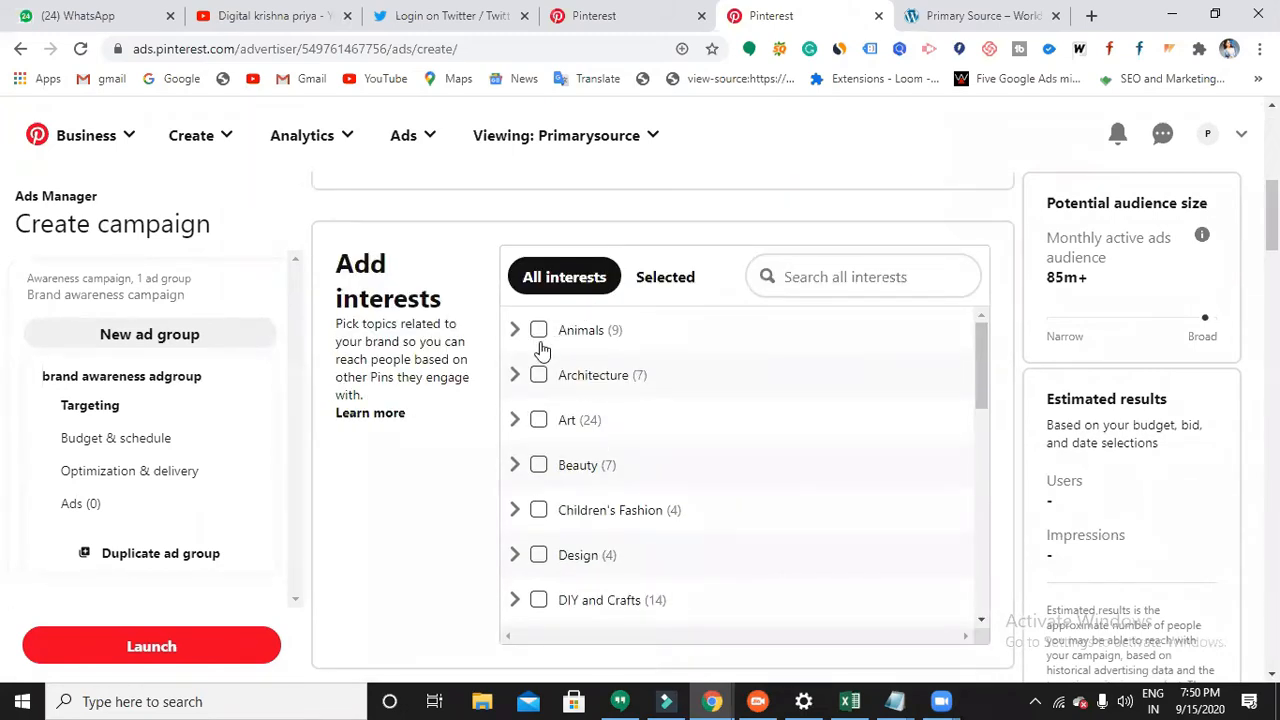
{"action": "mouse_move", "coordinate": [592, 434]}
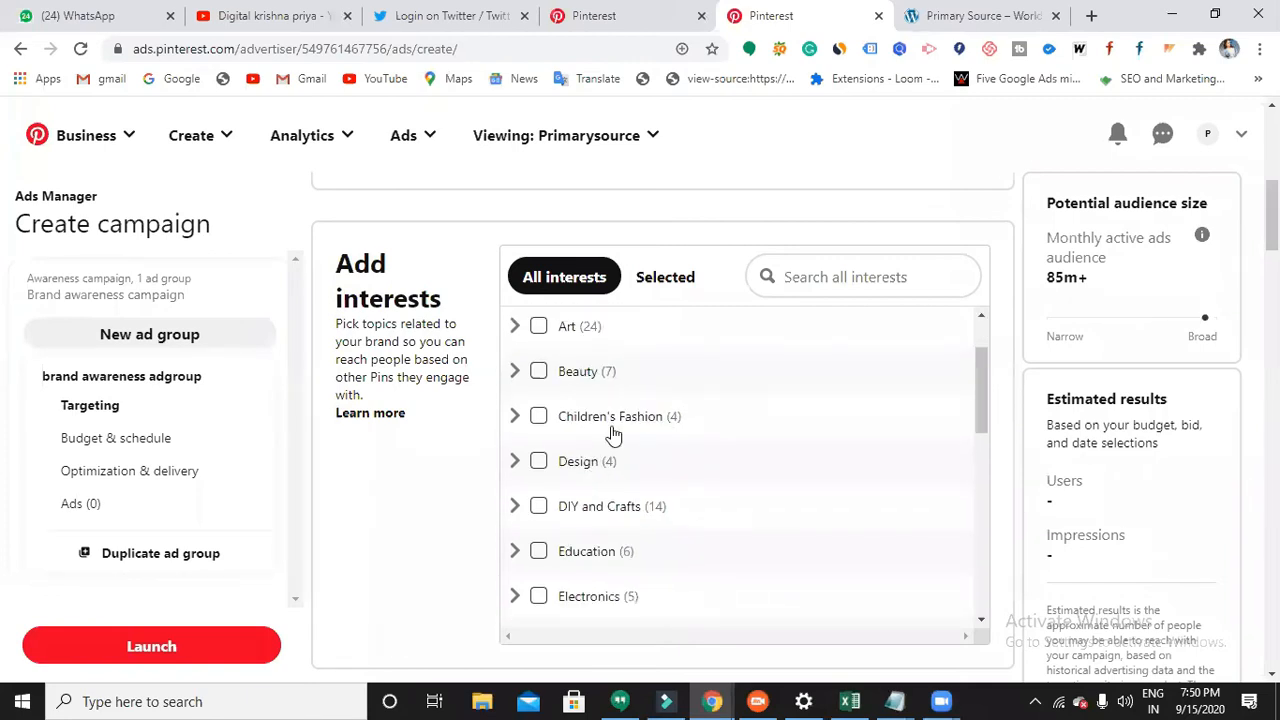
{"action": "scroll", "scroll_direction": "down", "scroll_amount": 3}
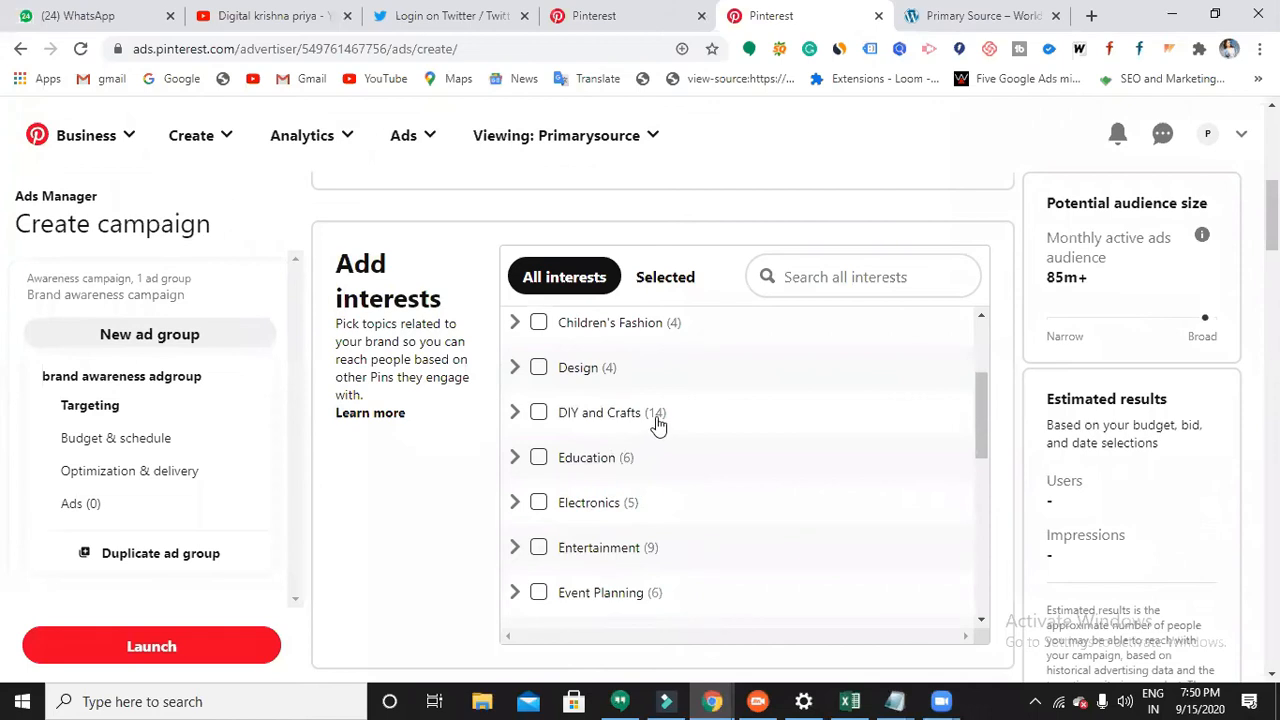
{"action": "scroll", "scroll_direction": "down", "scroll_amount": 3}
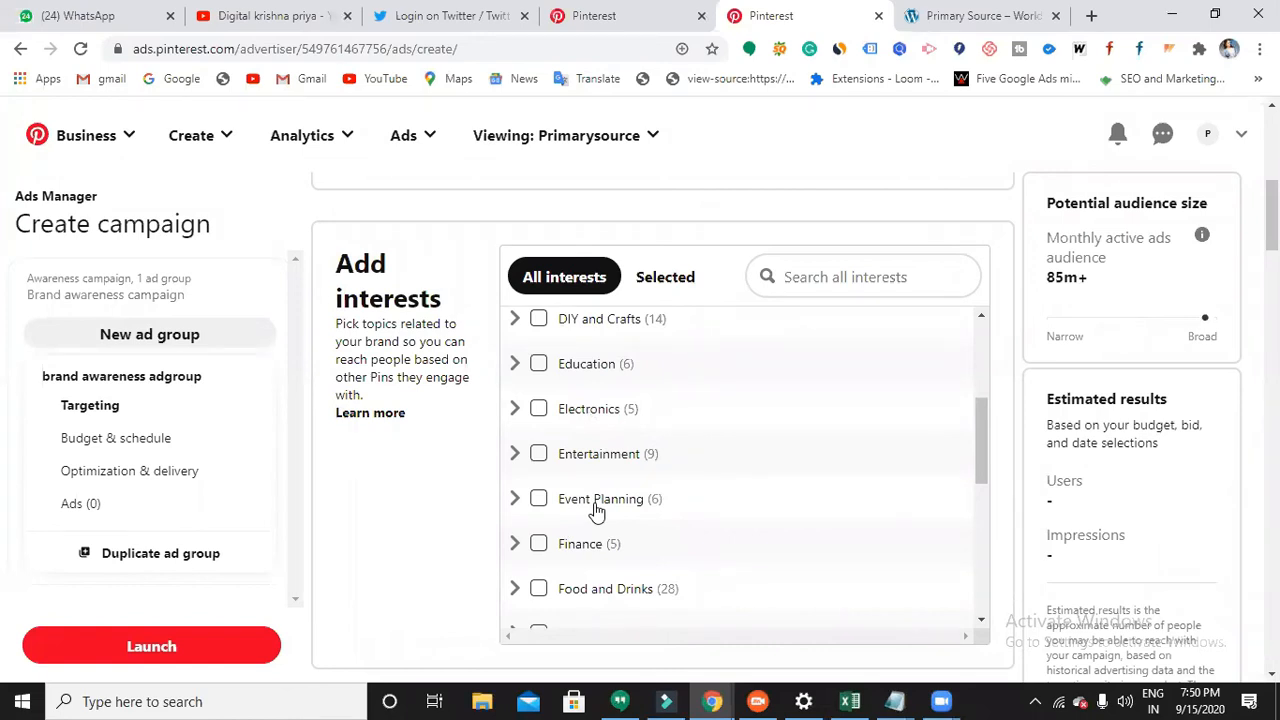
{"action": "mouse_move", "coordinate": [540, 372]}
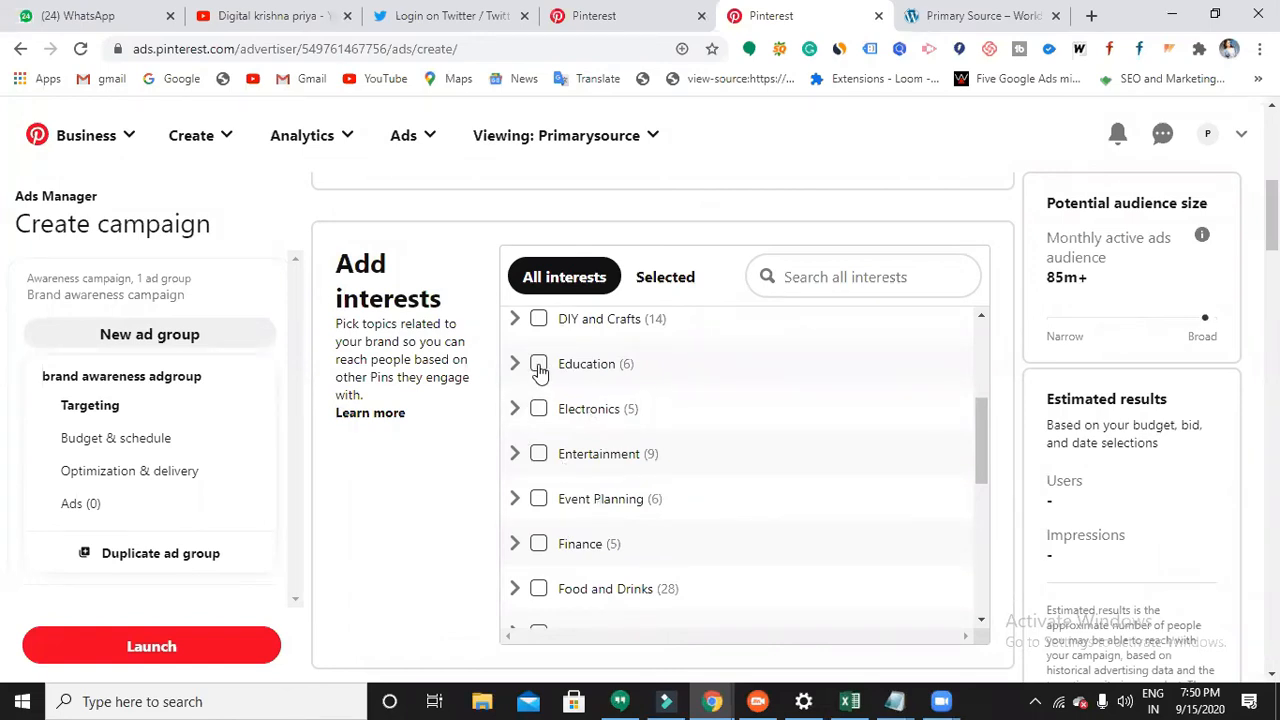
{"action": "left_click", "coordinate": [538, 364]}
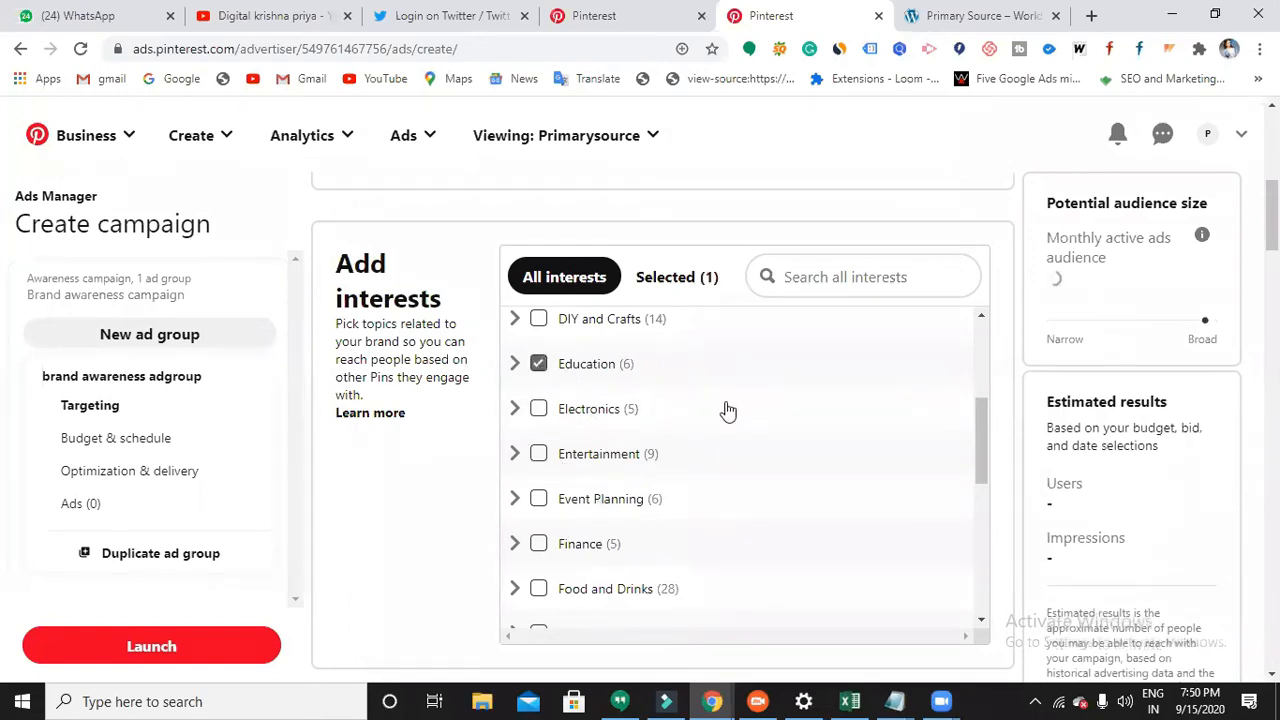
{"action": "left_click", "coordinate": [516, 364]}
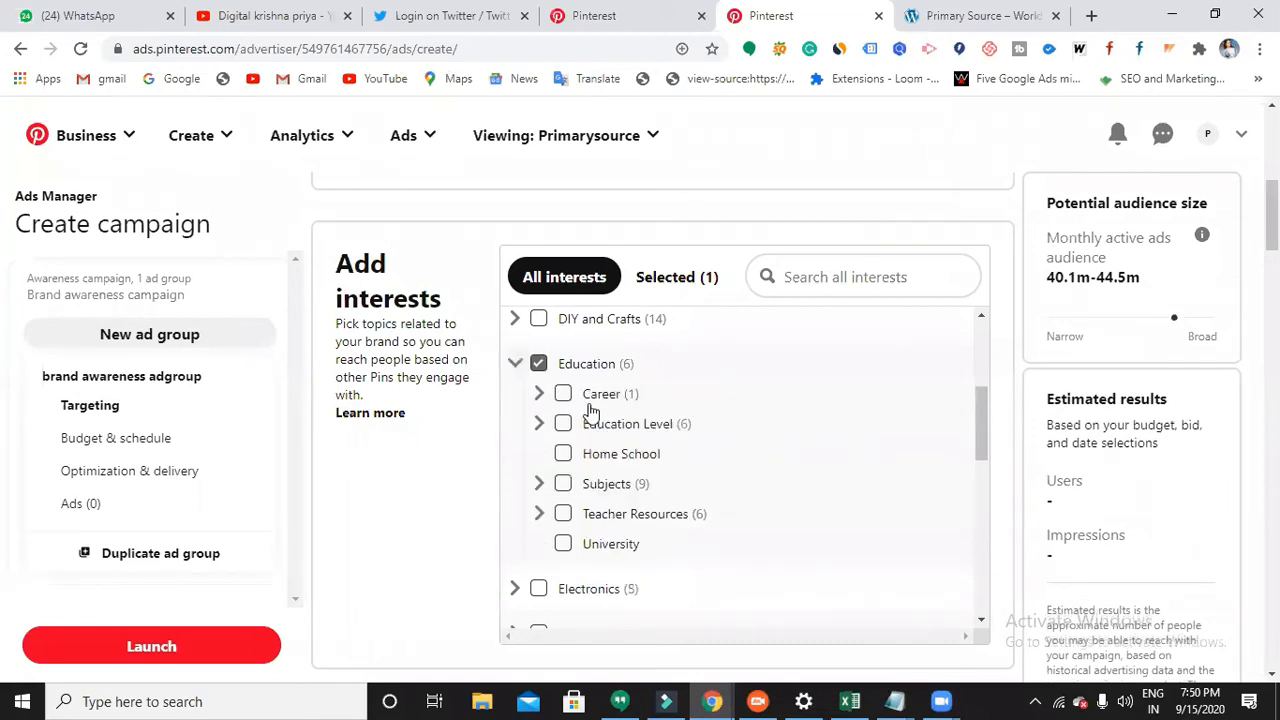
{"action": "mouse_move", "coordinate": [614, 490]}
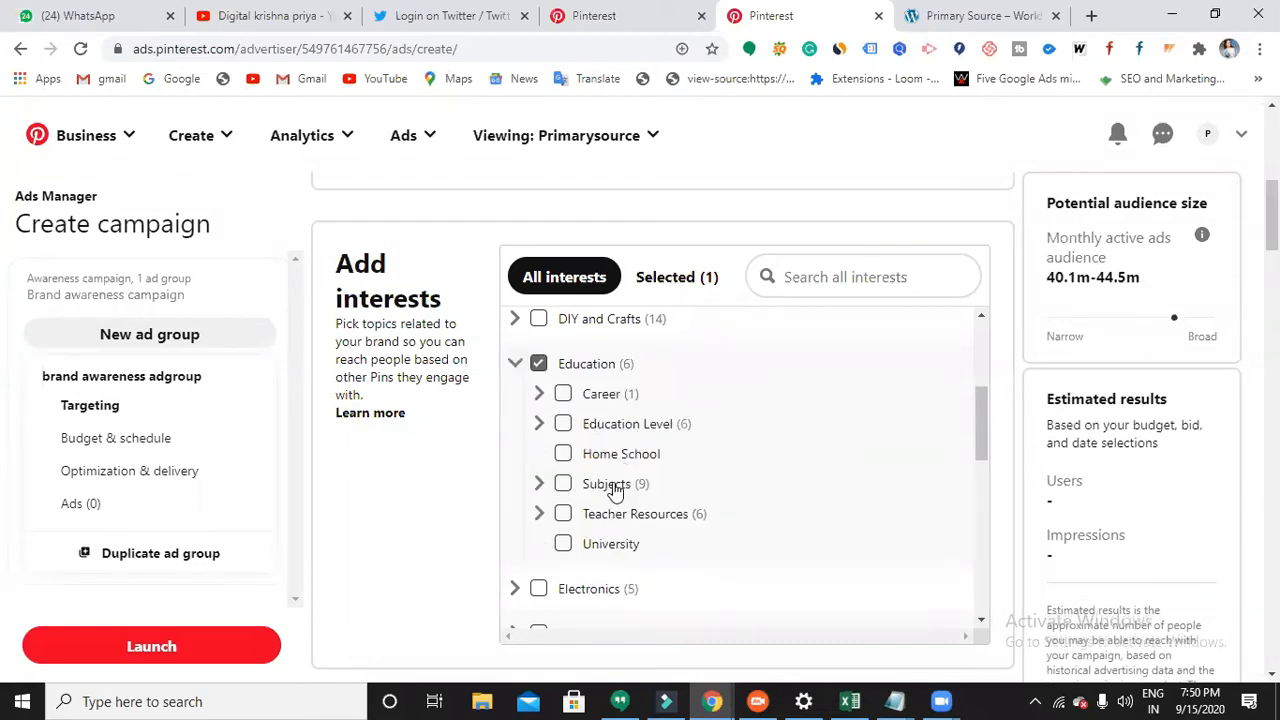
{"action": "scroll", "scroll_direction": "down", "scroll_amount": 3}
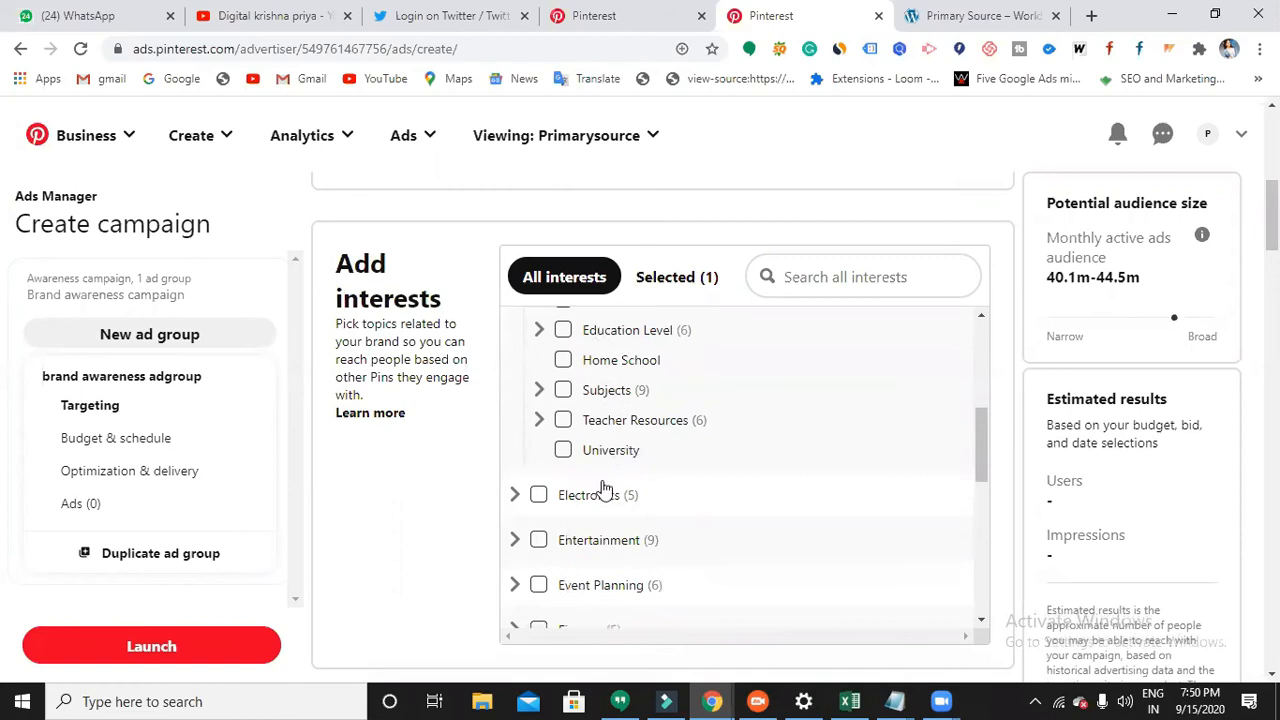
{"action": "mouse_move", "coordinate": [578, 436]}
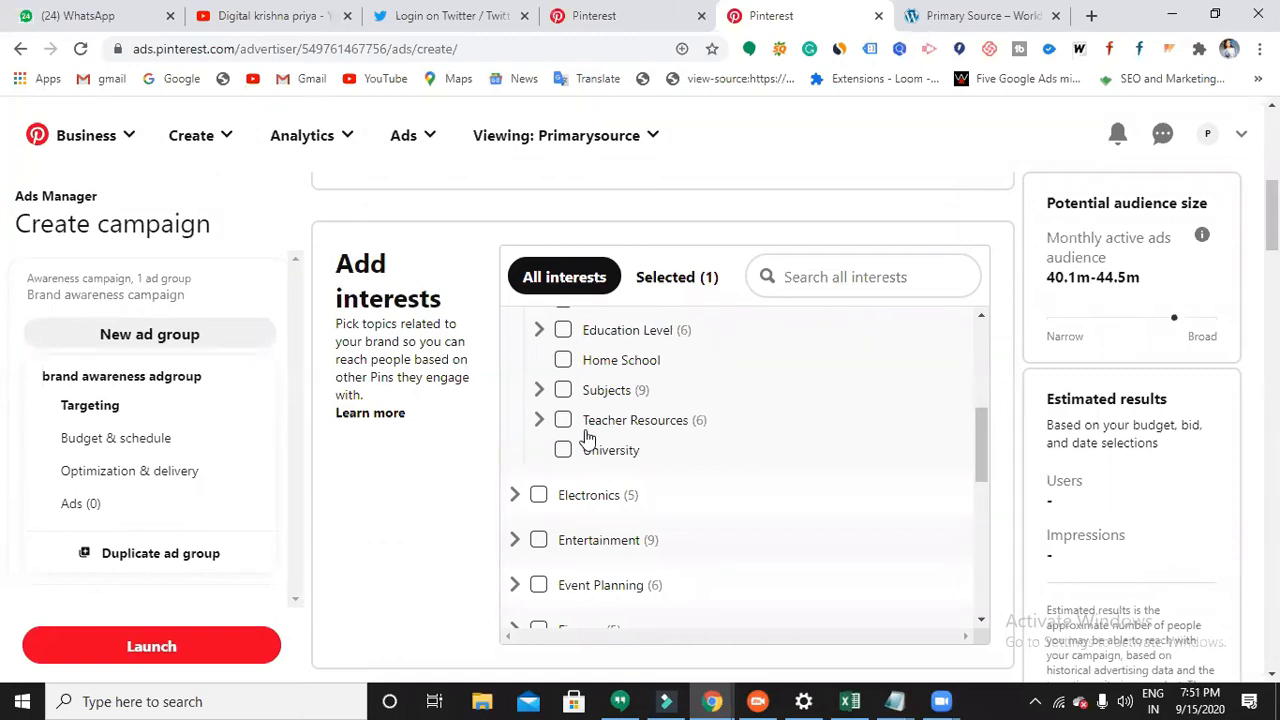
{"action": "mouse_move", "coordinate": [624, 404]}
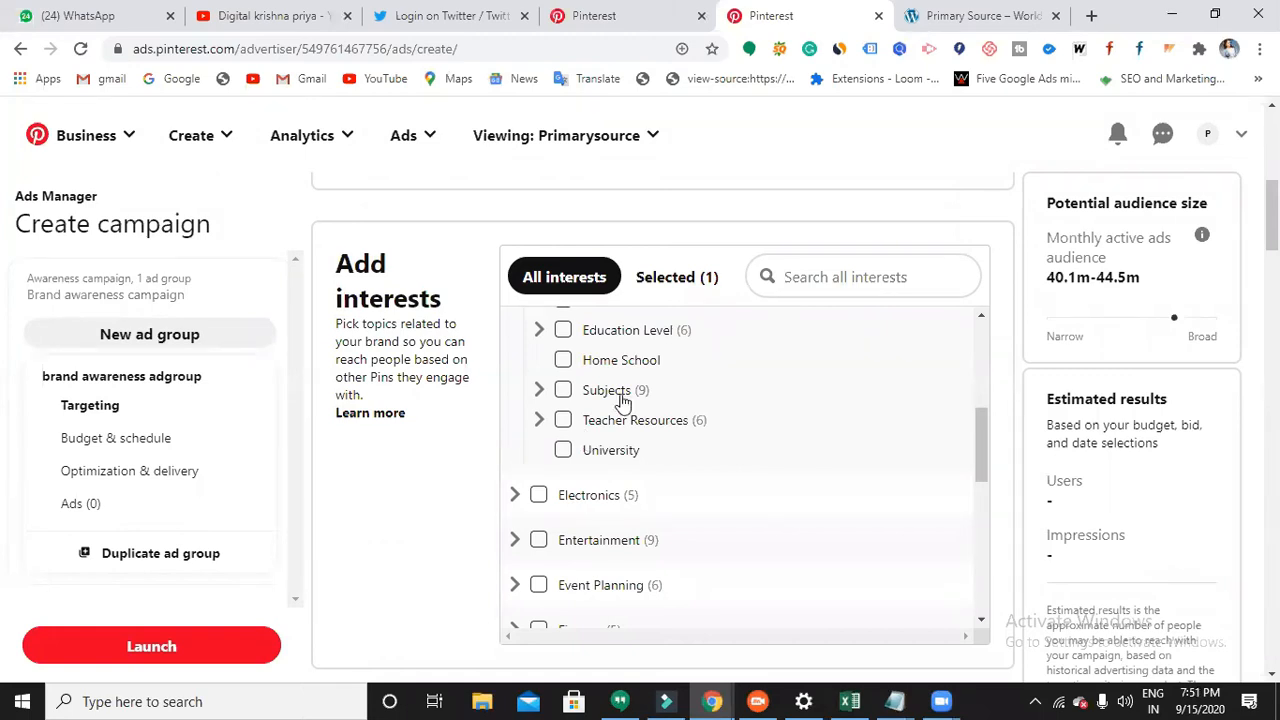
Step: Add Food and Drinks as a targeted interest, expand its subcategories, and reach the Keywords section
{"action": "scroll", "scroll_direction": "down", "scroll_amount": 3}
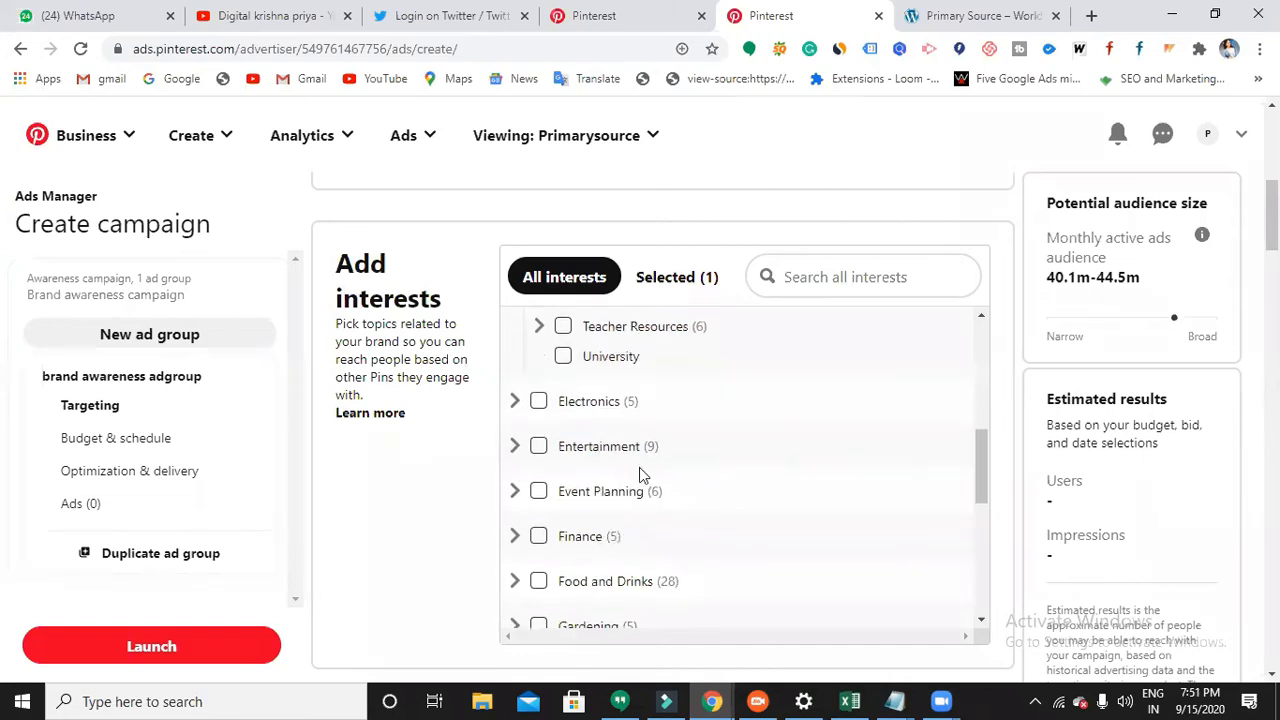
{"action": "scroll", "scroll_direction": "down", "scroll_amount": 3}
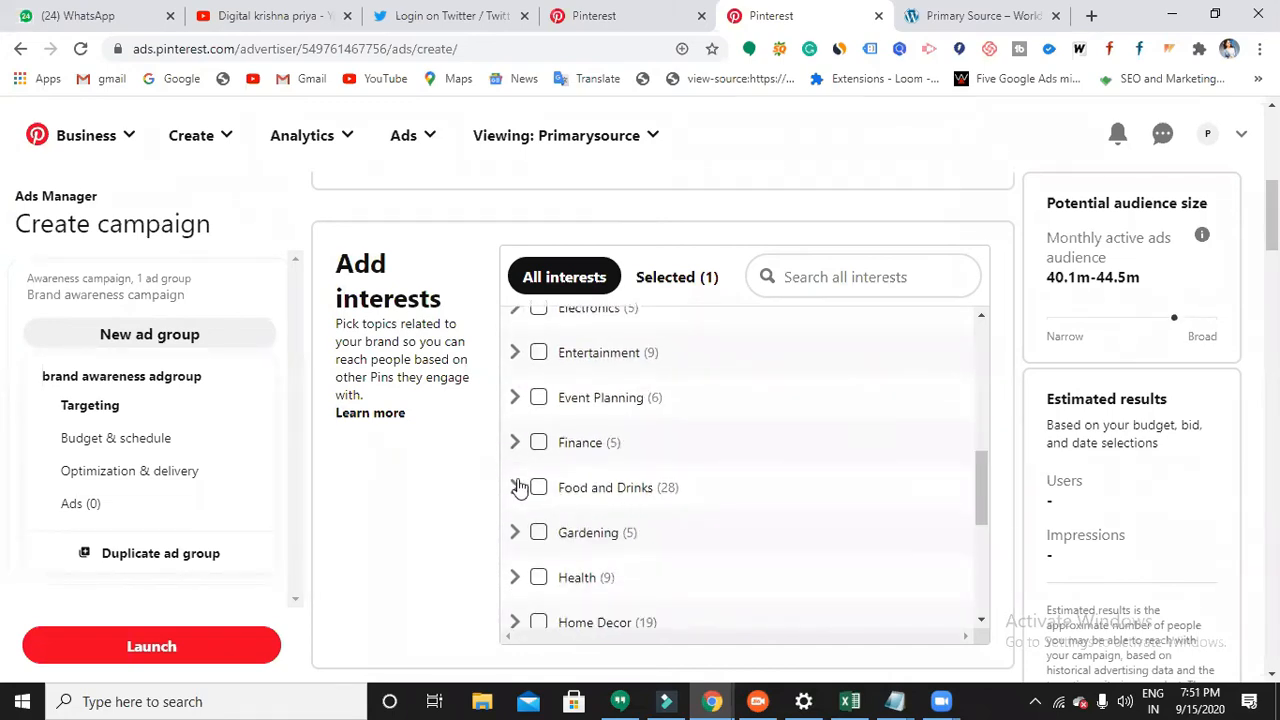
{"action": "left_click", "coordinate": [538, 488]}
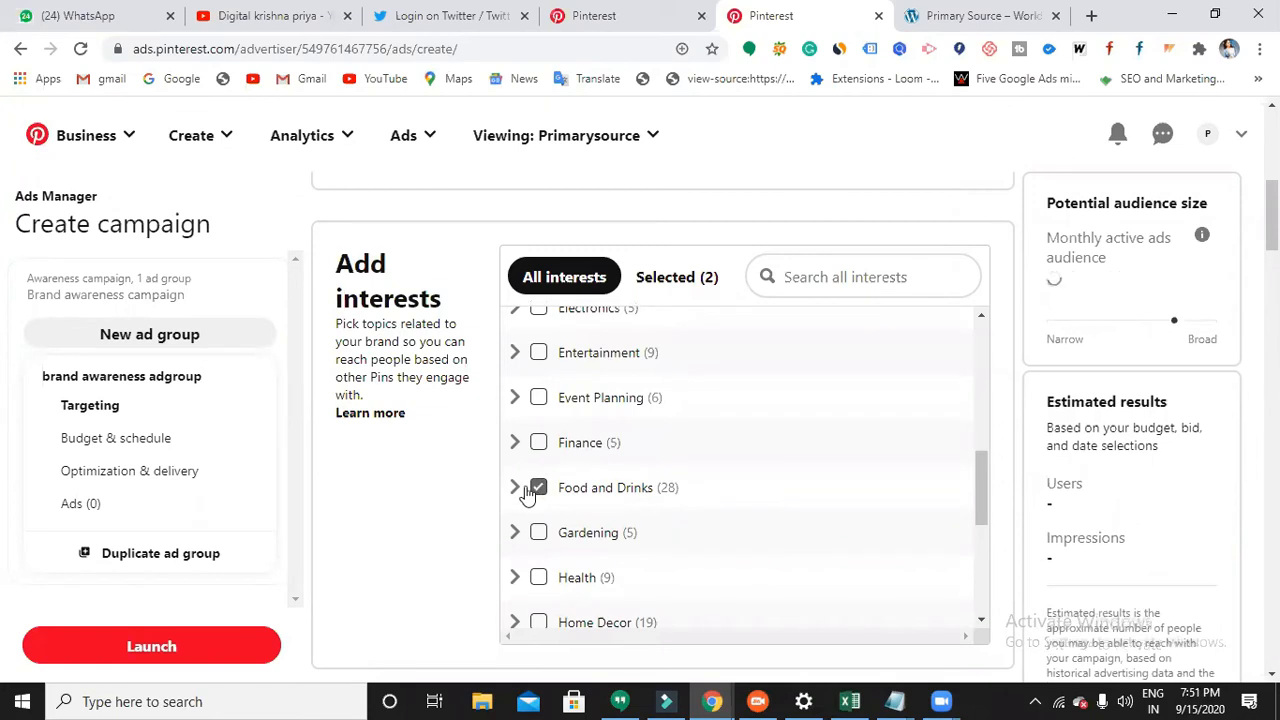
{"action": "left_click", "coordinate": [516, 488]}
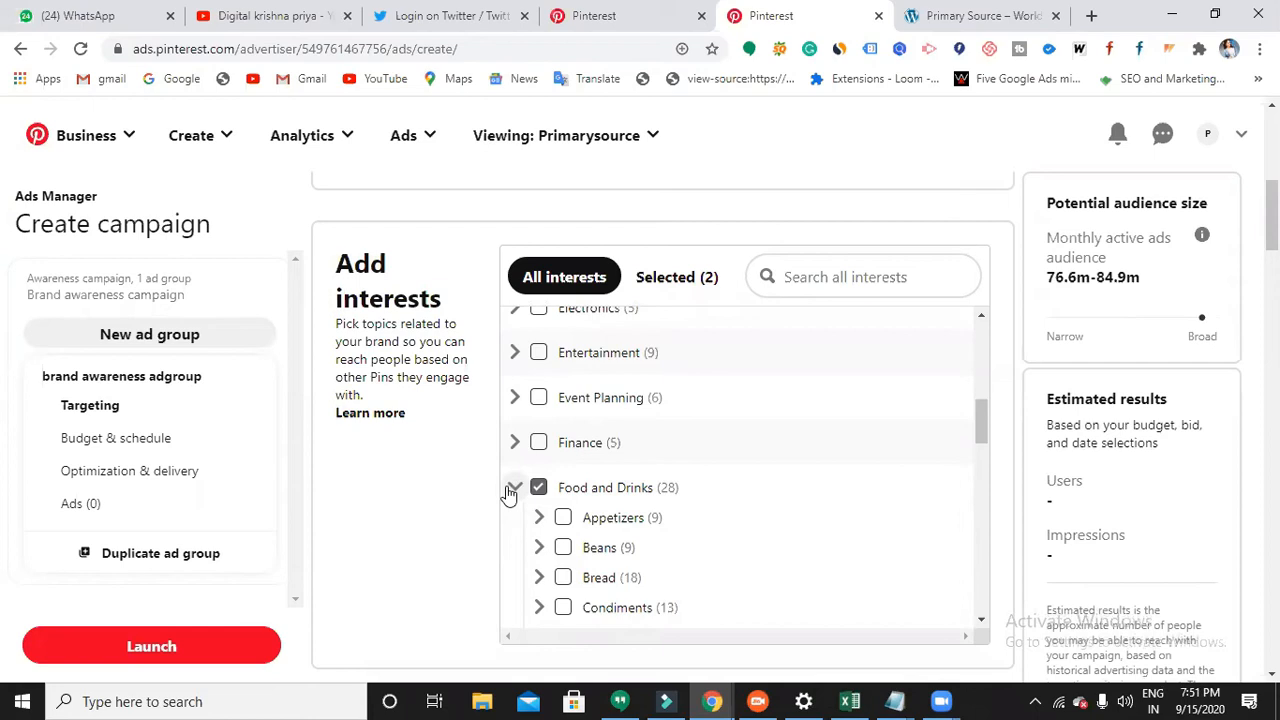
{"action": "scroll", "scroll_direction": "down", "scroll_amount": 3}
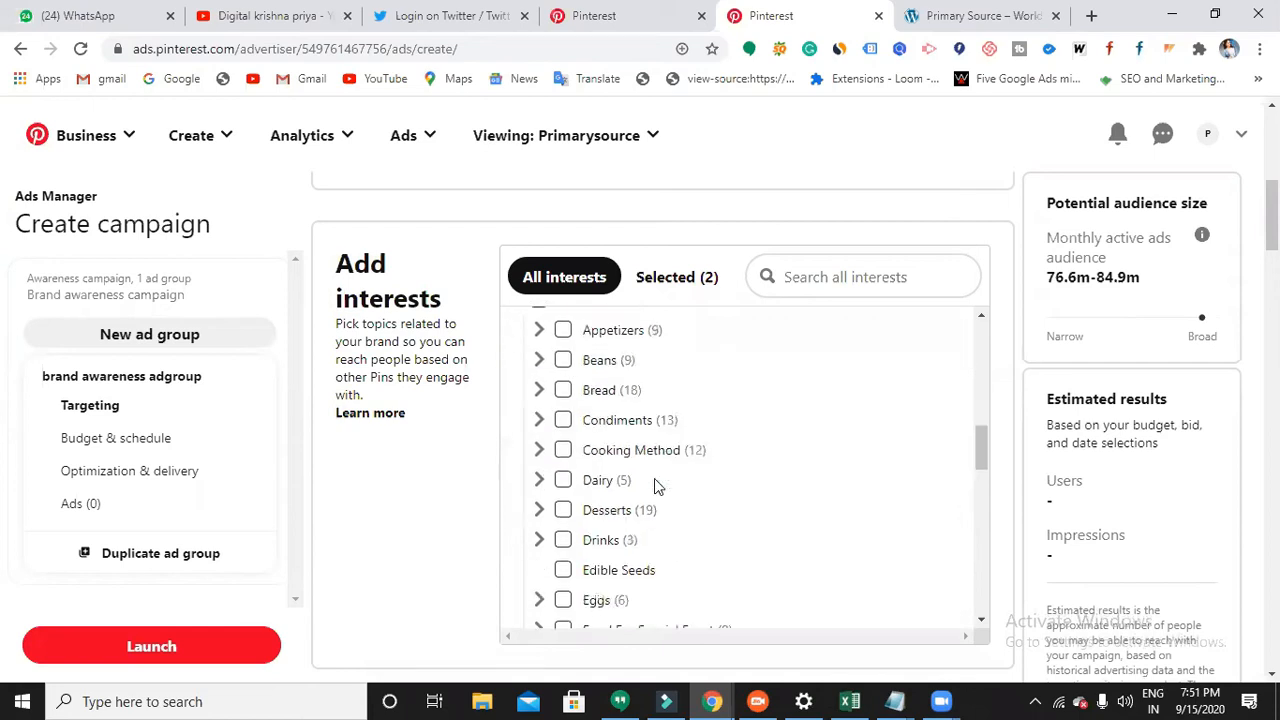
{"action": "scroll", "scroll_direction": "down", "scroll_amount": 3}
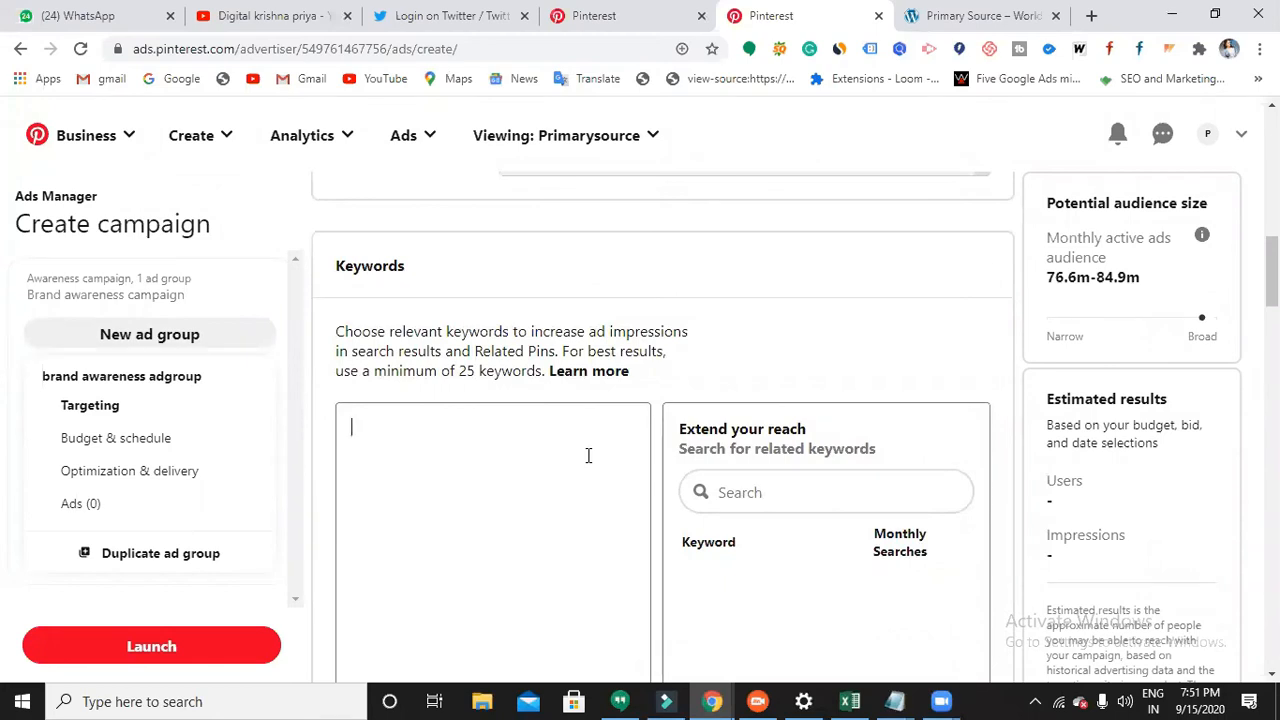
Step: Enter the keyword 'hair care tips', fixing the mistyped letters
{"action": "type", "text": "hair"}
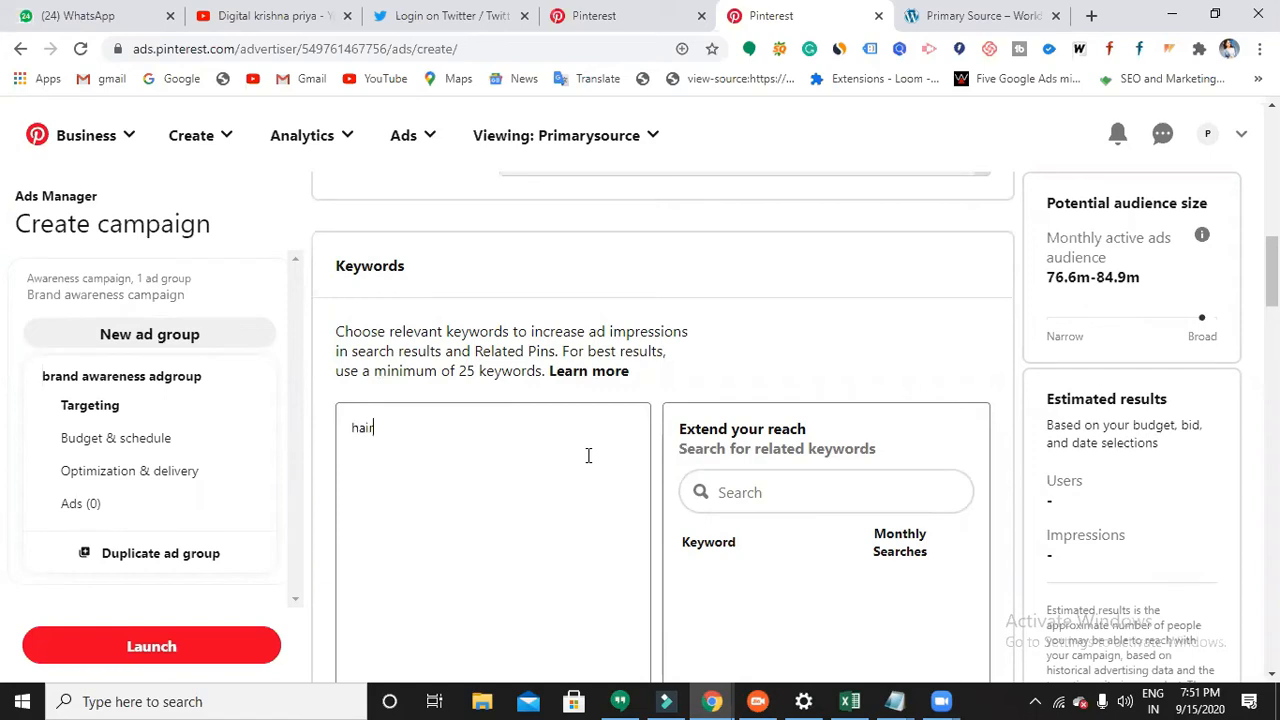
{"action": "type", "text": "carw"}
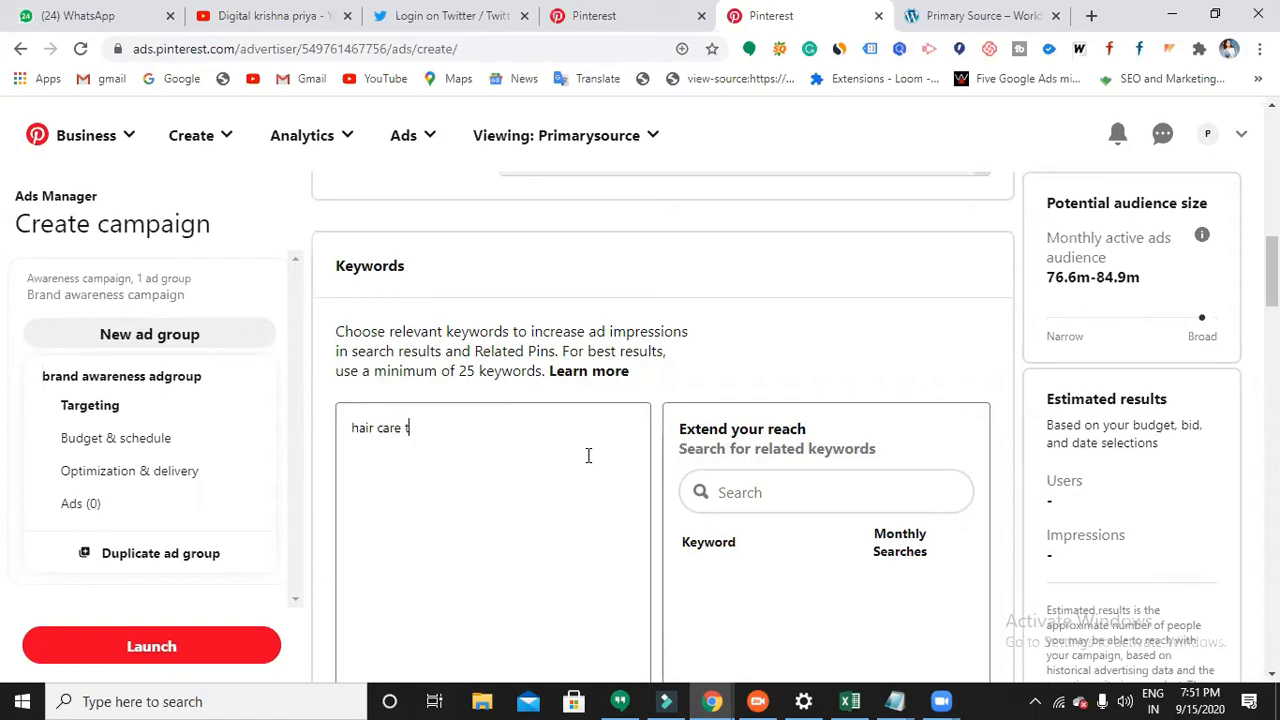
{"action": "type", "text": "ips"}
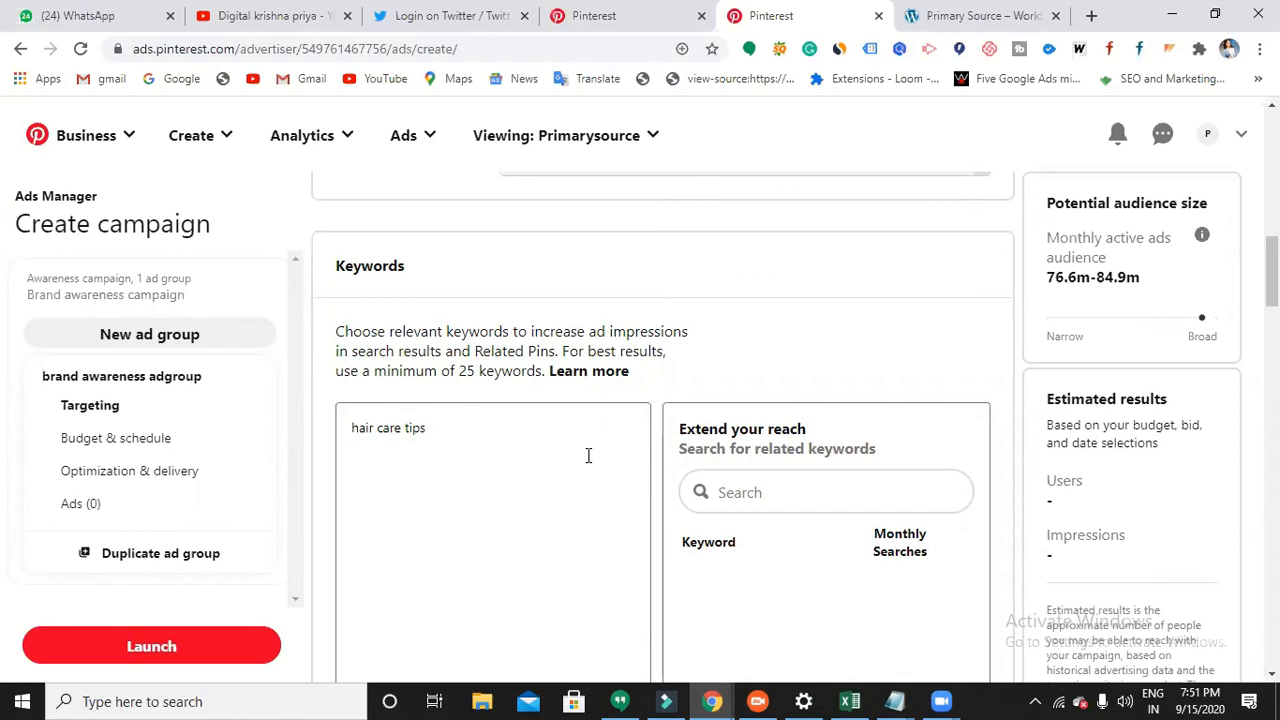
{"action": "type", "text": "hair cra"}
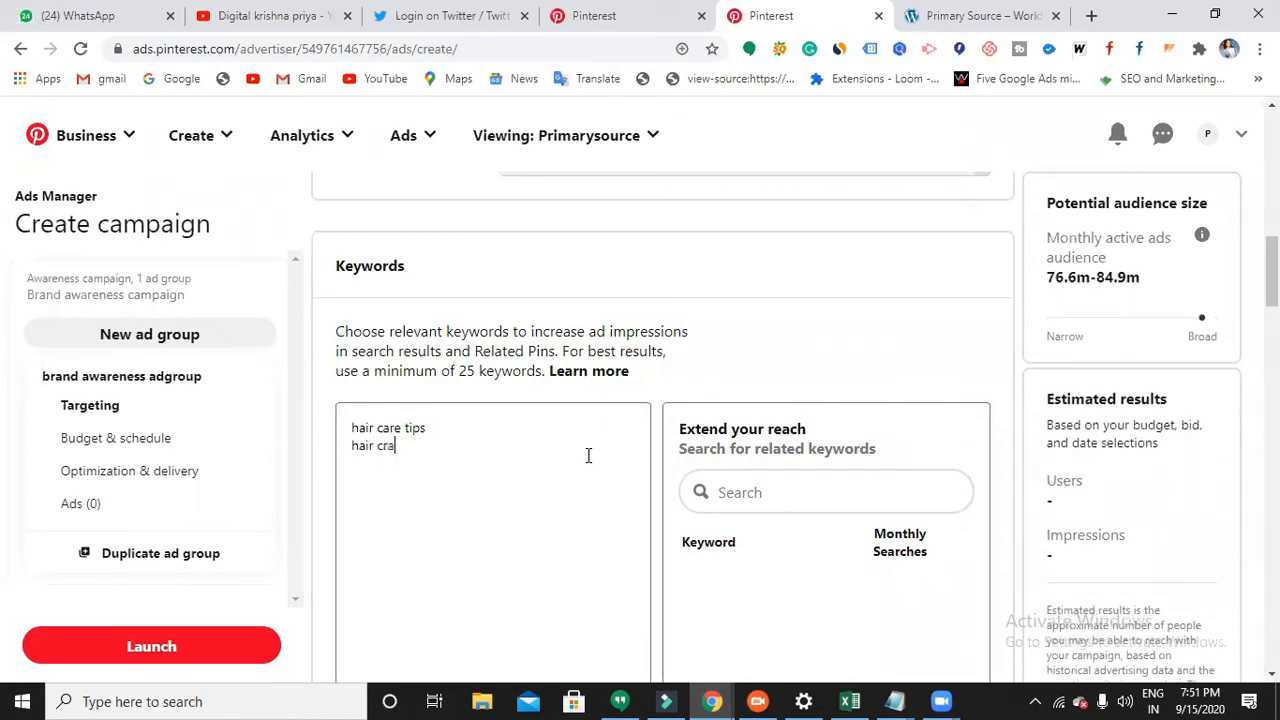
{"action": "key", "text": "Backspace"}
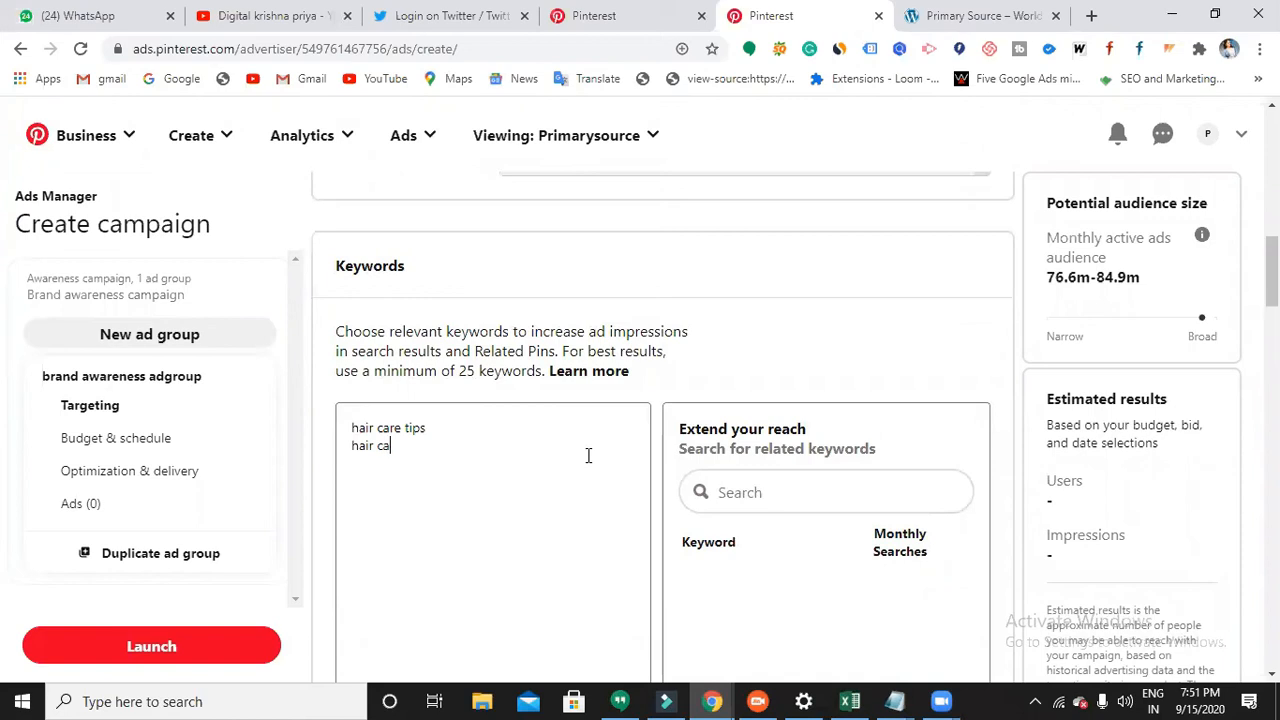
{"action": "type", "text": "re"}
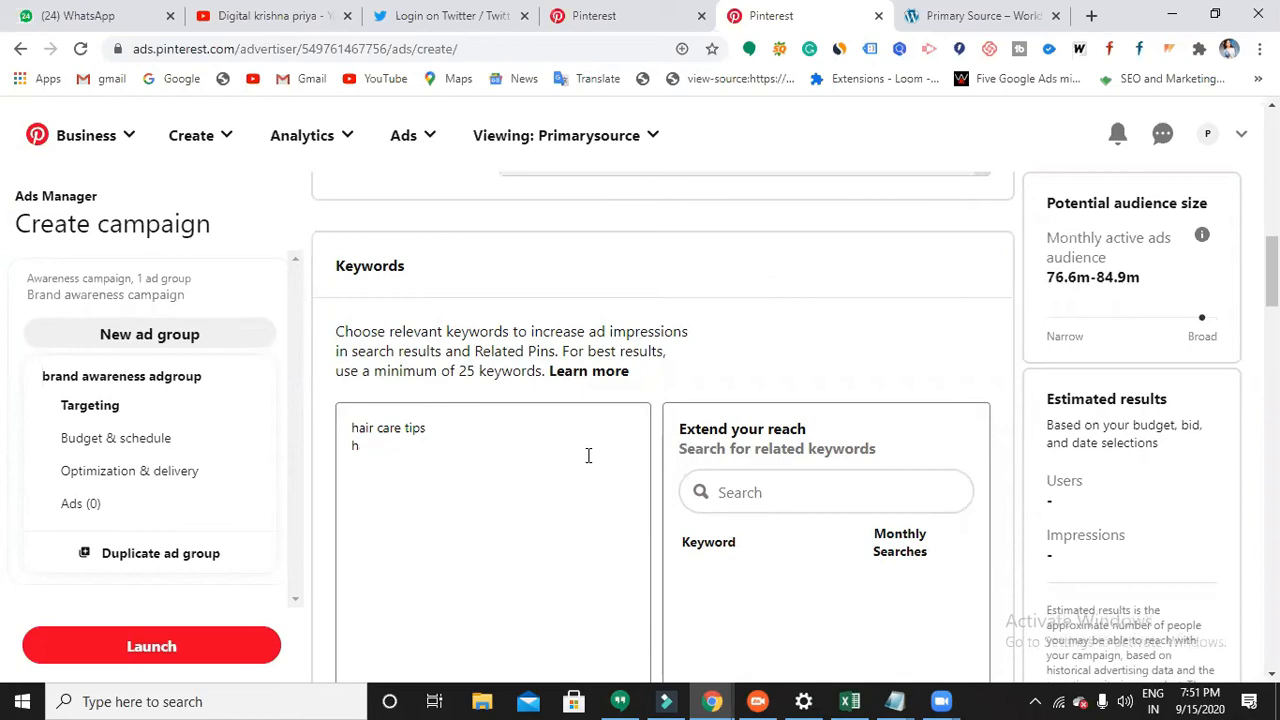
Step: Add 'skin care tips' as a second keyword and correct its spelling
{"action": "type", "text": "skin crae t"}
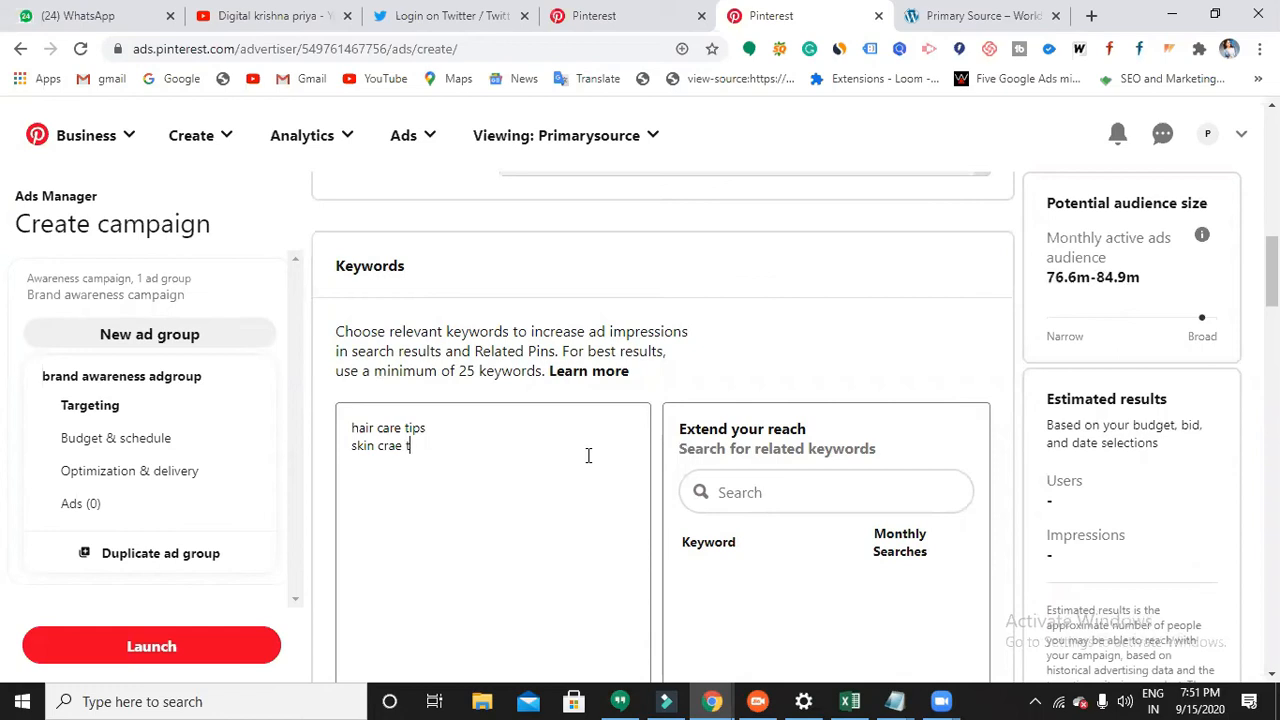
{"action": "type", "text": "ips"}
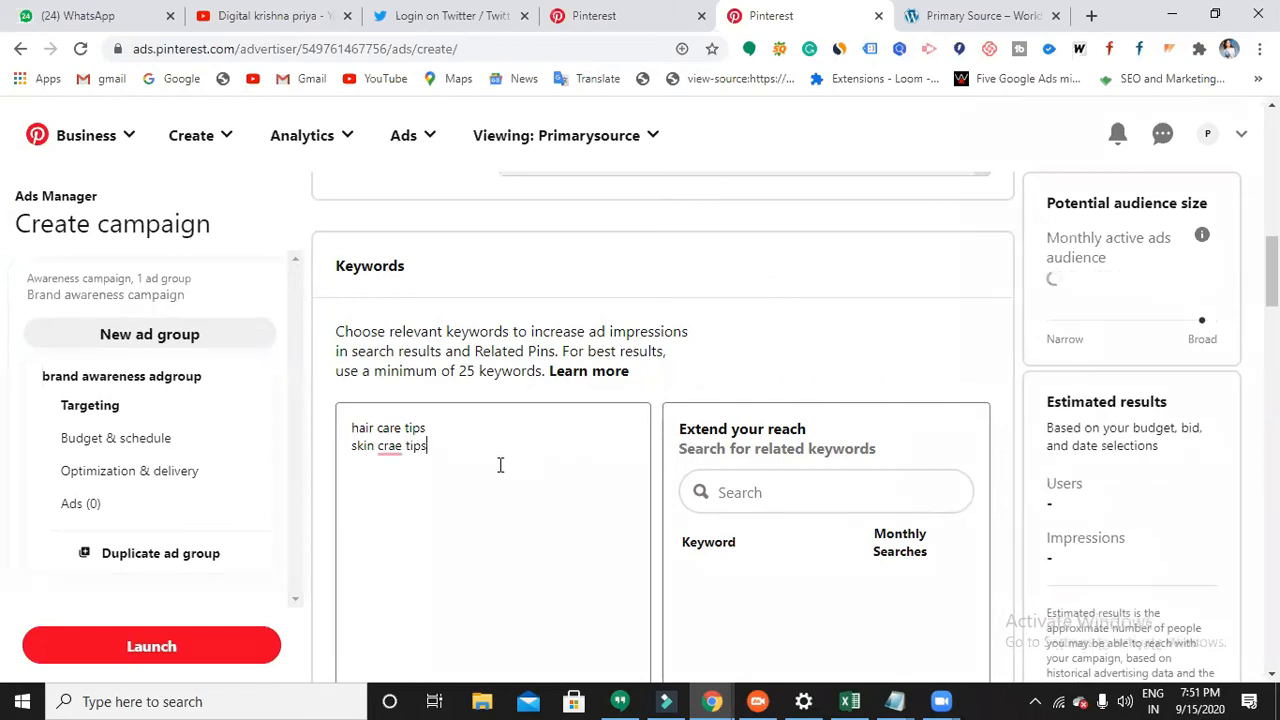
{"action": "right_click", "coordinate": [392, 444]}
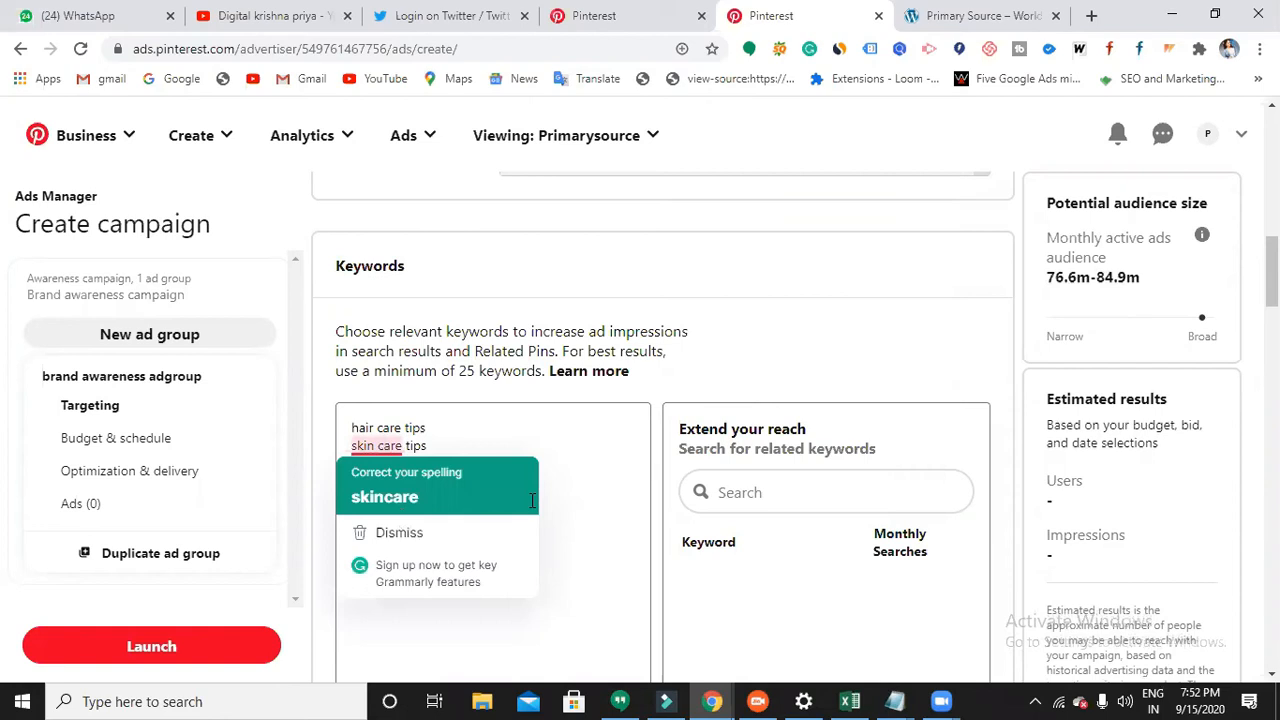
{"action": "scroll", "scroll_direction": "down", "scroll_amount": 3}
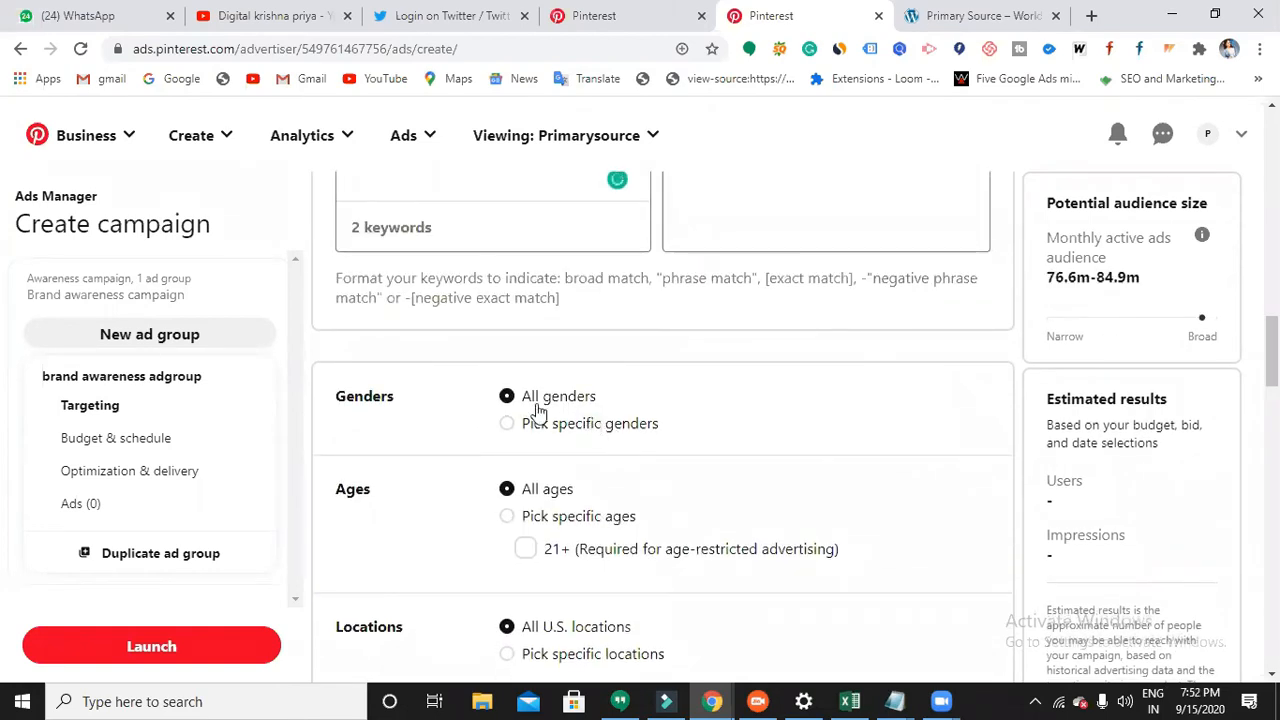
Step: Review specific gender options and keep targeting on All genders
{"action": "left_click", "coordinate": [508, 424]}
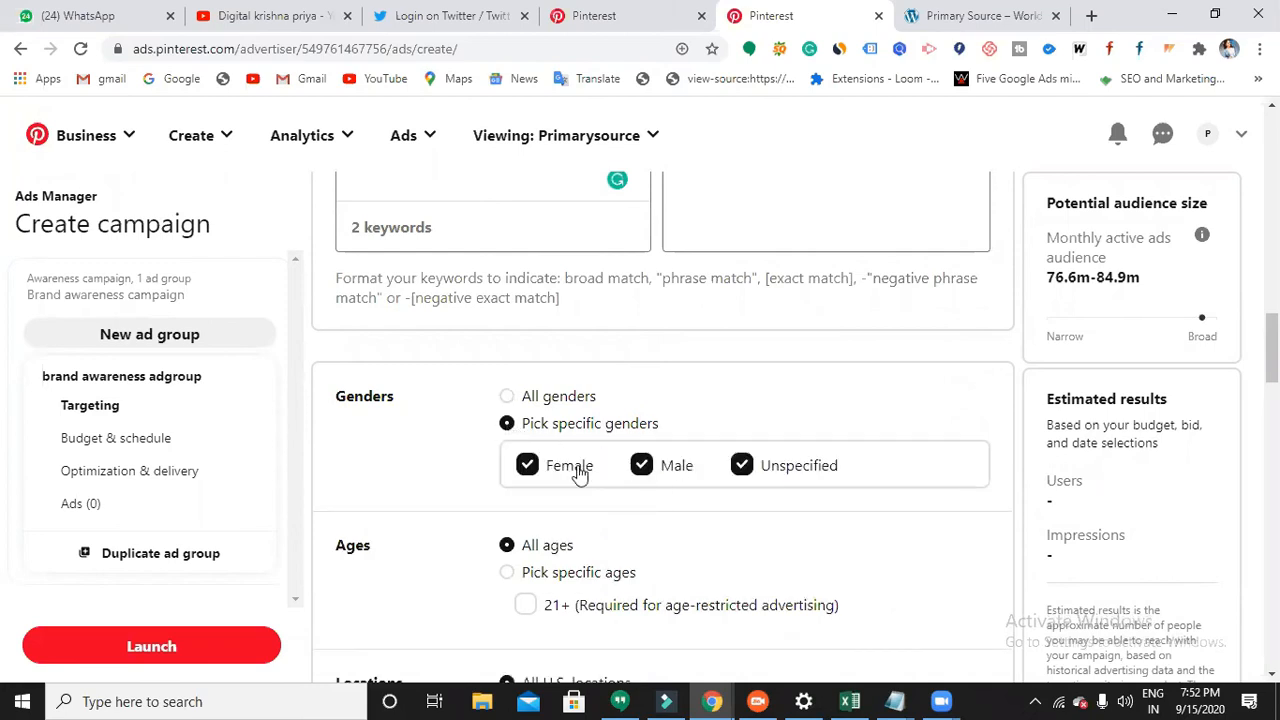
{"action": "mouse_move", "coordinate": [658, 476]}
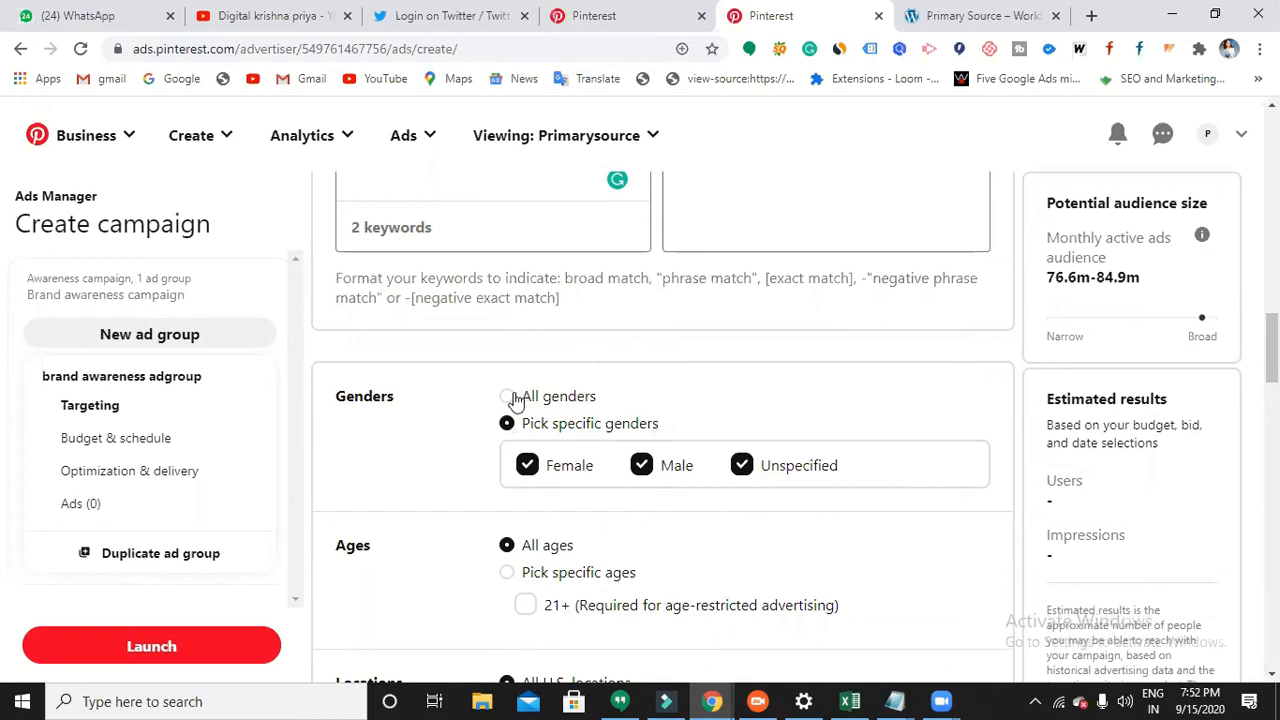
{"action": "left_click", "coordinate": [508, 396]}
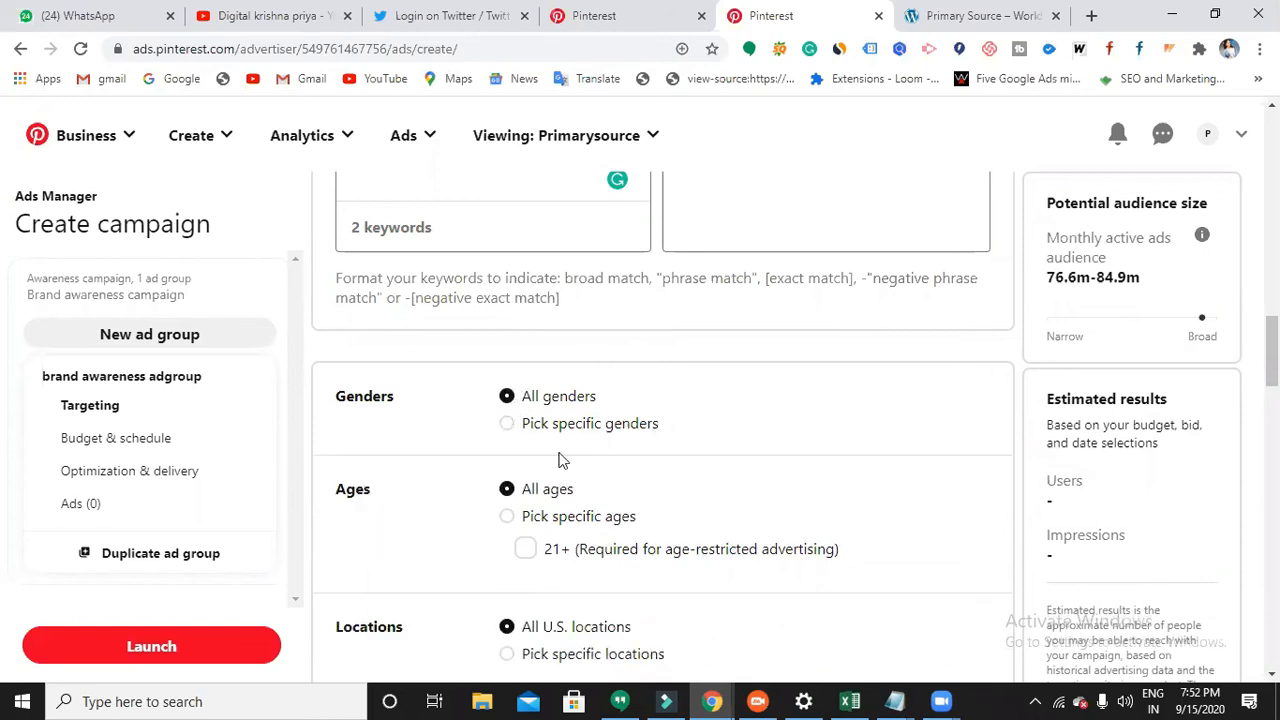
{"action": "scroll", "scroll_direction": "down", "scroll_amount": 3}
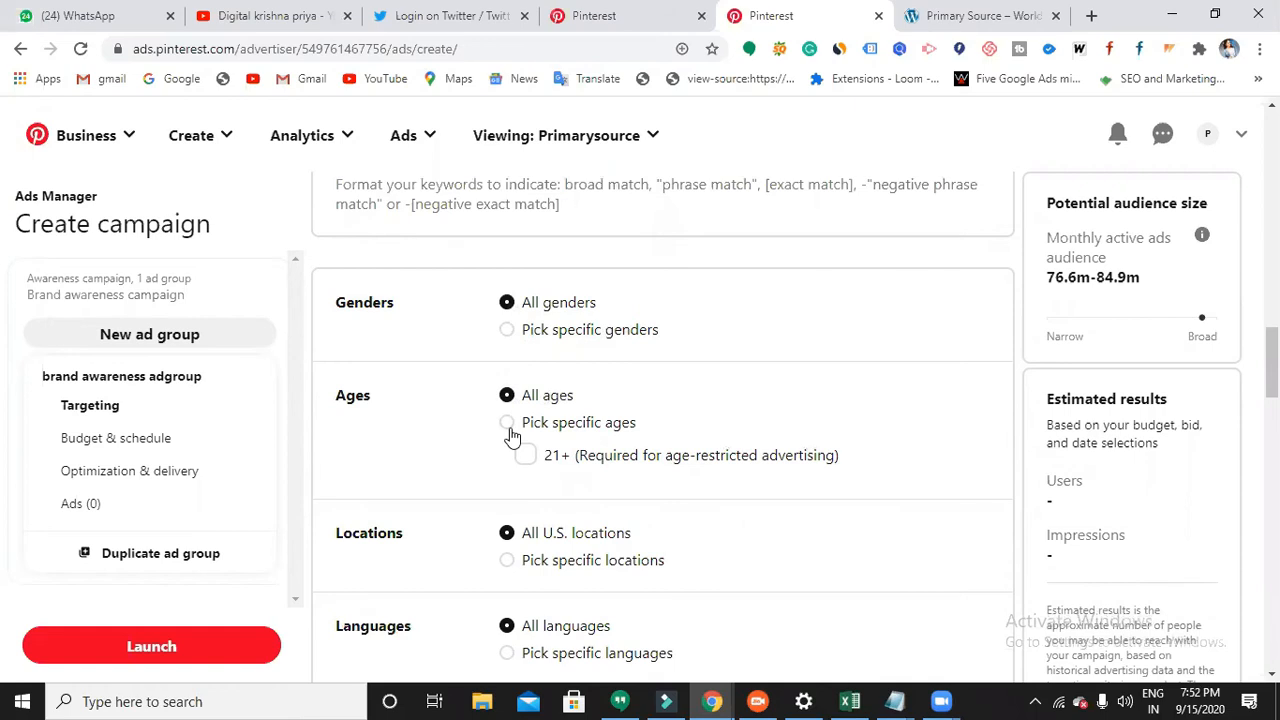
Step: Pick specific ages and uncheck the 65+ and 55-64 ranges
{"action": "left_click", "coordinate": [508, 422]}
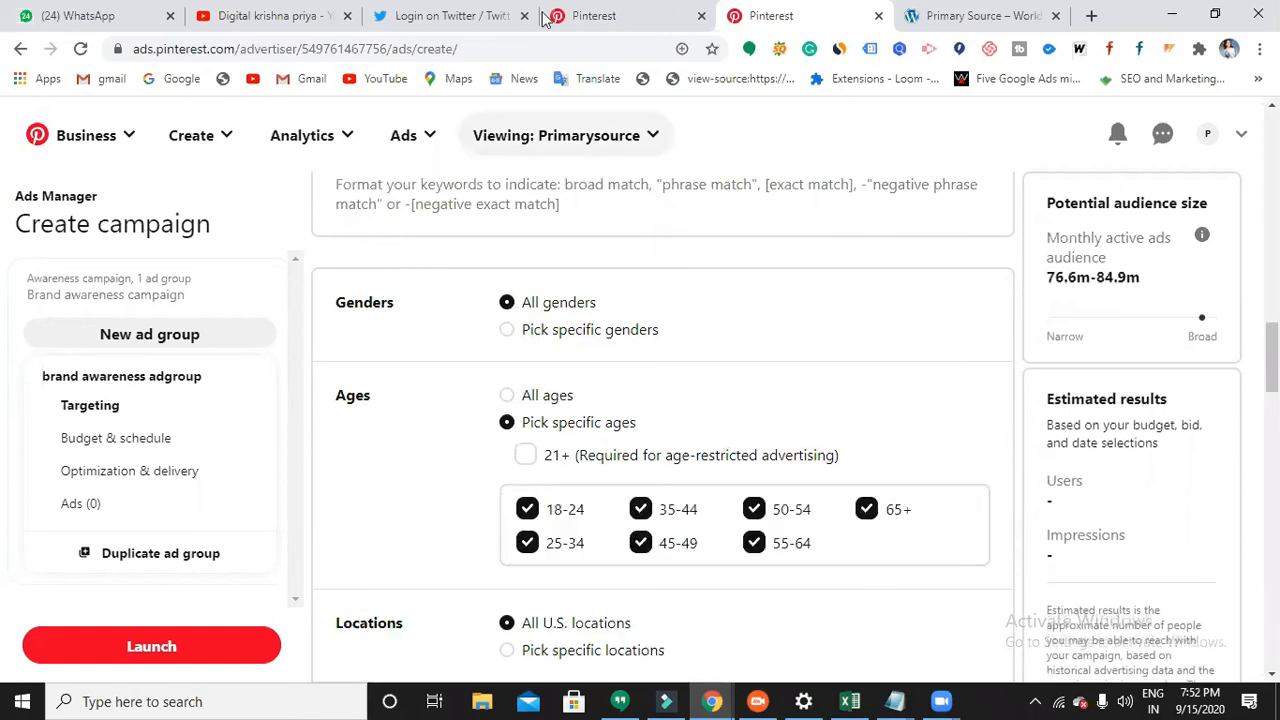
{"action": "mouse_move", "coordinate": [818, 528]}
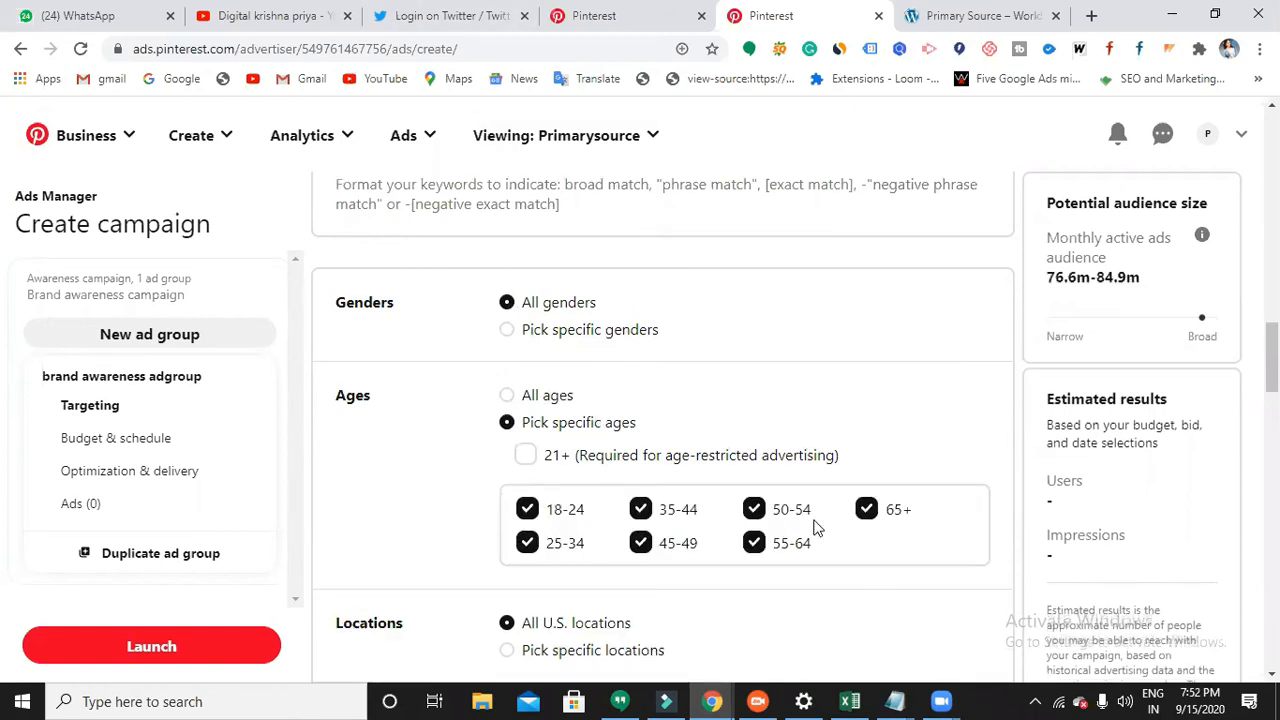
{"action": "left_click", "coordinate": [866, 510]}
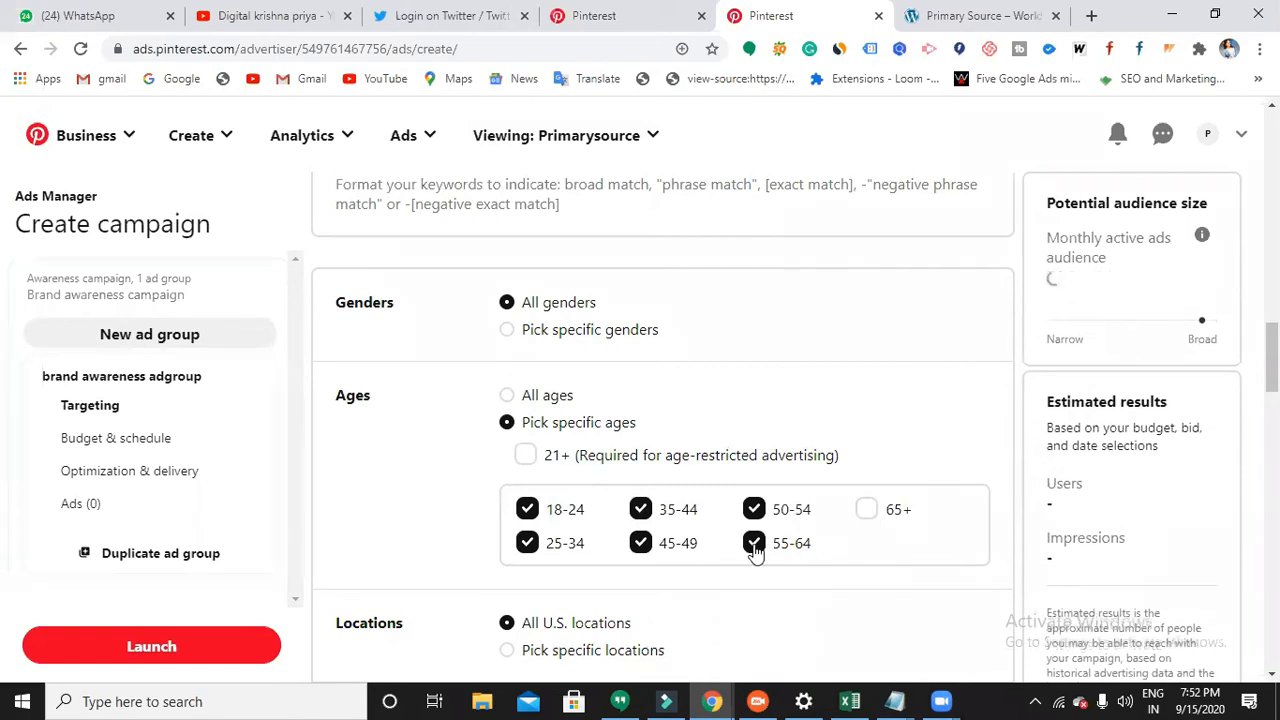
{"action": "left_click", "coordinate": [754, 544]}
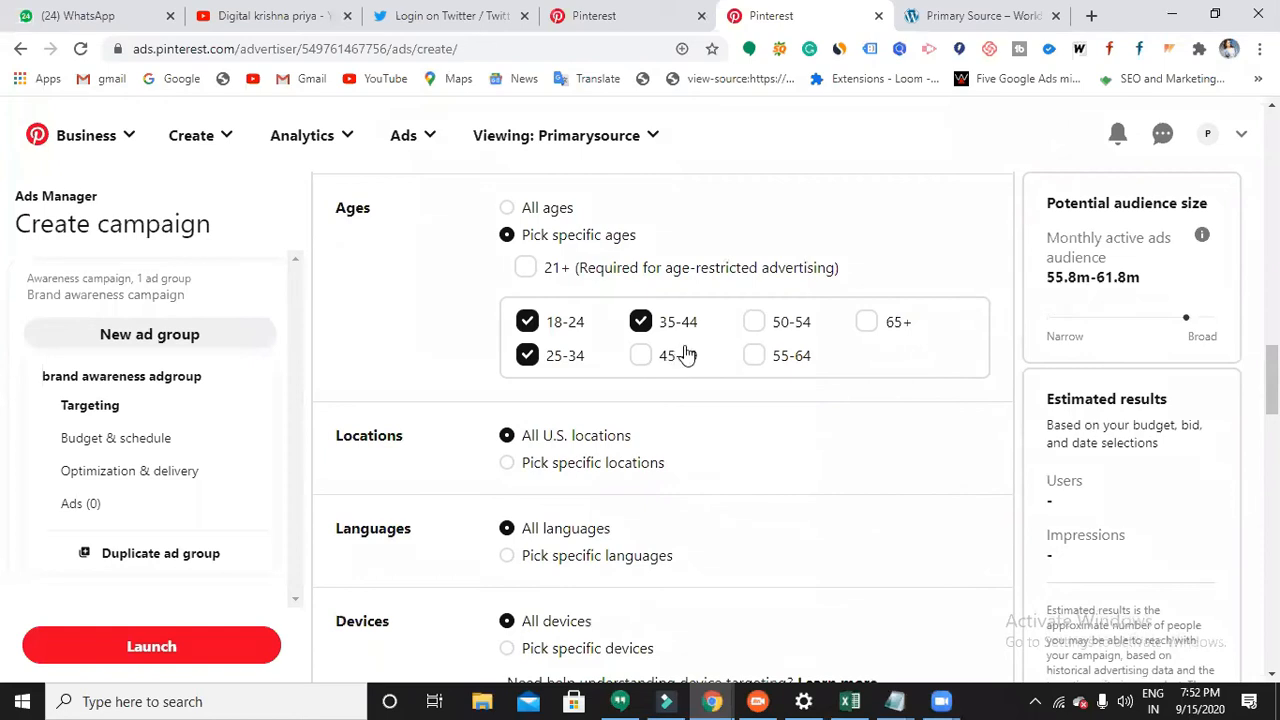
{"action": "scroll", "scroll_direction": "down", "scroll_amount": 3}
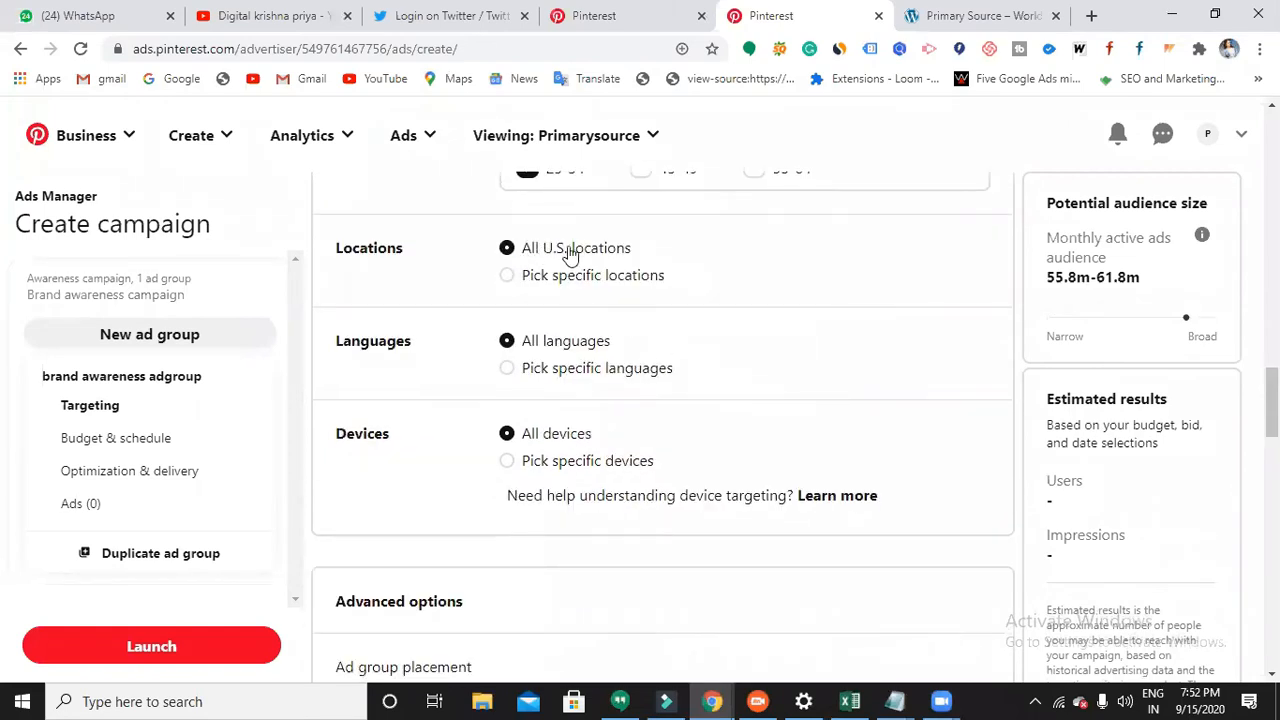
{"action": "mouse_move", "coordinate": [580, 256]}
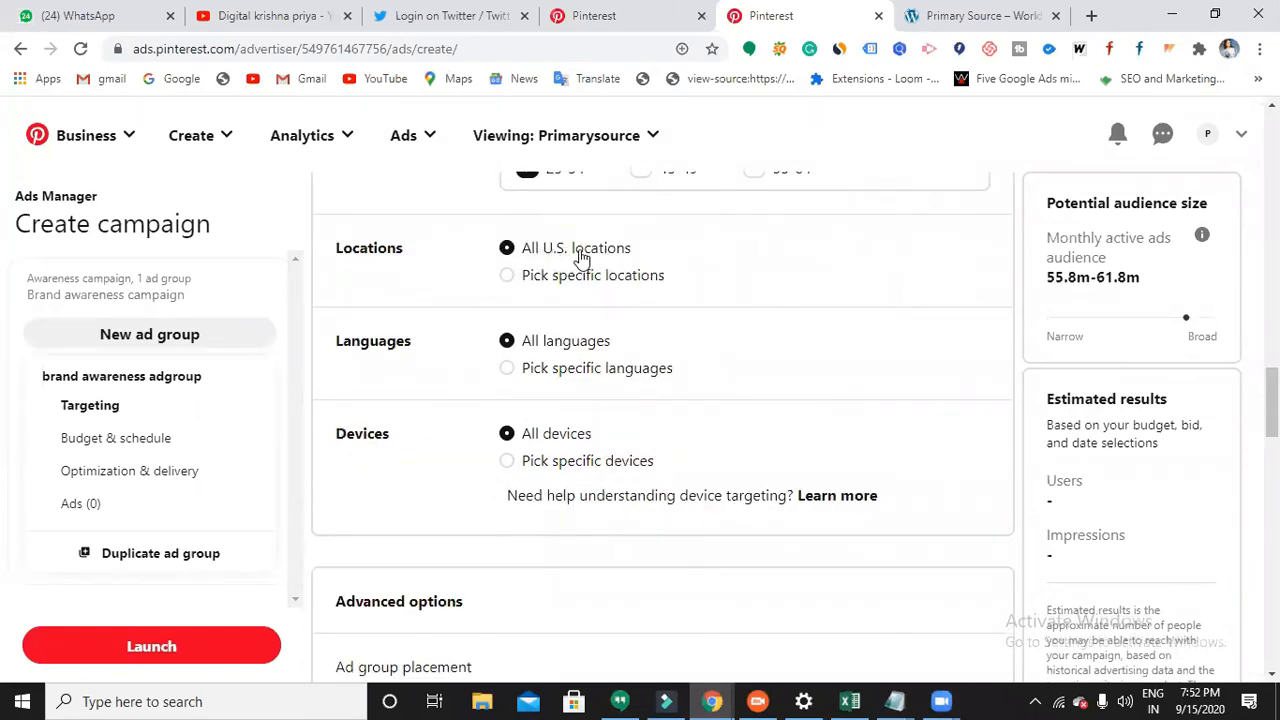
{"action": "mouse_move", "coordinate": [536, 276]}
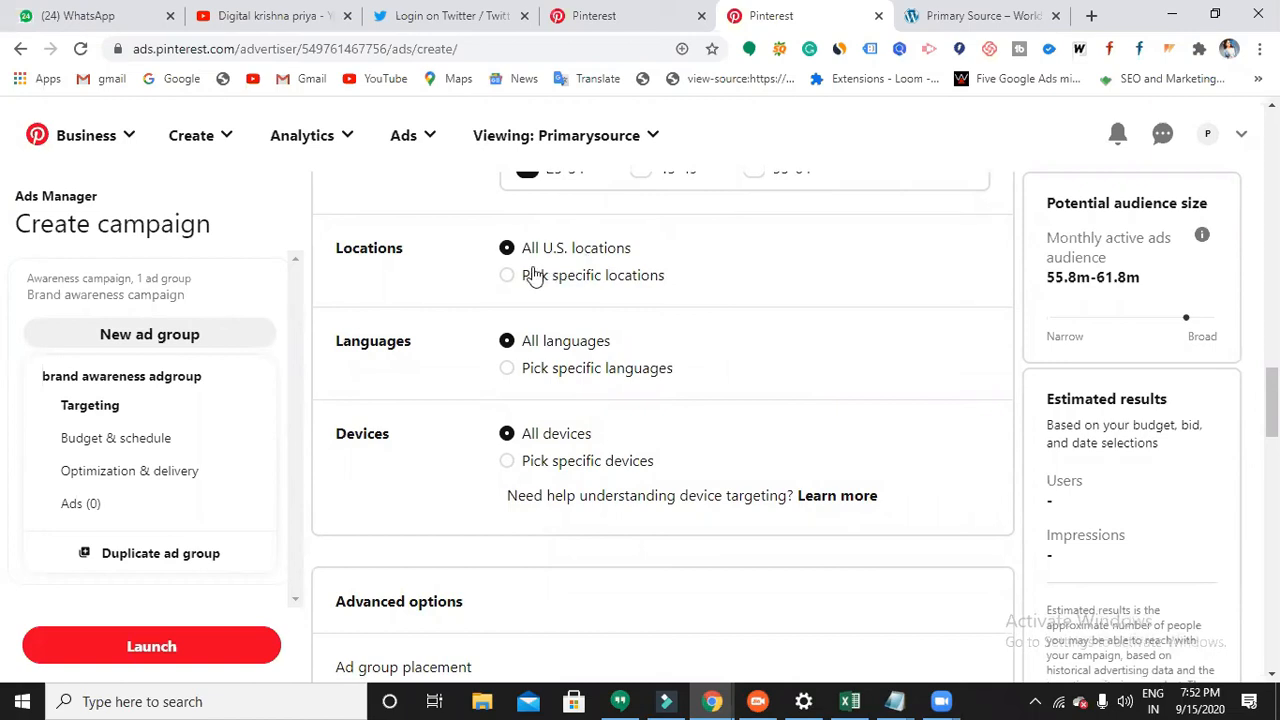
{"action": "left_click", "coordinate": [508, 276]}
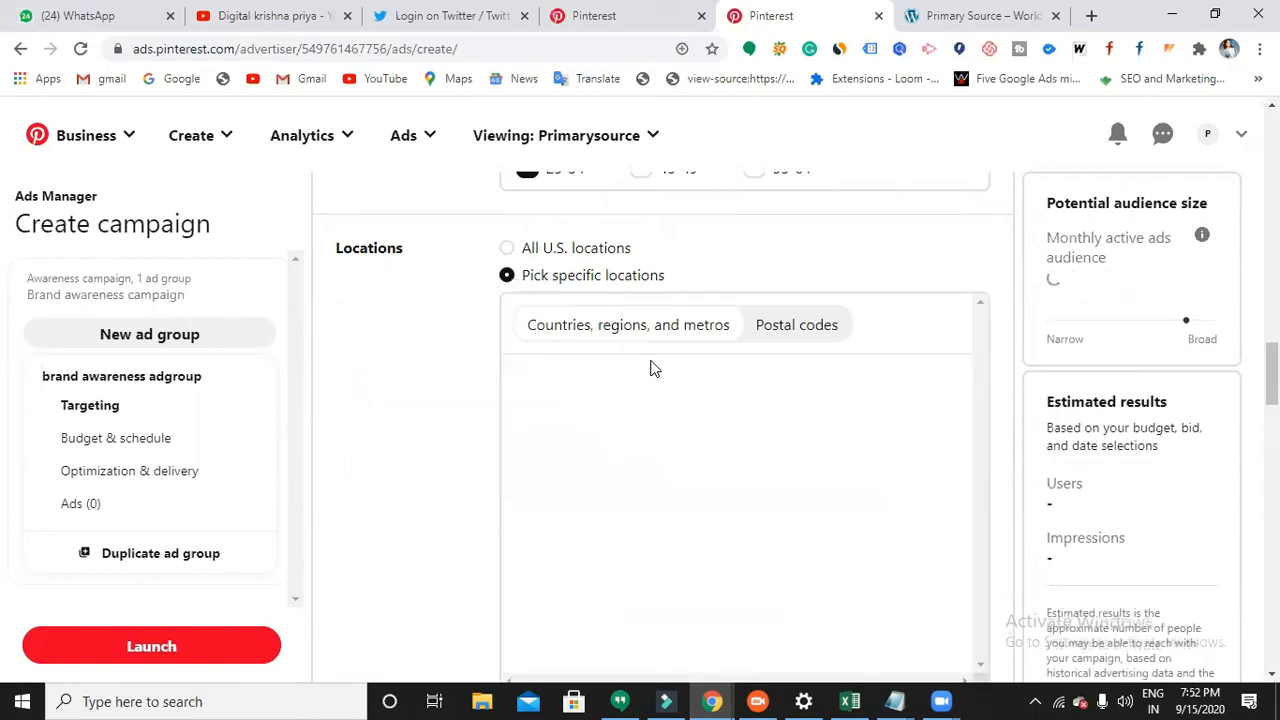
{"action": "left_click", "coordinate": [628, 324]}
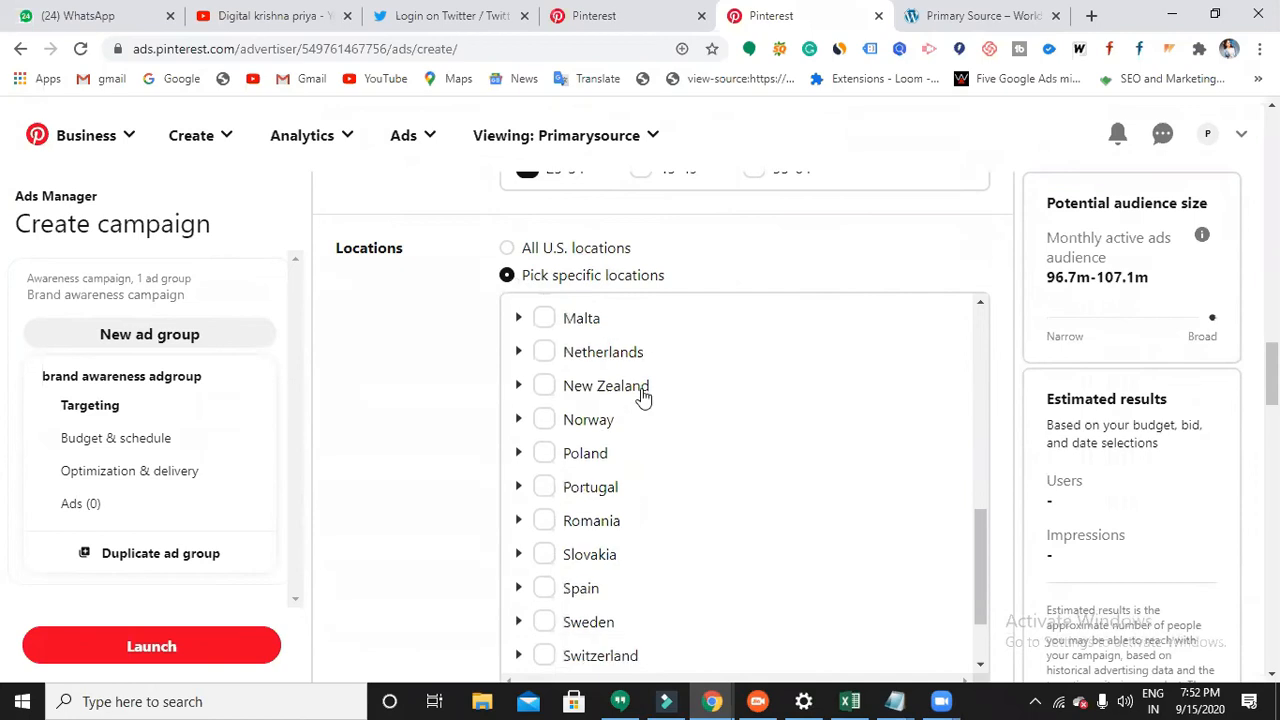
{"action": "scroll", "scroll_direction": "down", "scroll_amount": 3}
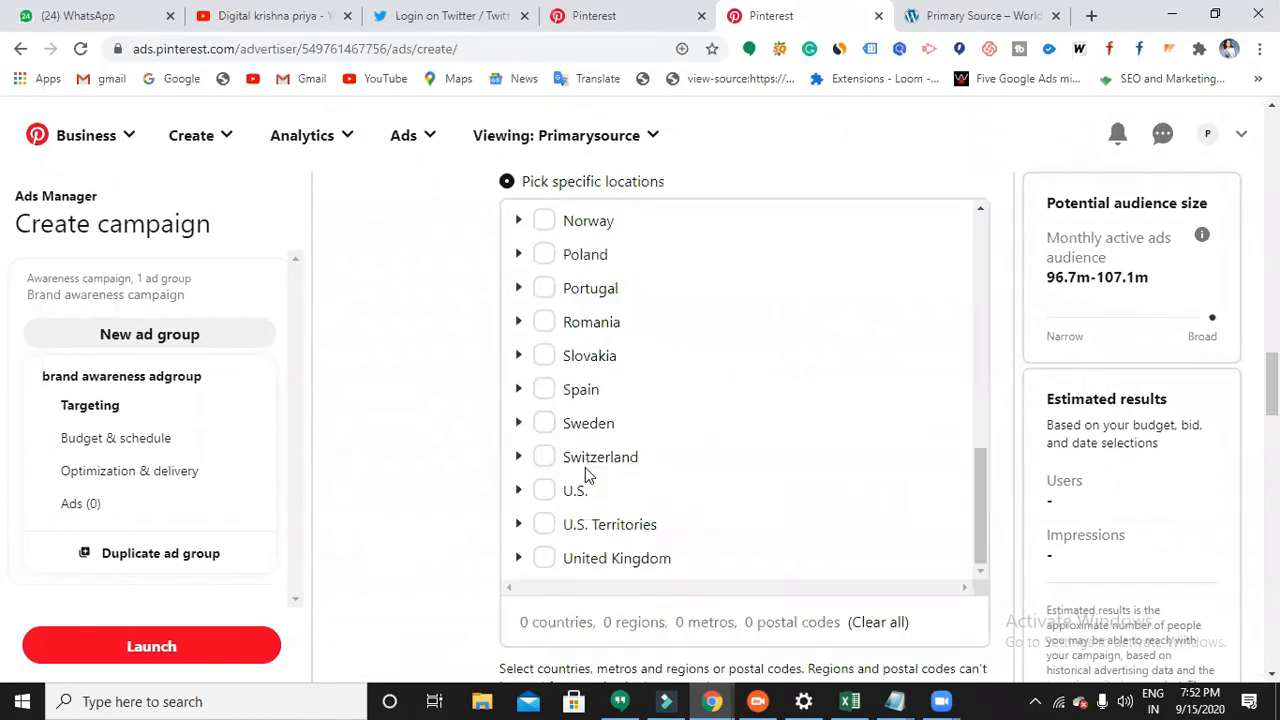
{"action": "scroll", "scroll_direction": "up", "scroll_amount": 3}
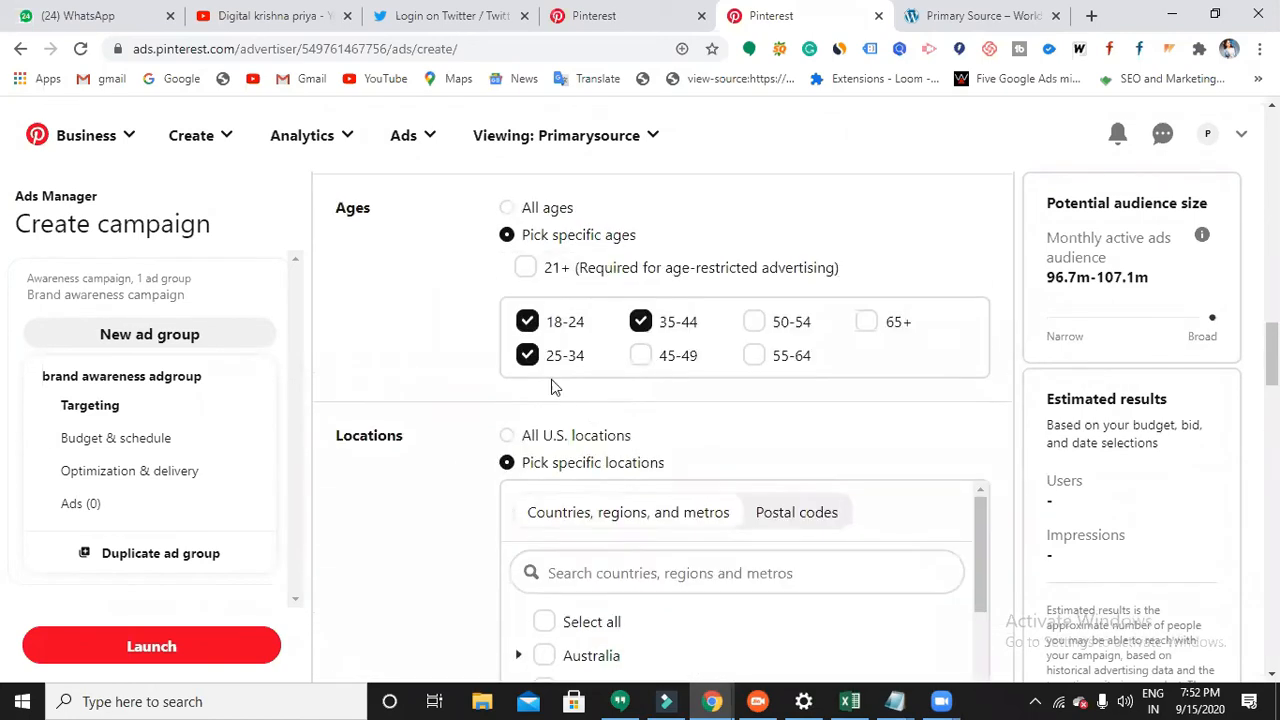
{"action": "left_click", "coordinate": [508, 436]}
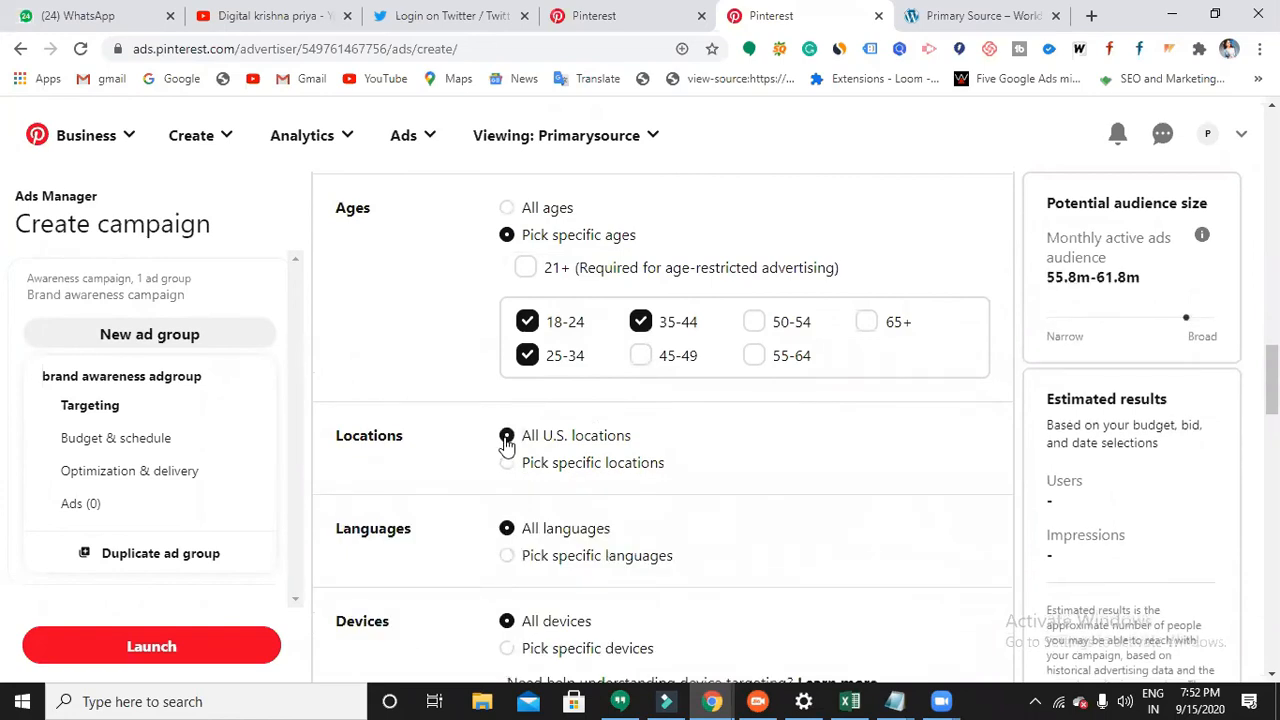
{"action": "scroll", "scroll_direction": "down", "scroll_amount": 3}
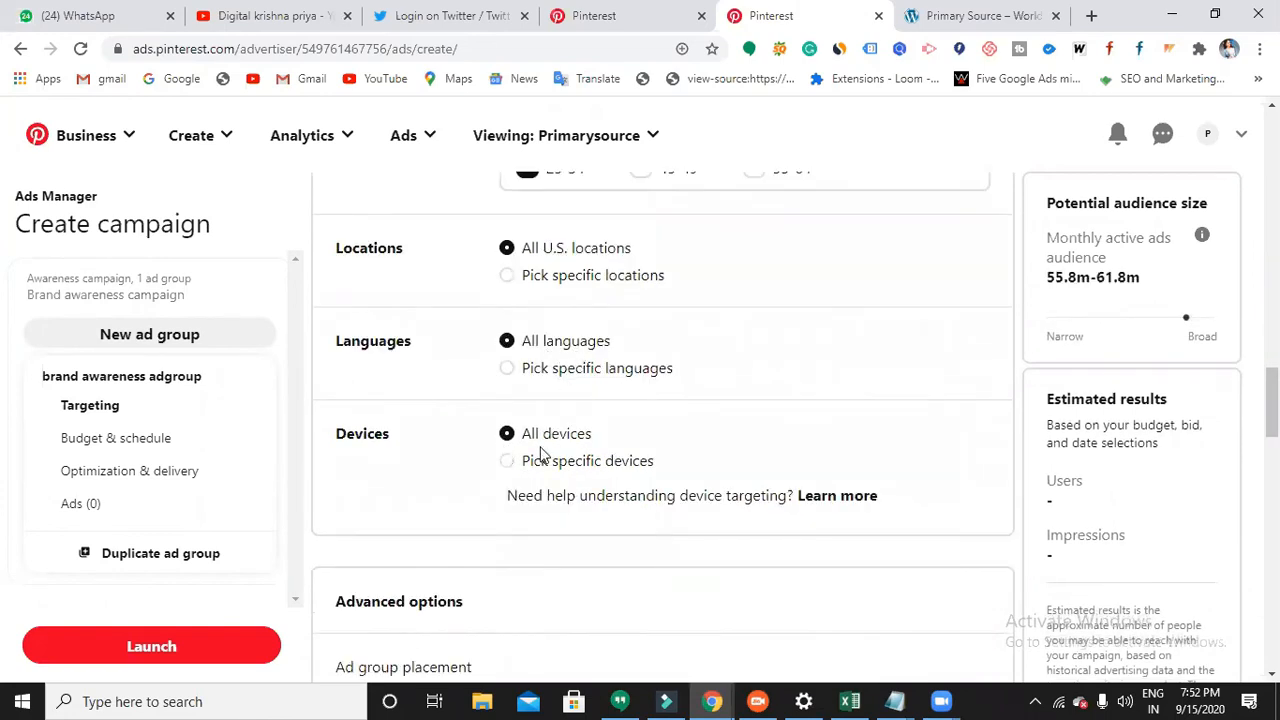
{"action": "left_click", "coordinate": [508, 460]}
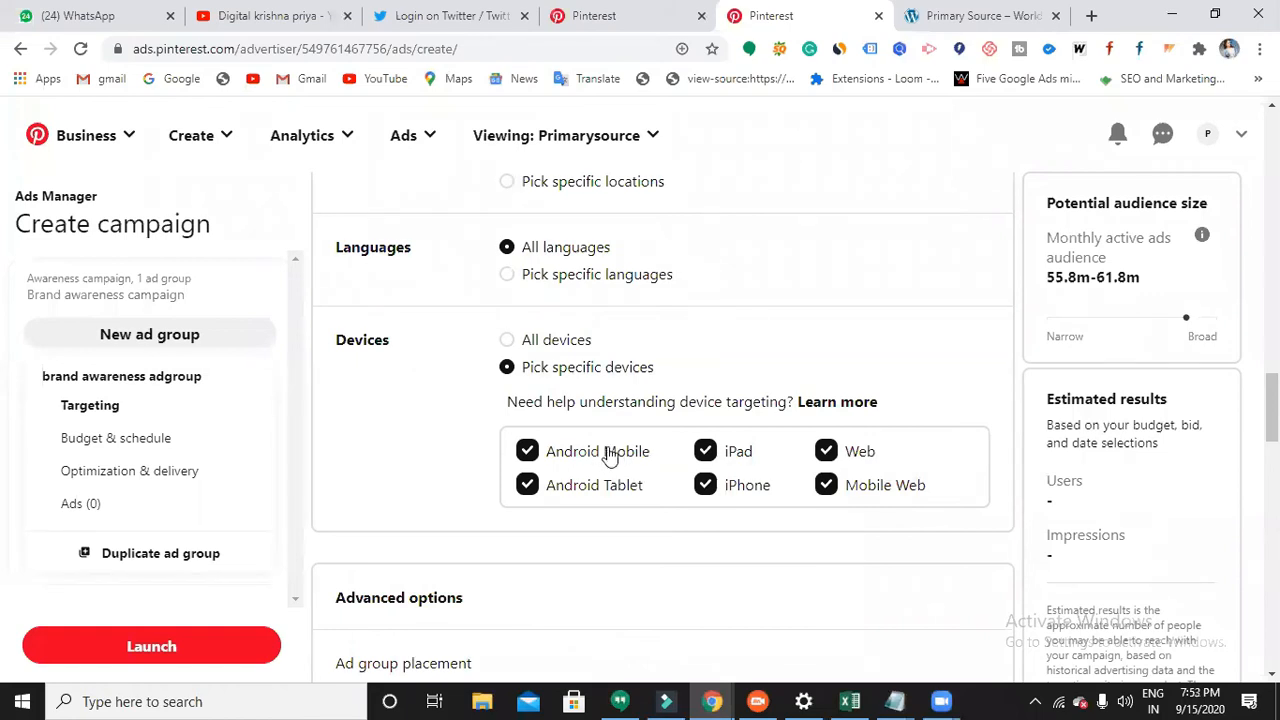
{"action": "left_click", "coordinate": [508, 340]}
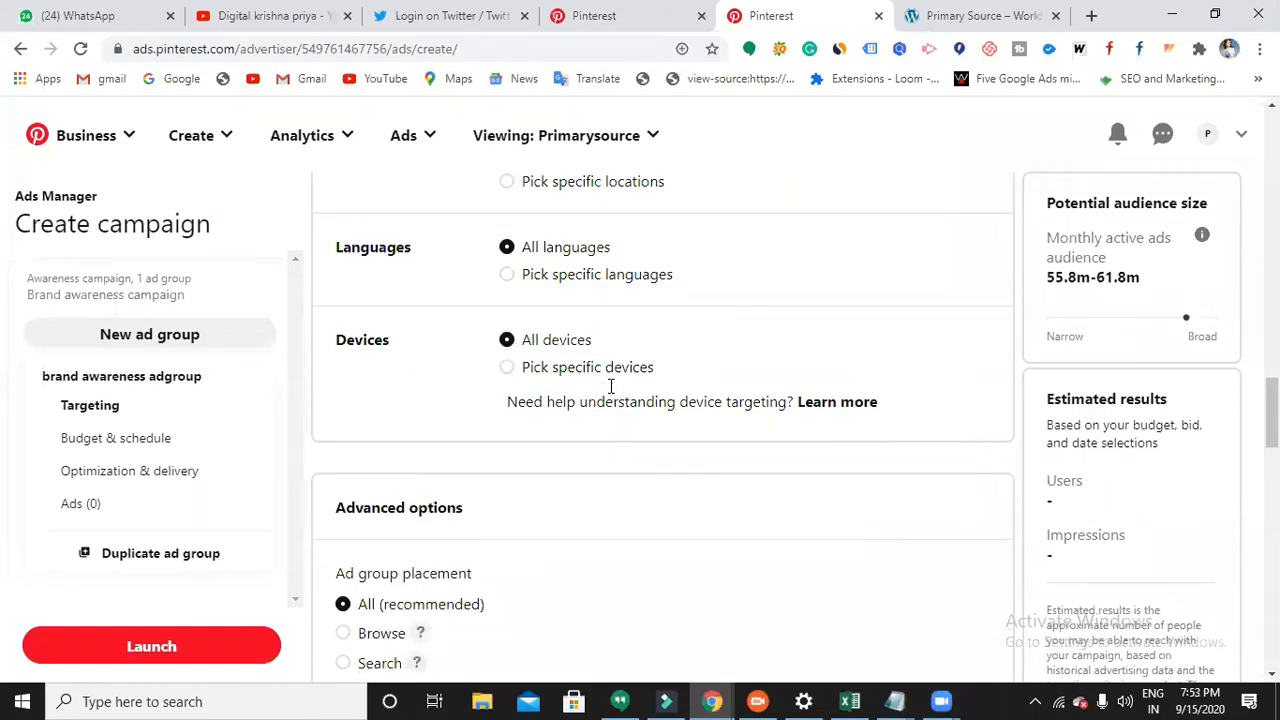
{"action": "scroll", "scroll_direction": "down", "scroll_amount": 3}
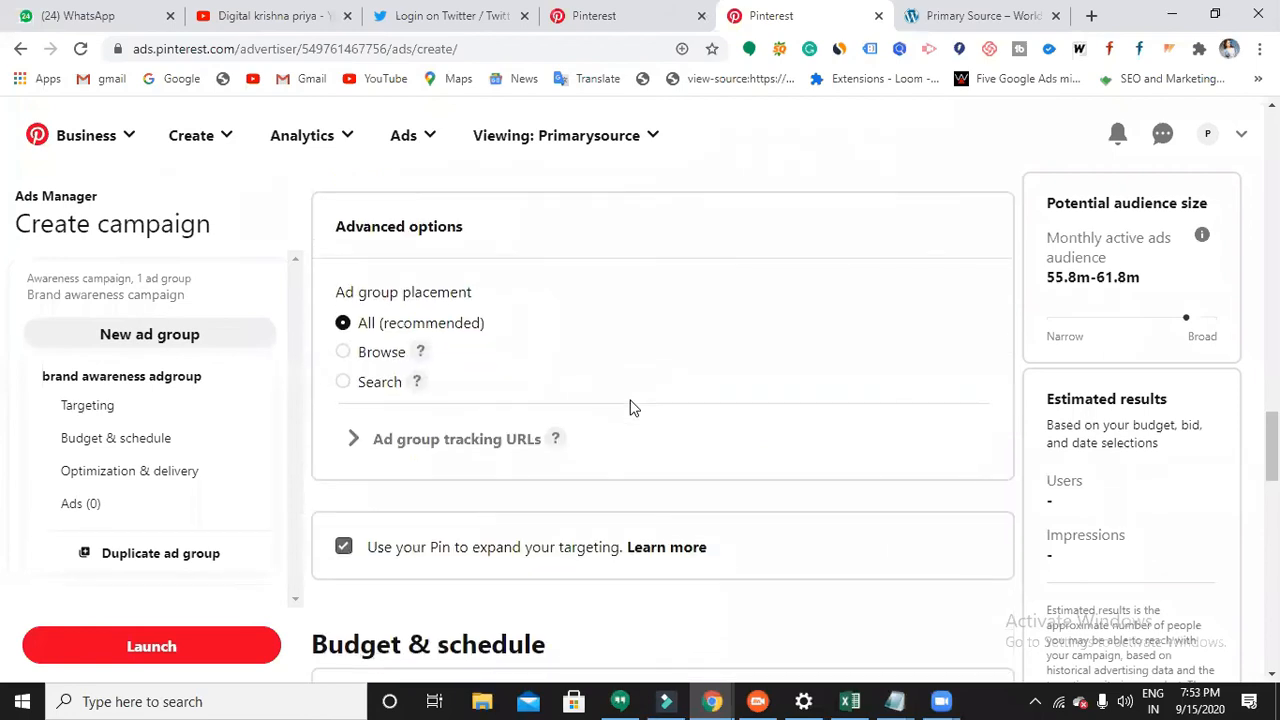
{"action": "mouse_move", "coordinate": [556, 336]}
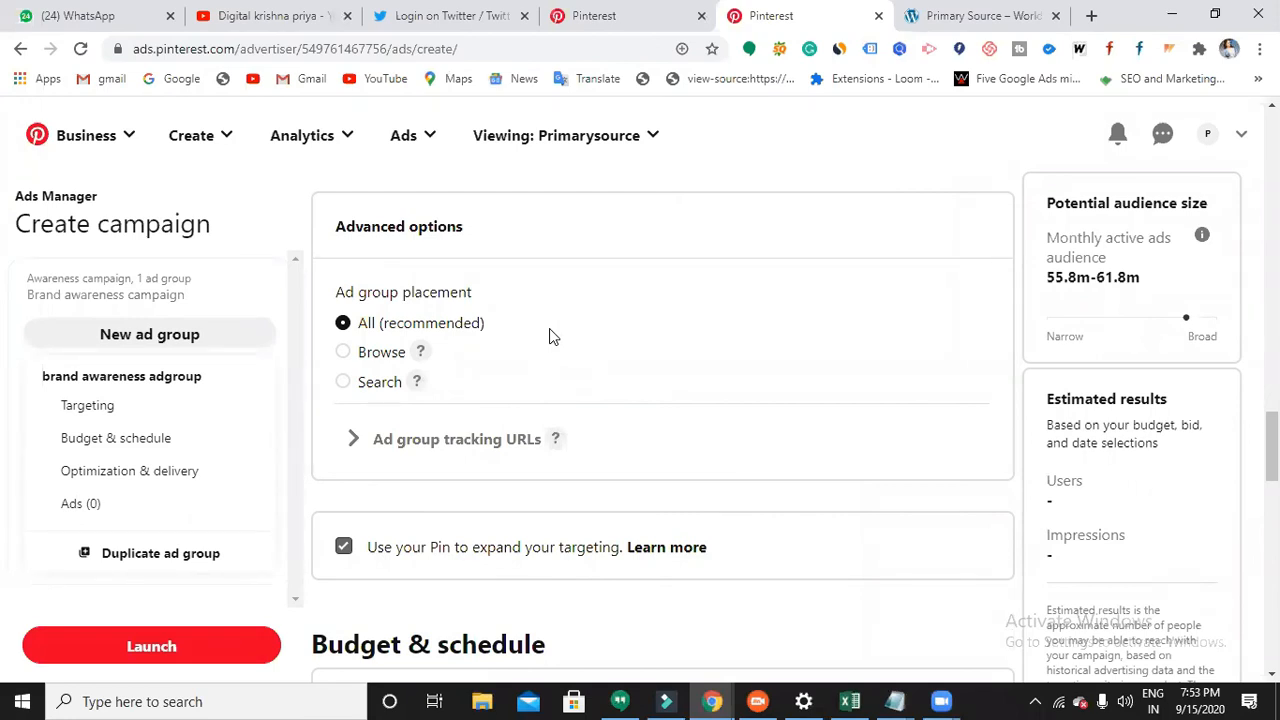
{"action": "mouse_move", "coordinate": [536, 444]}
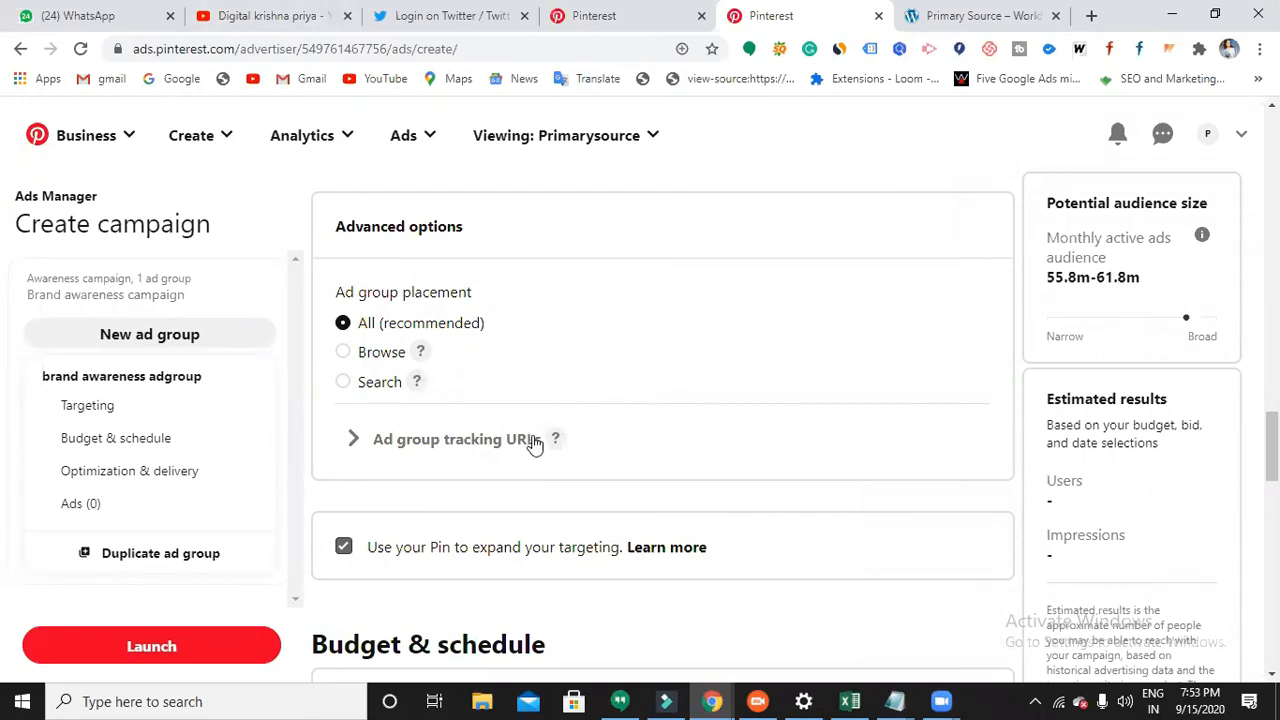
{"action": "mouse_move", "coordinate": [490, 440]}
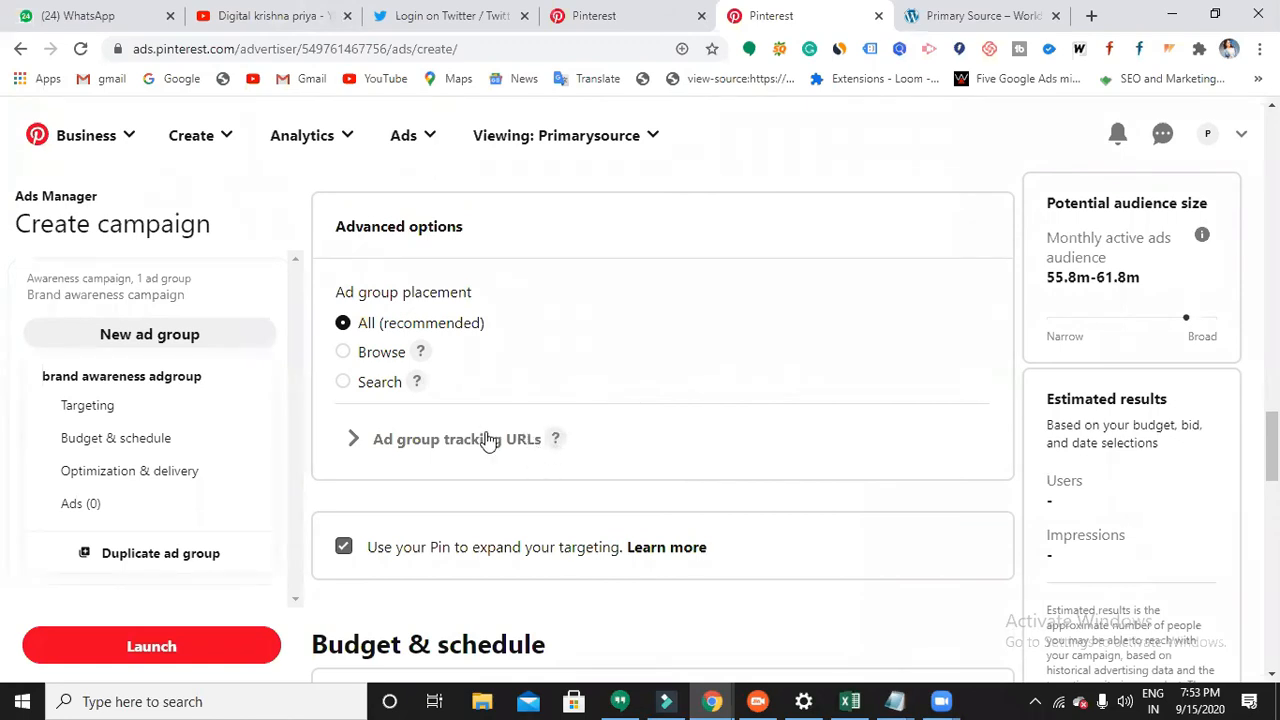
Step: Set the ad group's daily budget to 1000 USD in Budget & schedule
{"action": "scroll", "scroll_direction": "down", "scroll_amount": 3}
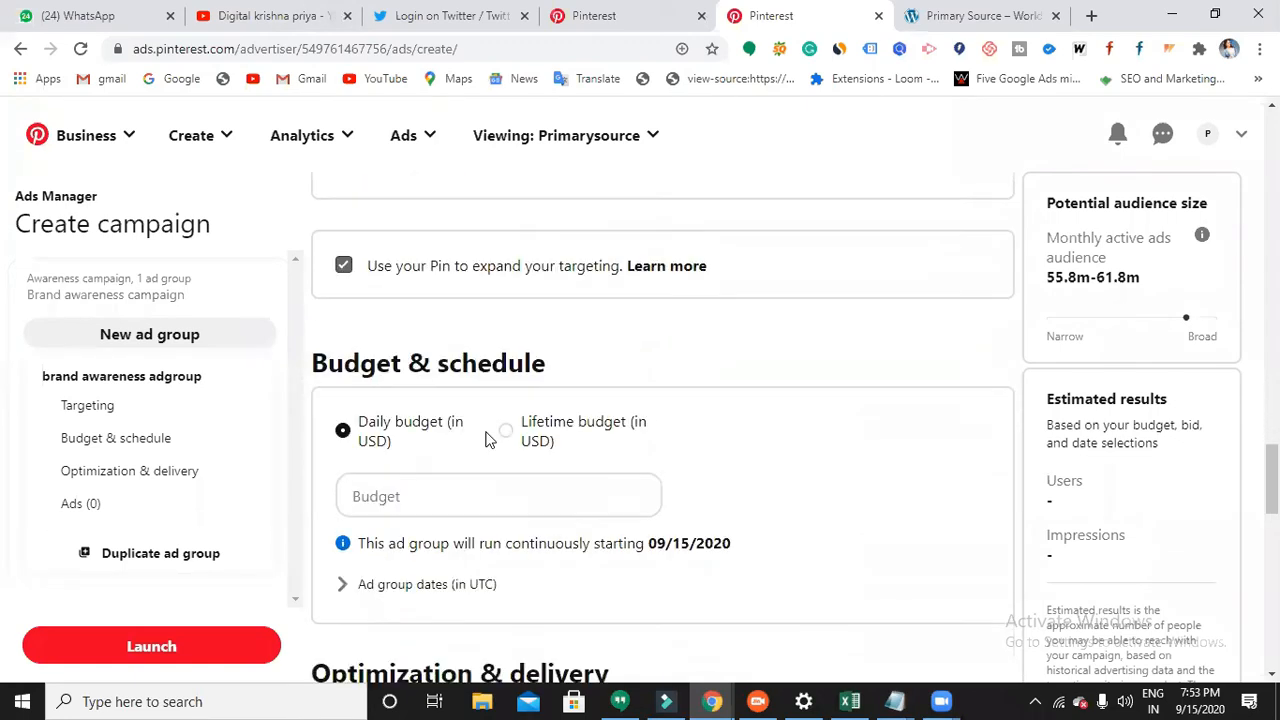
{"action": "scroll", "scroll_direction": "down", "scroll_amount": 3}
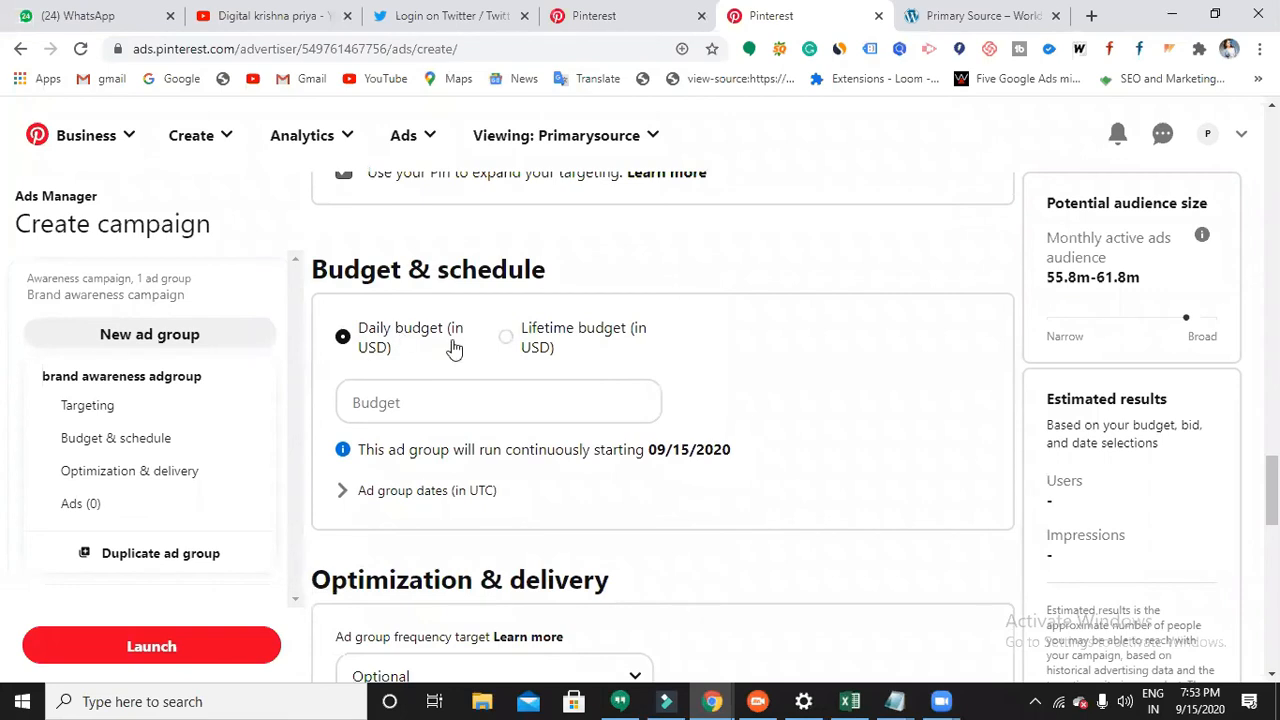
{"action": "left_click", "coordinate": [498, 402]}
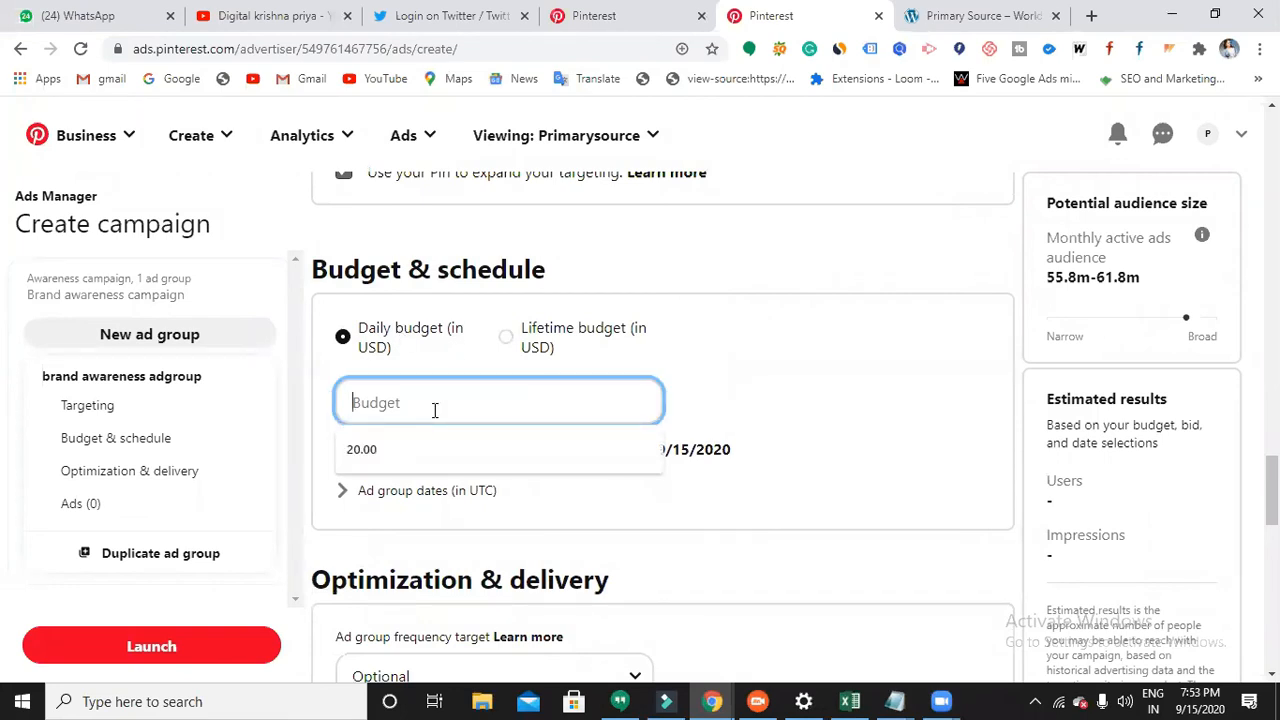
{"action": "type", "text": "1000"}
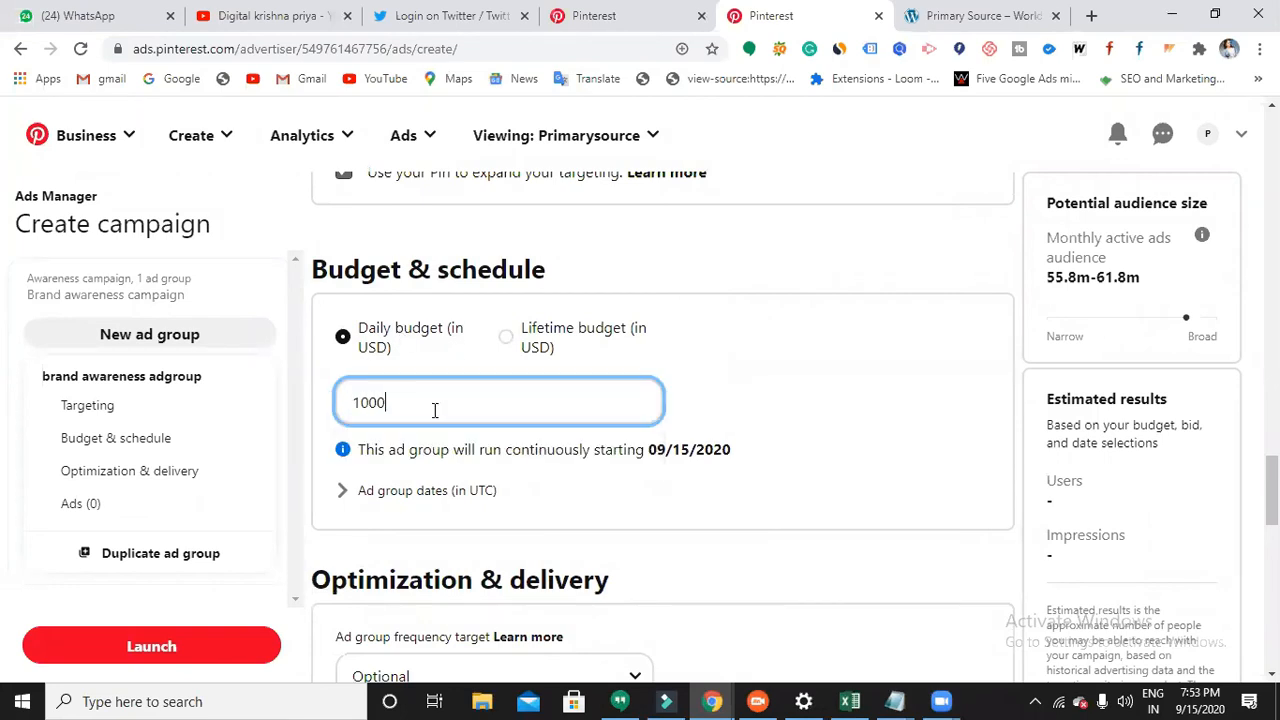
{"action": "mouse_move", "coordinate": [844, 342]}
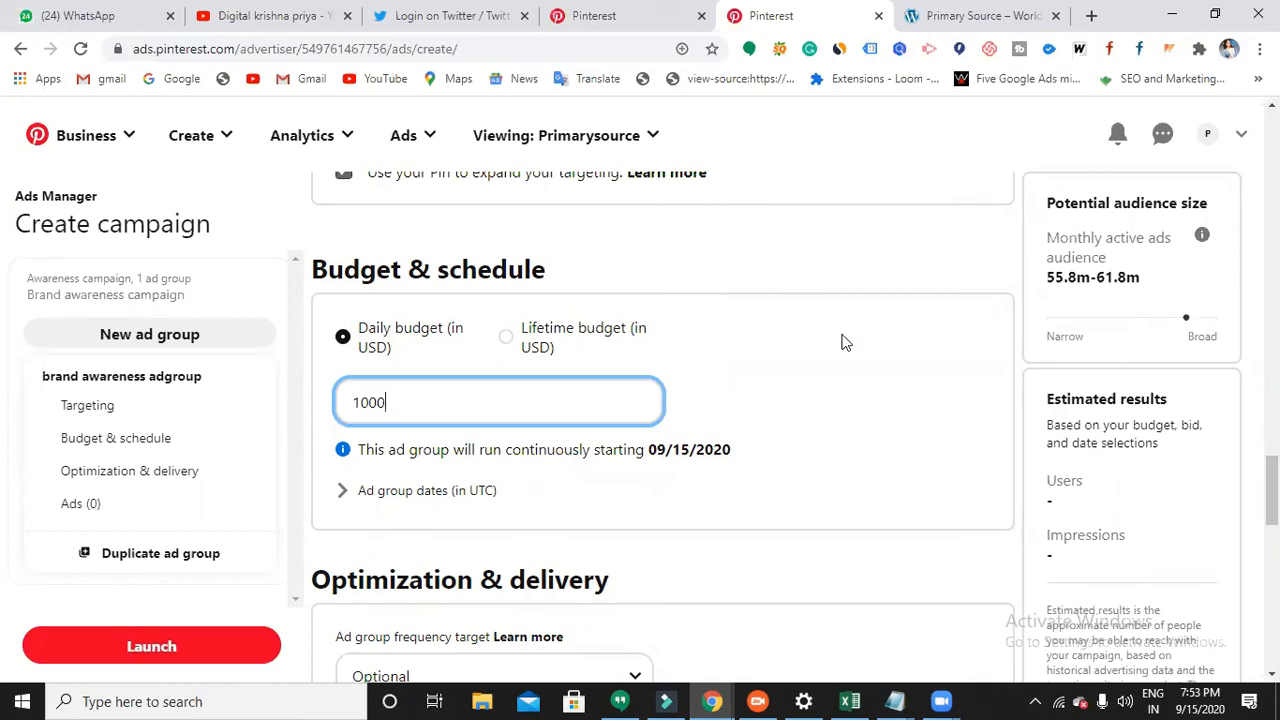
{"action": "scroll", "scroll_direction": "down", "scroll_amount": 3}
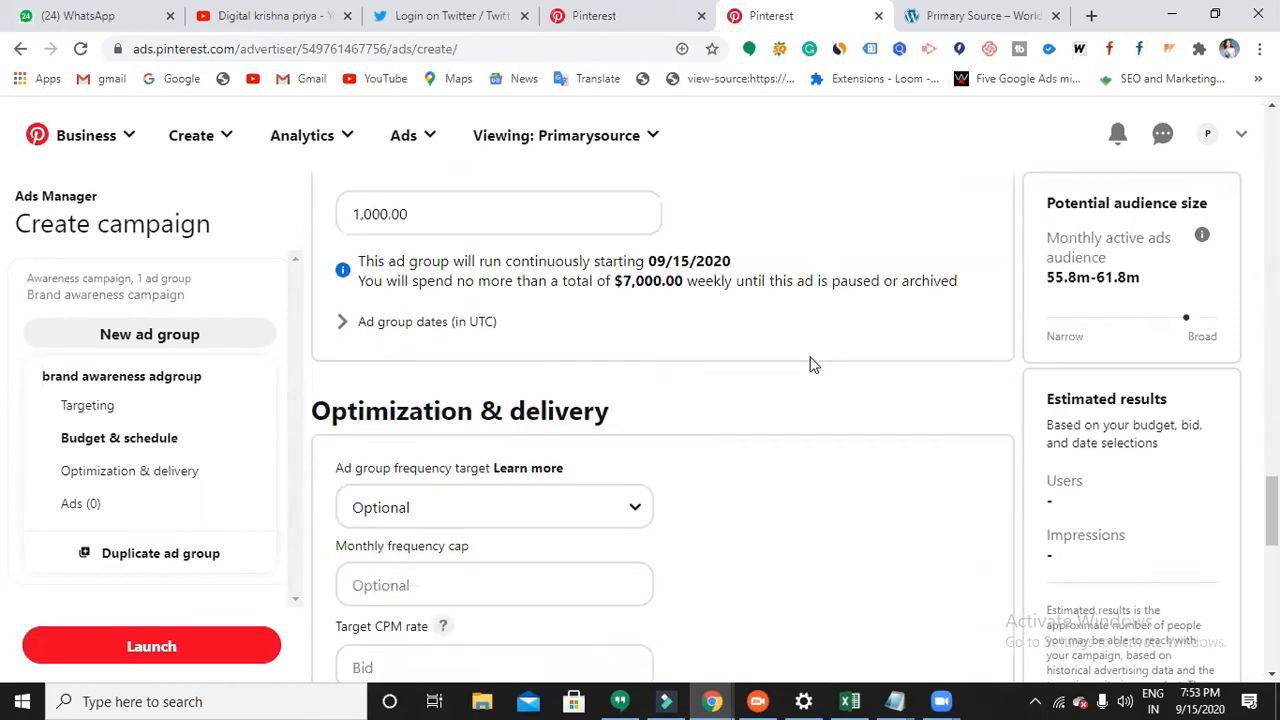
Step: Set the target CPM rate to 300.00, leaving Pacing on Standard
{"action": "scroll", "scroll_direction": "down", "scroll_amount": 3}
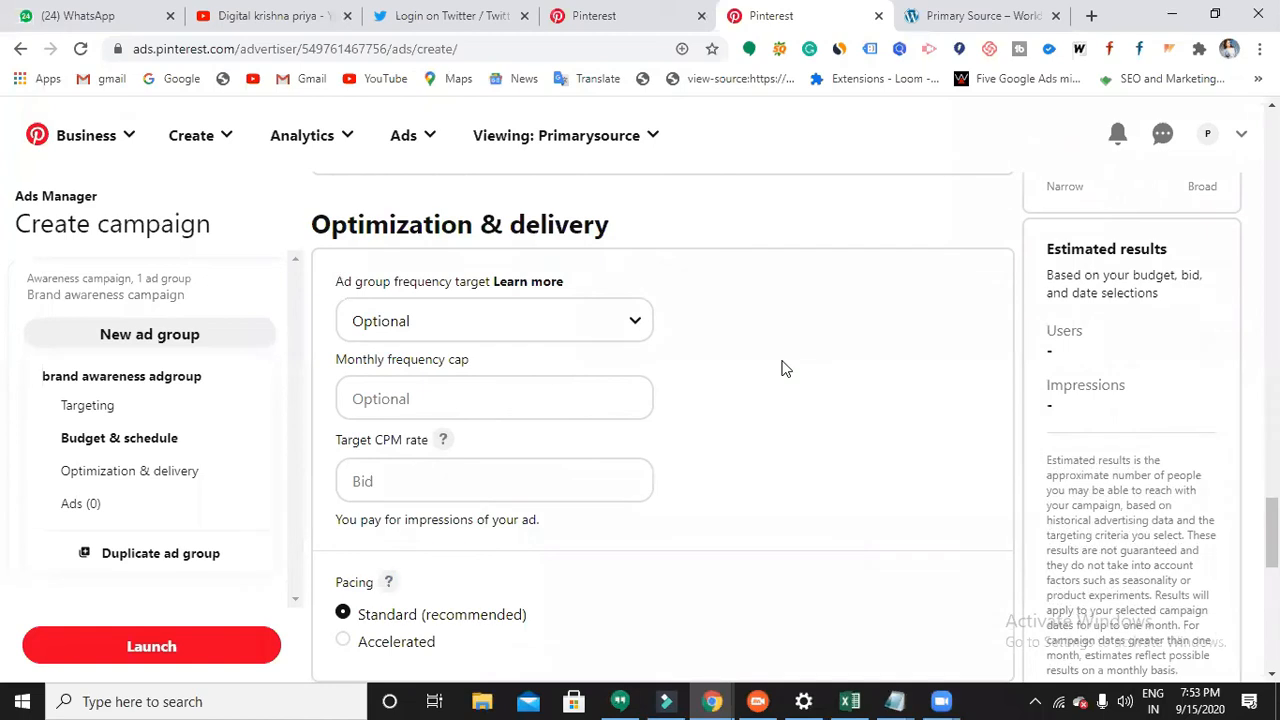
{"action": "mouse_move", "coordinate": [598, 456]}
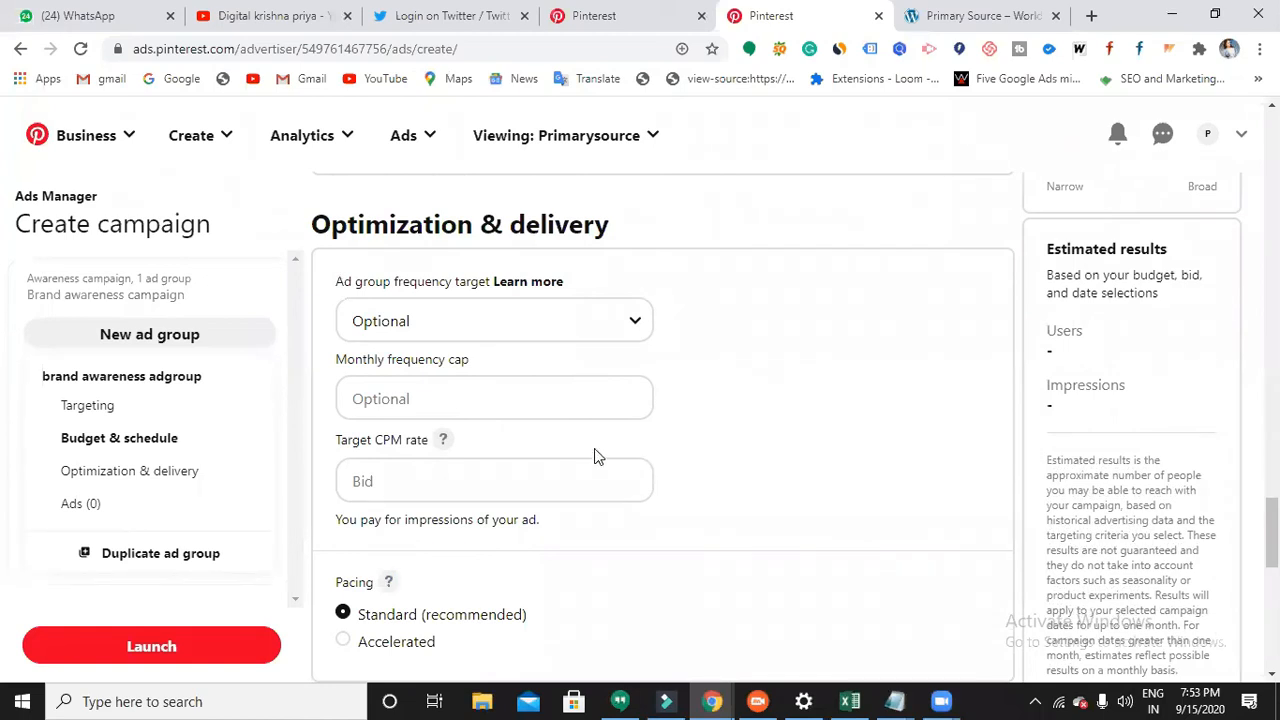
{"action": "left_click", "coordinate": [494, 480]}
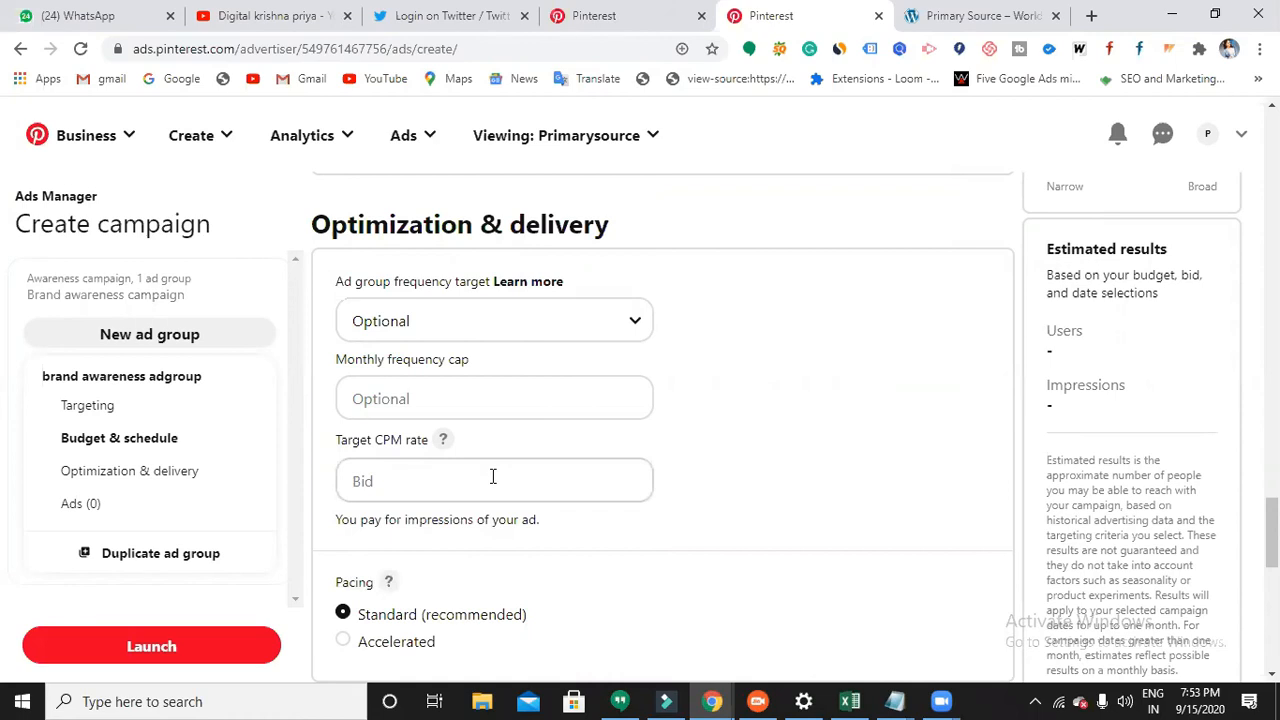
{"action": "left_click", "coordinate": [492, 480]}
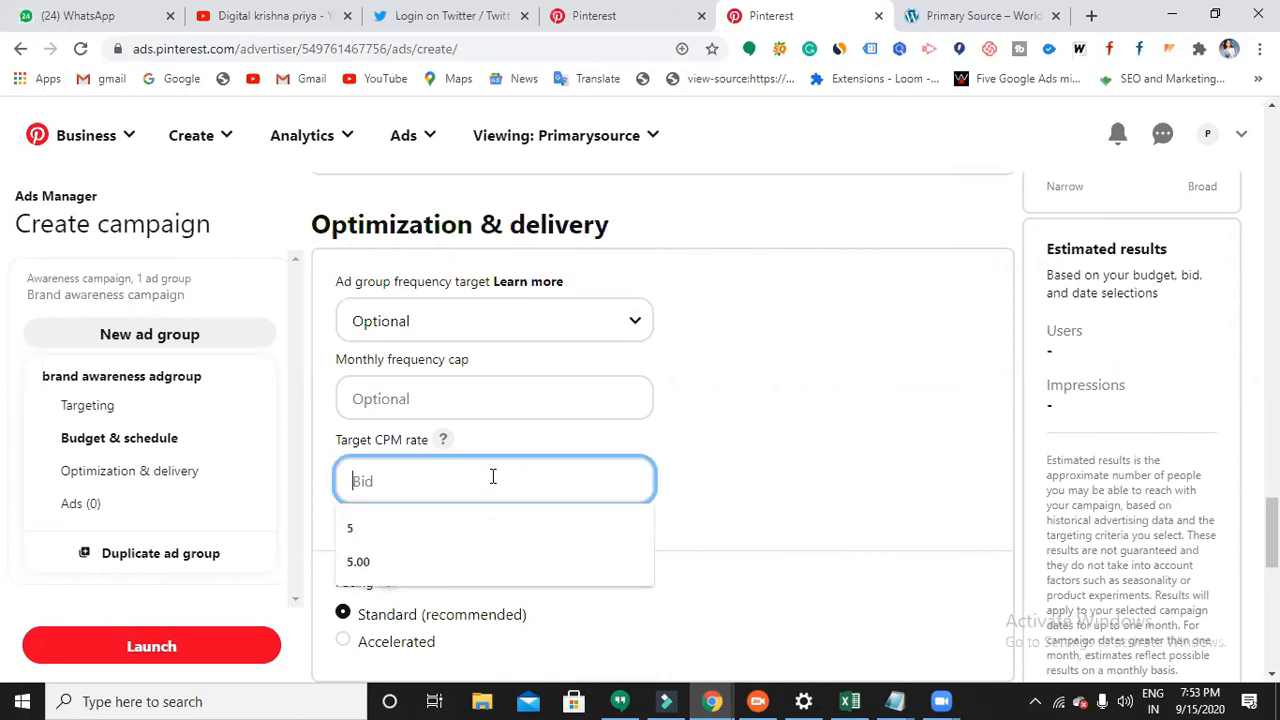
{"action": "type", "text": "30"}
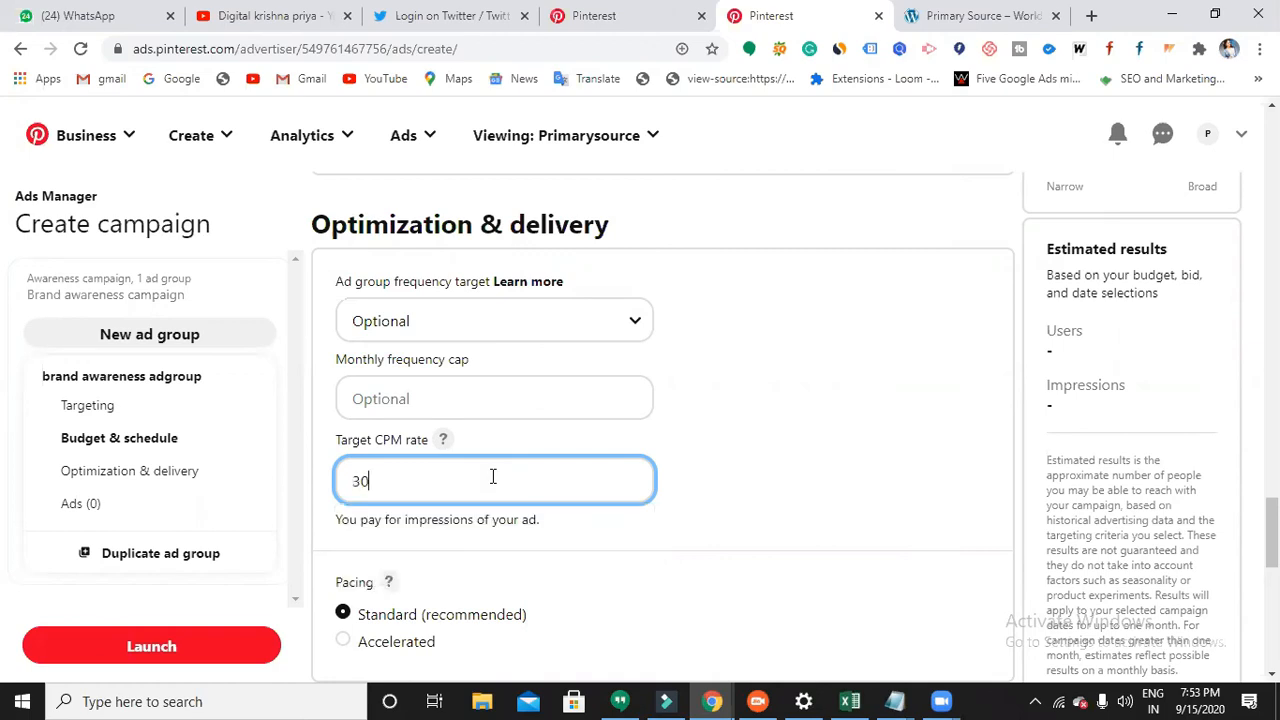
{"action": "type", "text": "0"}
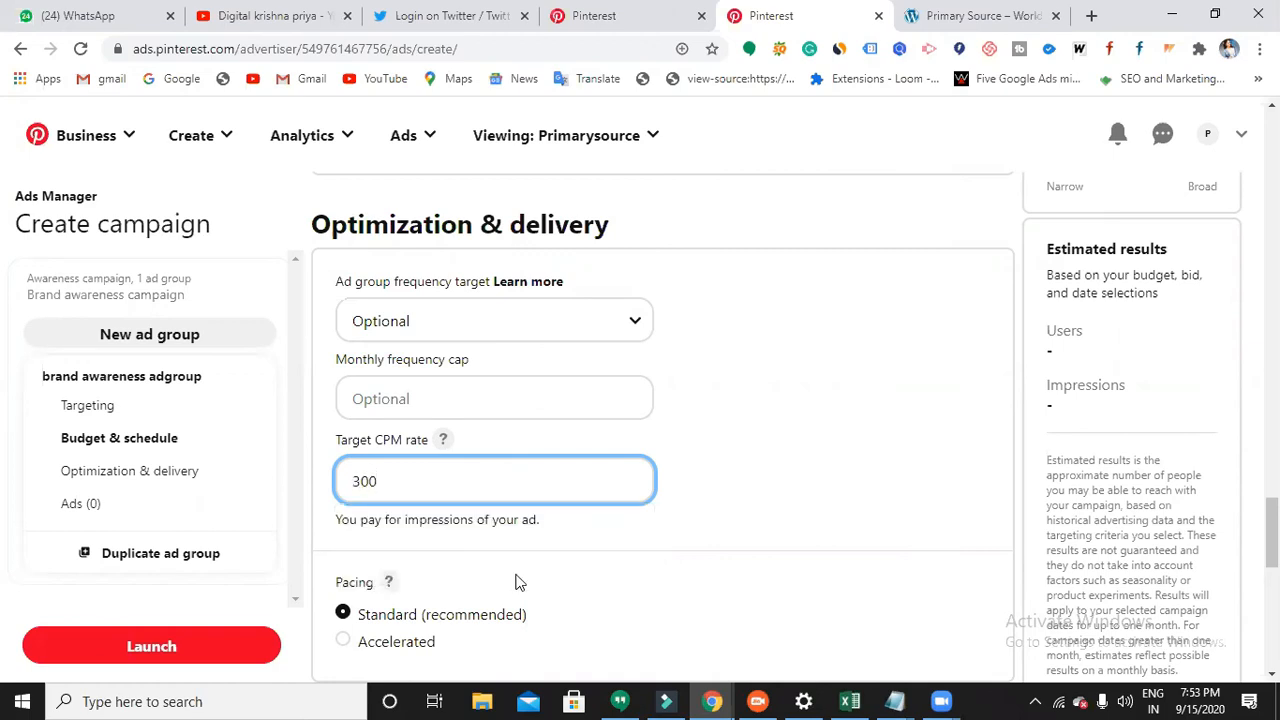
{"action": "left_click", "coordinate": [568, 544]}
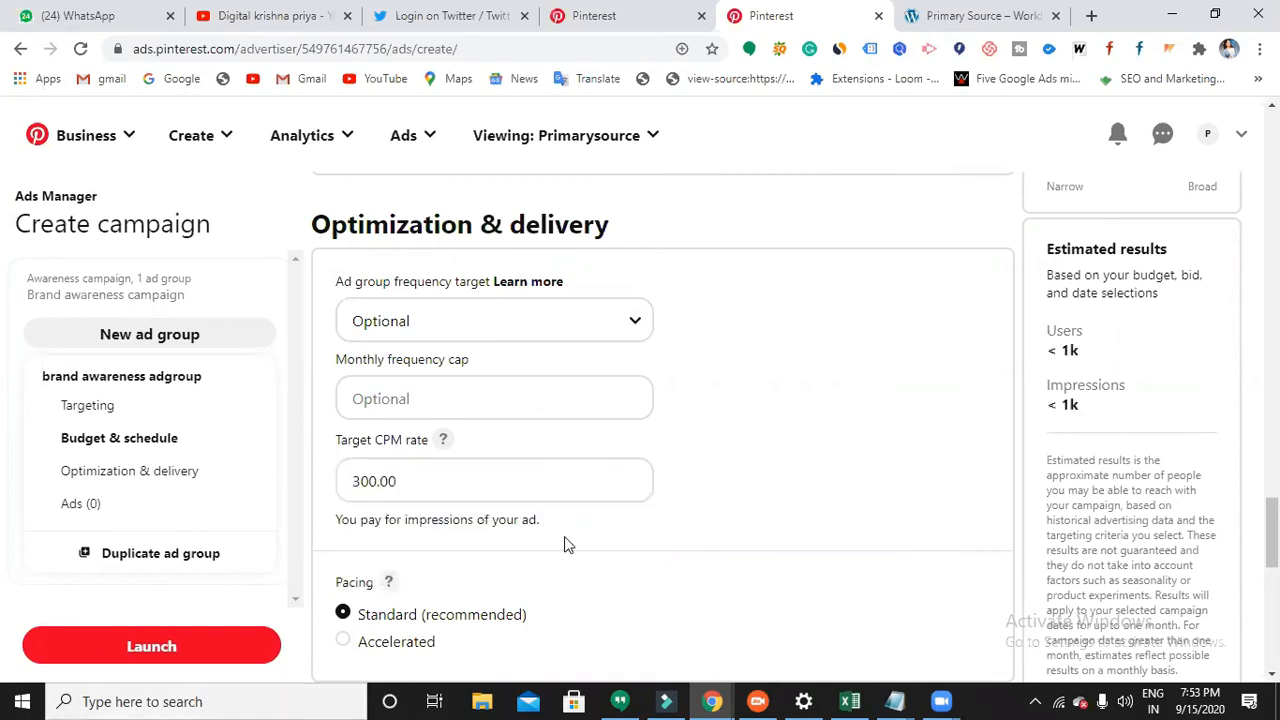
{"action": "scroll", "scroll_direction": "down", "scroll_amount": 3}
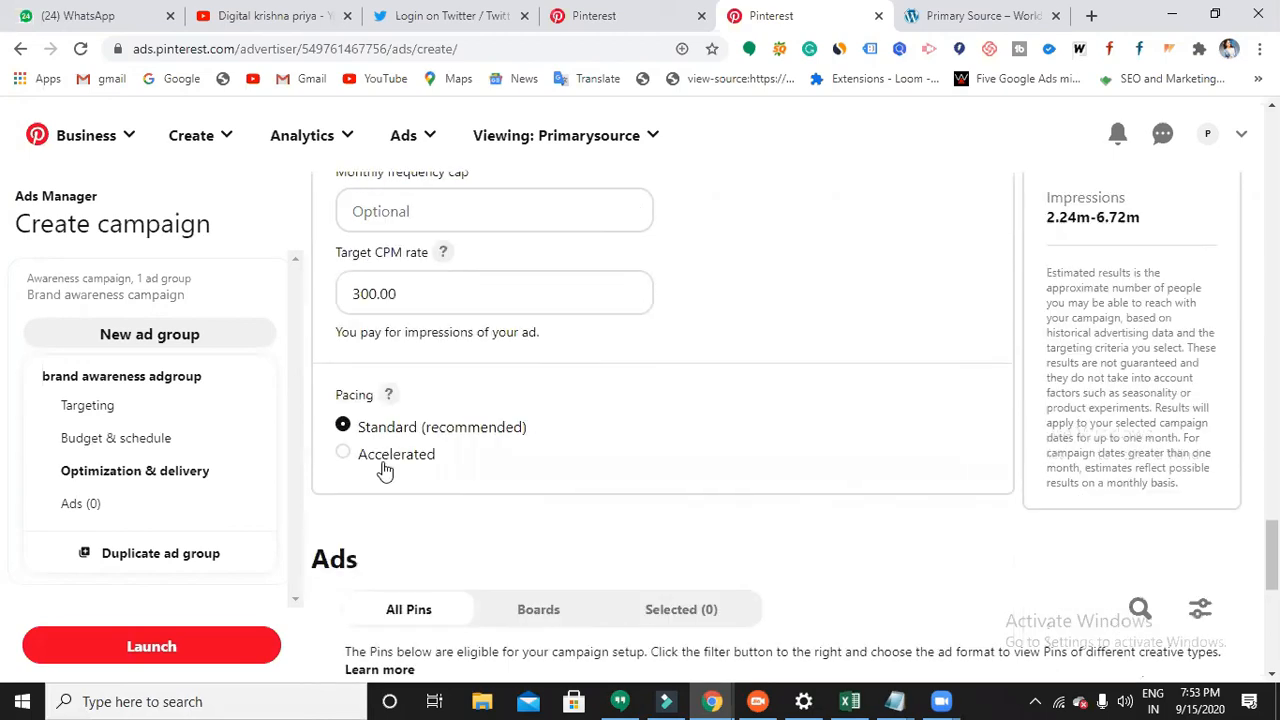
{"action": "mouse_move", "coordinate": [480, 462]}
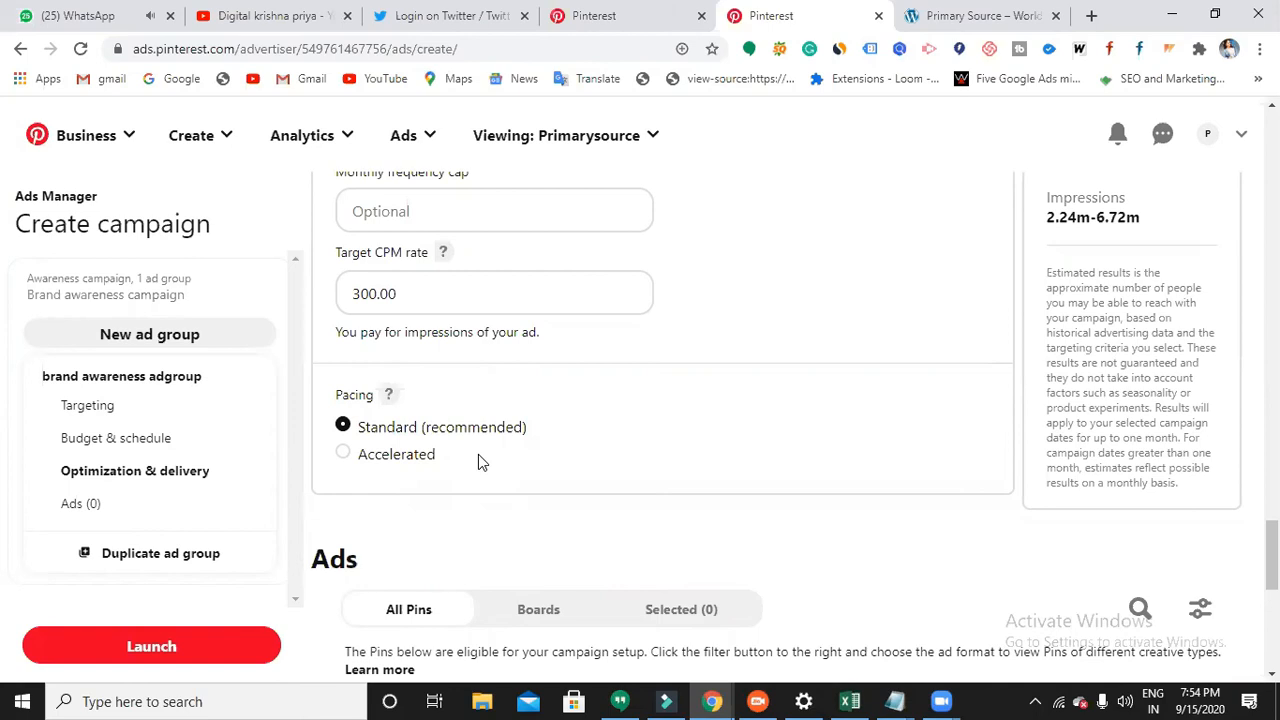
{"action": "mouse_move", "coordinate": [496, 468]}
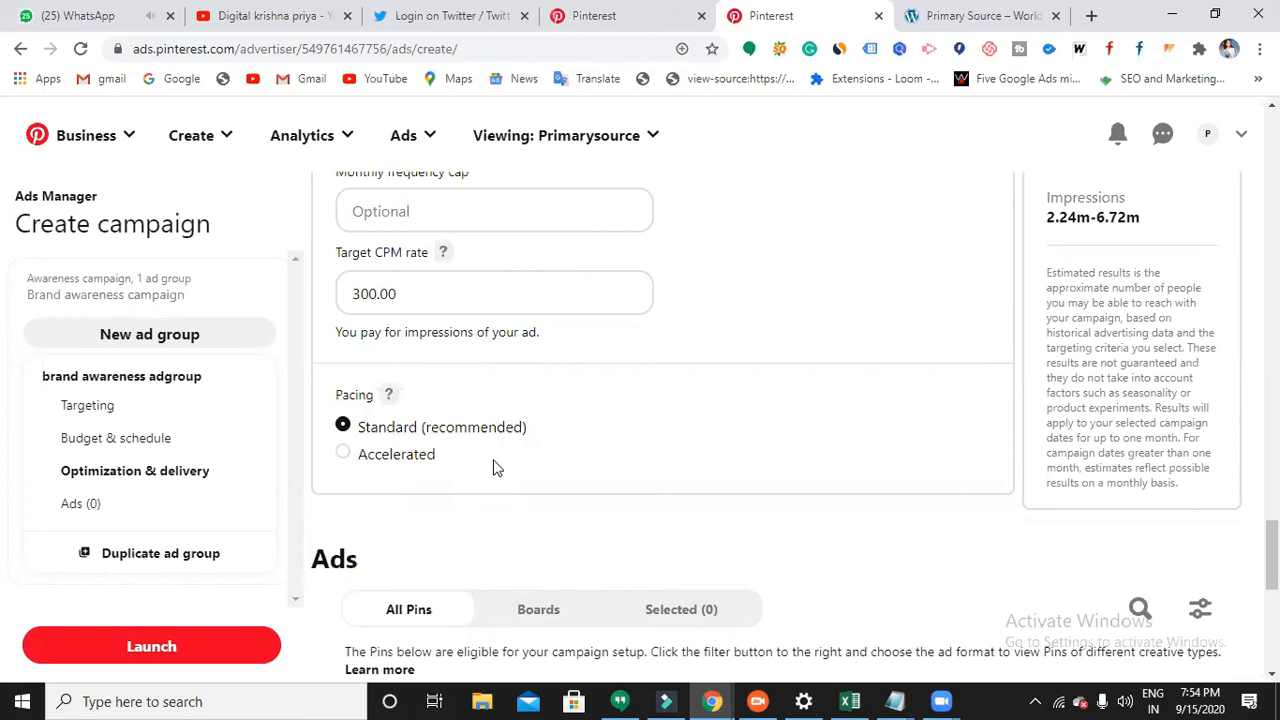
{"action": "scroll", "scroll_direction": "down", "scroll_amount": 3}
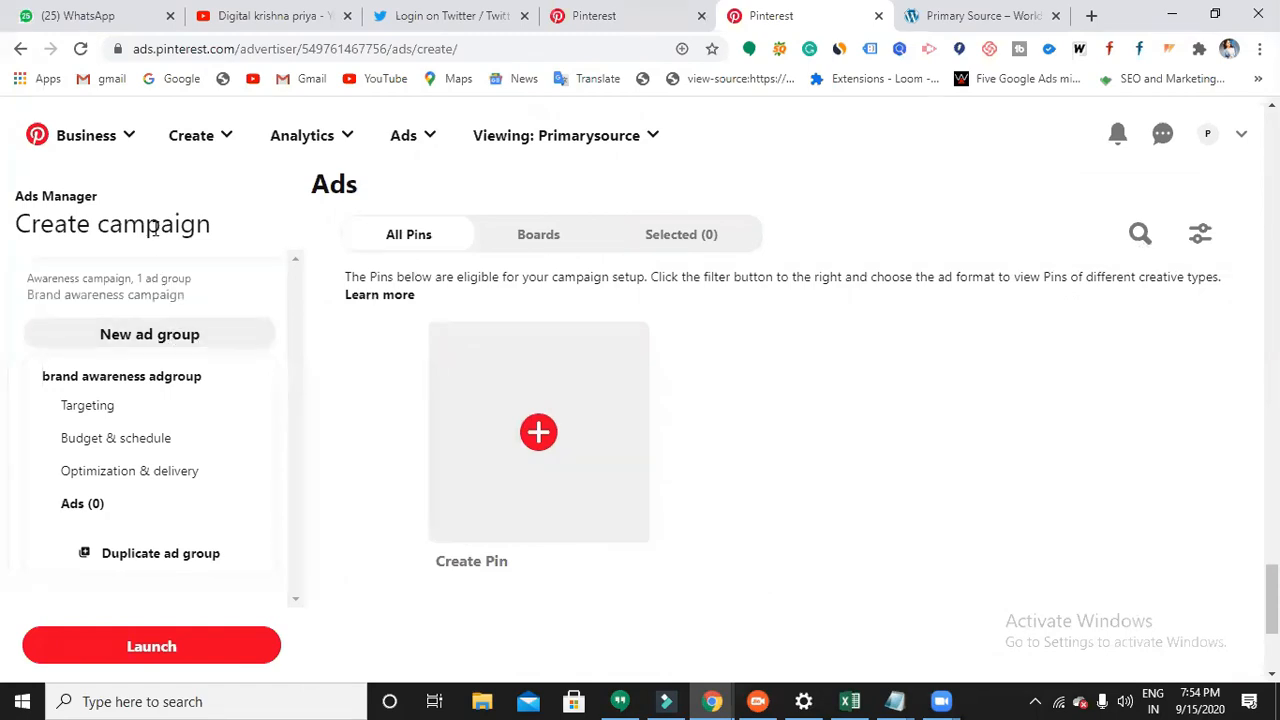
{"action": "mouse_move", "coordinate": [148, 334]}
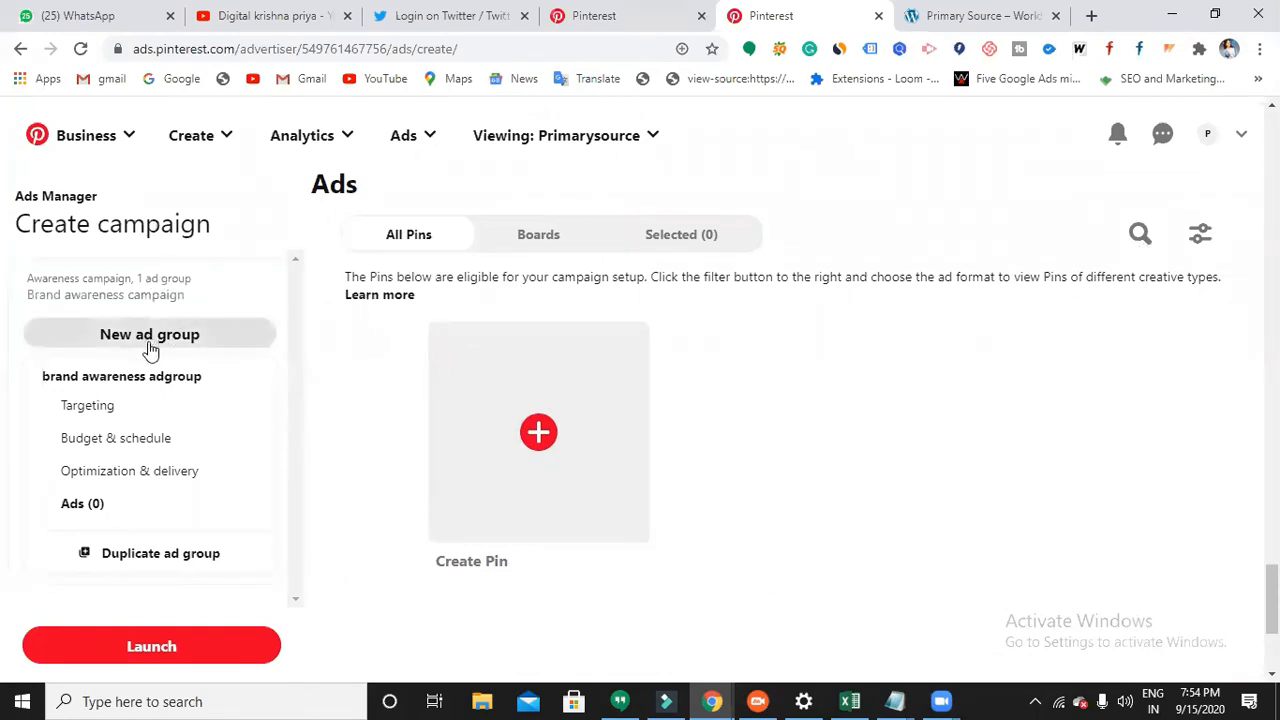
{"action": "mouse_move", "coordinate": [84, 504]}
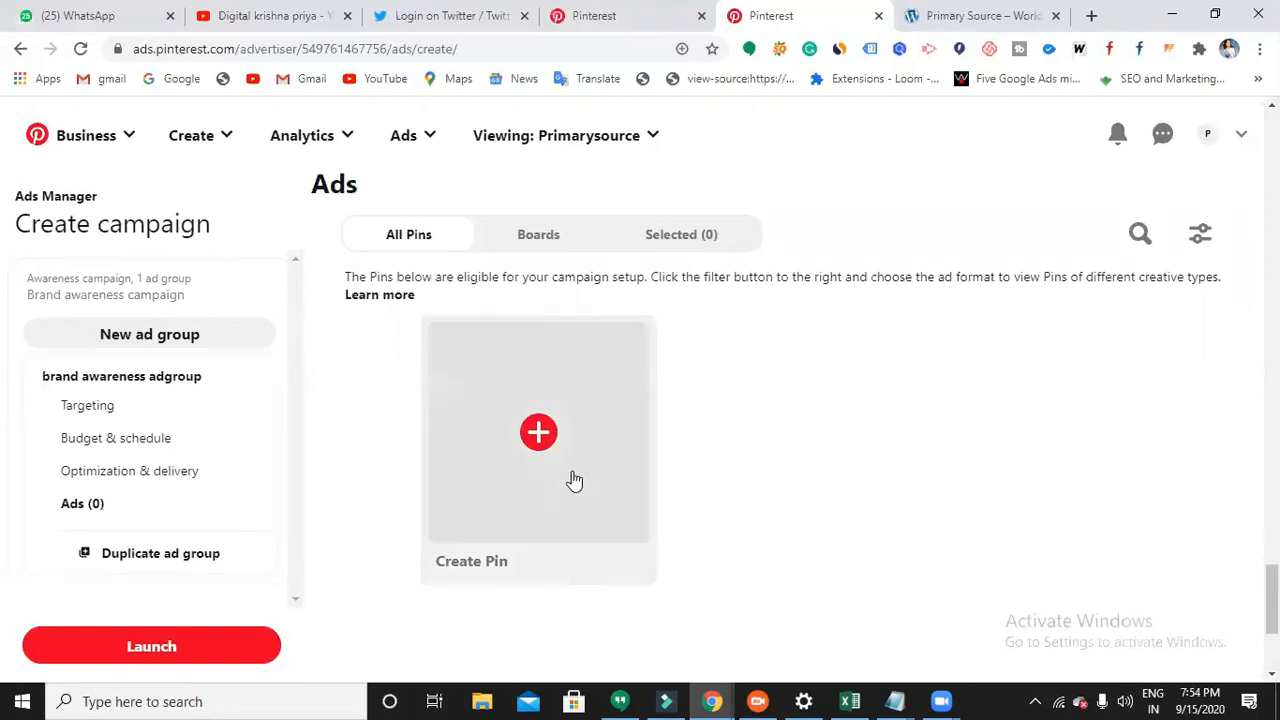
Step: Start a new pin and title it 'Digital Marketing Demo'
{"action": "left_click", "coordinate": [538, 432]}
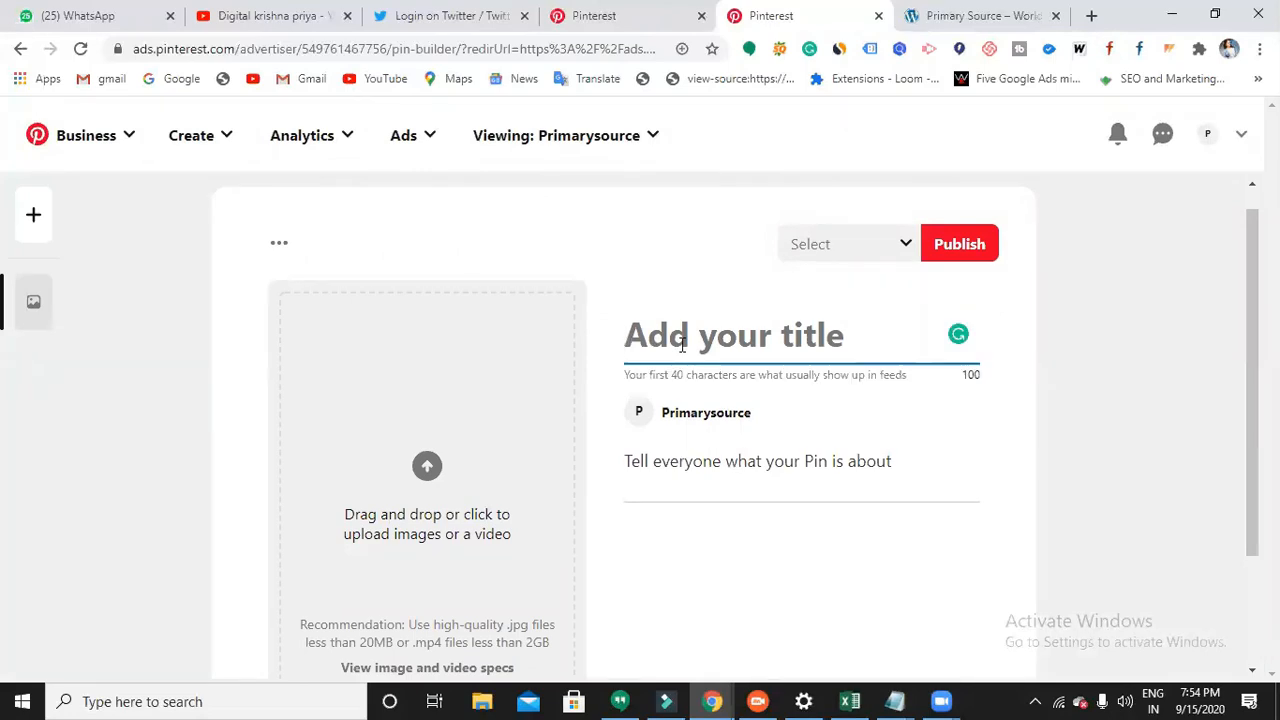
{"action": "type", "text": "Digital"}
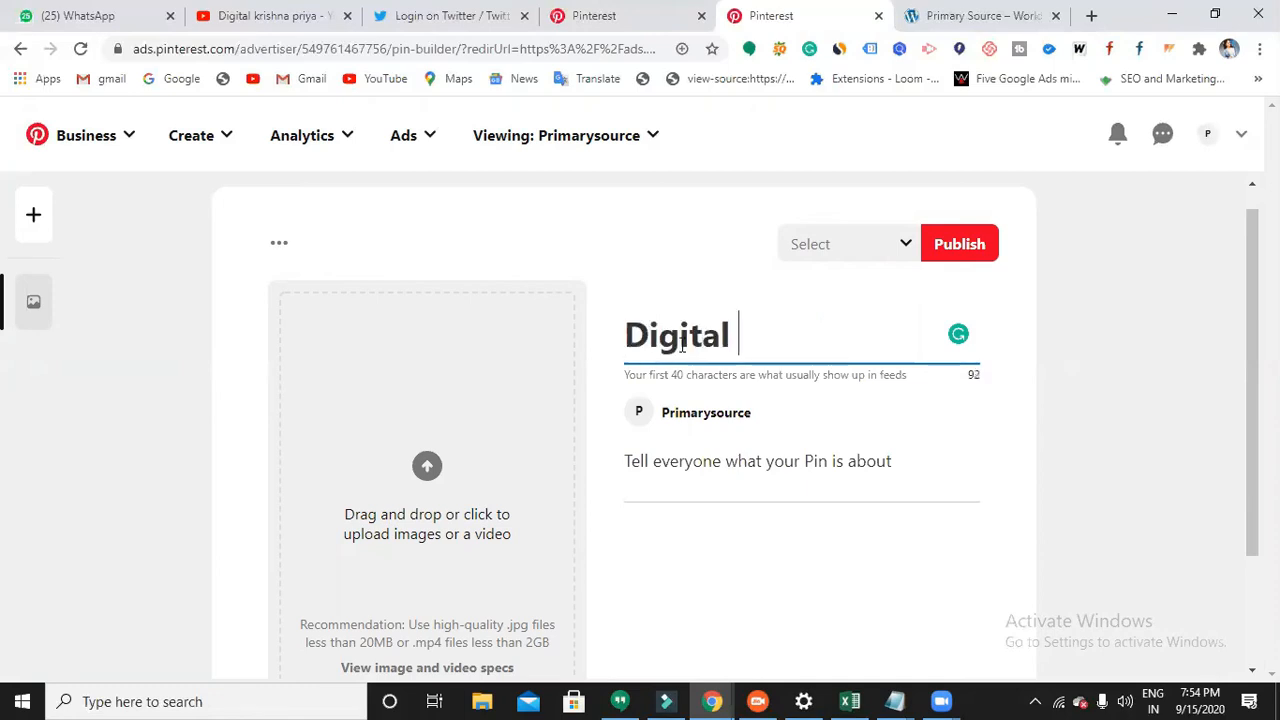
{"action": "type", "text": "Marke"}
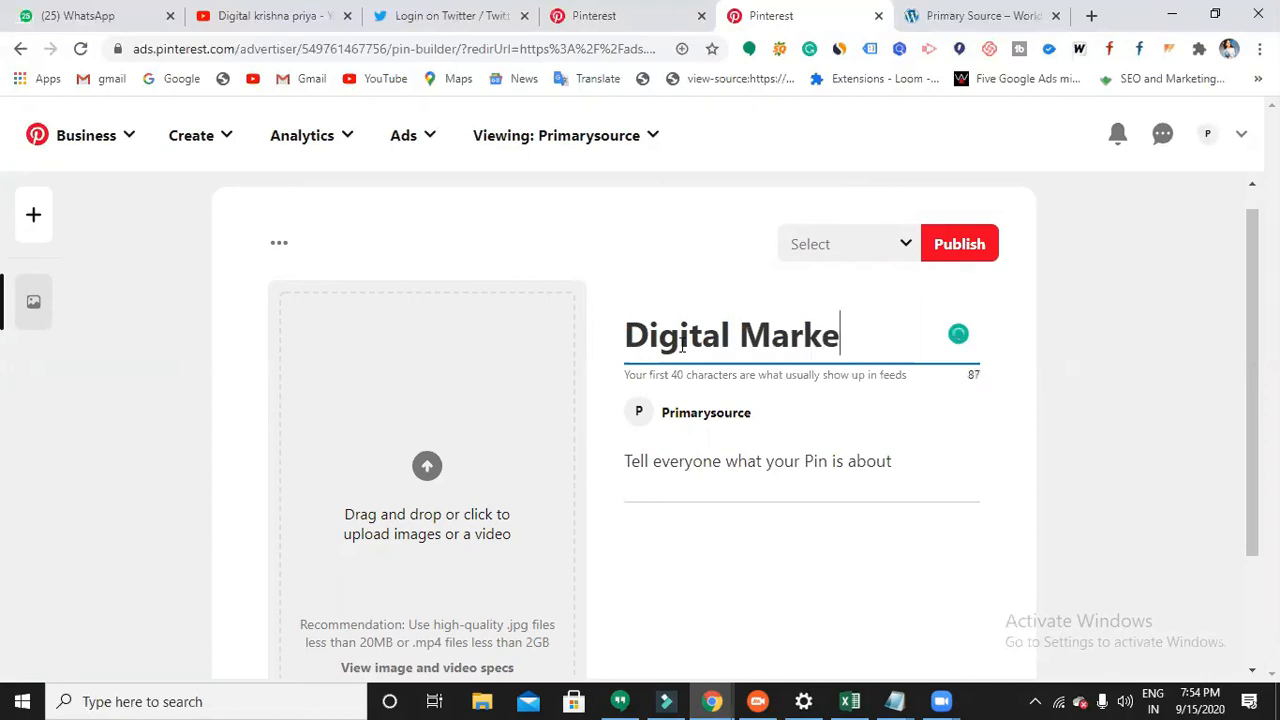
{"action": "type", "text": "ting demo"}
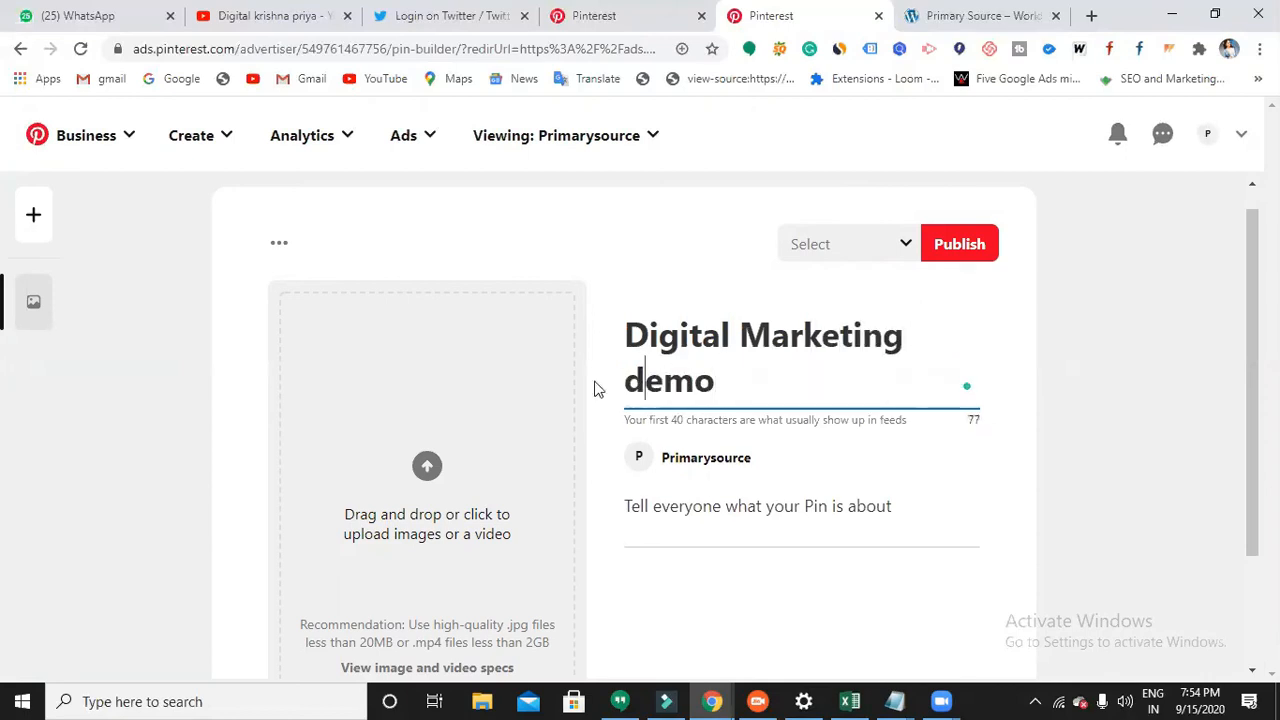
{"action": "type", "text": "Demo"}
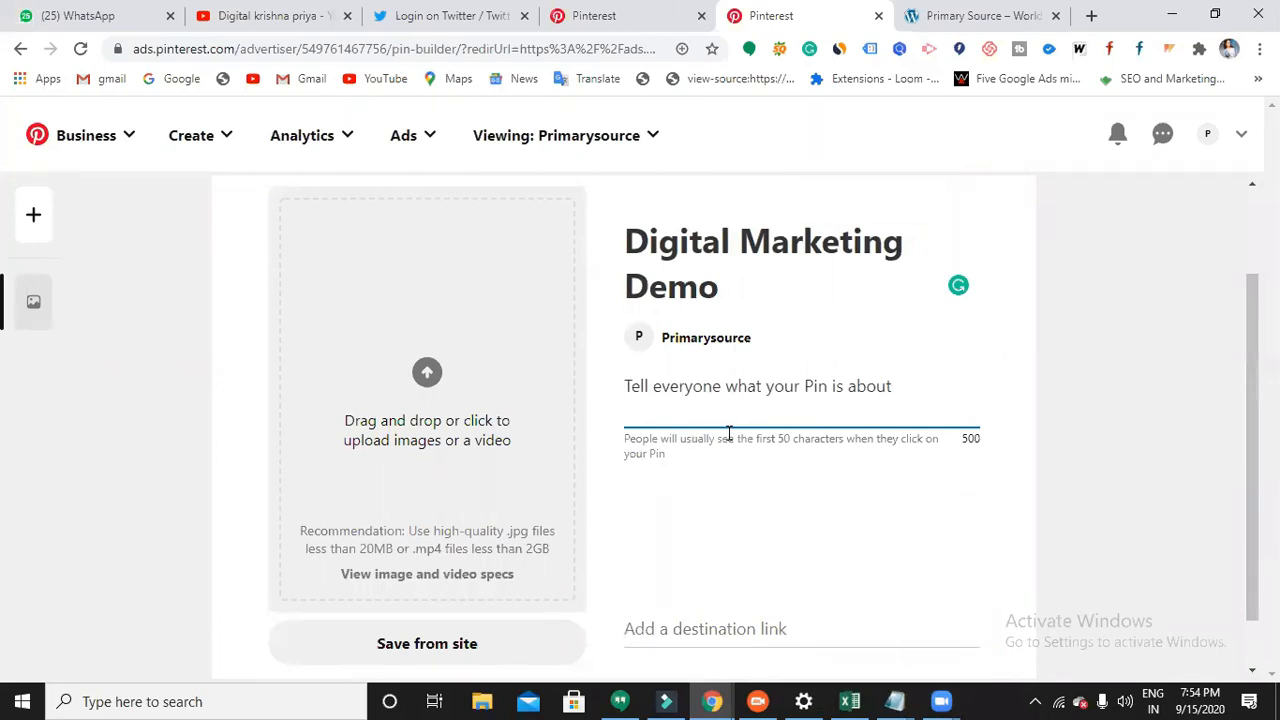
Step: Describe the pin as 'Learn Digital Marketing and earn money online'
{"action": "type", "text": "Learn"}
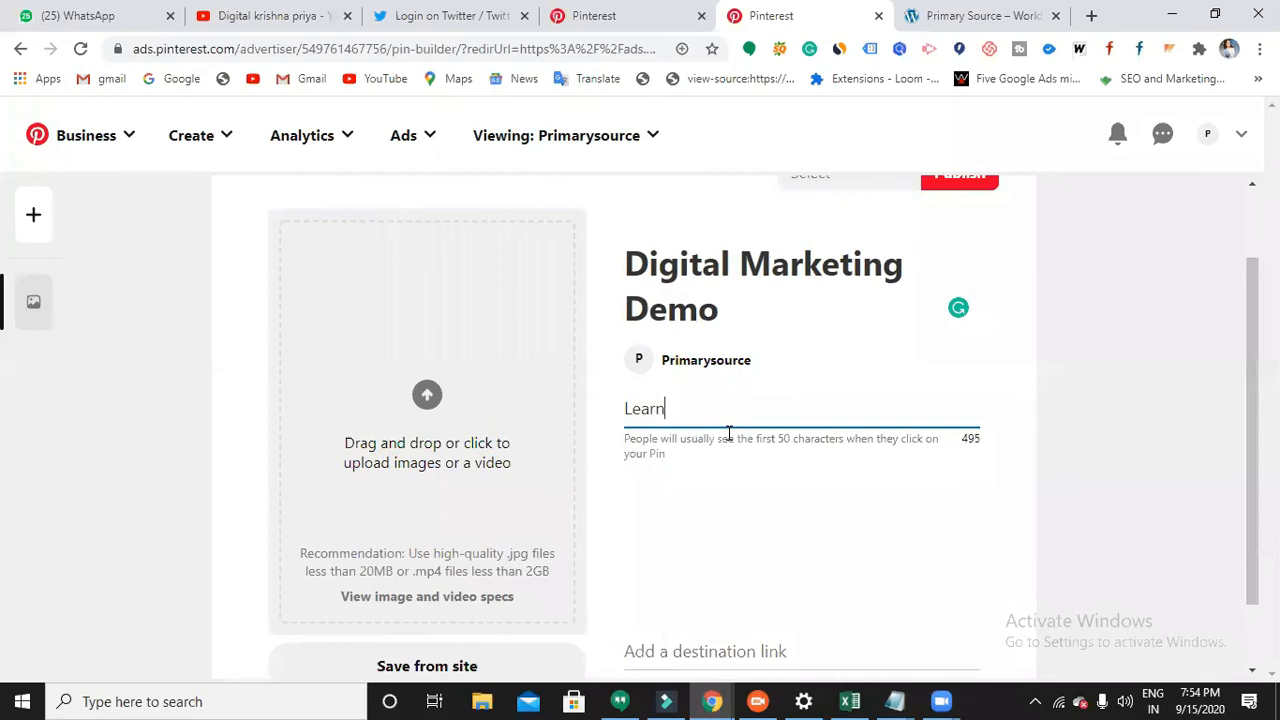
{"action": "type", "text": "Digital Ma"}
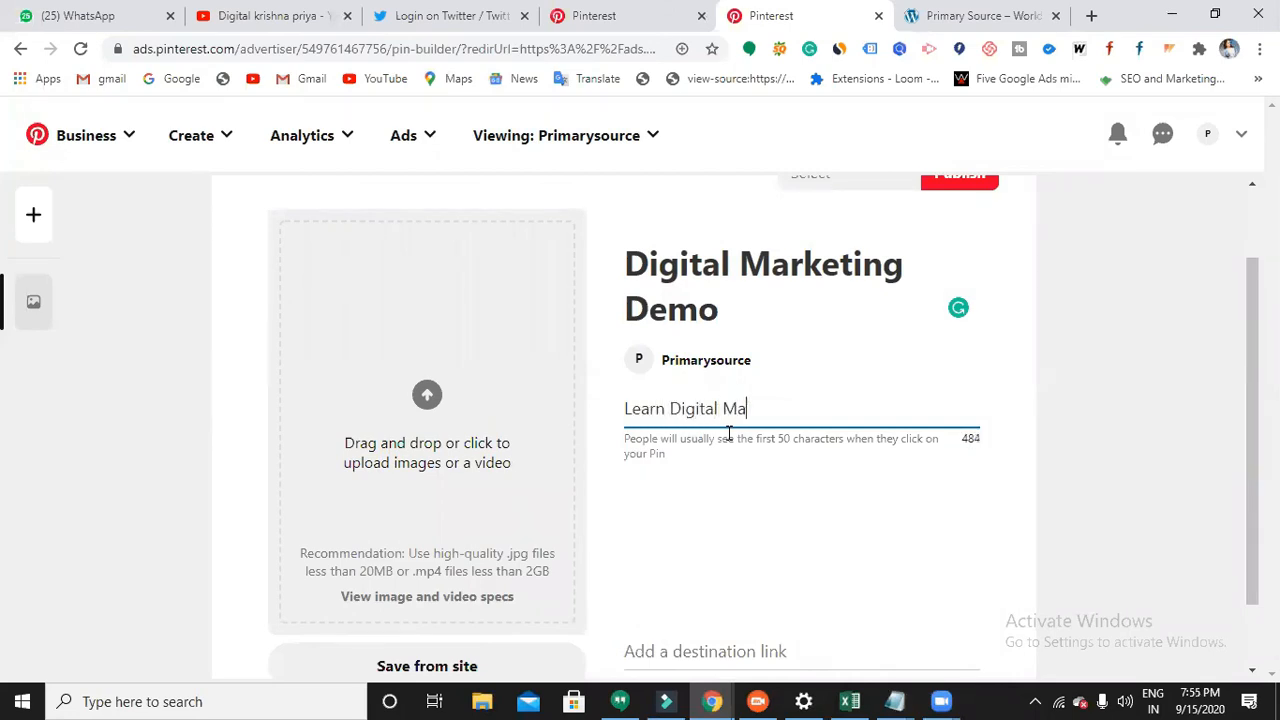
{"action": "type", "text": "rketing"}
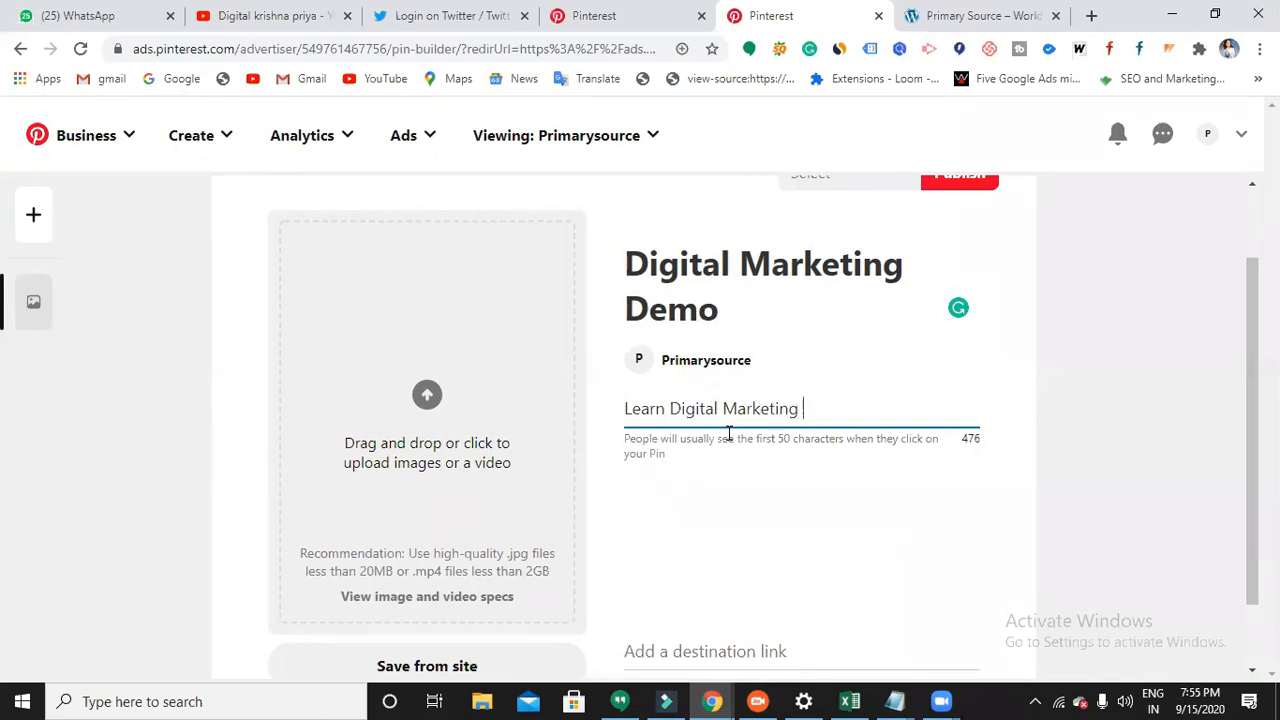
{"action": "type", "text": "and earn"}
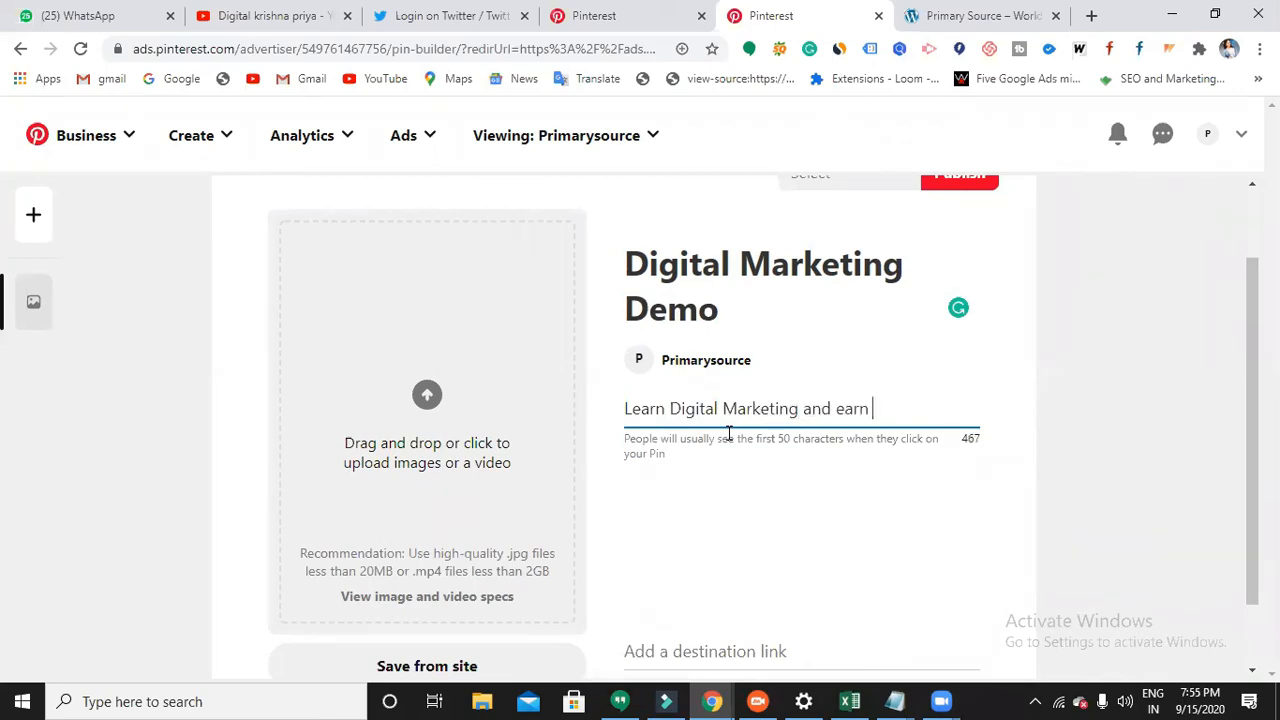
{"action": "type", "text": "money onl"}
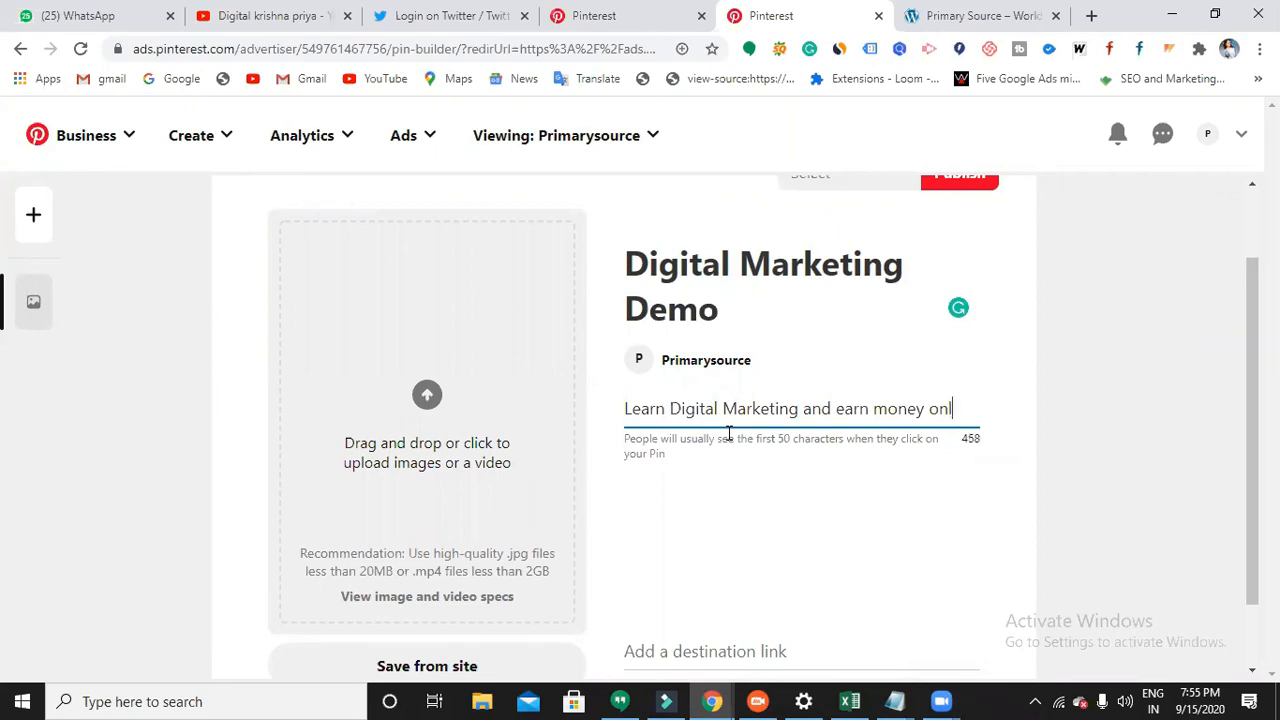
{"action": "type", "text": "ine"}
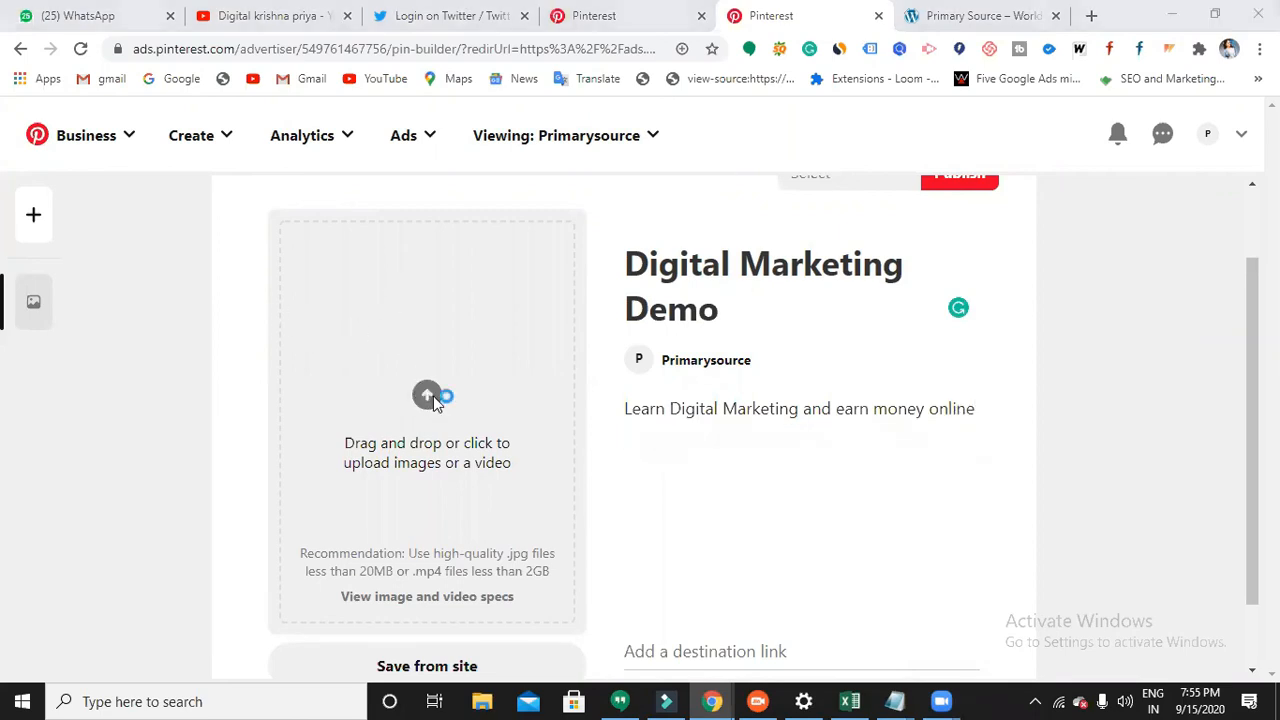
Step: Upload the Social Media course image from the Downloads folder as the pin's picture
{"action": "left_click", "coordinate": [428, 396]}
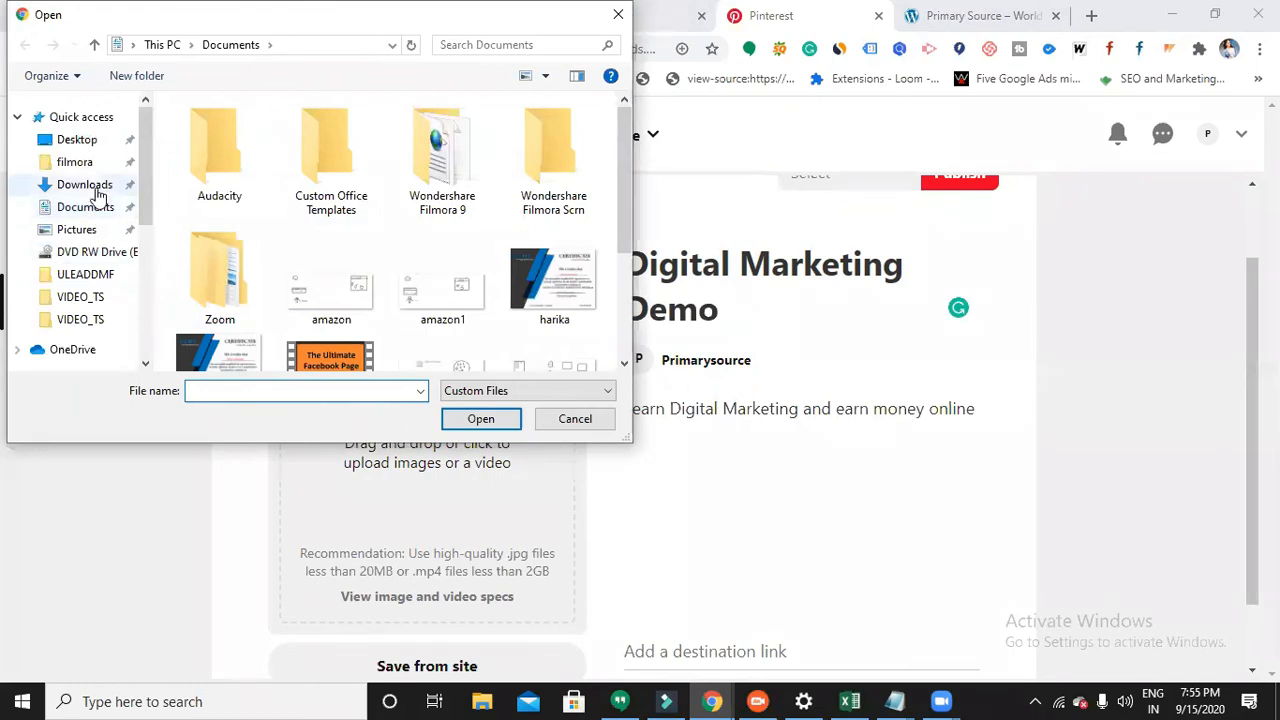
{"action": "left_click", "coordinate": [84, 184]}
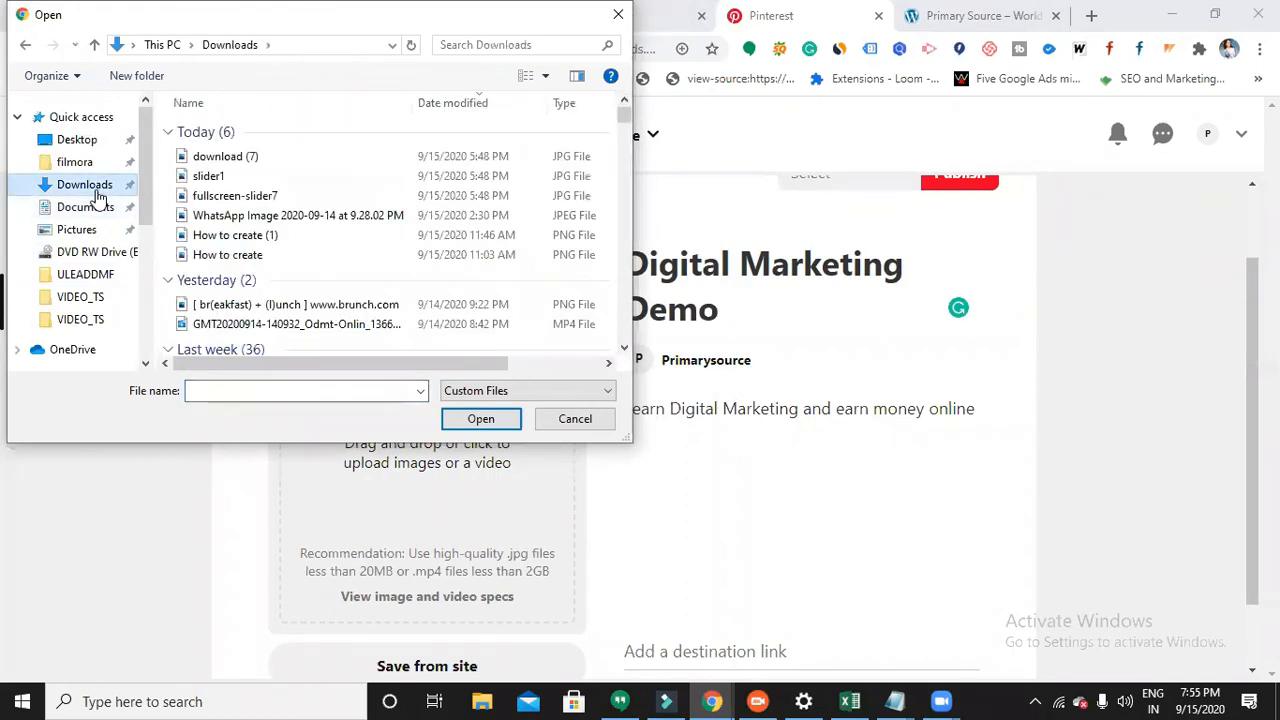
{"action": "mouse_move", "coordinate": [390, 210]}
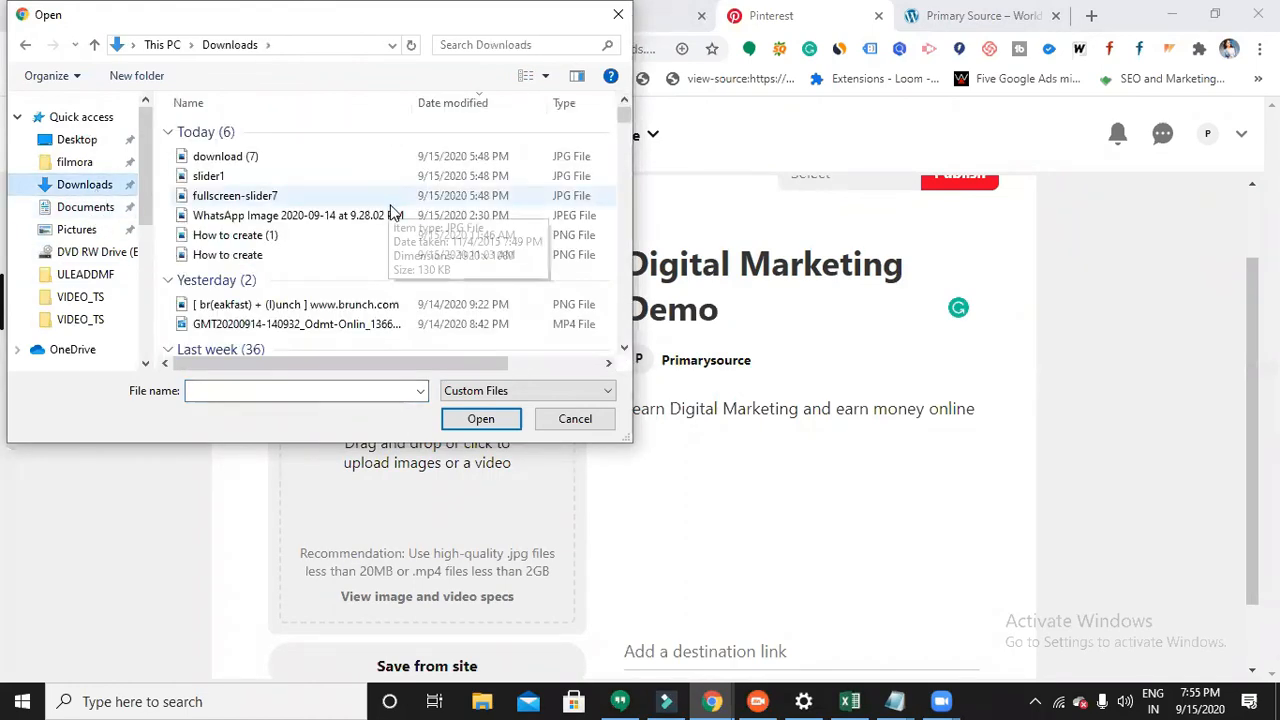
{"action": "mouse_move", "coordinate": [248, 204]}
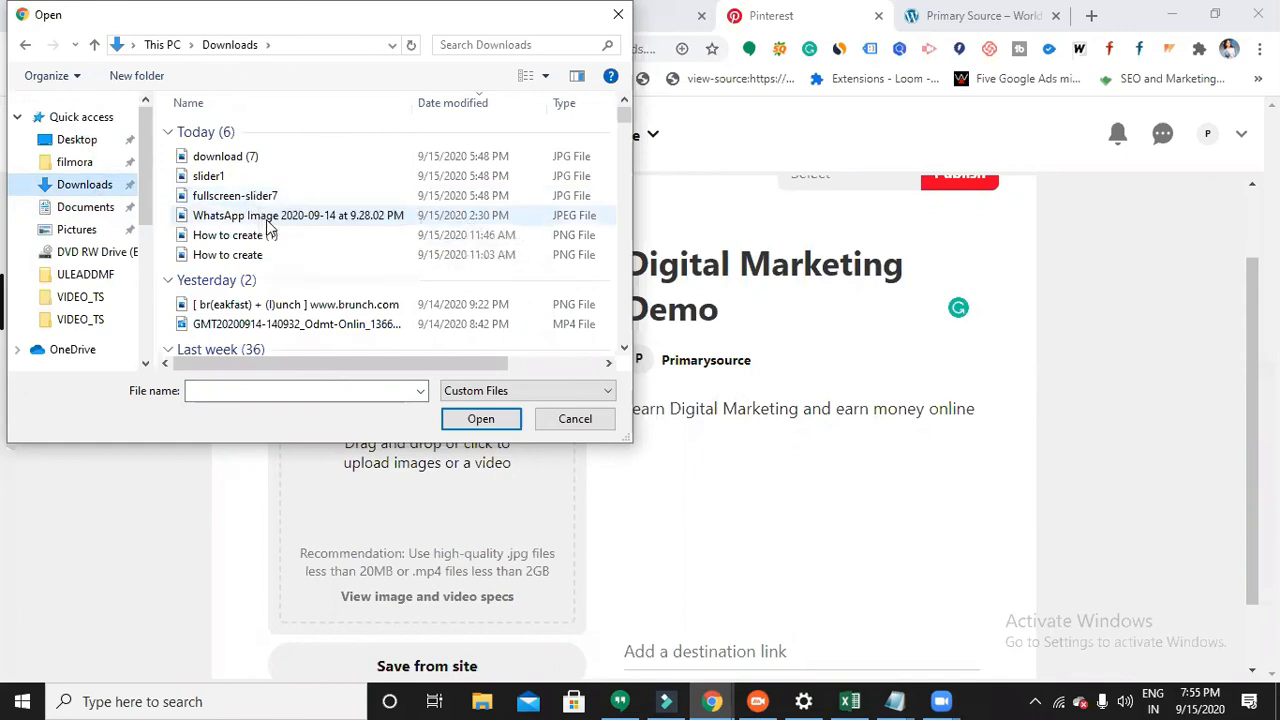
{"action": "left_click", "coordinate": [576, 418]}
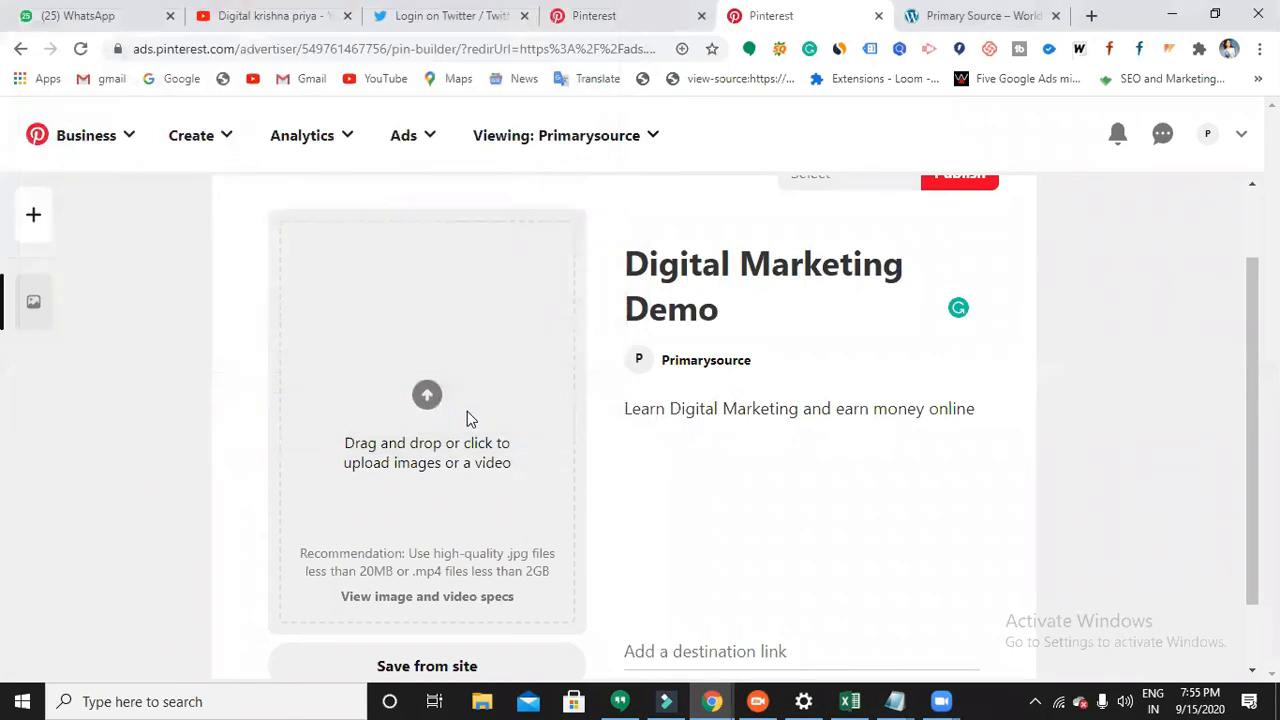
{"action": "left_click", "coordinate": [428, 394]}
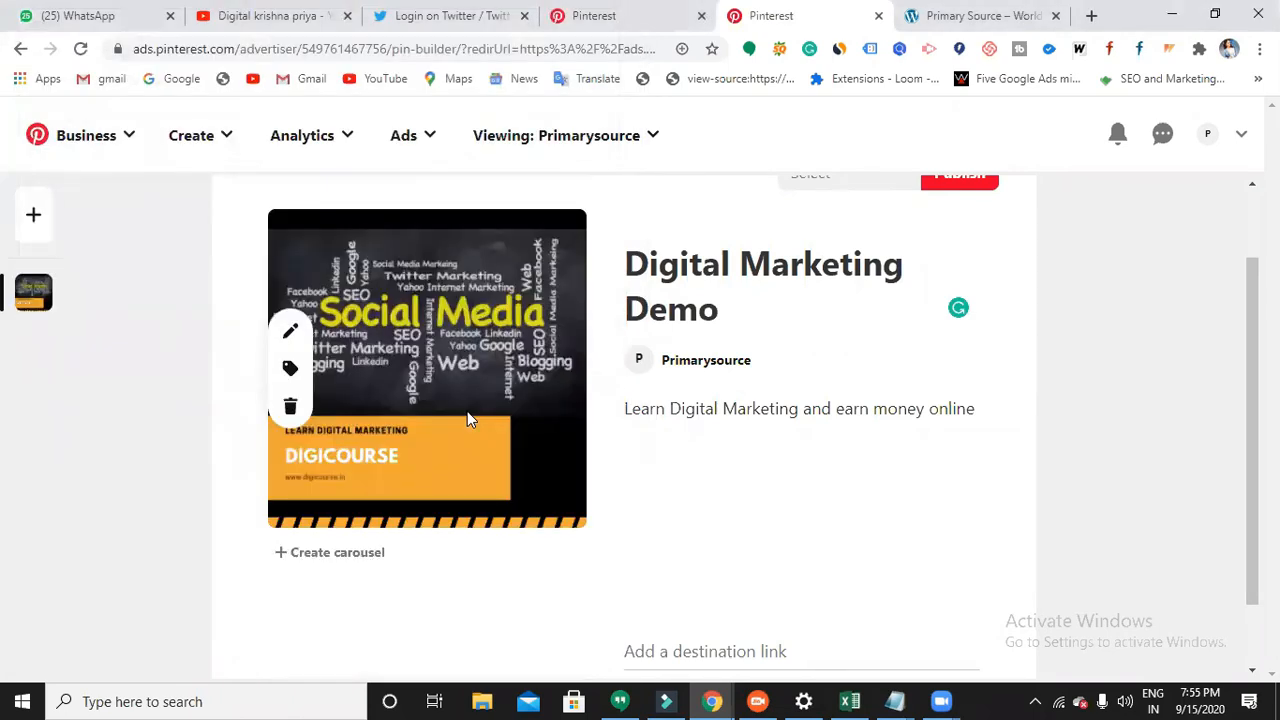
{"action": "mouse_move", "coordinate": [952, 442]}
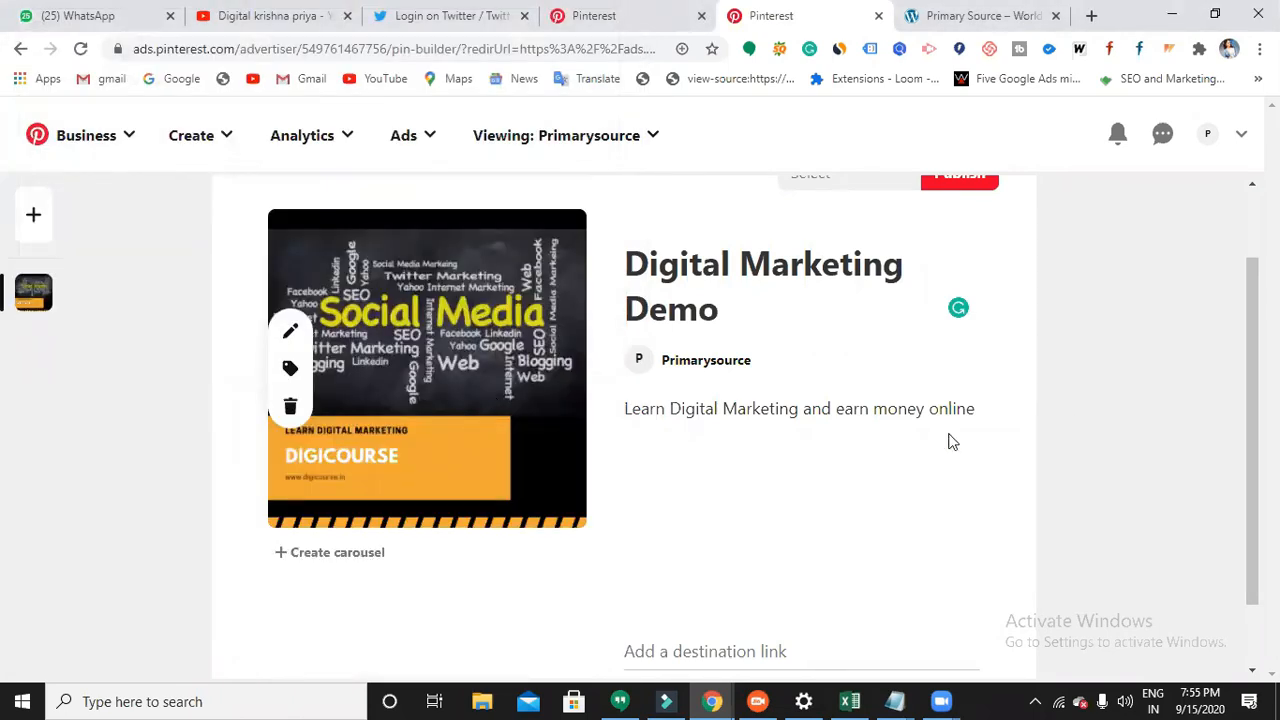
Step: Create a new board named 'Digital Marketing videos' from the suggestion for the pin
{"action": "left_click", "coordinate": [848, 174]}
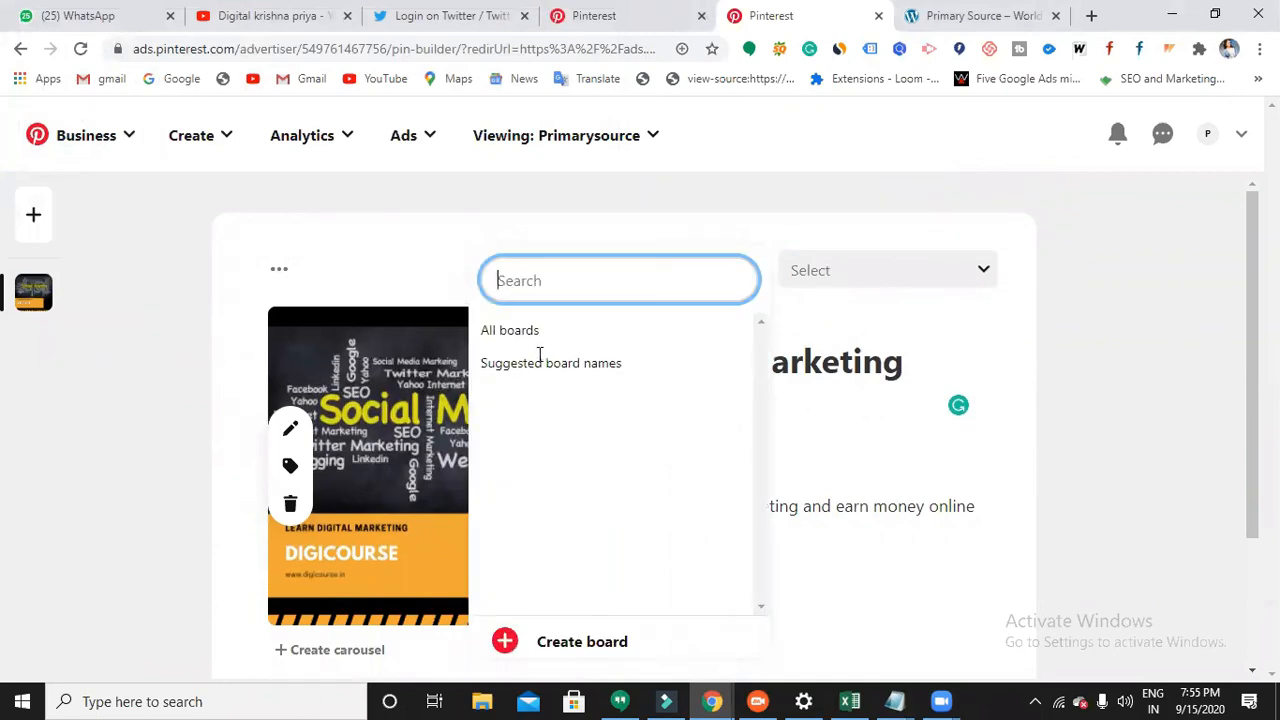
{"action": "left_click", "coordinate": [582, 640]}
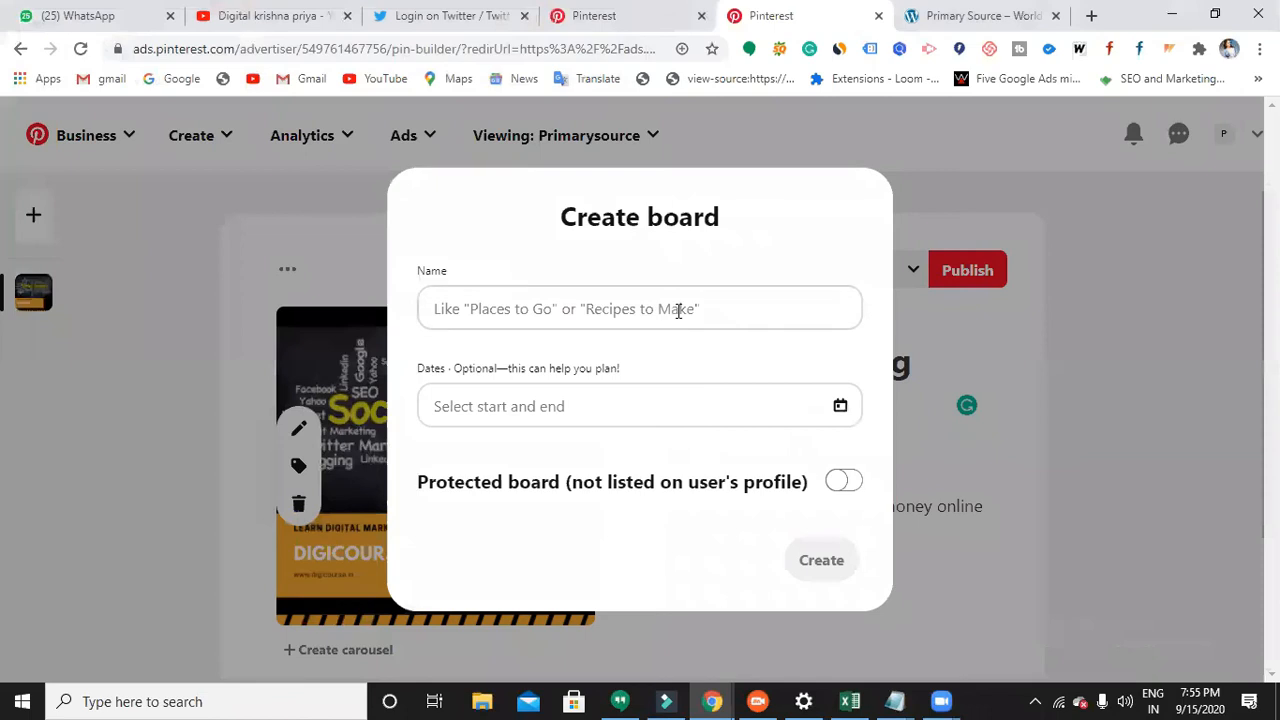
{"action": "left_click", "coordinate": [640, 308]}
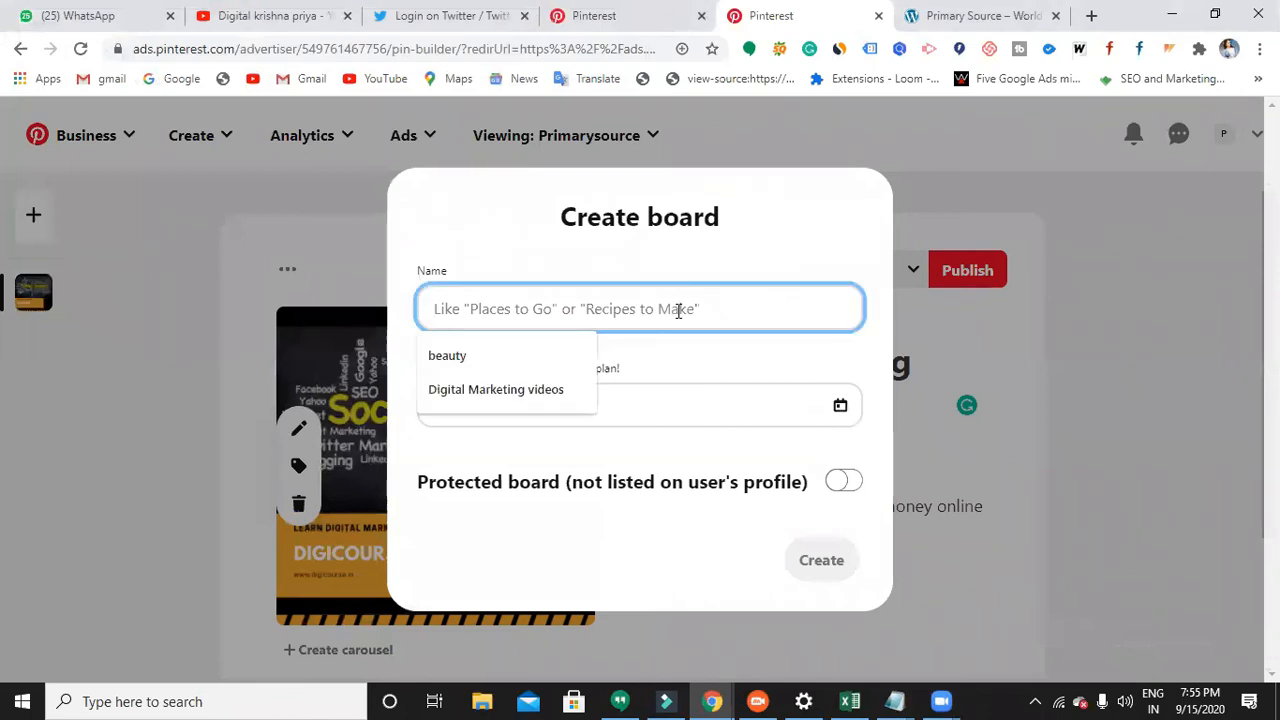
{"action": "type", "text": "digit"}
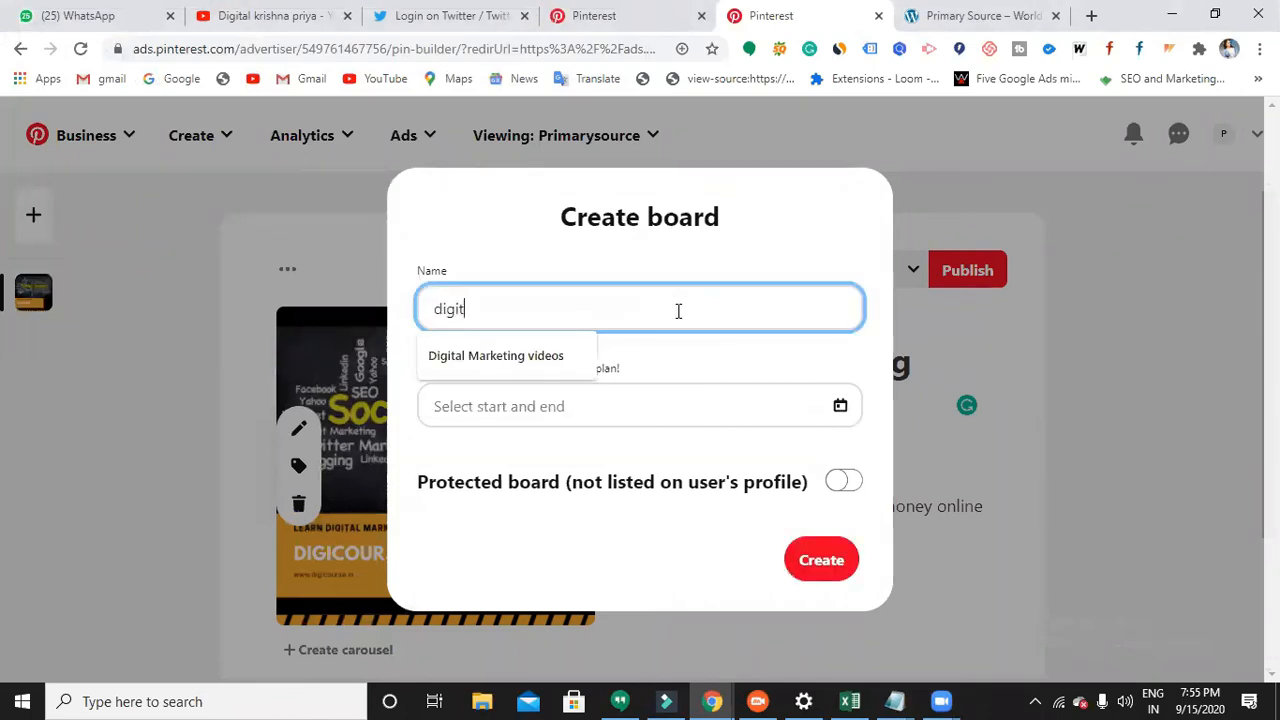
{"action": "left_click", "coordinate": [496, 356]}
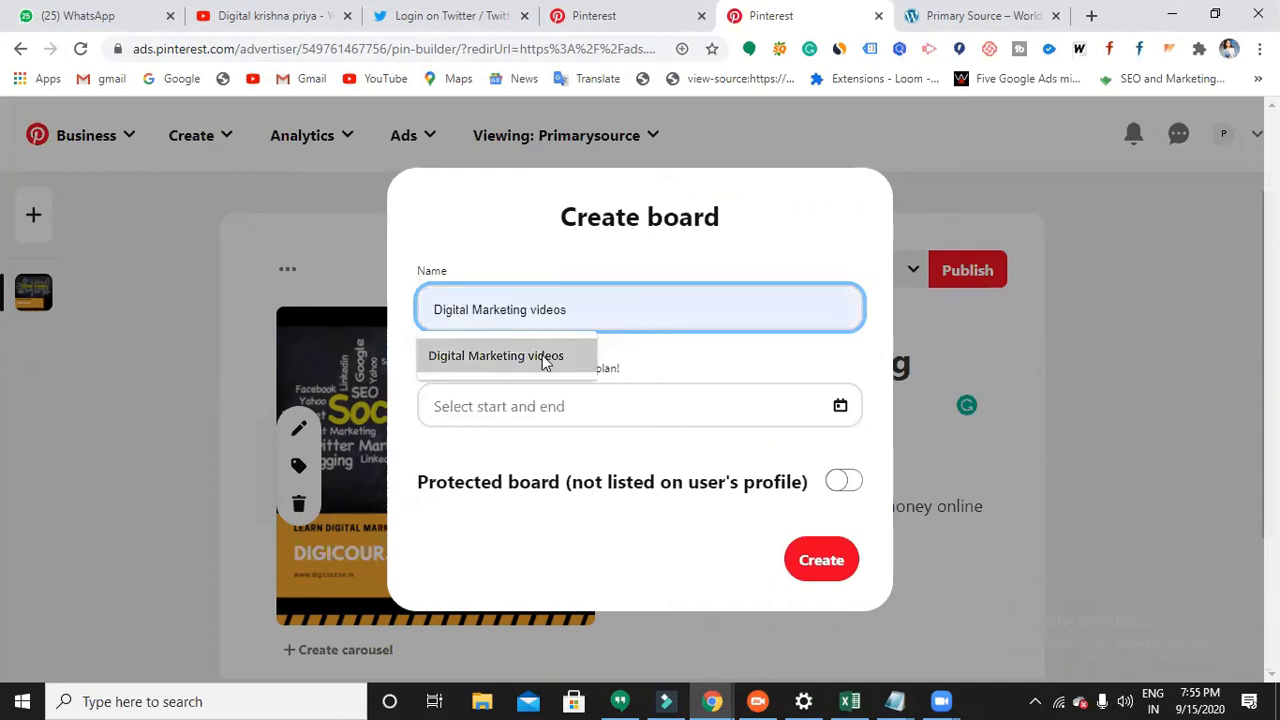
{"action": "left_click", "coordinate": [640, 404]}
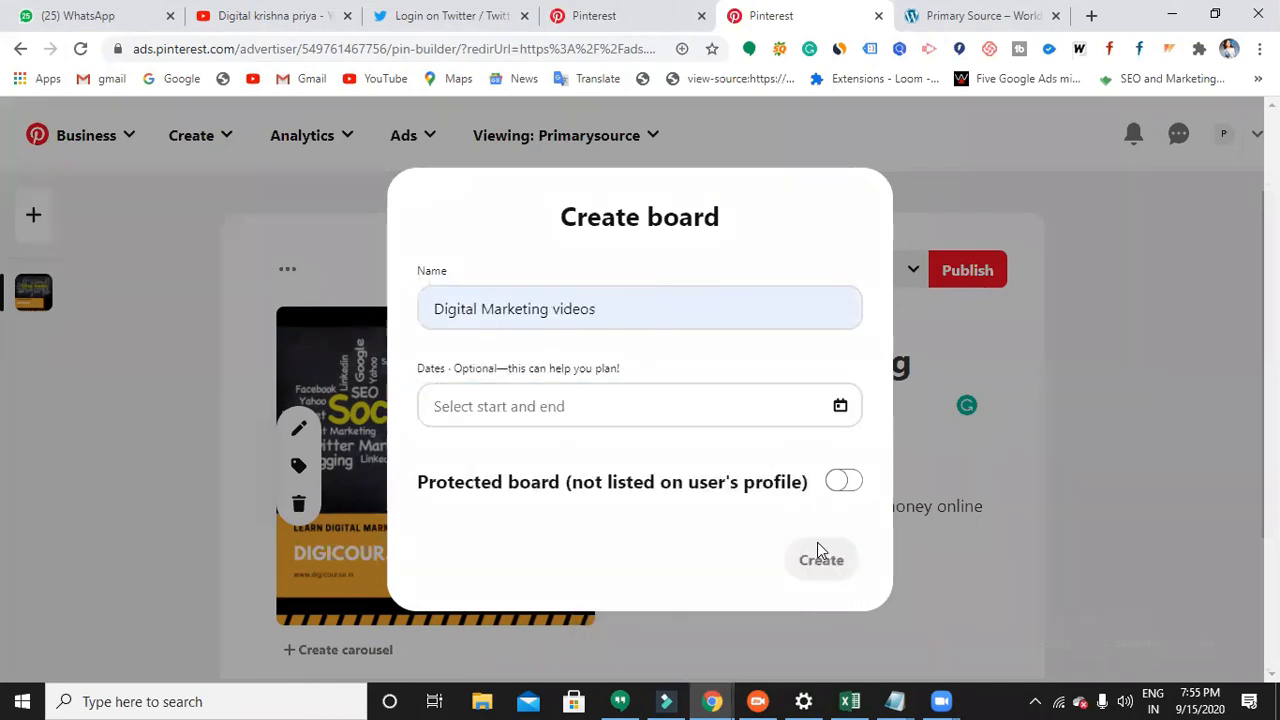
{"action": "left_click", "coordinate": [820, 560]}
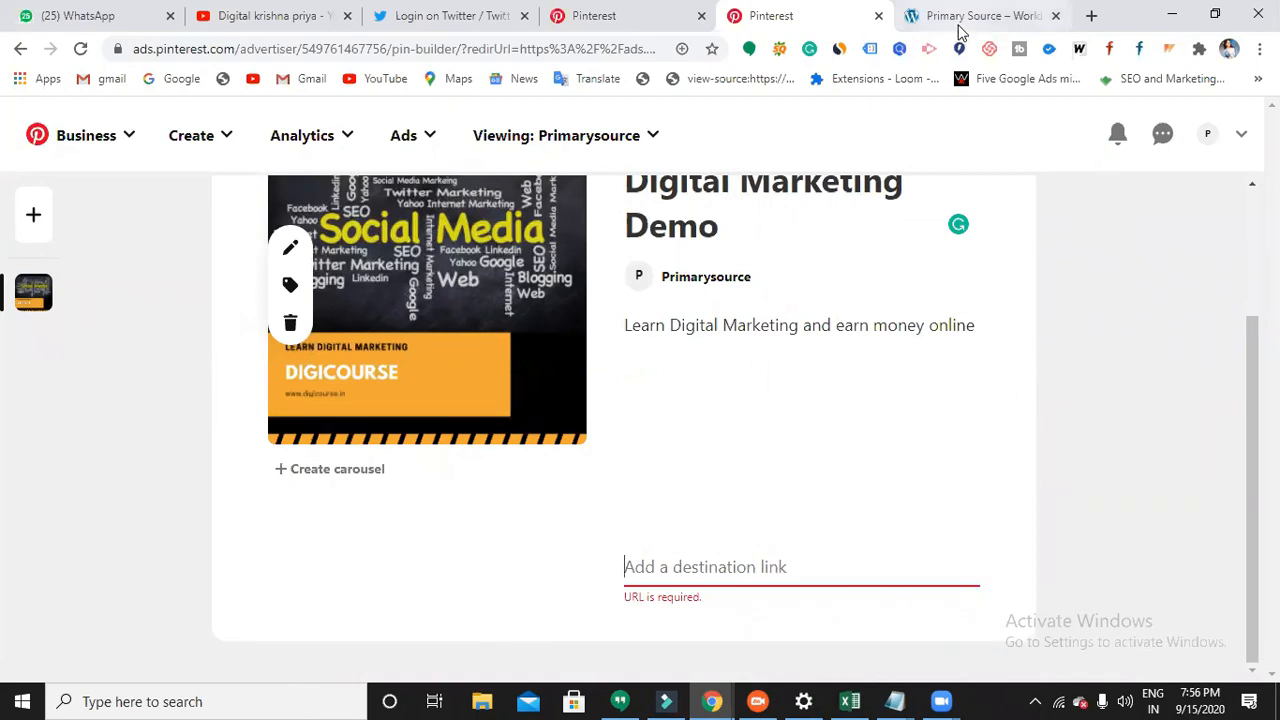
{"action": "left_click", "coordinate": [984, 16]}
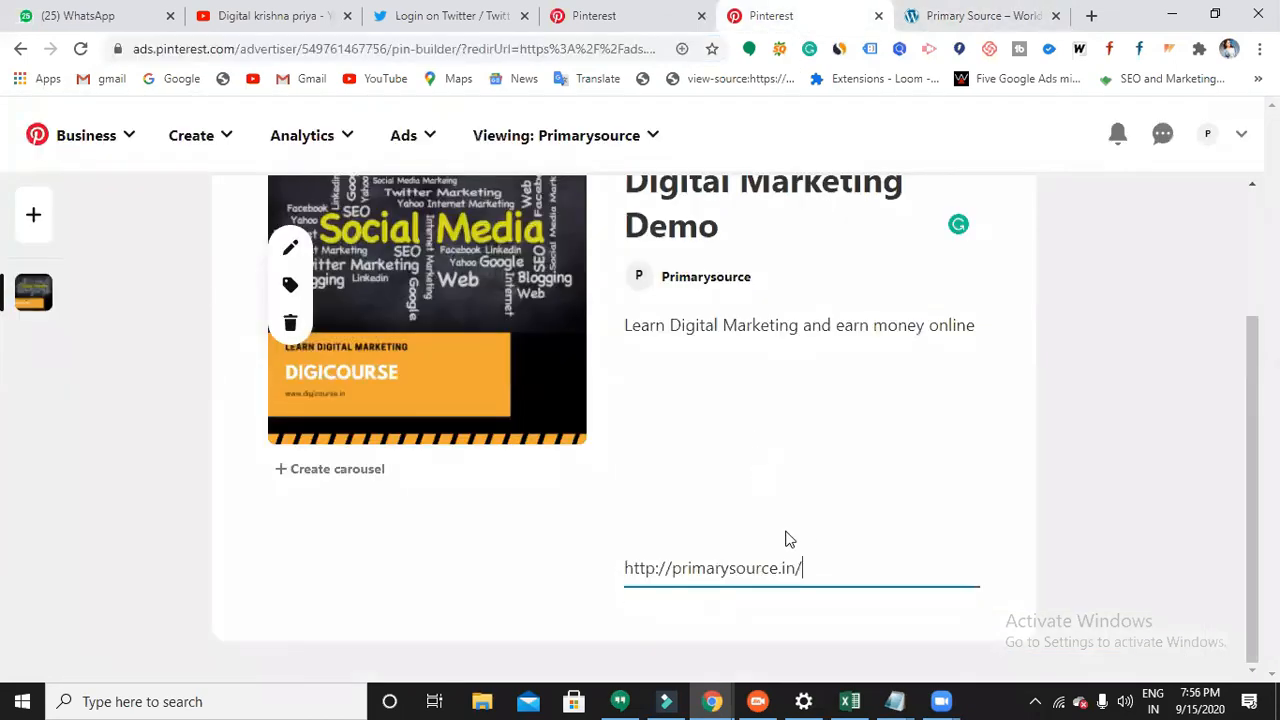
{"action": "left_click", "coordinate": [956, 270]}
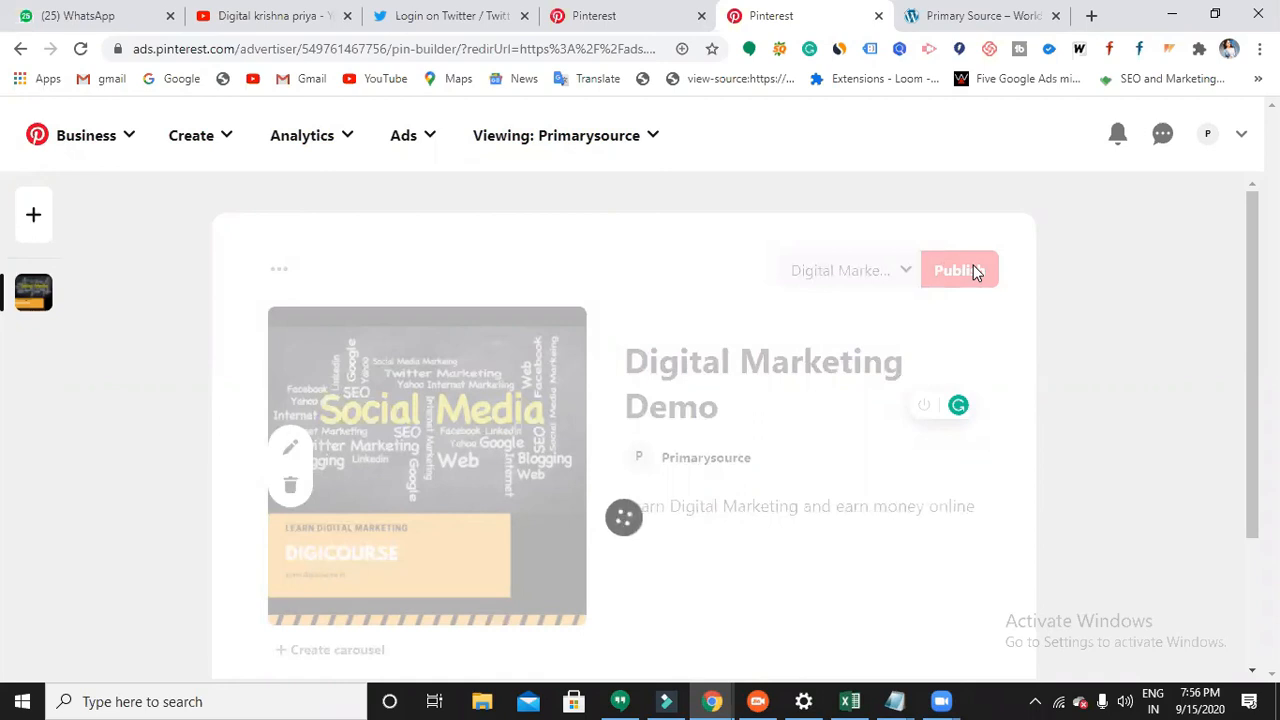
{"action": "mouse_move", "coordinate": [940, 220]}
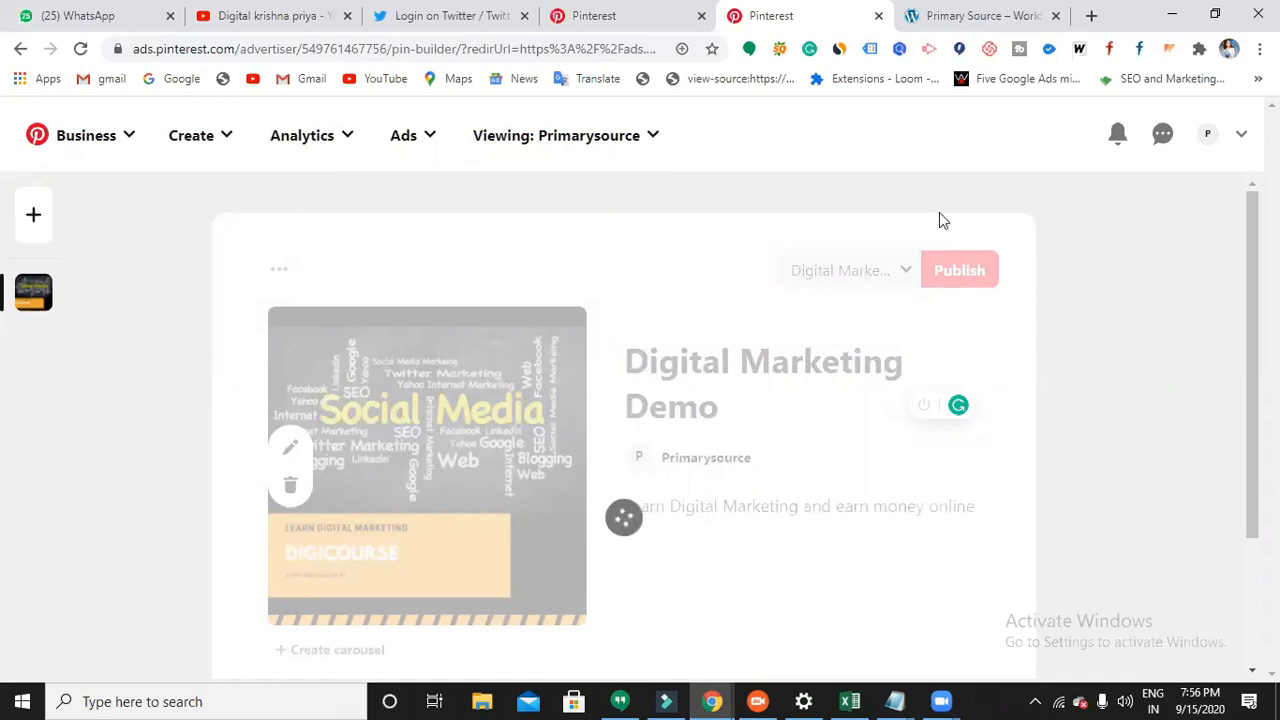
{"action": "left_click", "coordinate": [958, 270]}
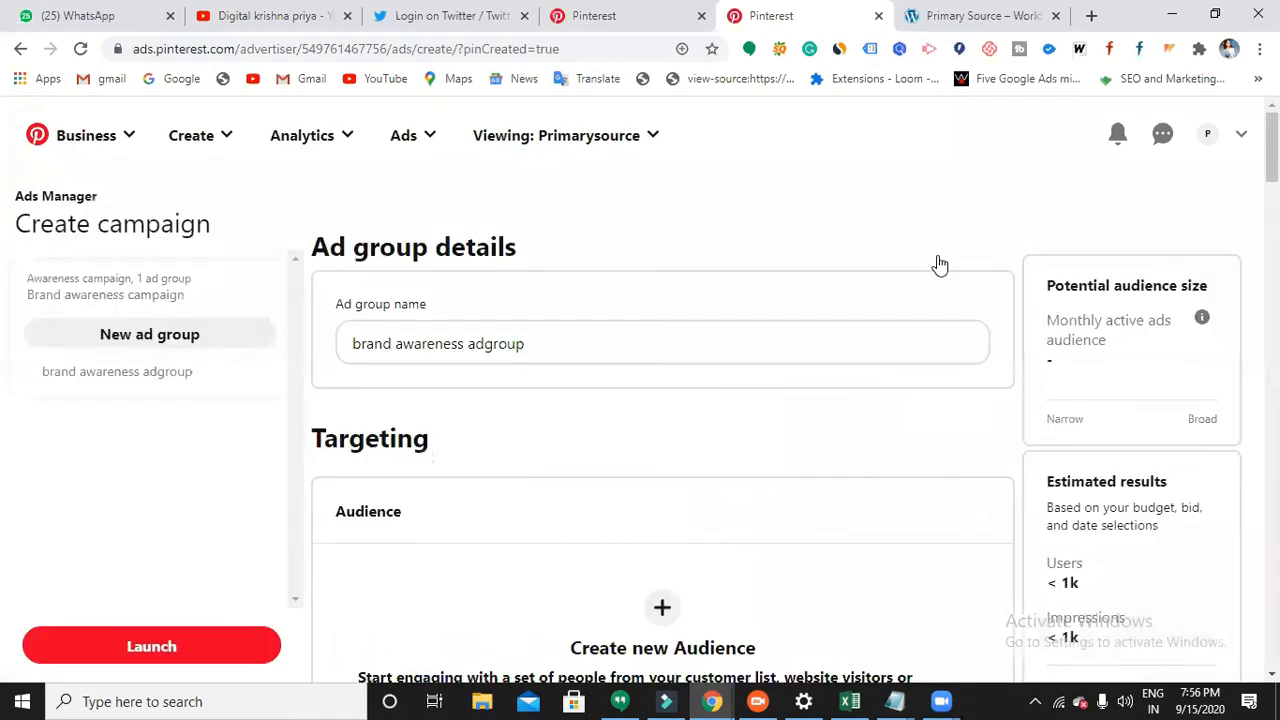
Step: Select the Digital Marketing Demo pin as the ad and launch the campaign
{"action": "scroll", "scroll_direction": "down", "scroll_amount": 3}
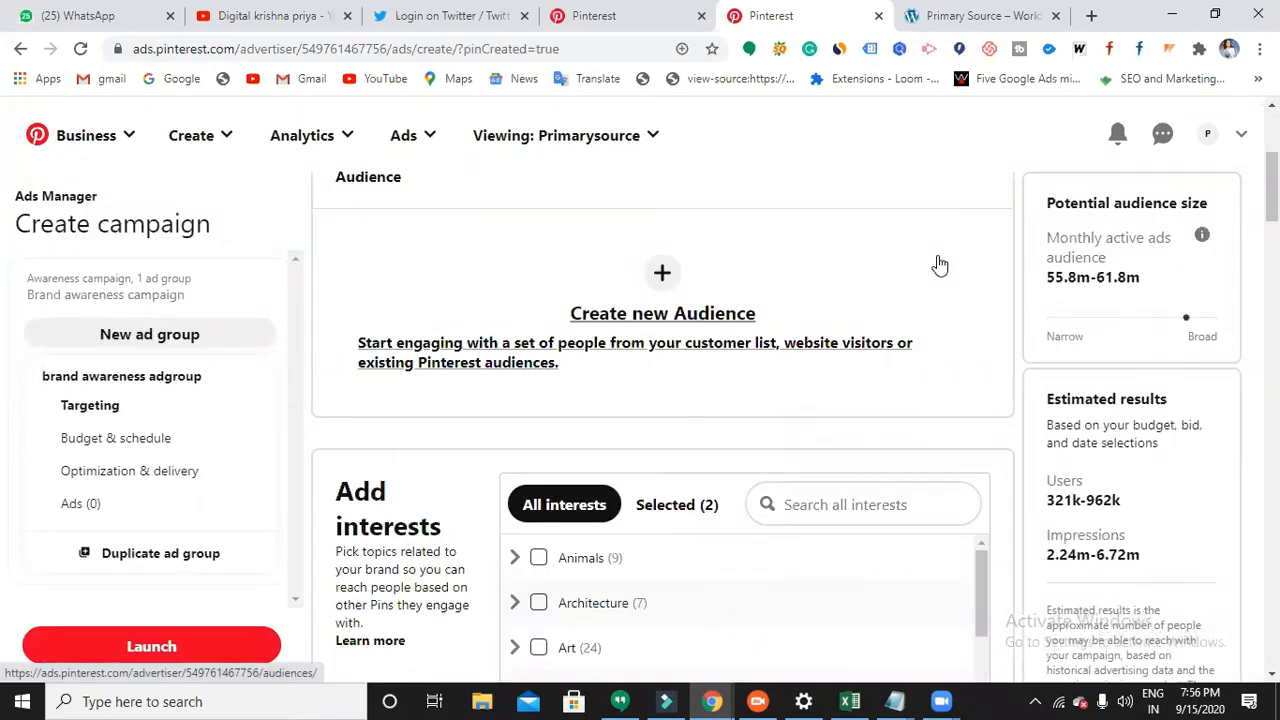
{"action": "mouse_move", "coordinate": [820, 318]}
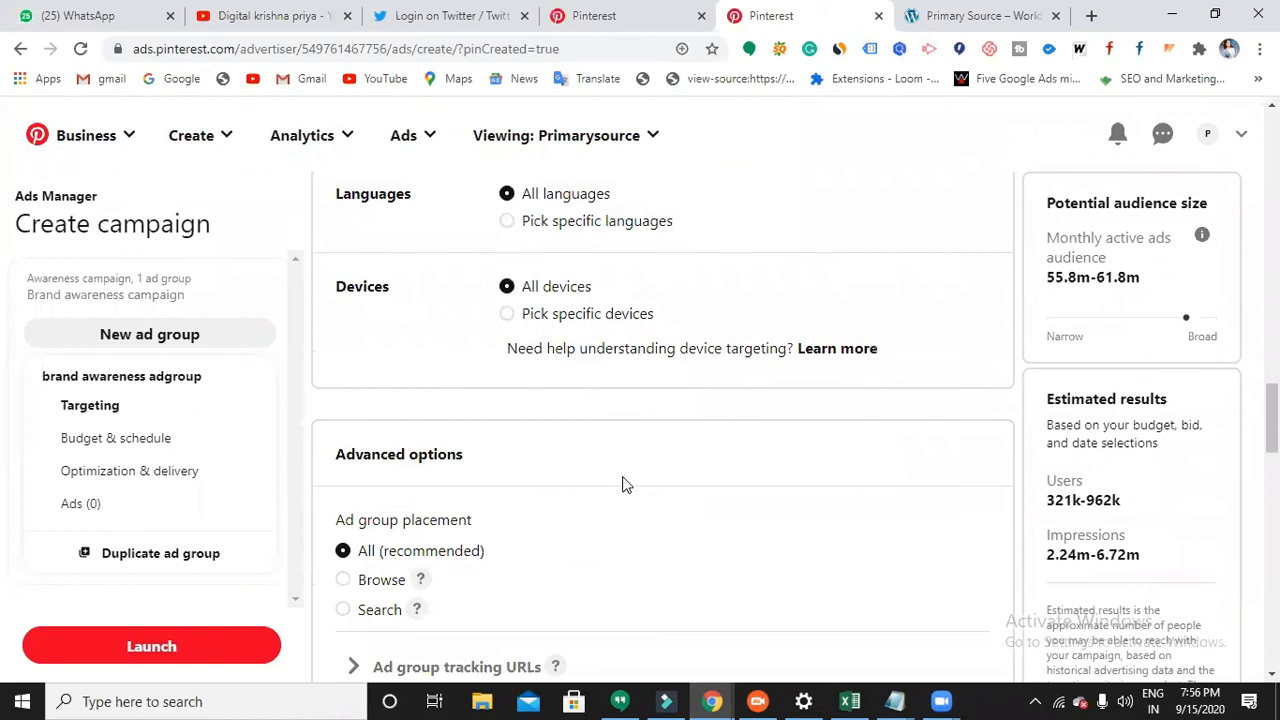
{"action": "left_click", "coordinate": [82, 504]}
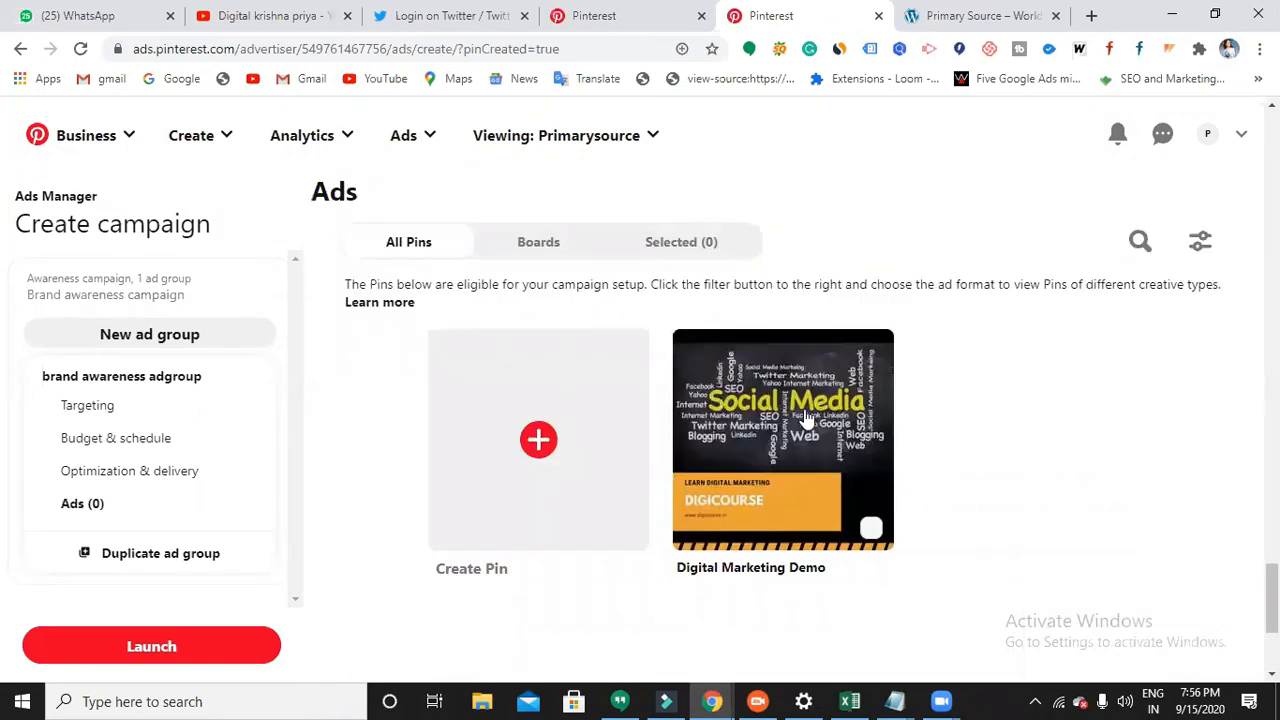
{"action": "left_click", "coordinate": [784, 438]}
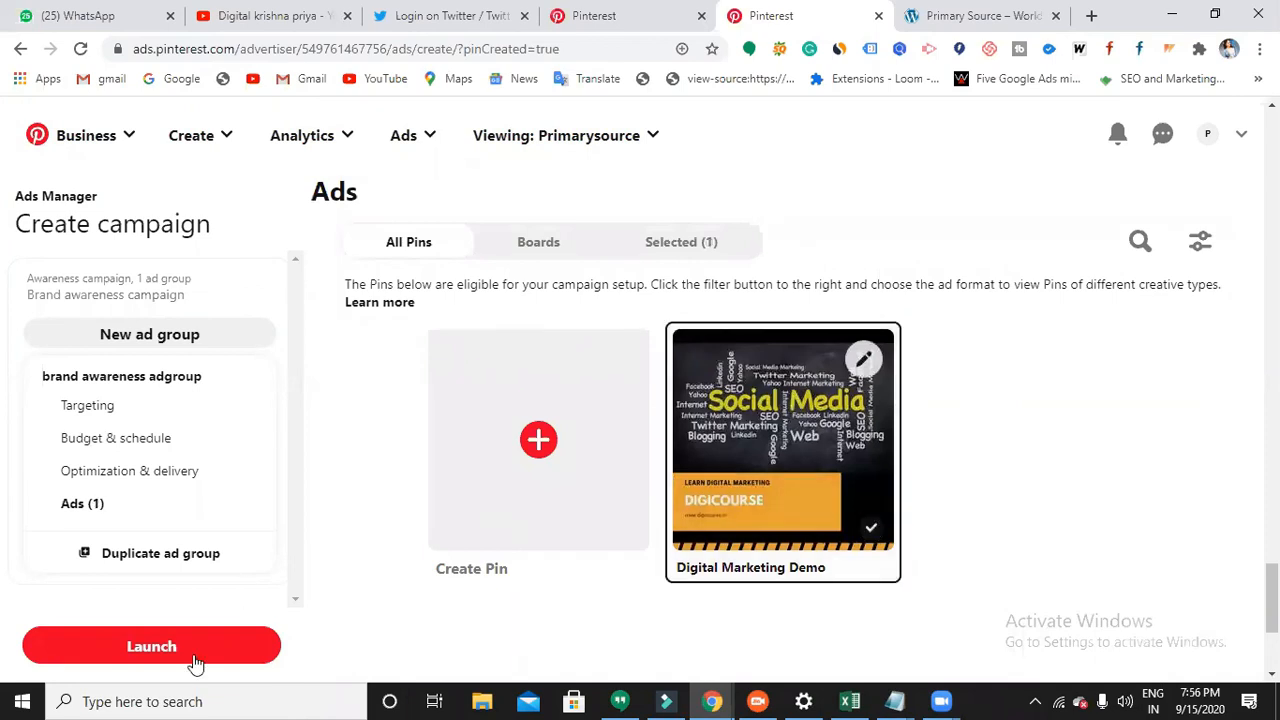
{"action": "left_click", "coordinate": [152, 646]}
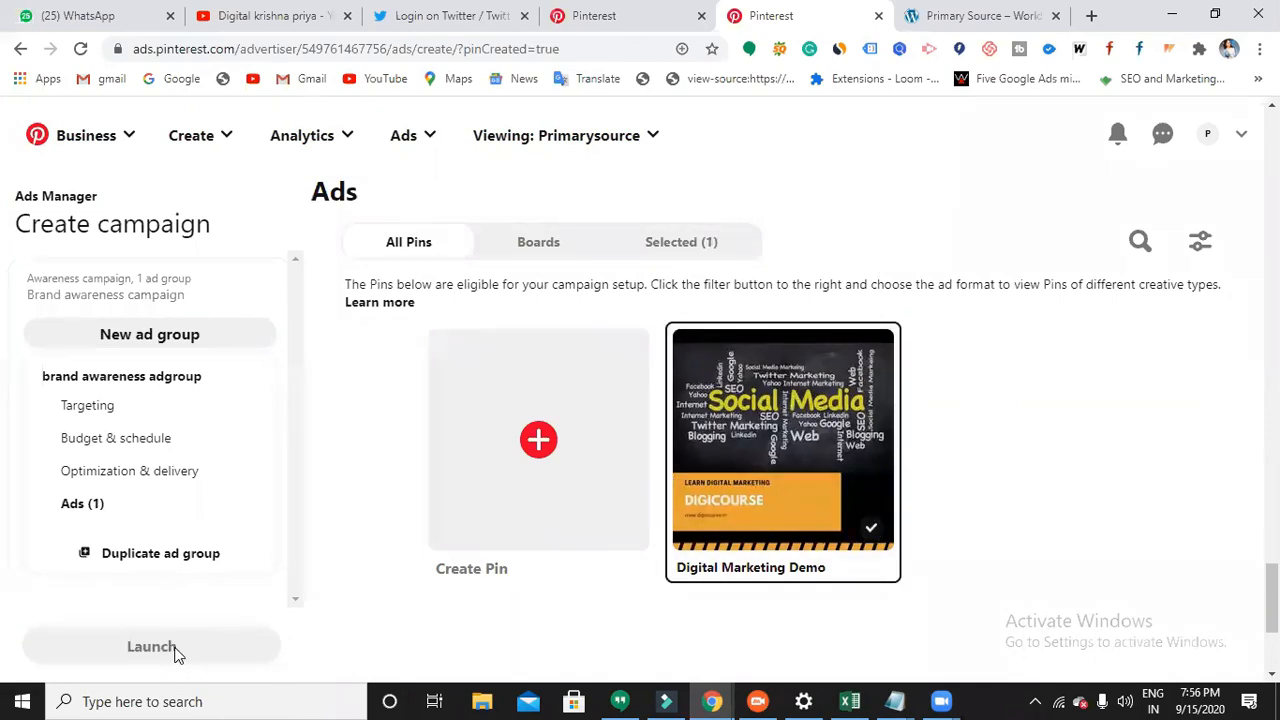
{"action": "left_click", "coordinate": [150, 646]}
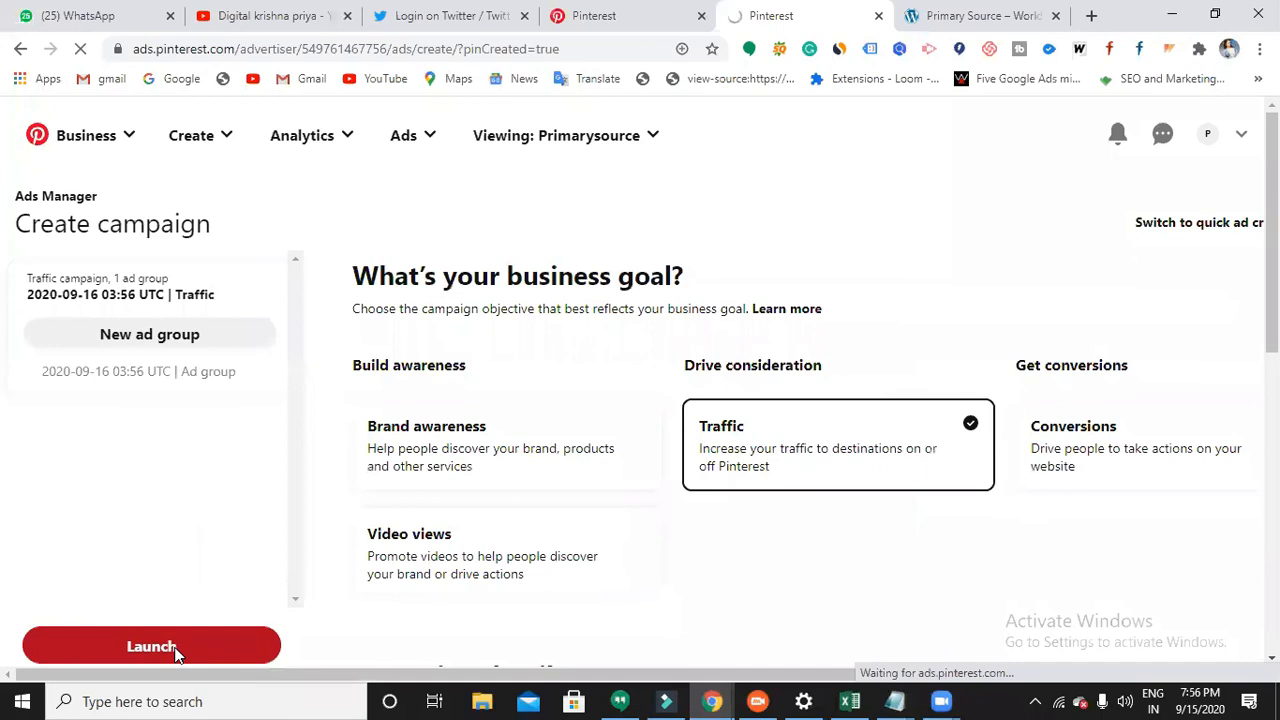
{"action": "left_click", "coordinate": [152, 646]}
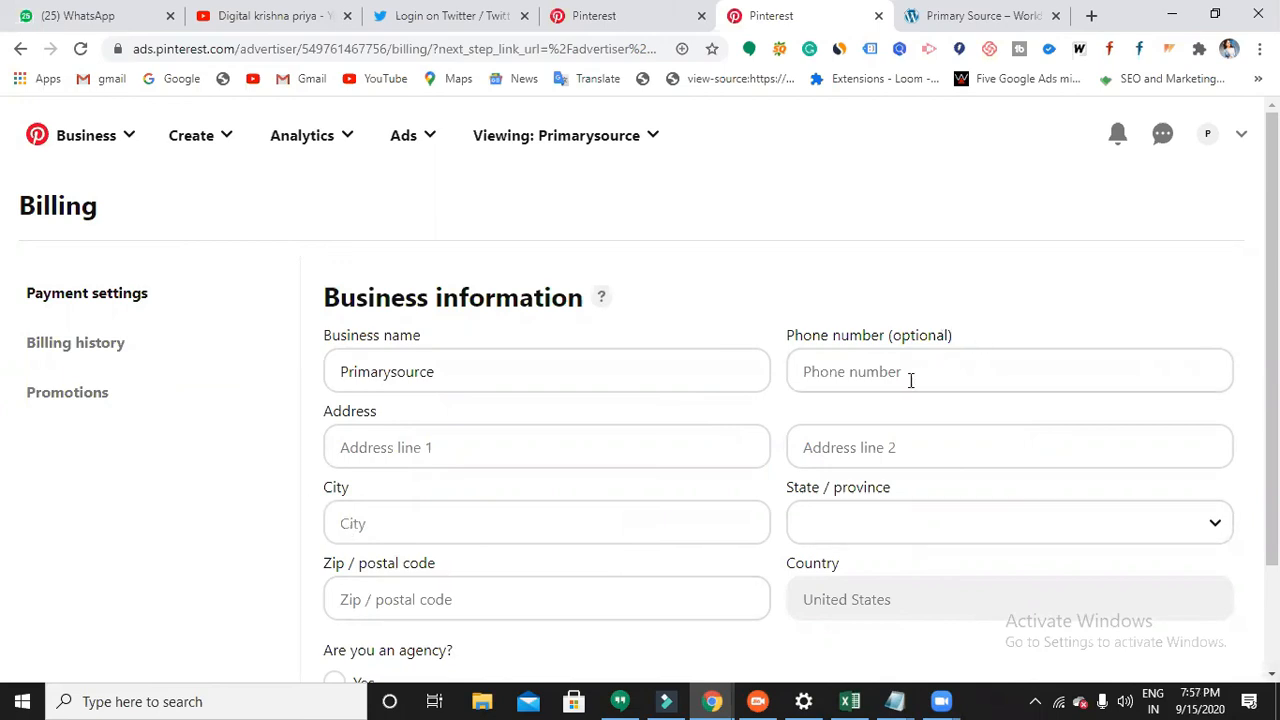
Step: Review the Business information form, then move to the empty Billing history page
{"action": "scroll", "scroll_direction": "down", "scroll_amount": 3}
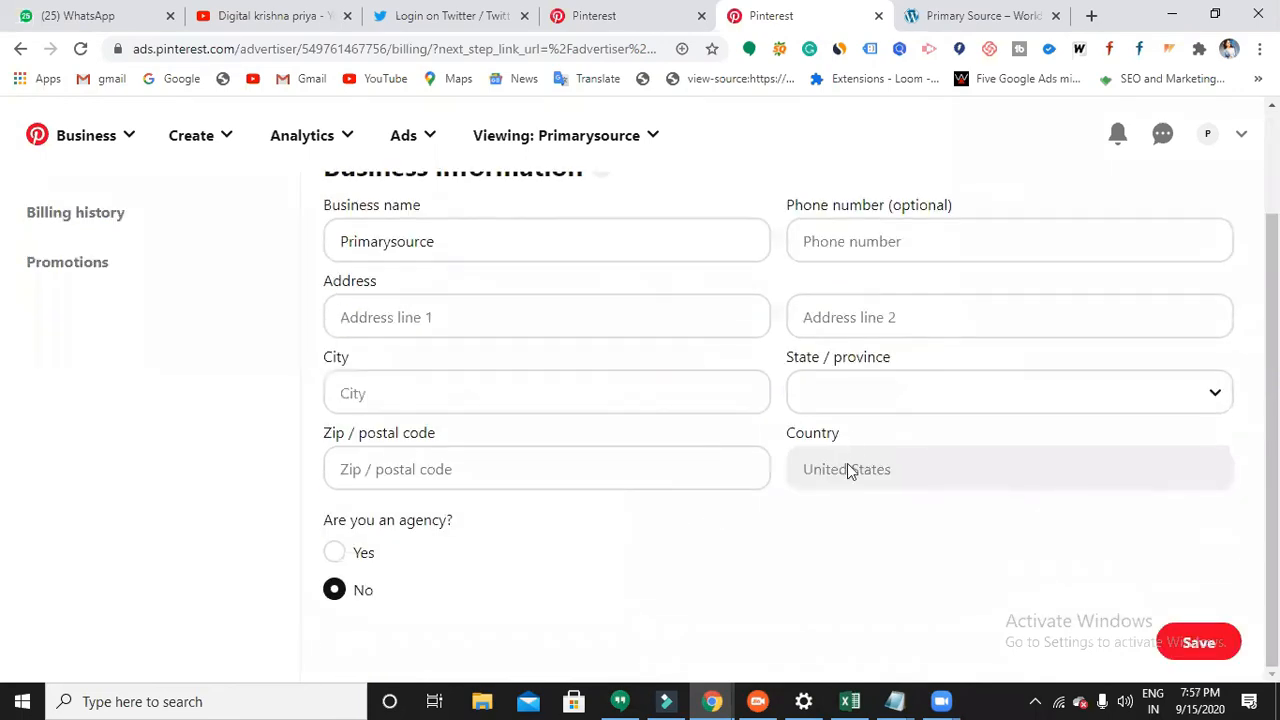
{"action": "mouse_move", "coordinate": [518, 500]}
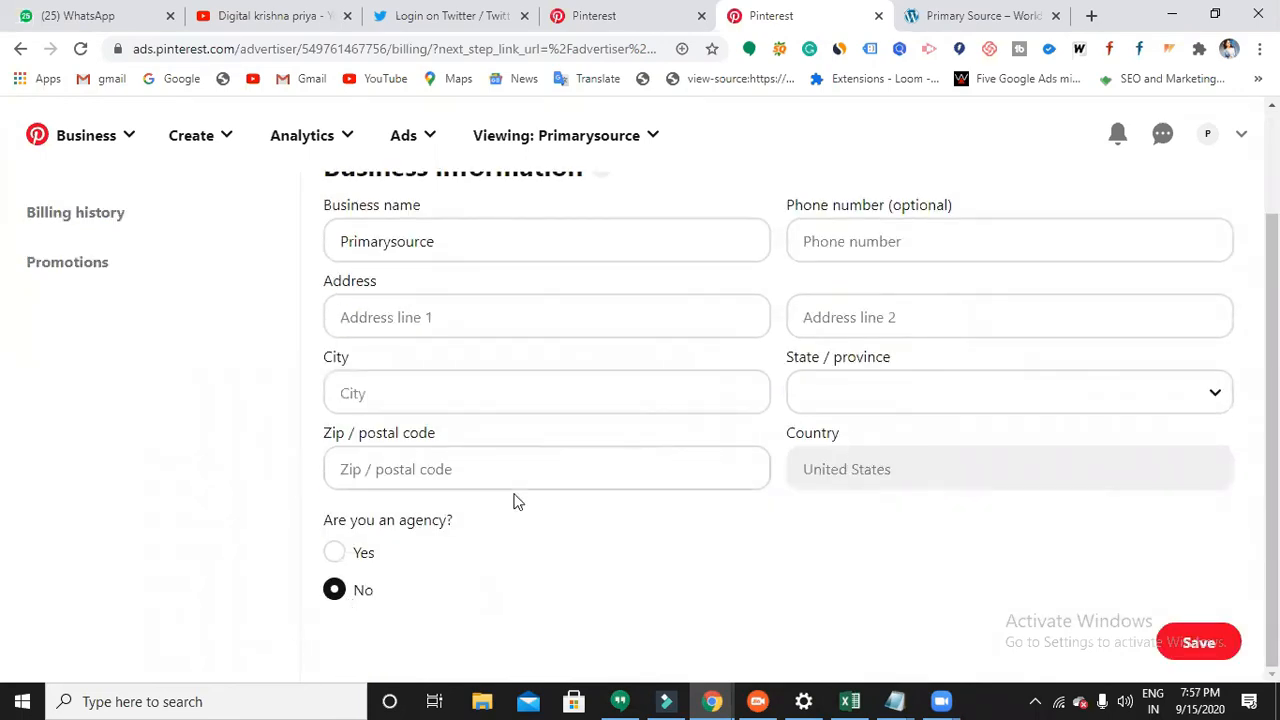
{"action": "scroll", "scroll_direction": "up", "scroll_amount": 3}
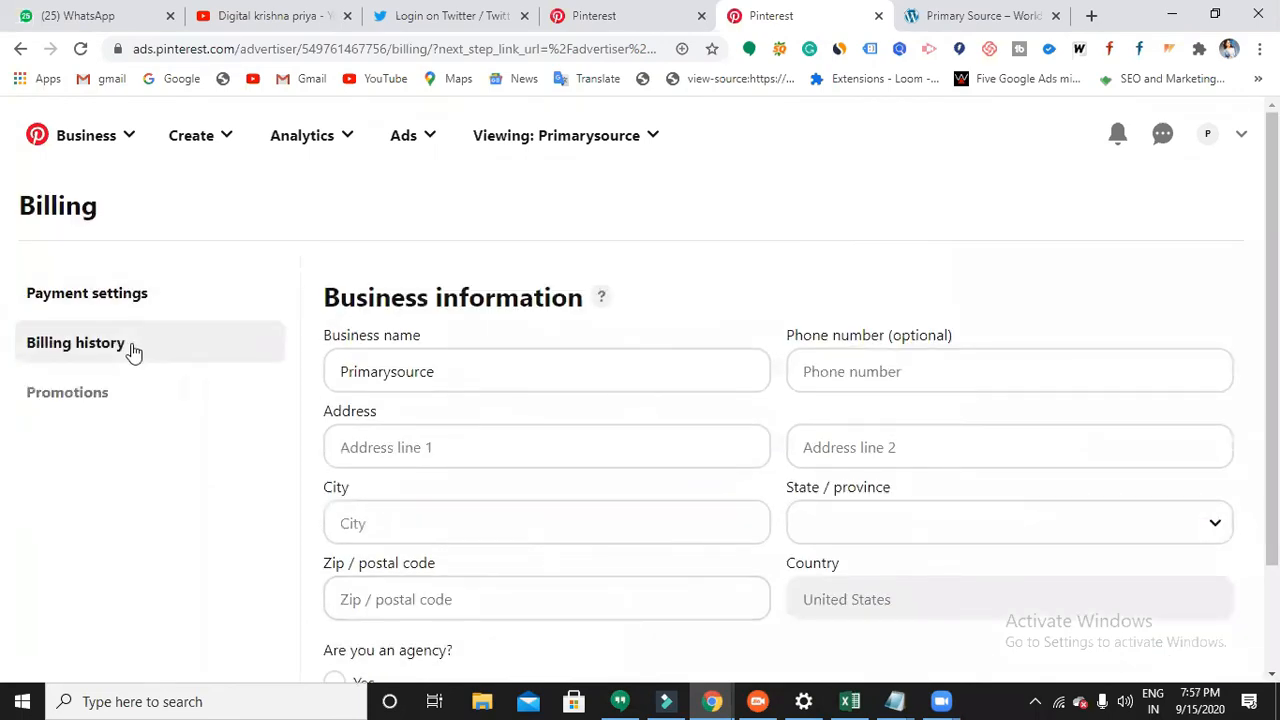
{"action": "left_click", "coordinate": [76, 342]}
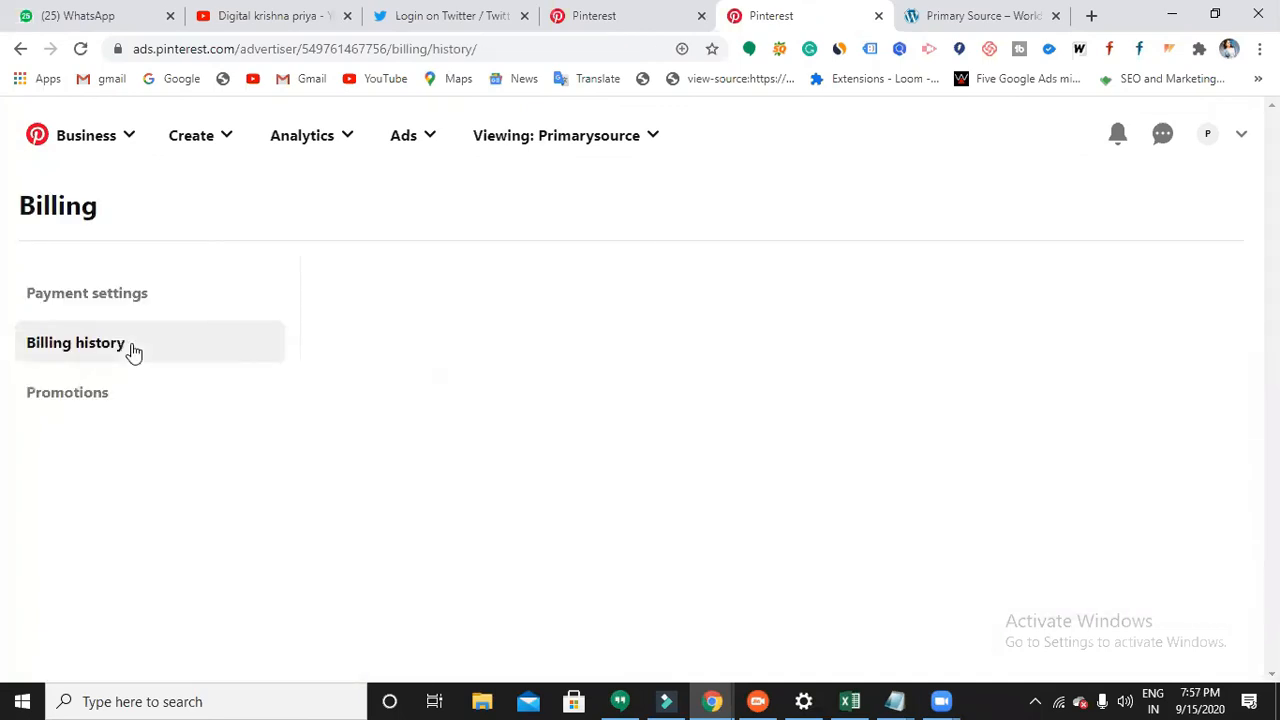